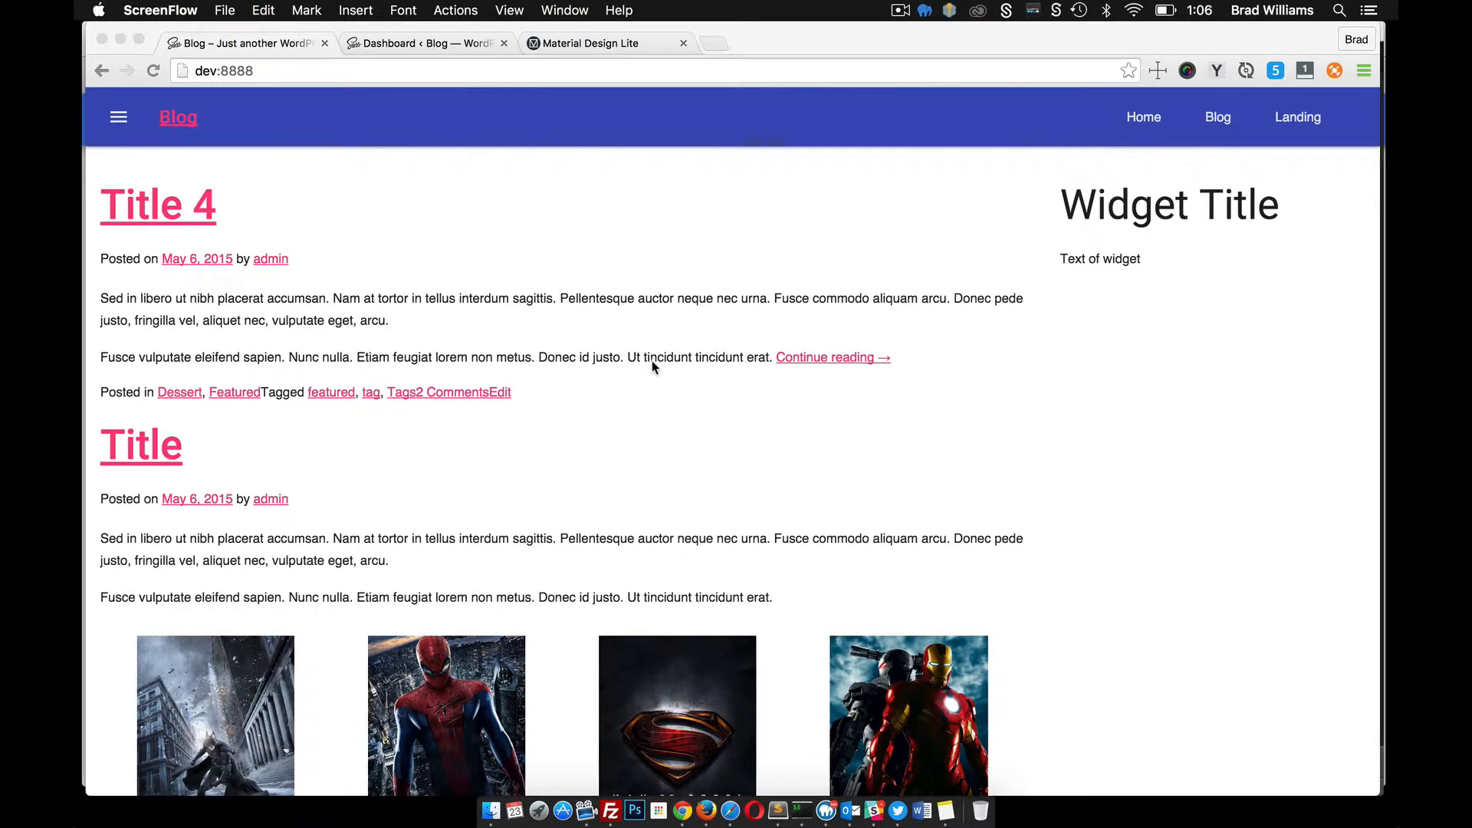
mouse_move(516, 99)
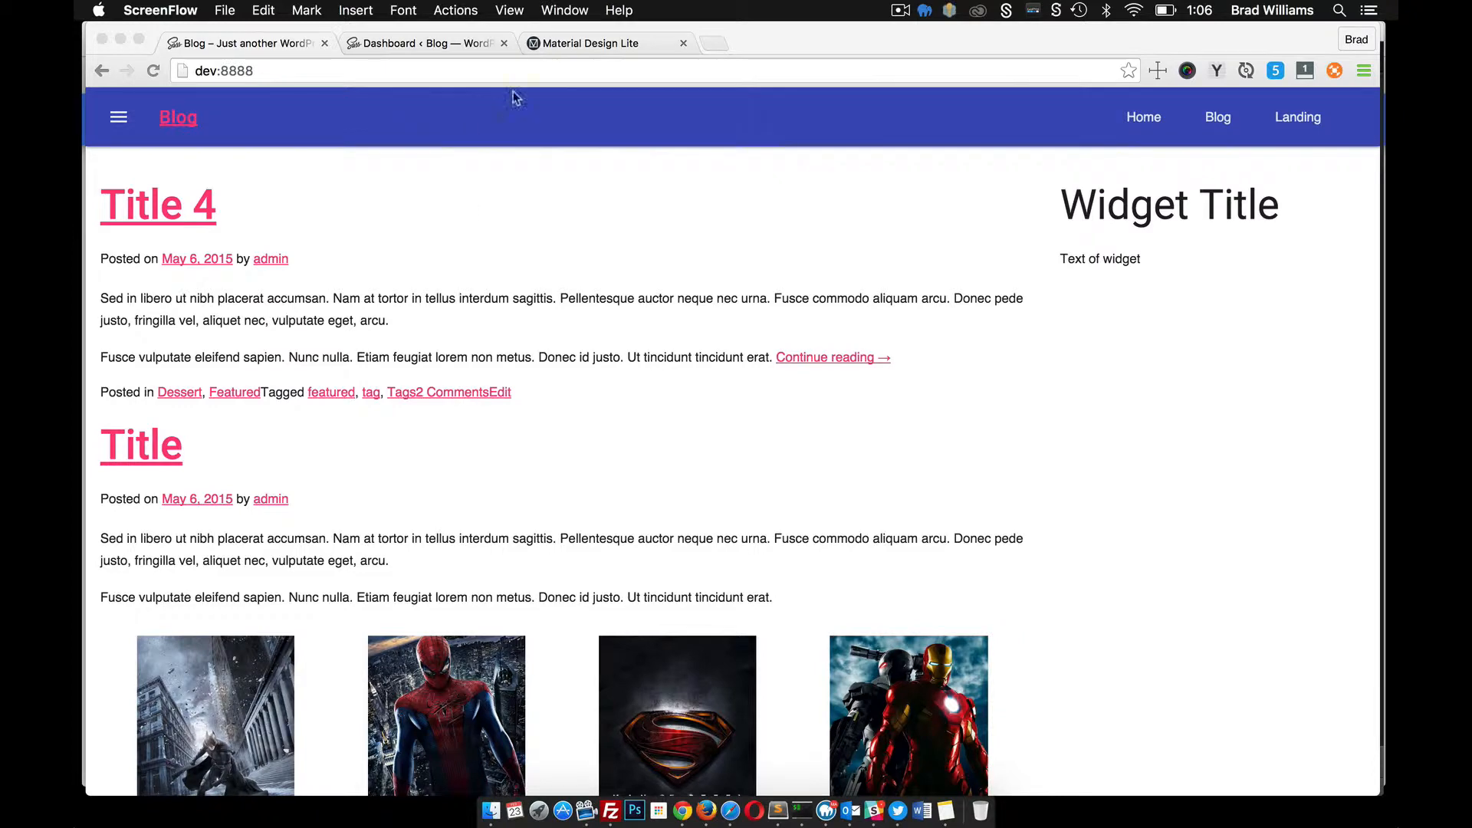
Open the Customizing page of the Material Design Lite GitHub wiki and read its Sass section.
click(587, 43)
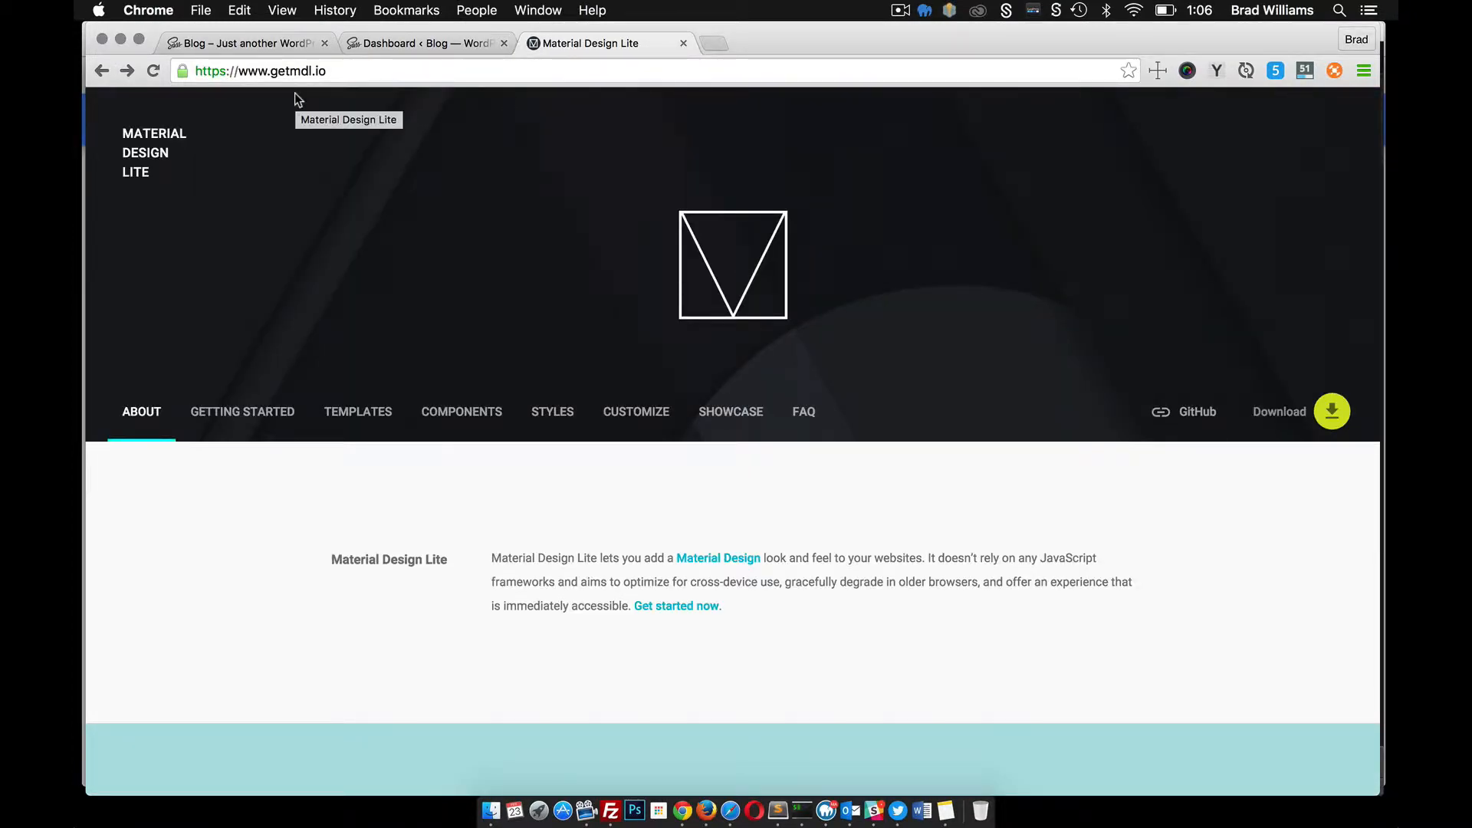
click(1196, 411)
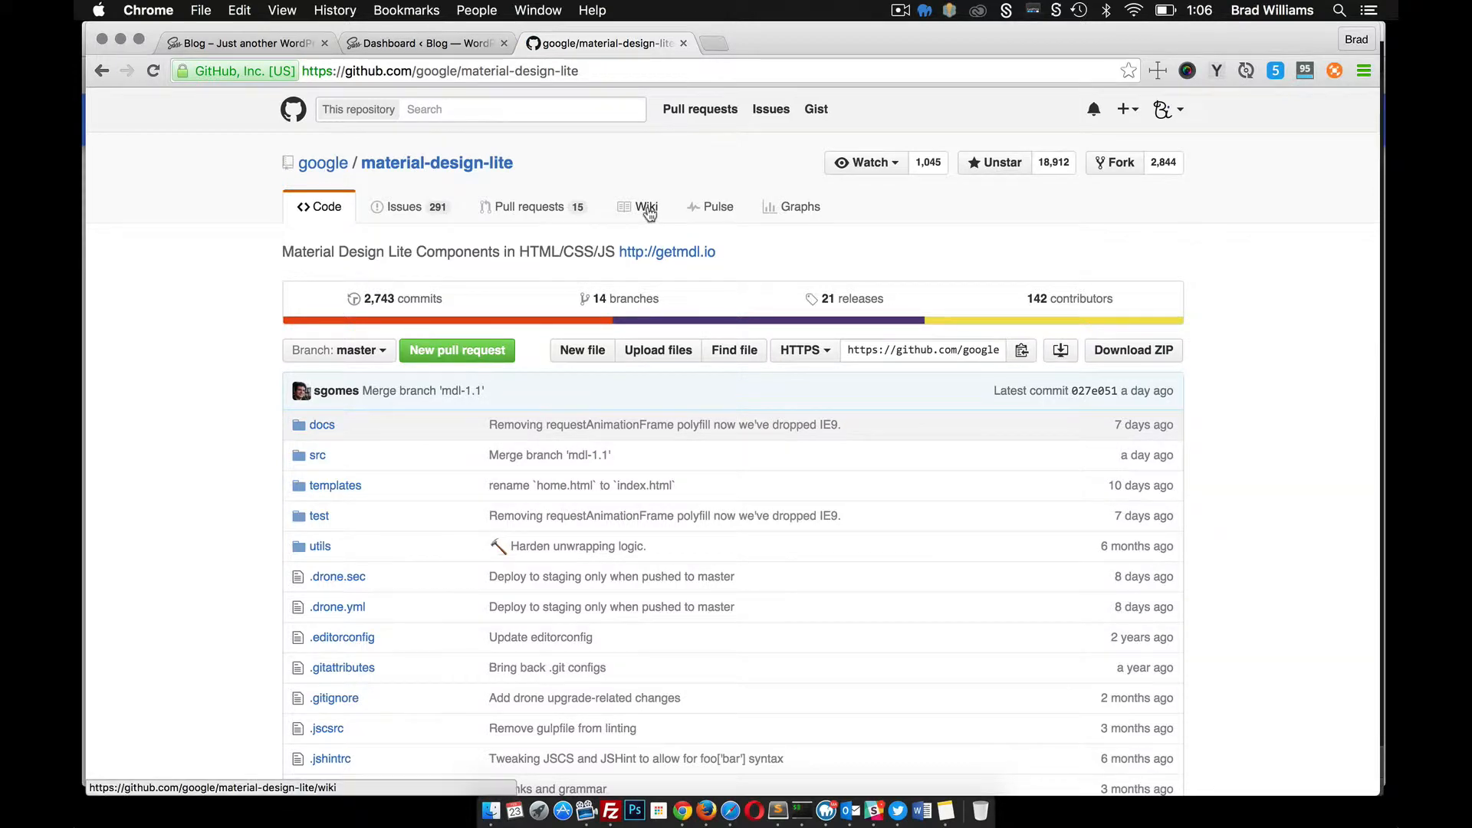
click(646, 206)
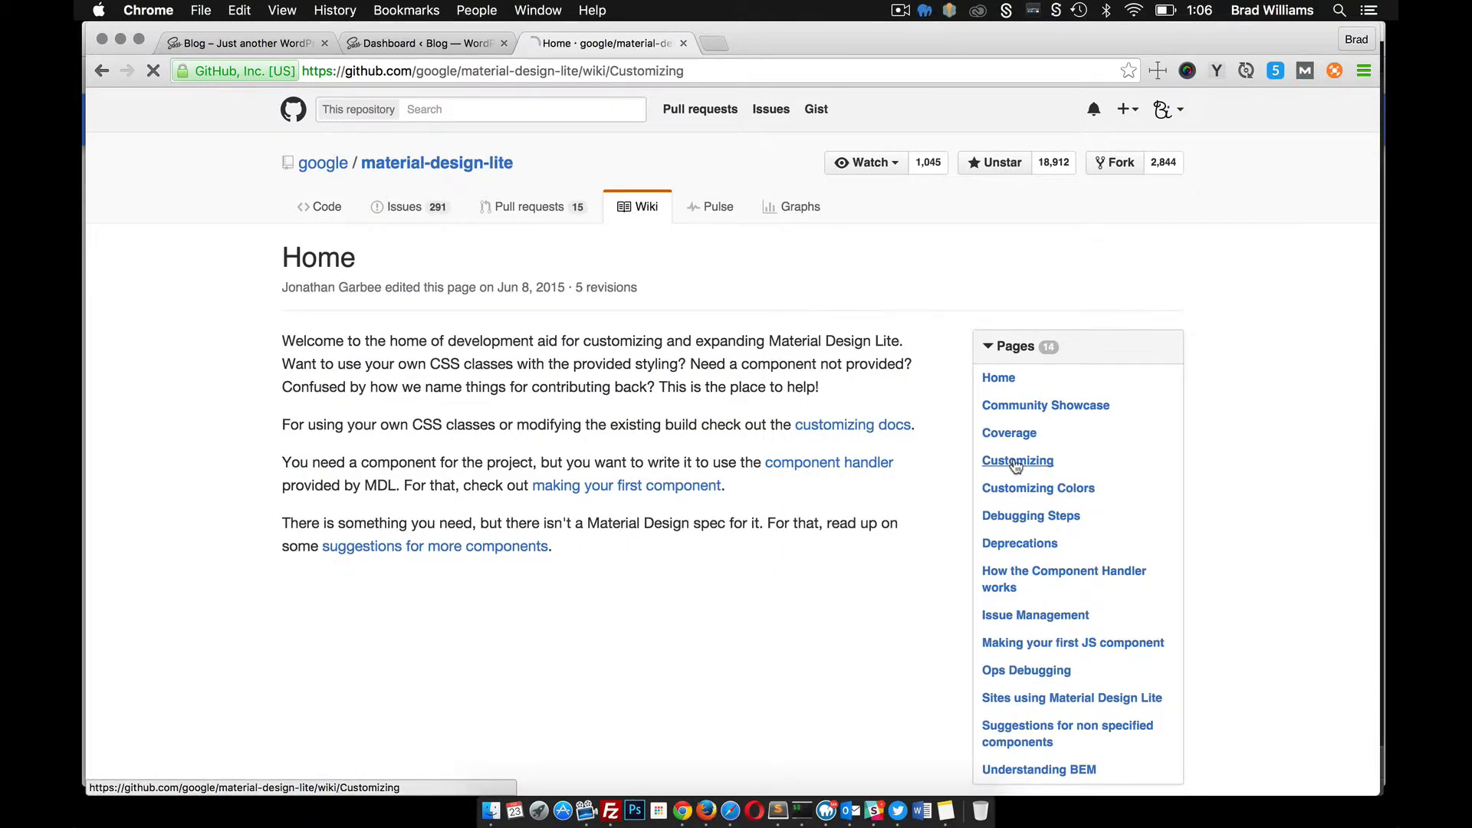
click(1018, 461)
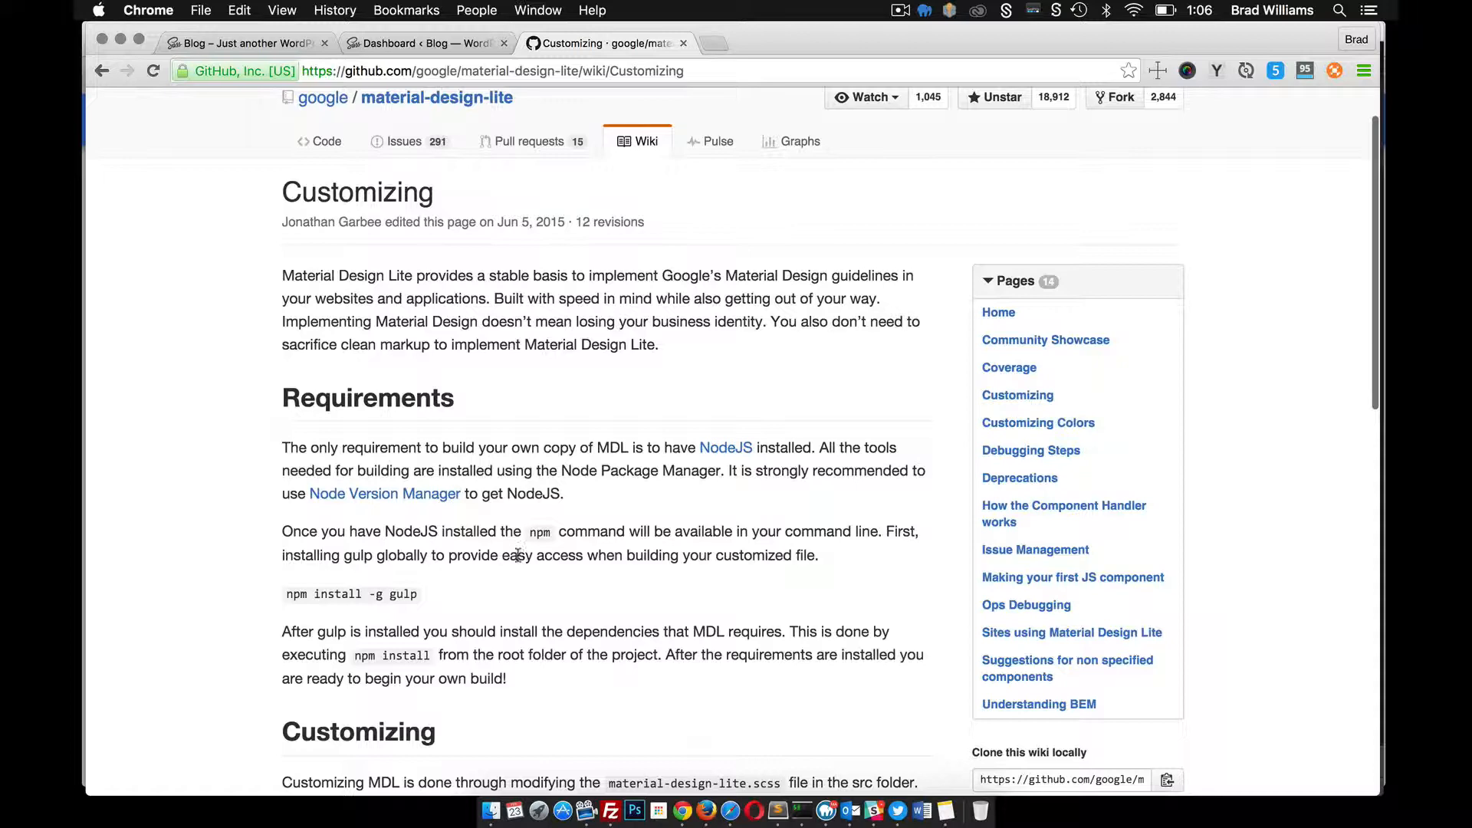
scroll(down, 3)
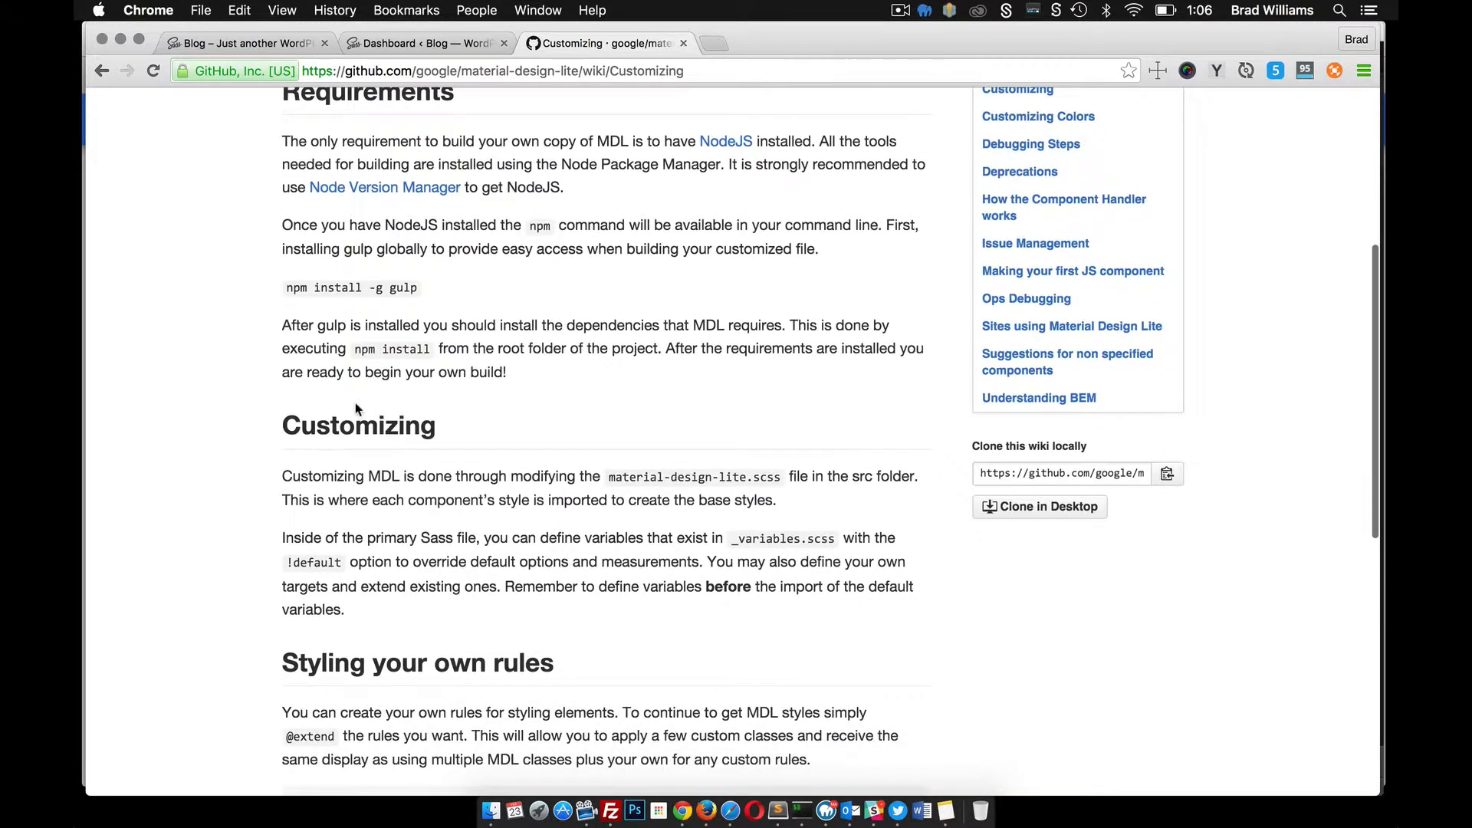
mouse_move(404, 482)
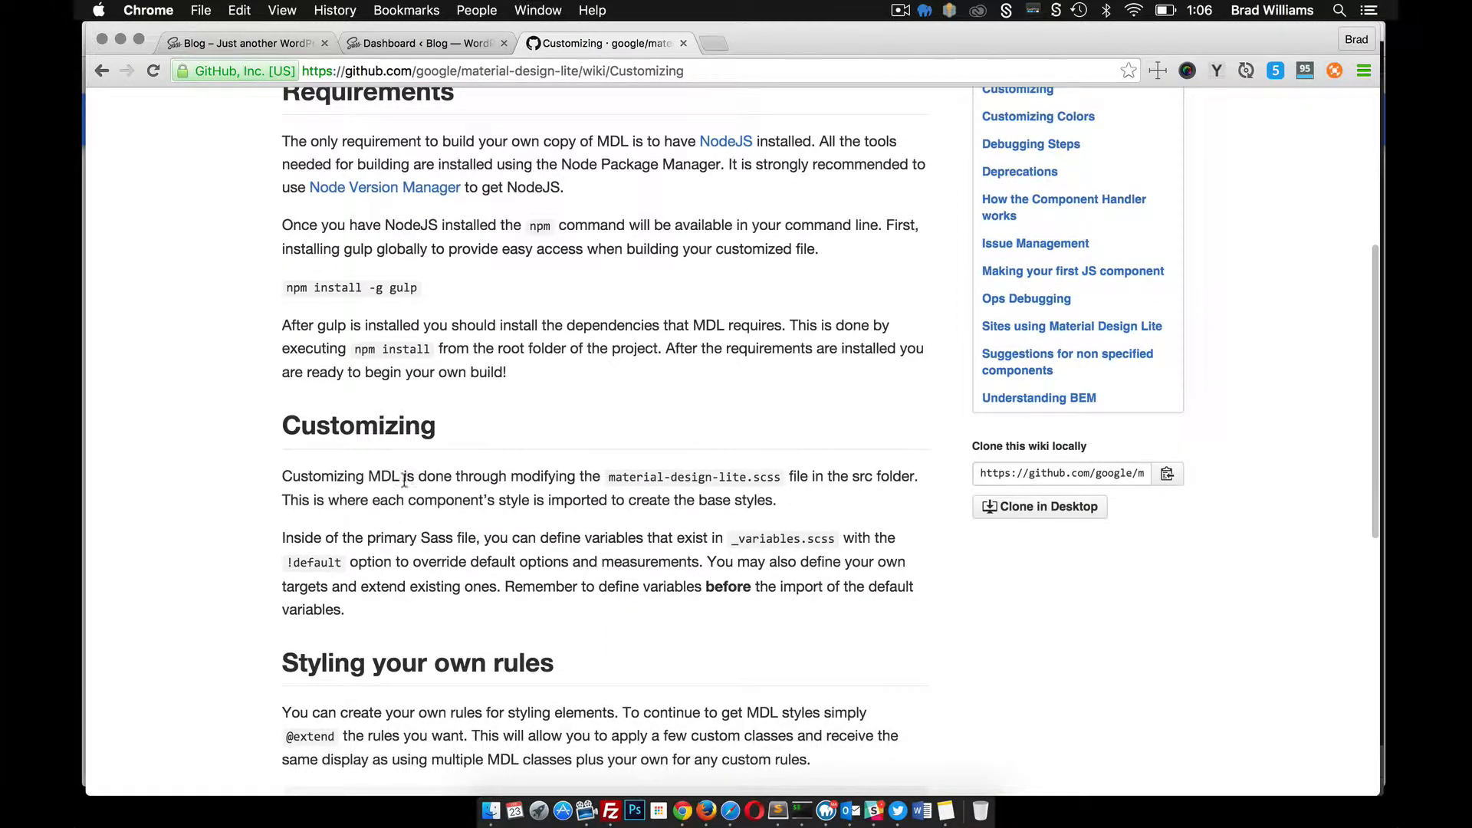
mouse_move(585, 505)
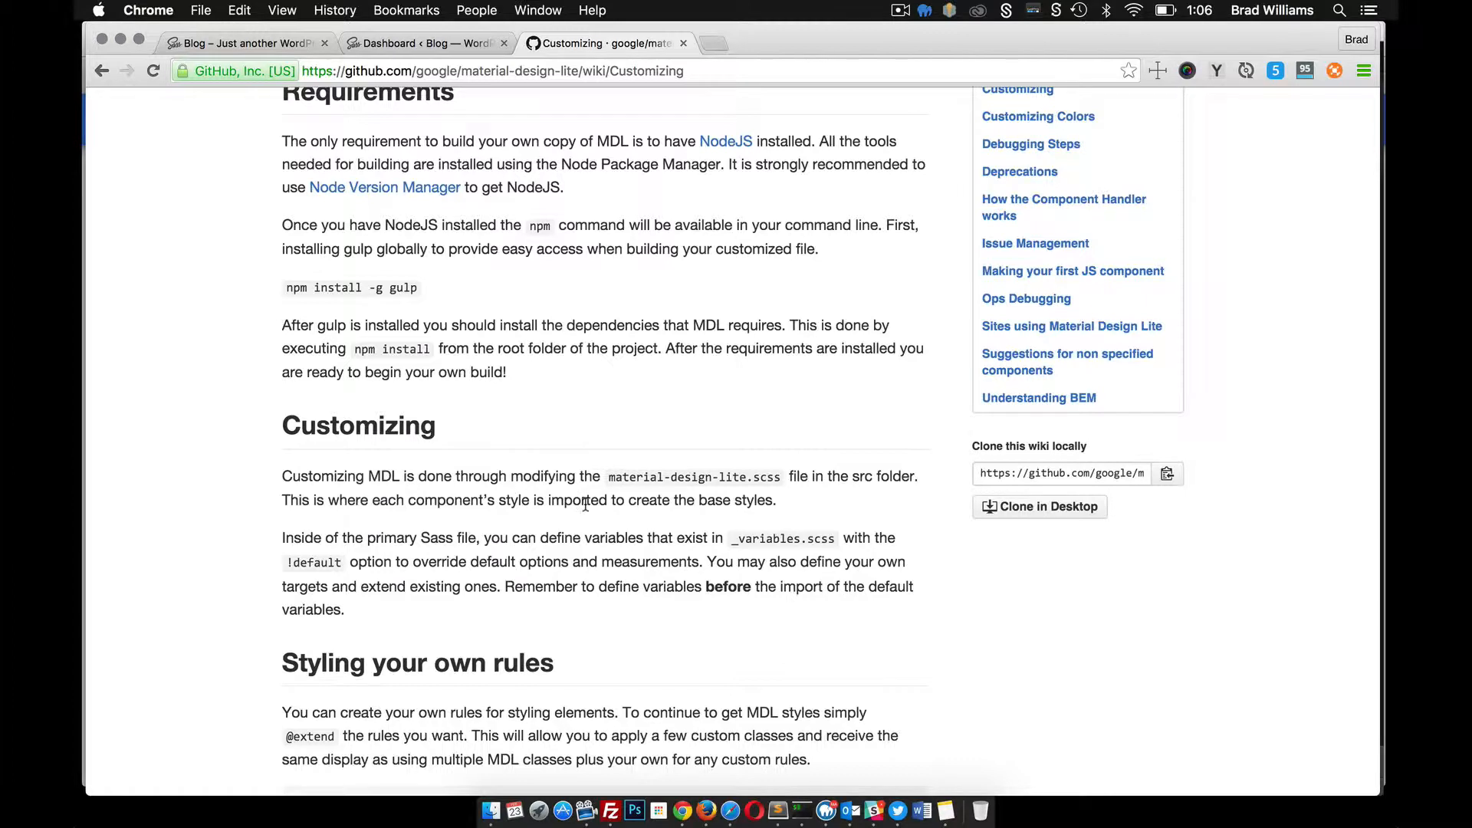
mouse_move(745, 478)
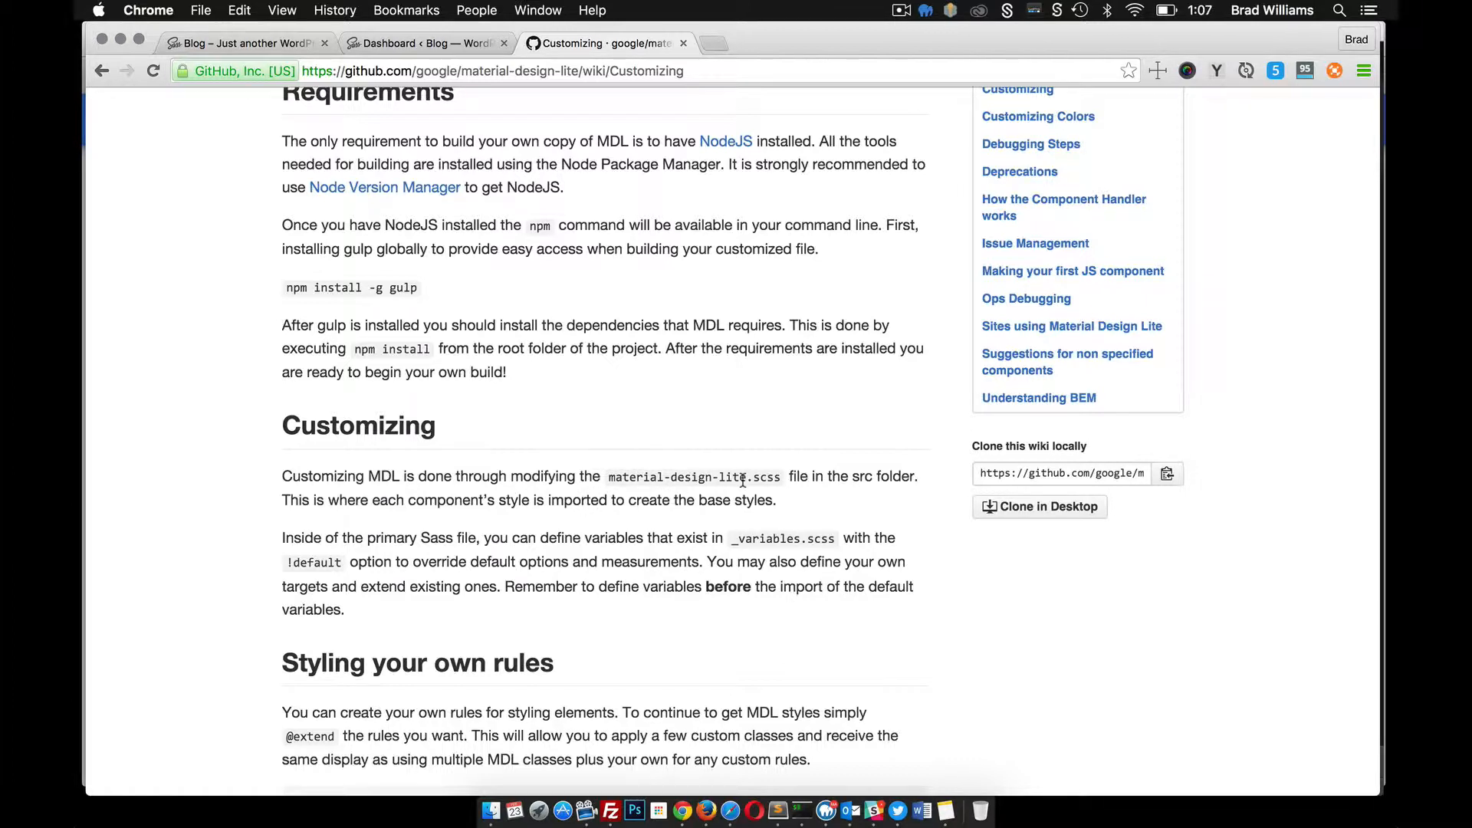
mouse_move(778, 778)
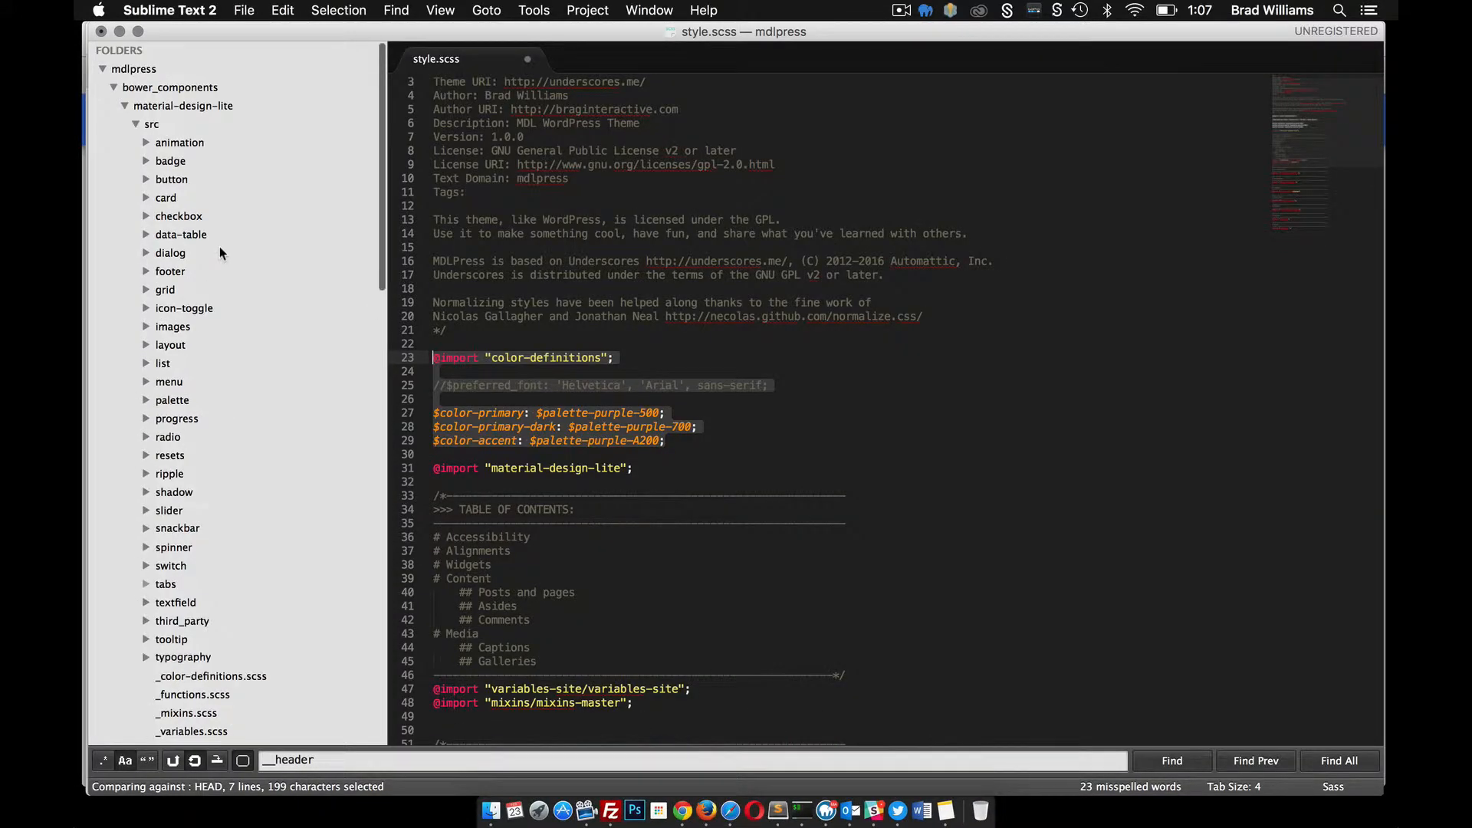
Open material-design-lite.scss from the MDL src folder to review its component imports.
click(136, 124)
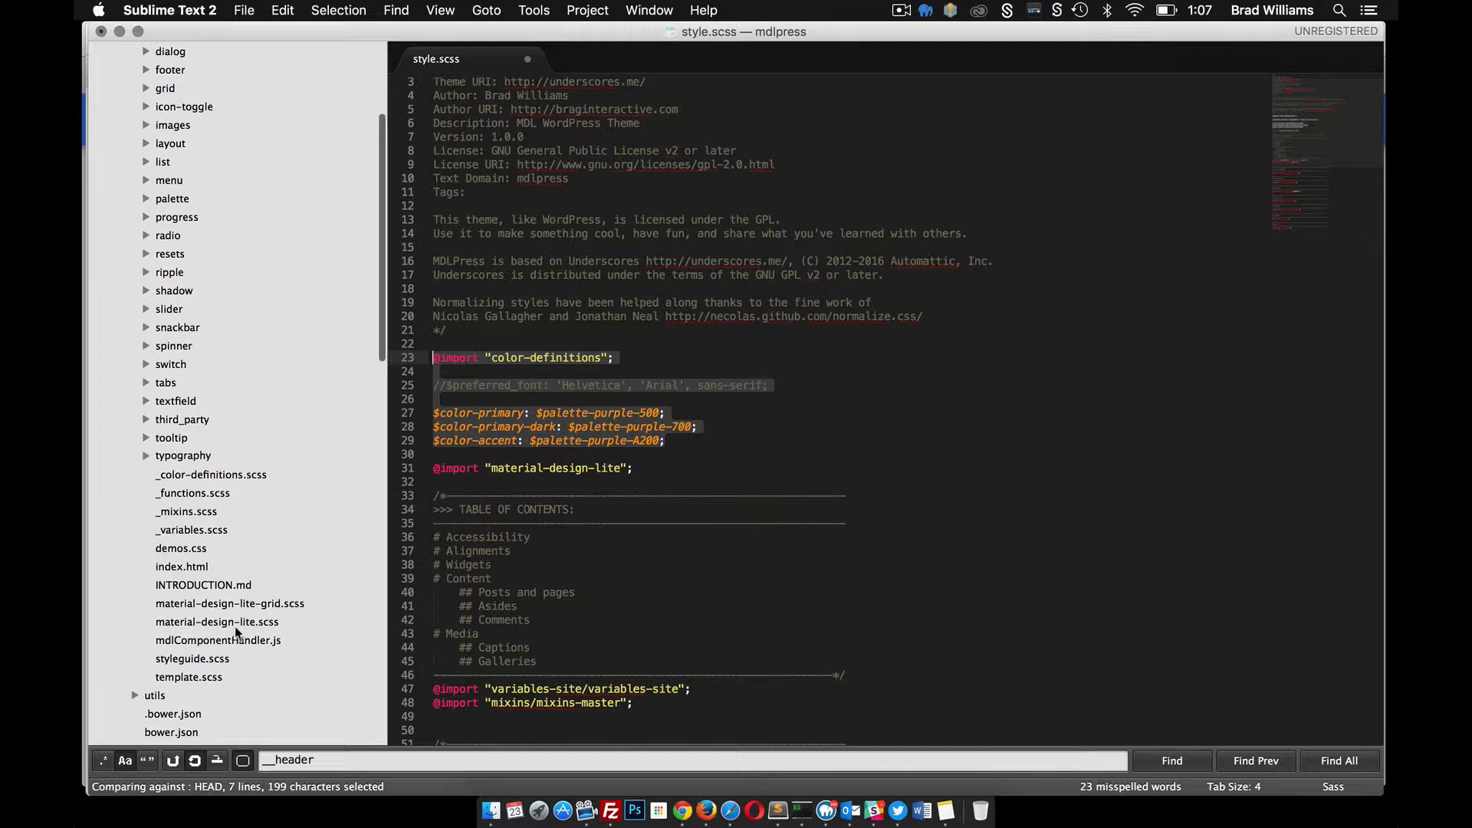
click(217, 622)
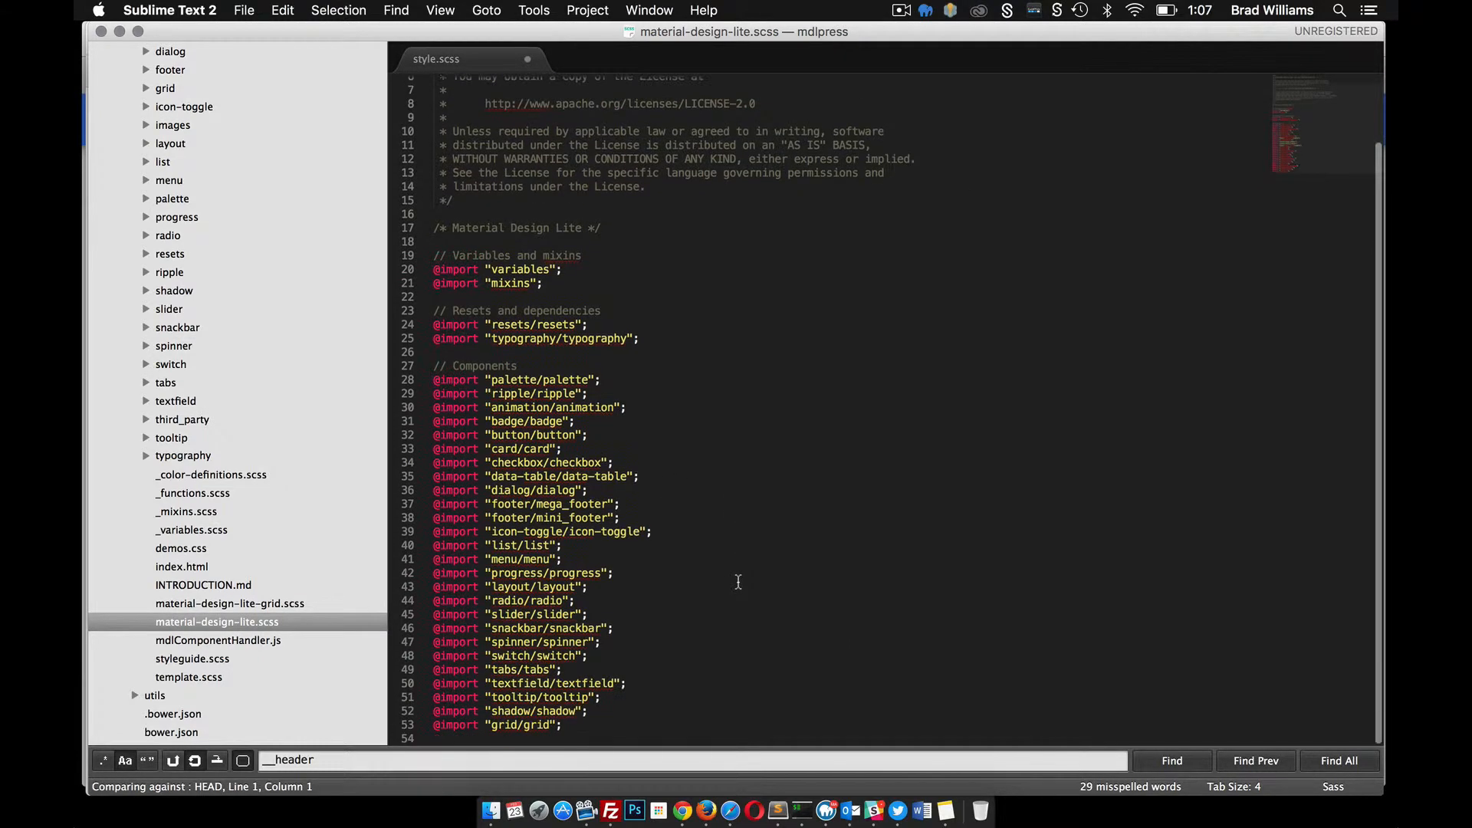
mouse_move(655, 620)
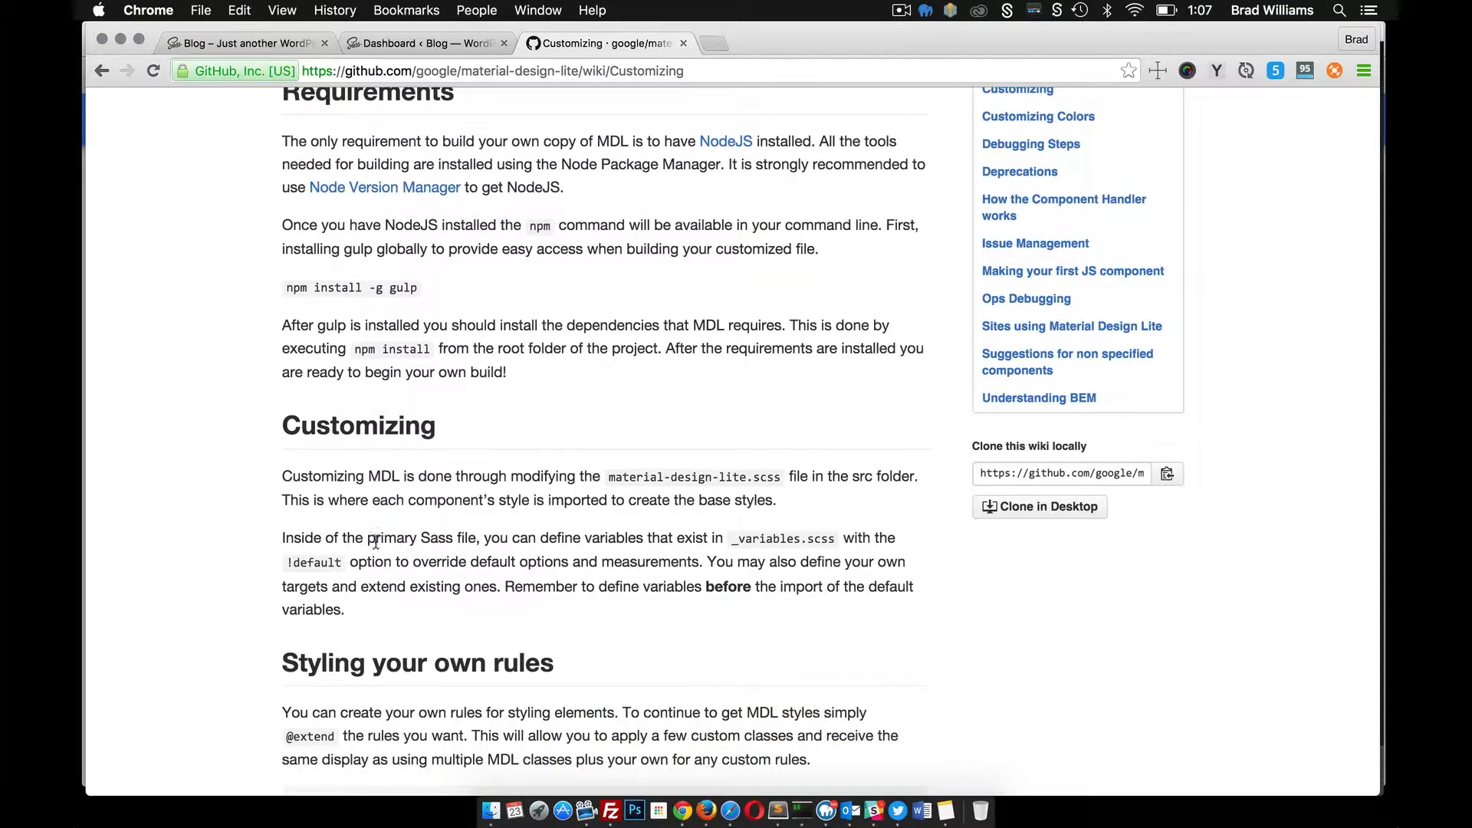
mouse_move(608, 554)
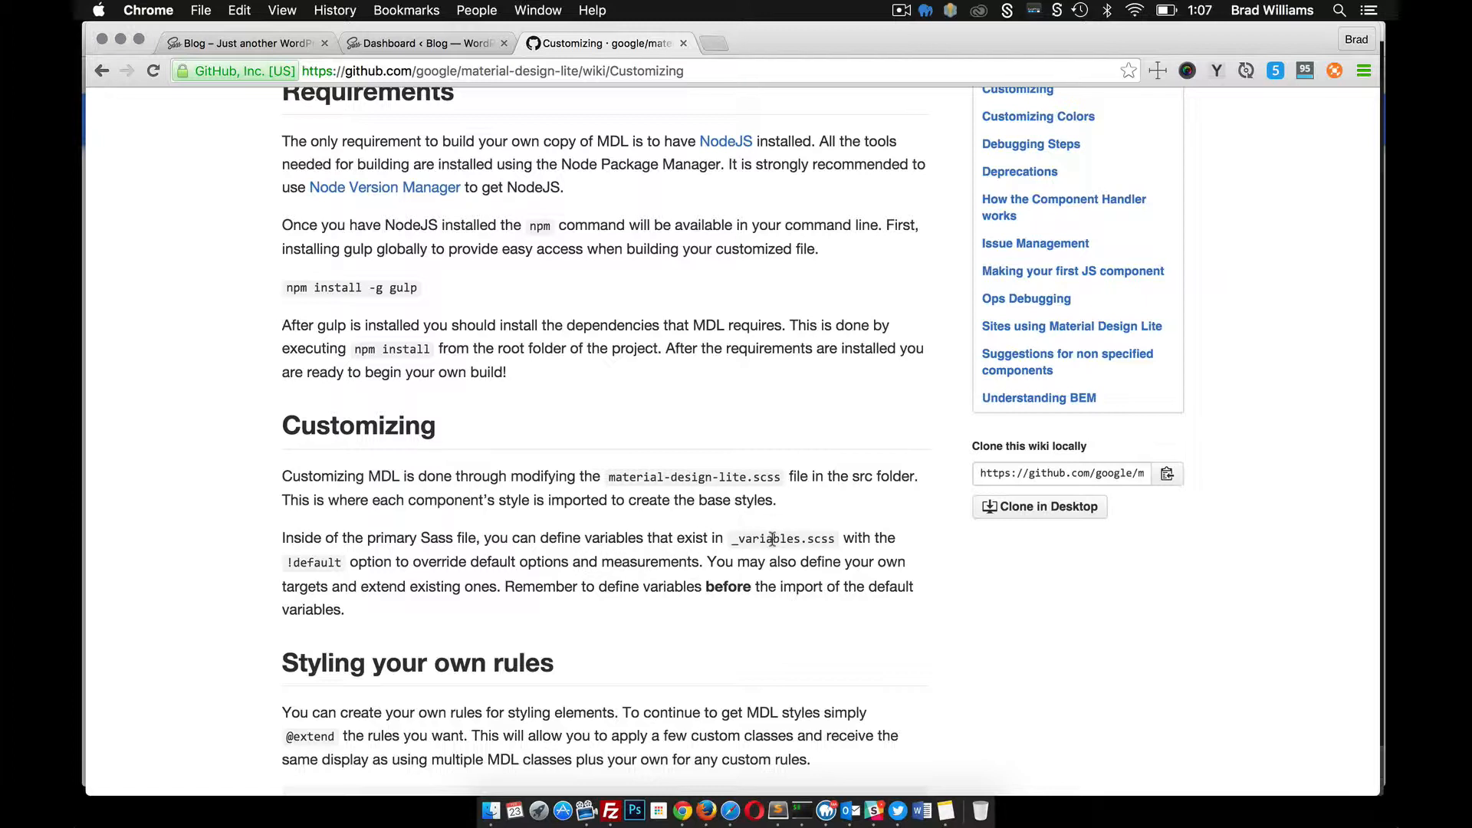
mouse_move(504, 581)
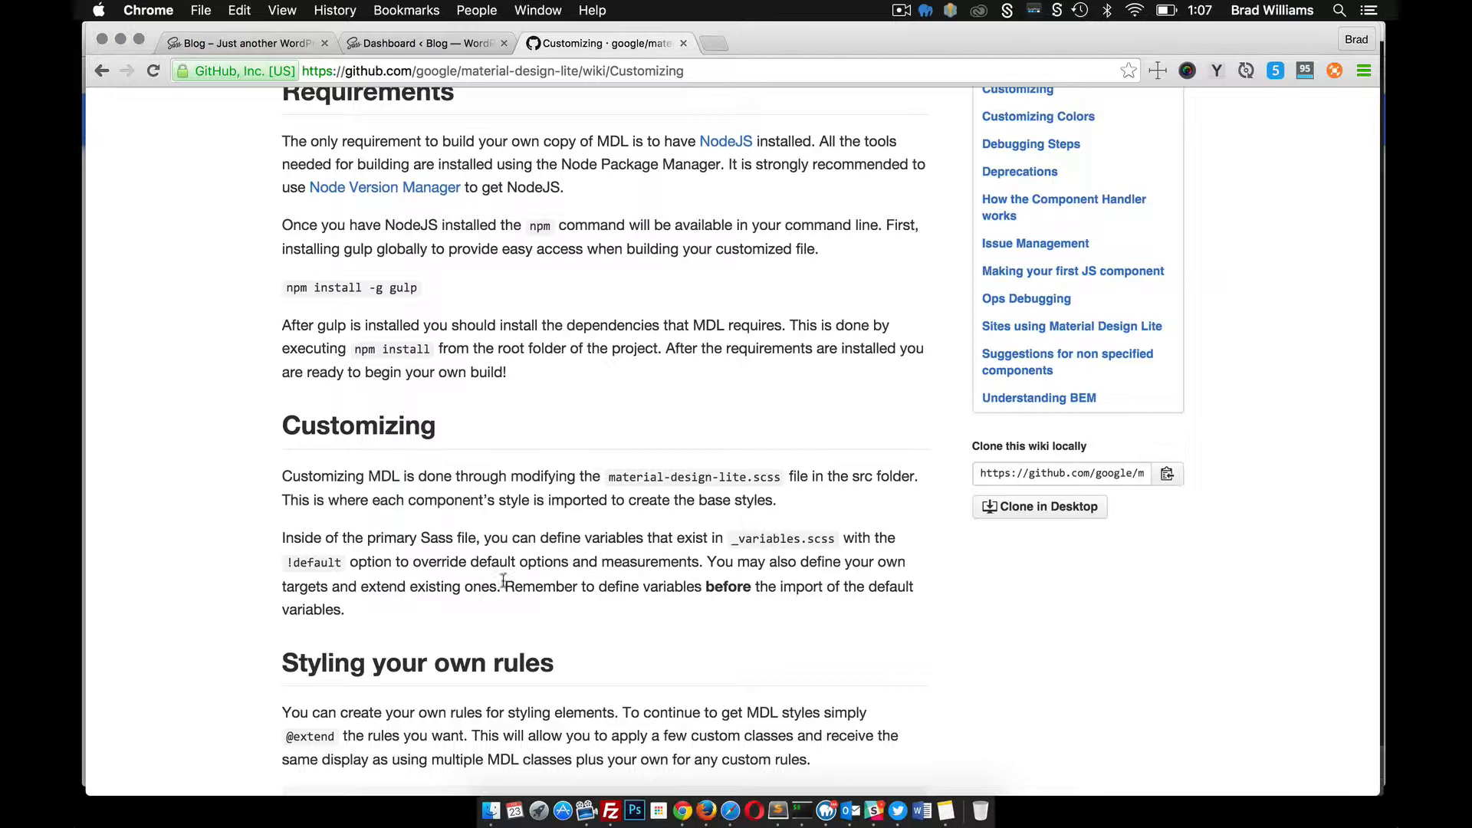
mouse_move(740, 811)
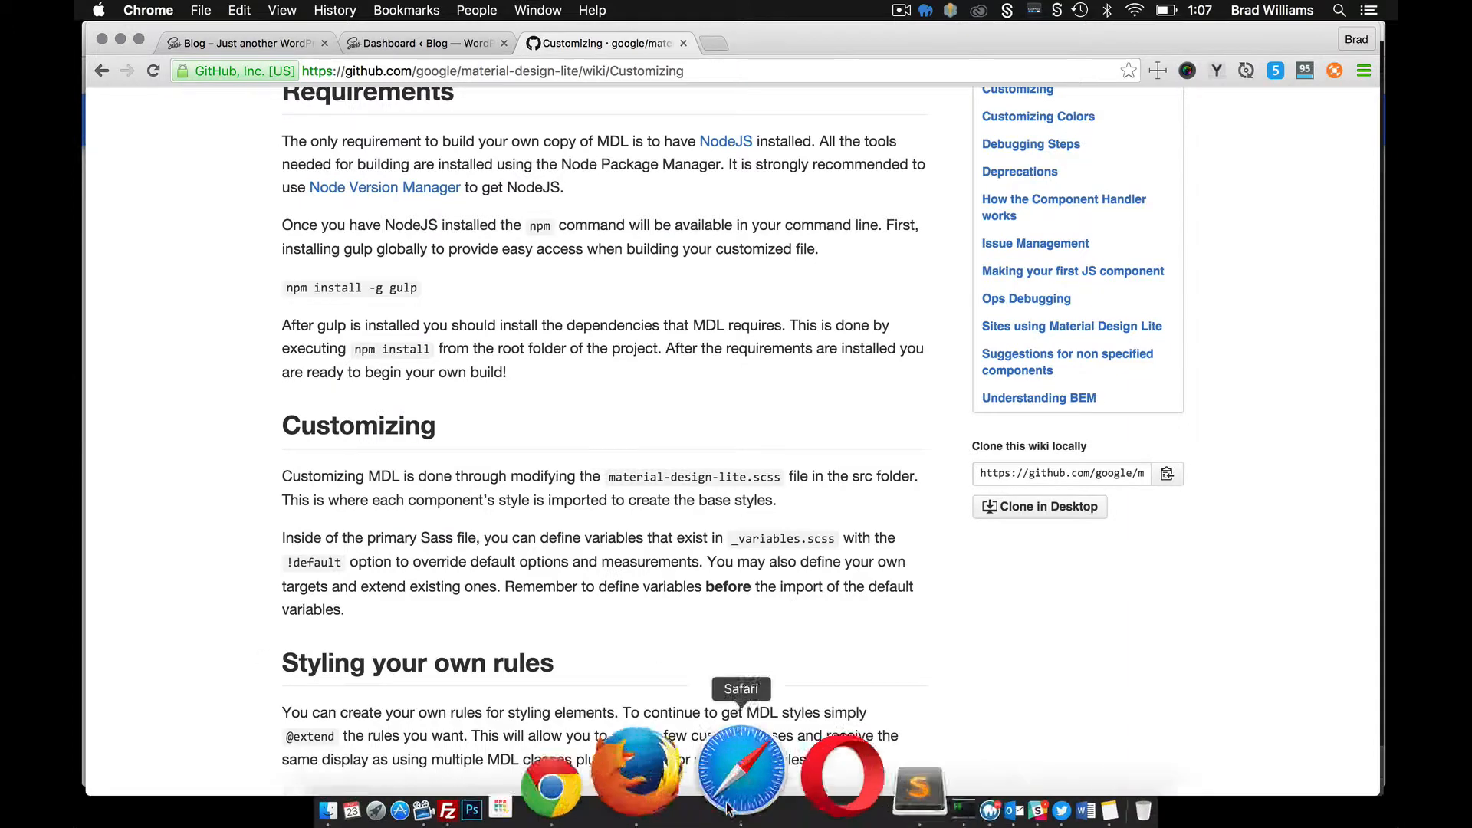
mouse_move(808, 789)
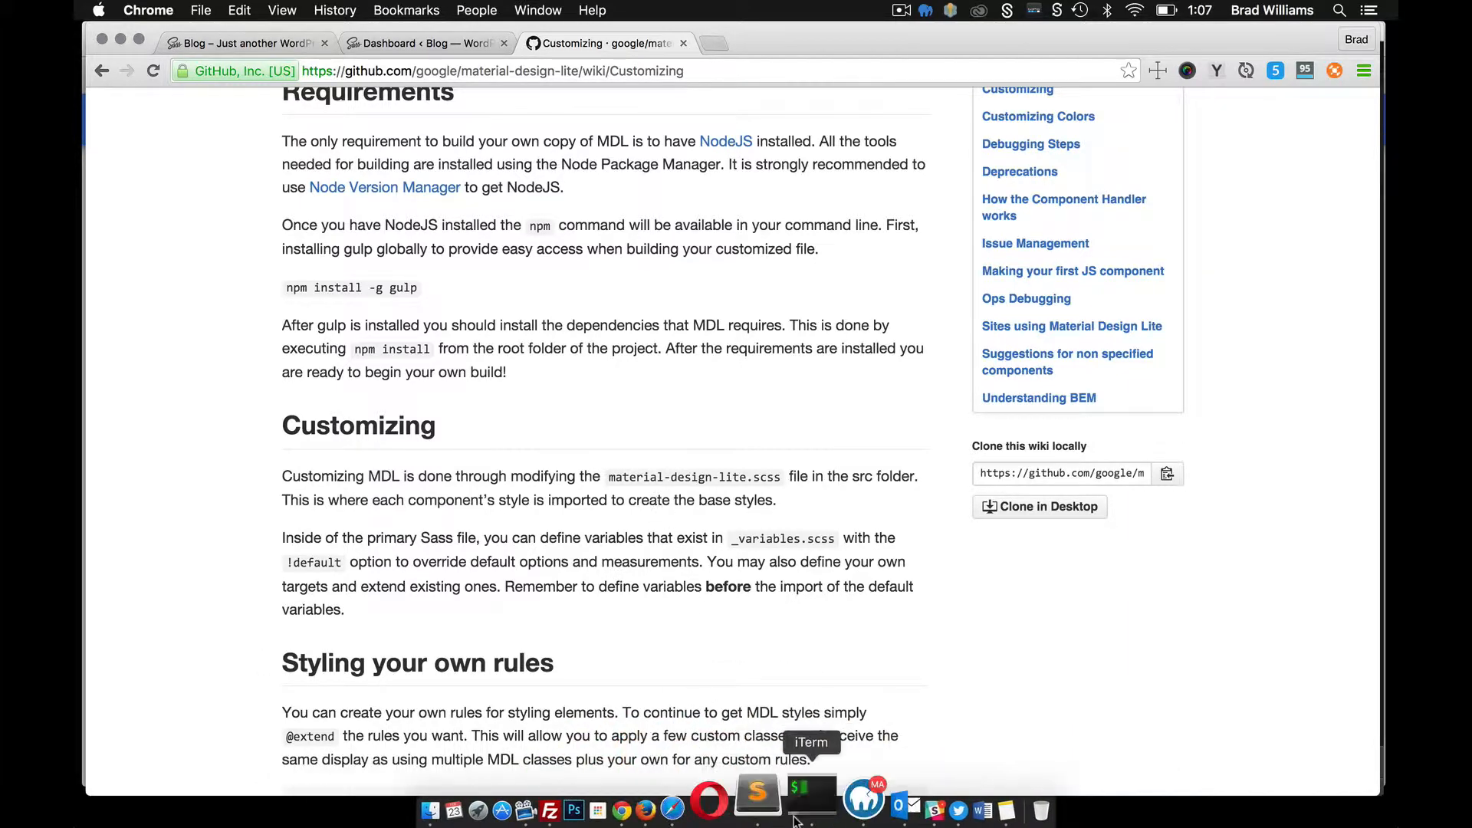
click(757, 794)
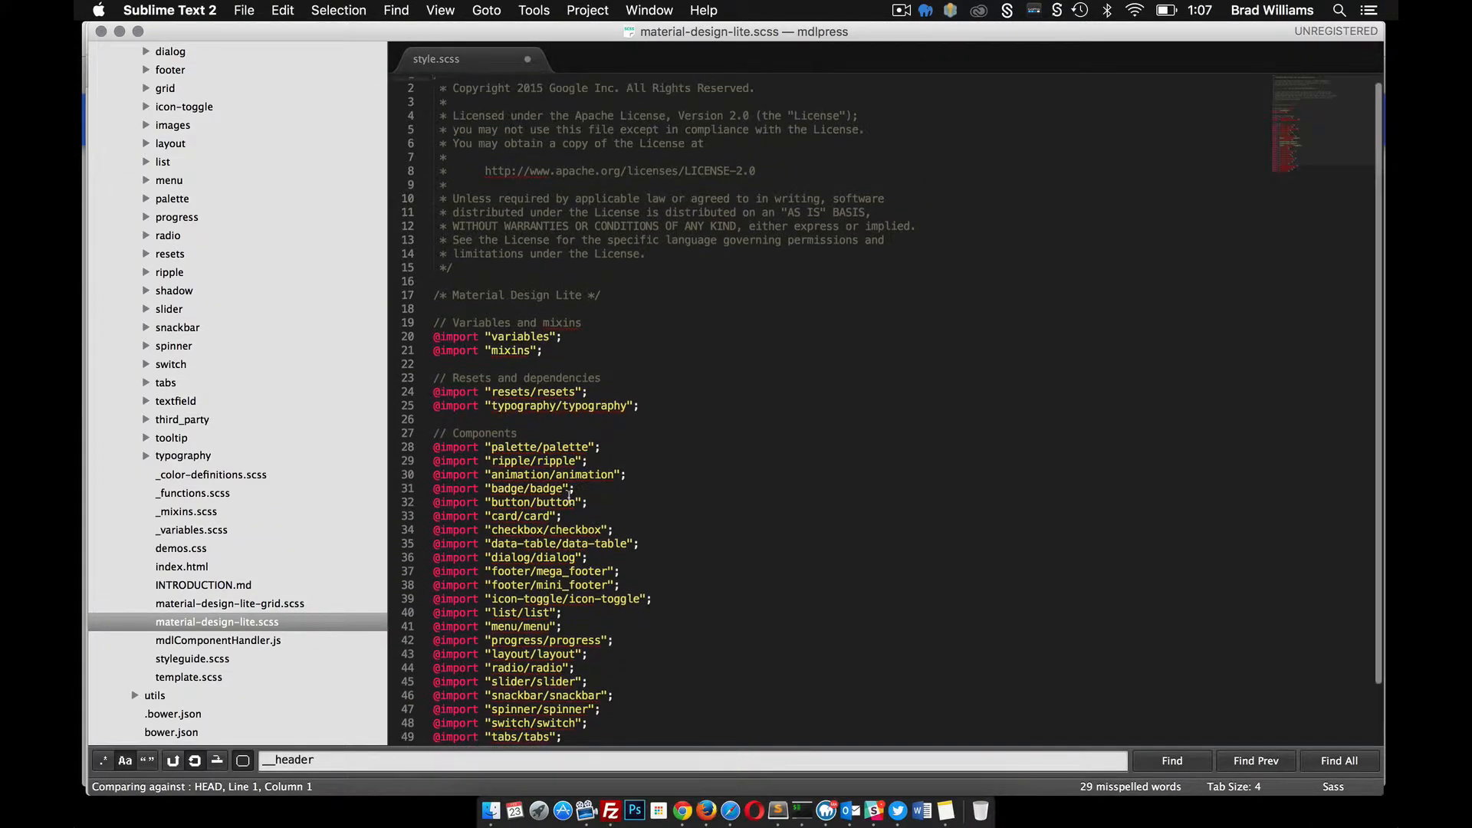
scroll(down, 3)
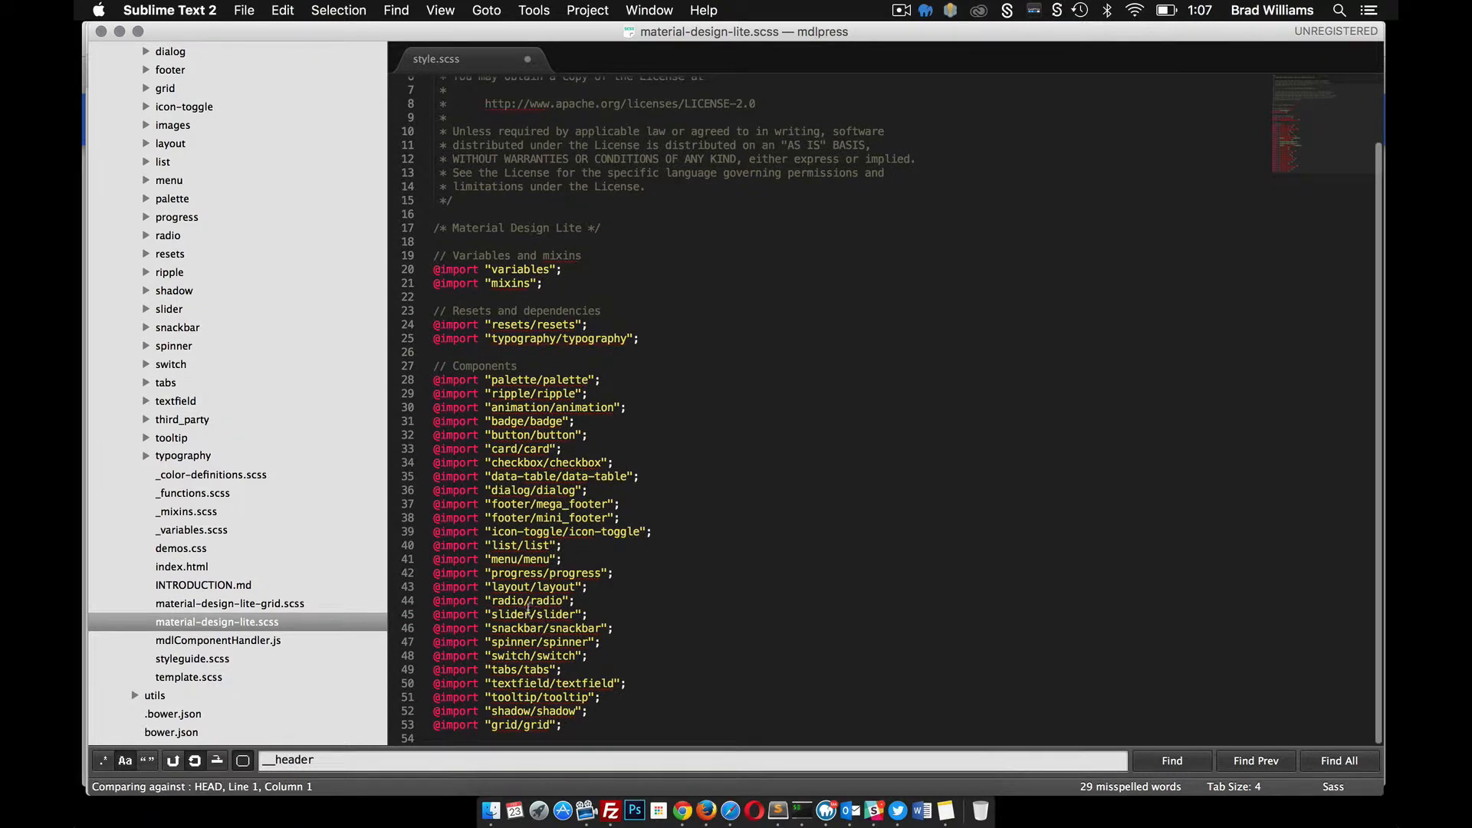
click(437, 614)
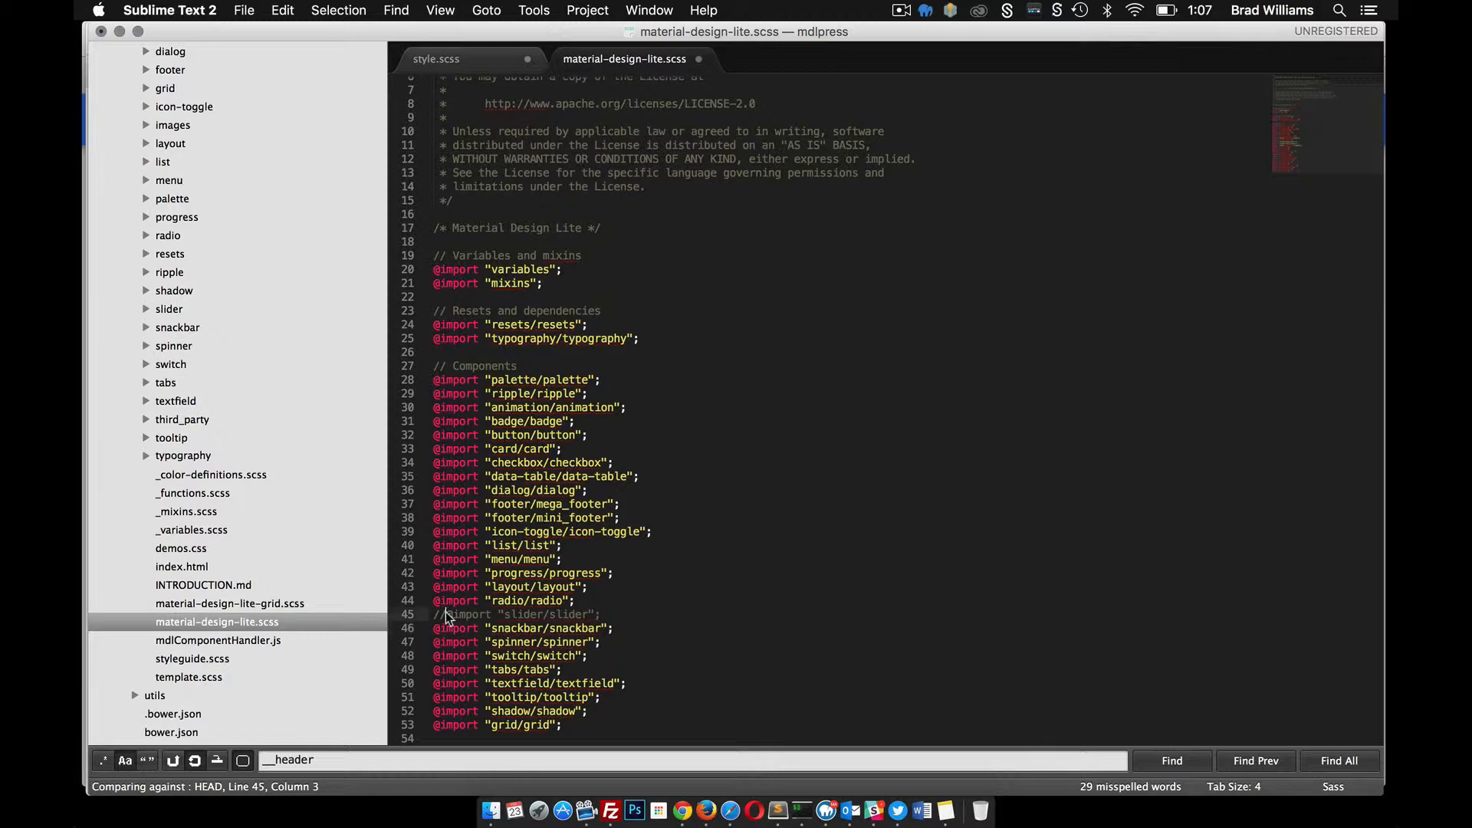
Check the COLORS section of _variables.scss, then restore the slider import in material-design-lite.scss.
click(191, 530)
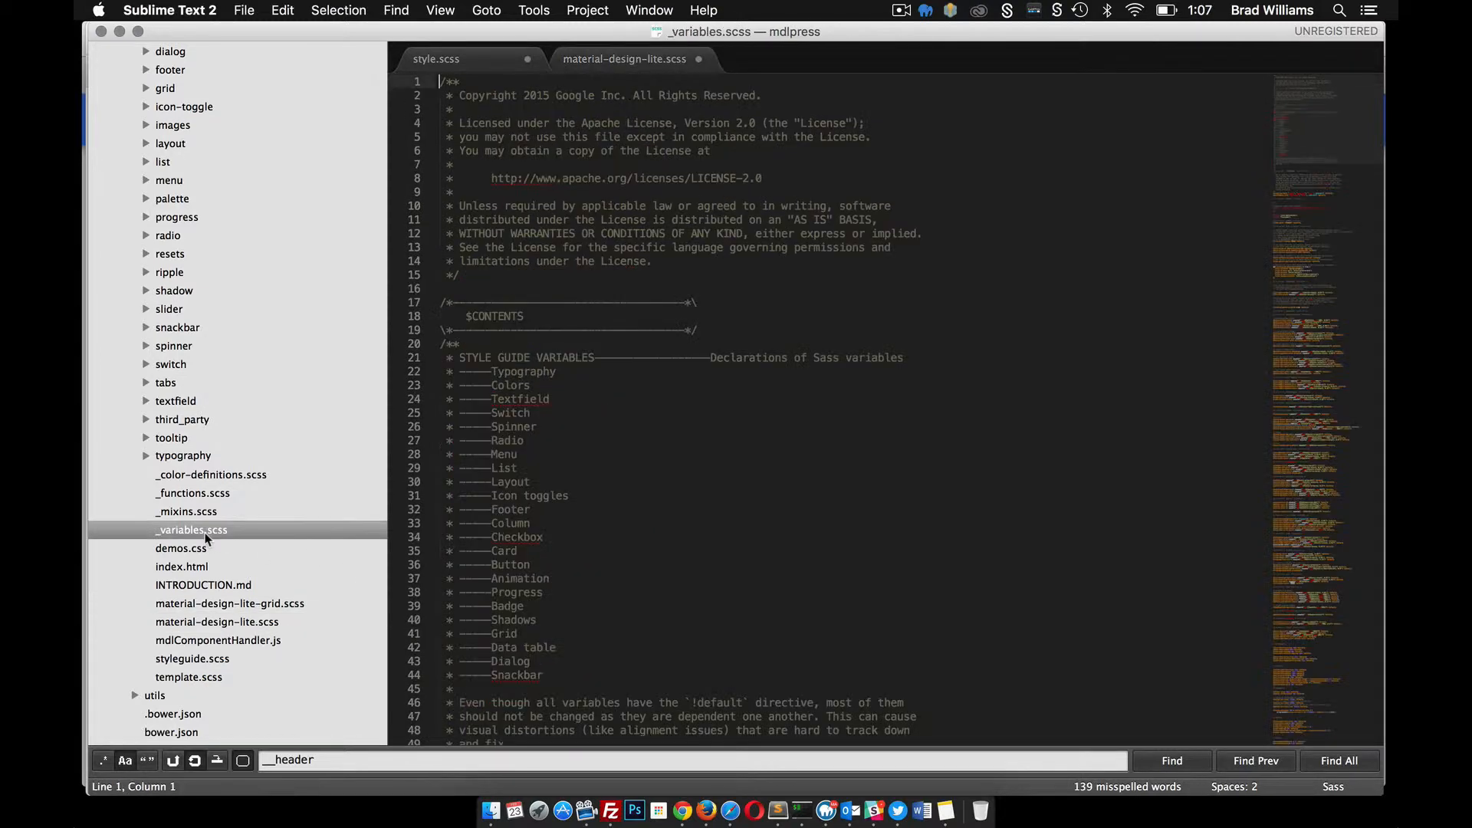
scroll(down, 3)
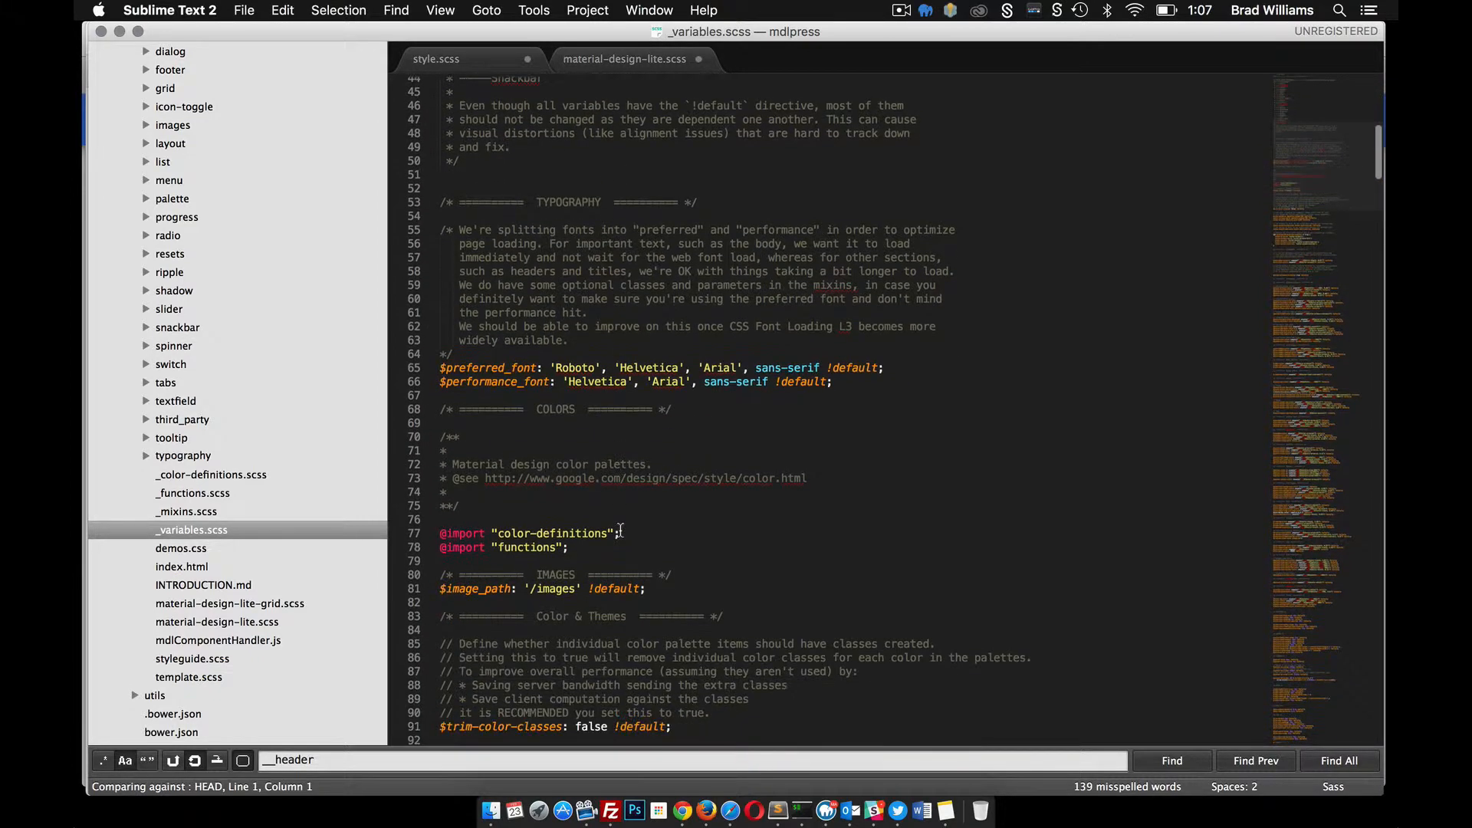
scroll(down, 3)
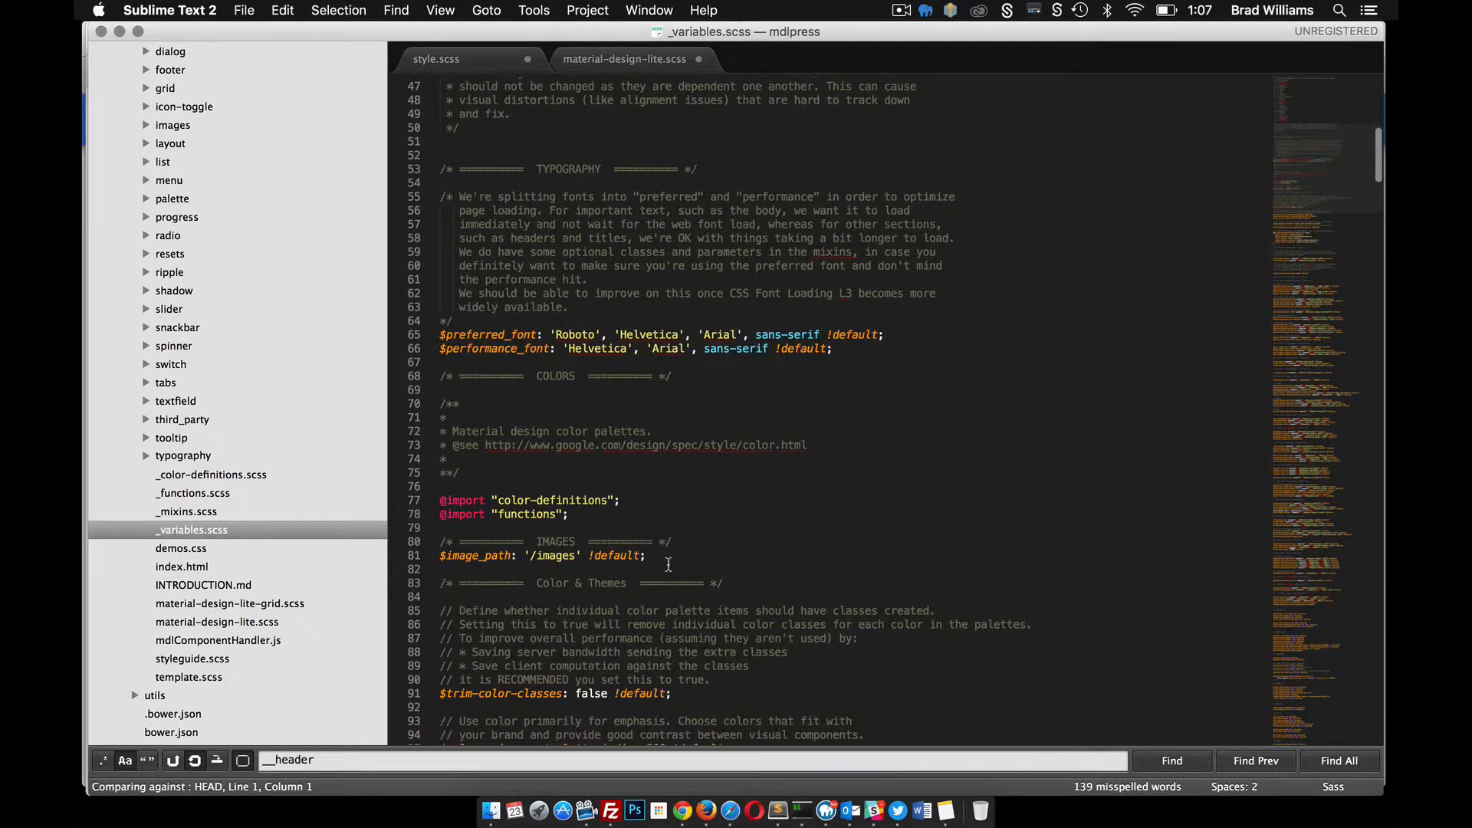
mouse_move(506, 327)
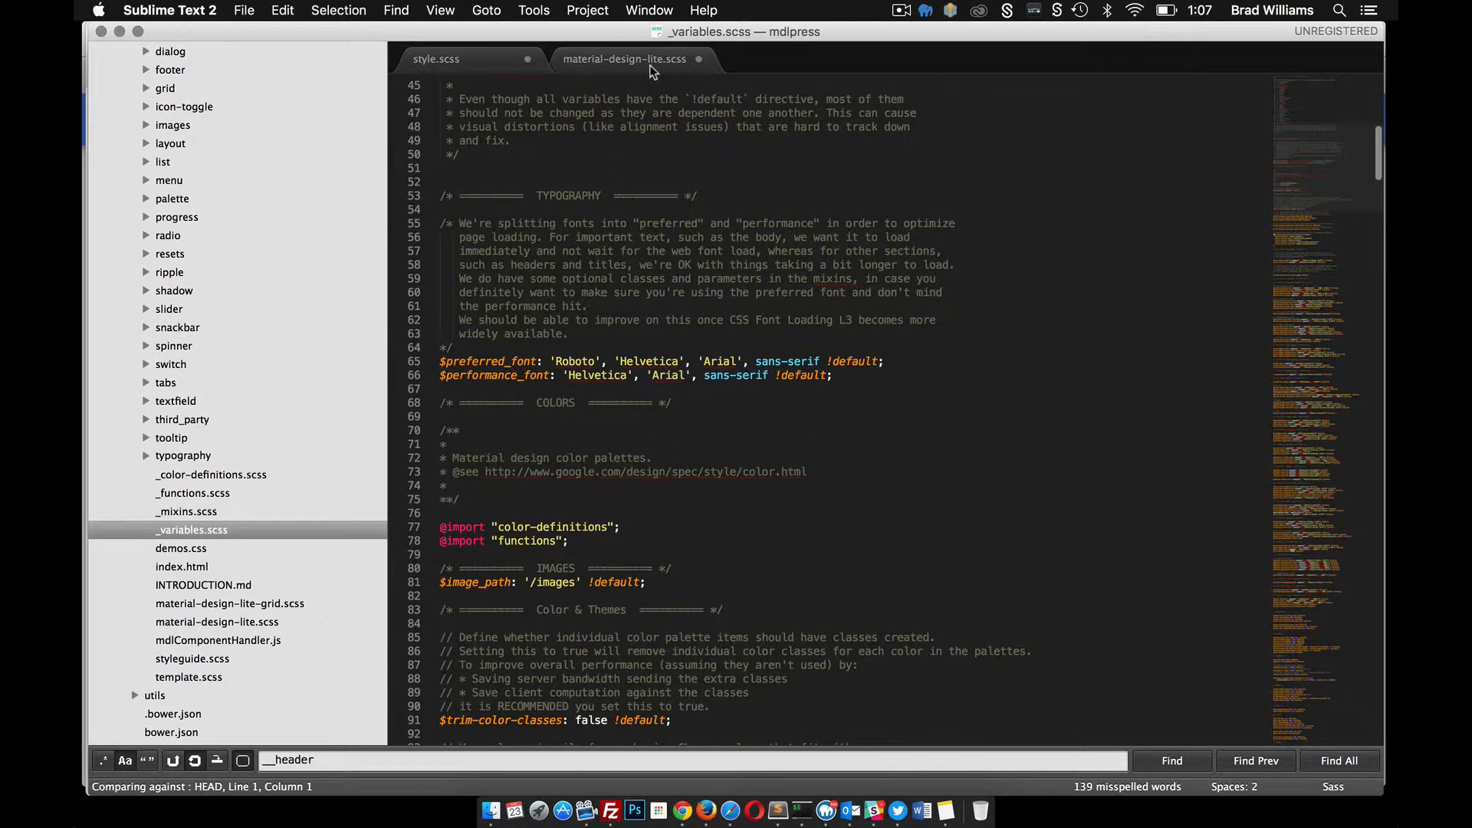
click(217, 622)
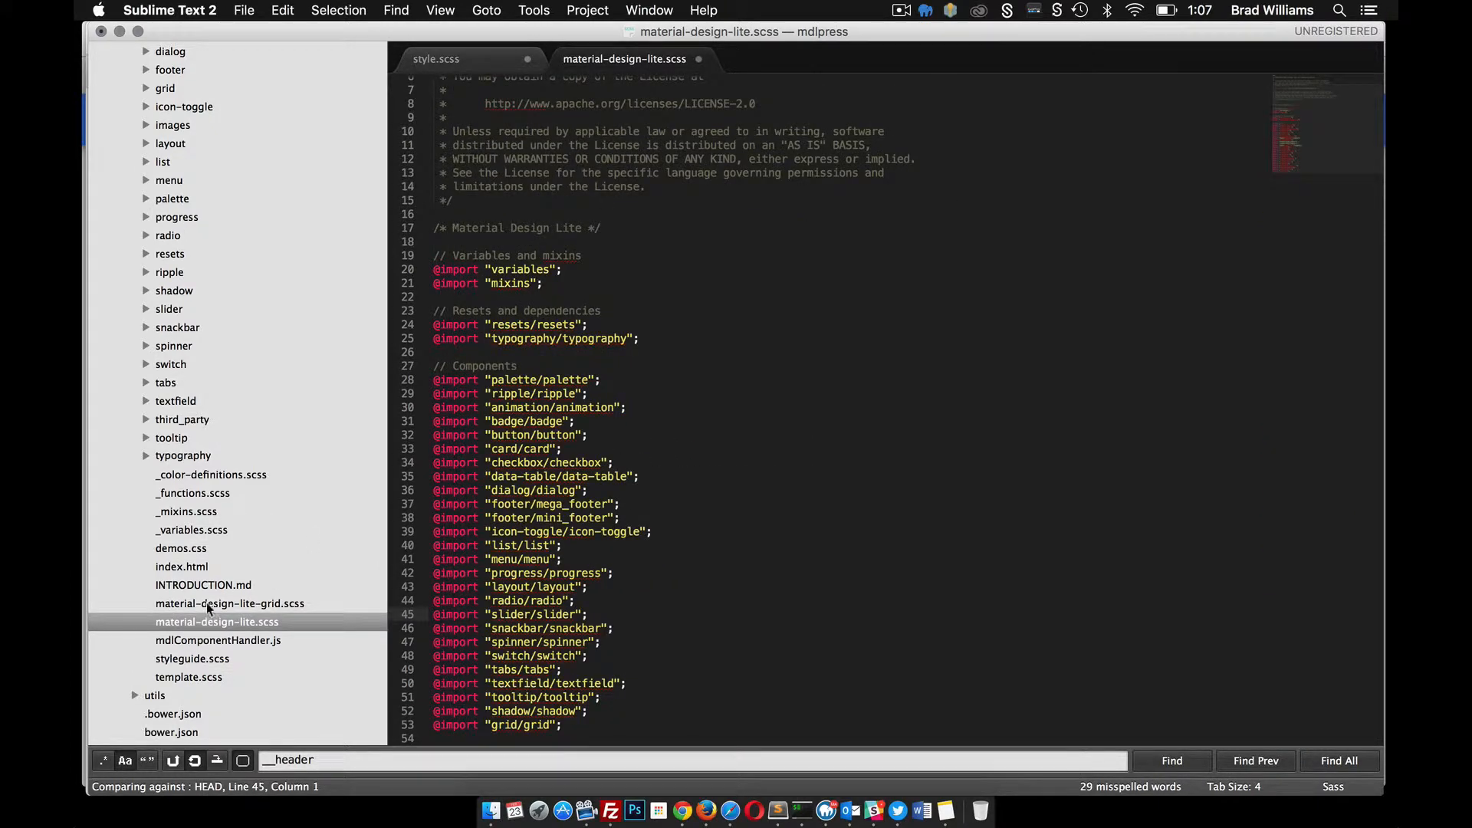
Compare style.scss with material-design-lite.scss, collapse the library folders and expand the theme's sass folder.
click(436, 58)
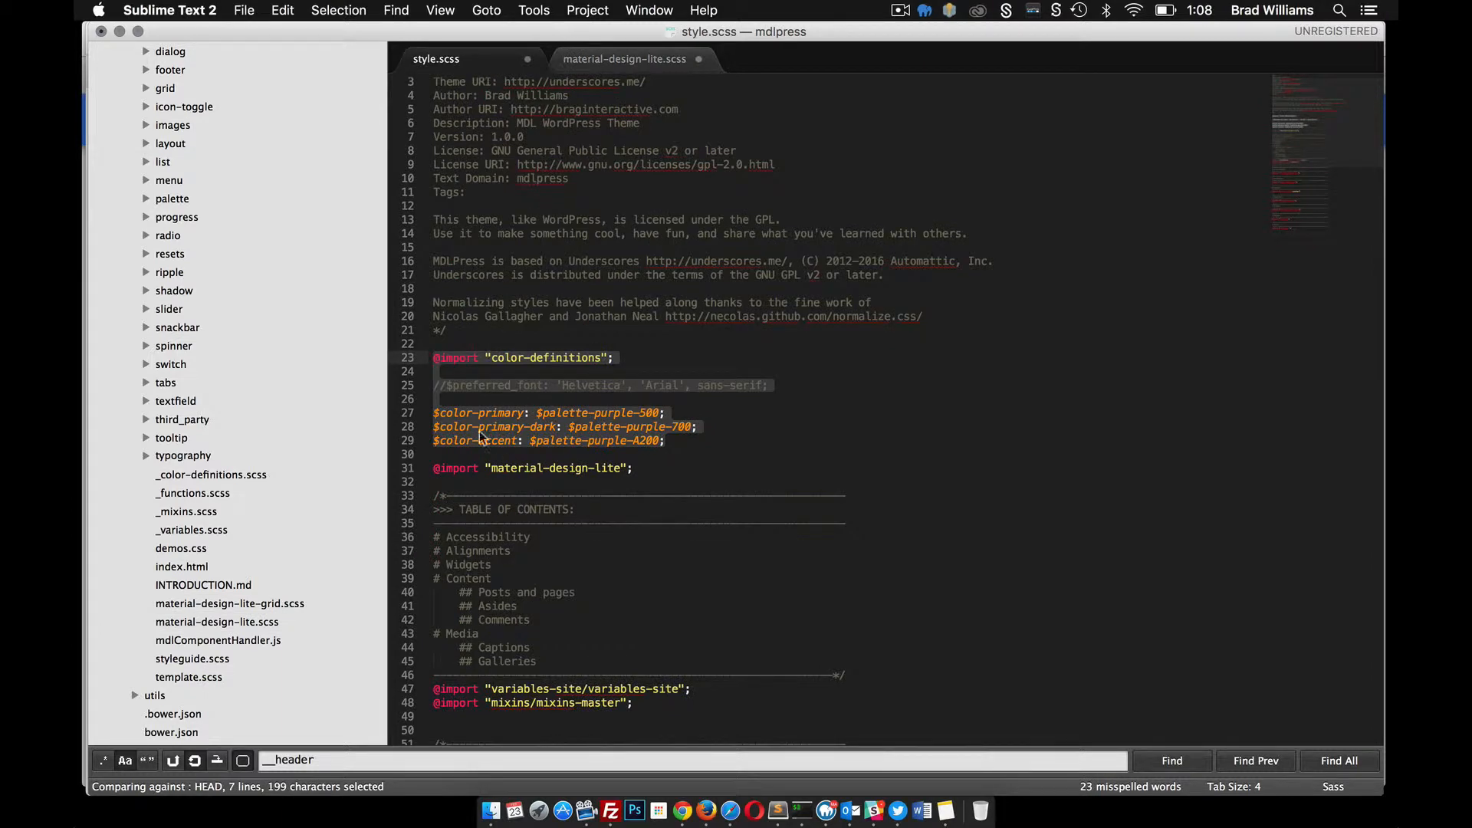
mouse_move(678, 443)
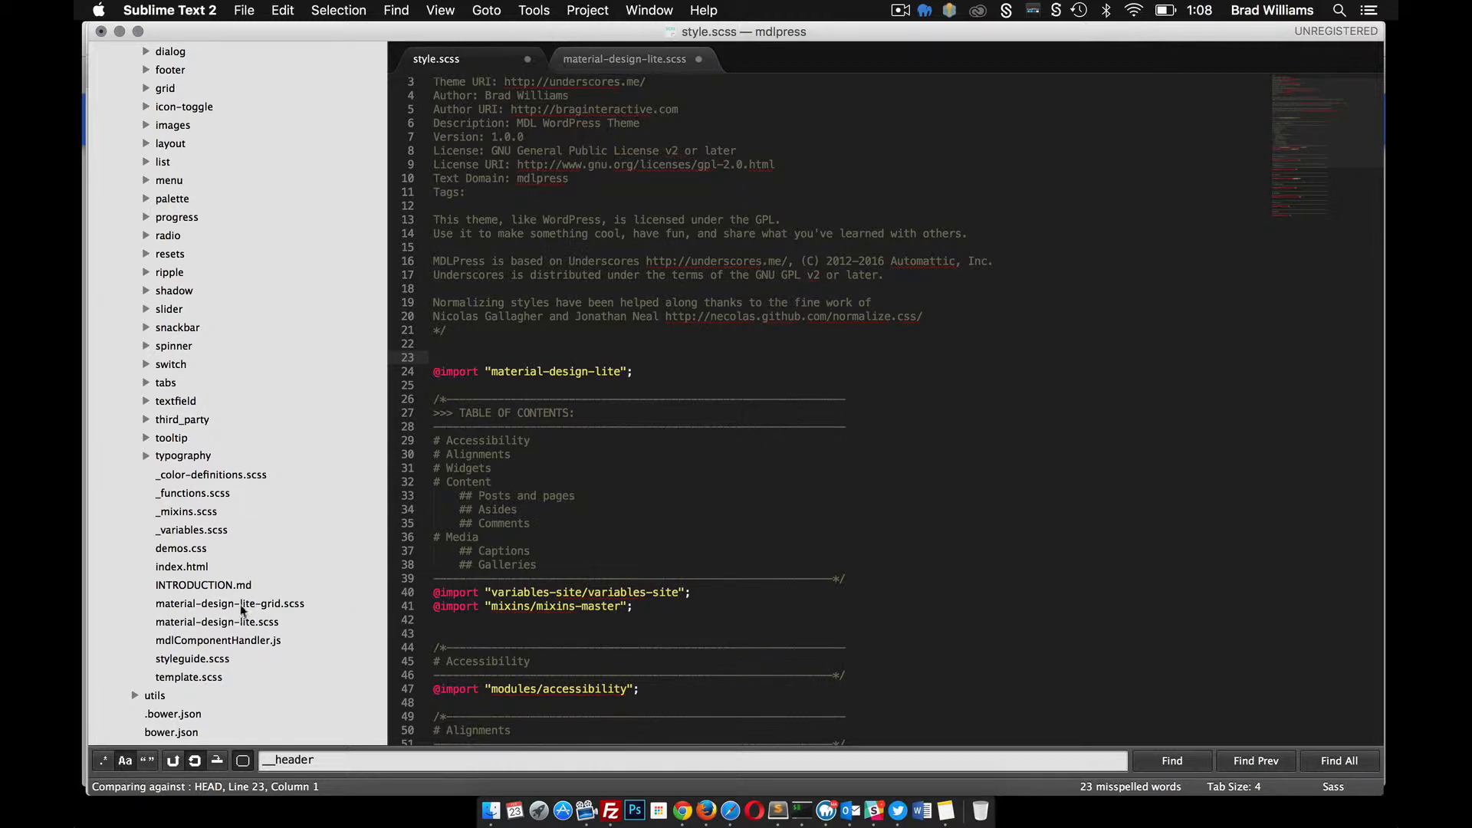
mouse_move(230, 543)
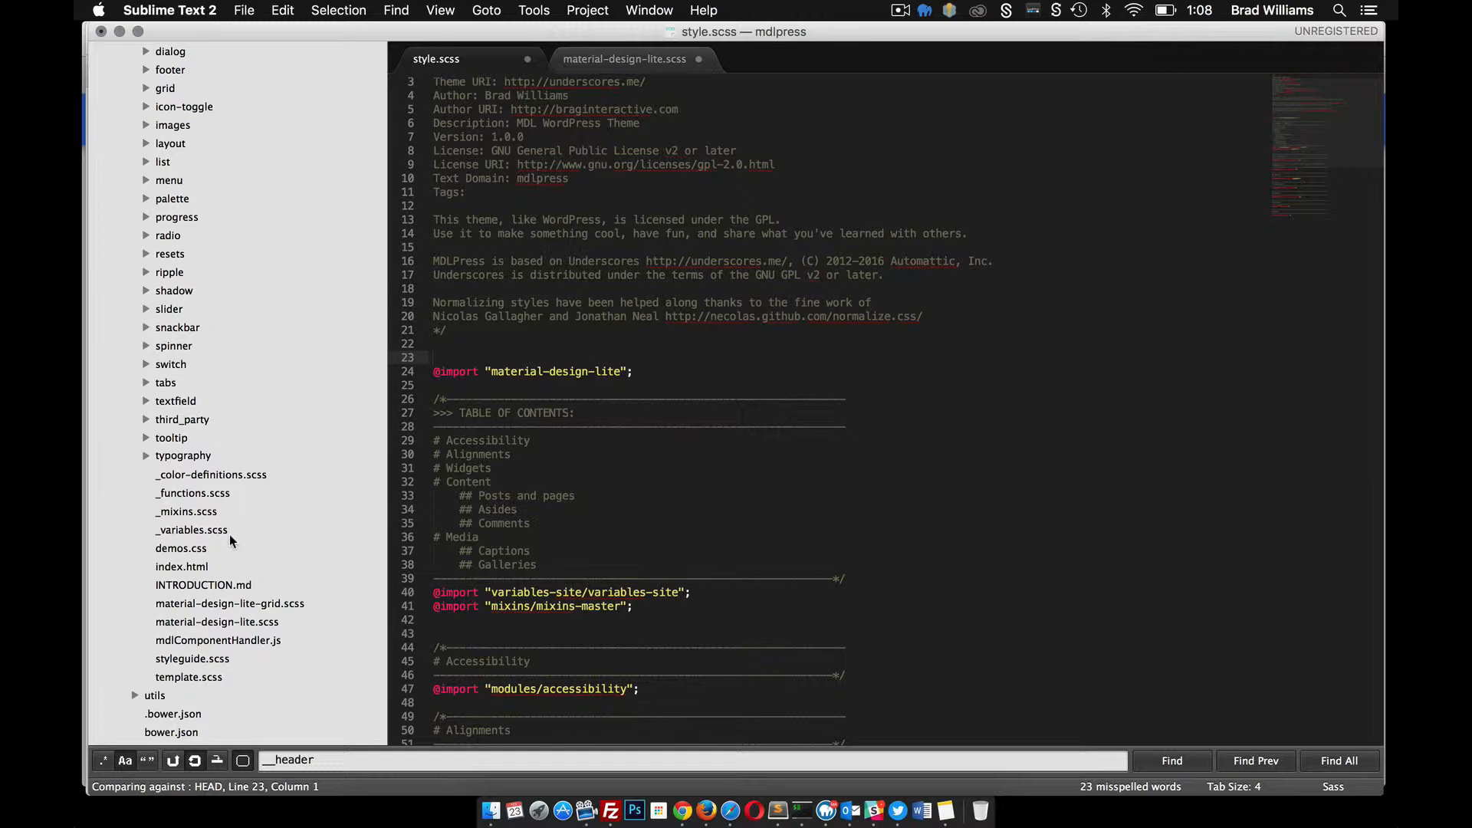
scroll(up, 3)
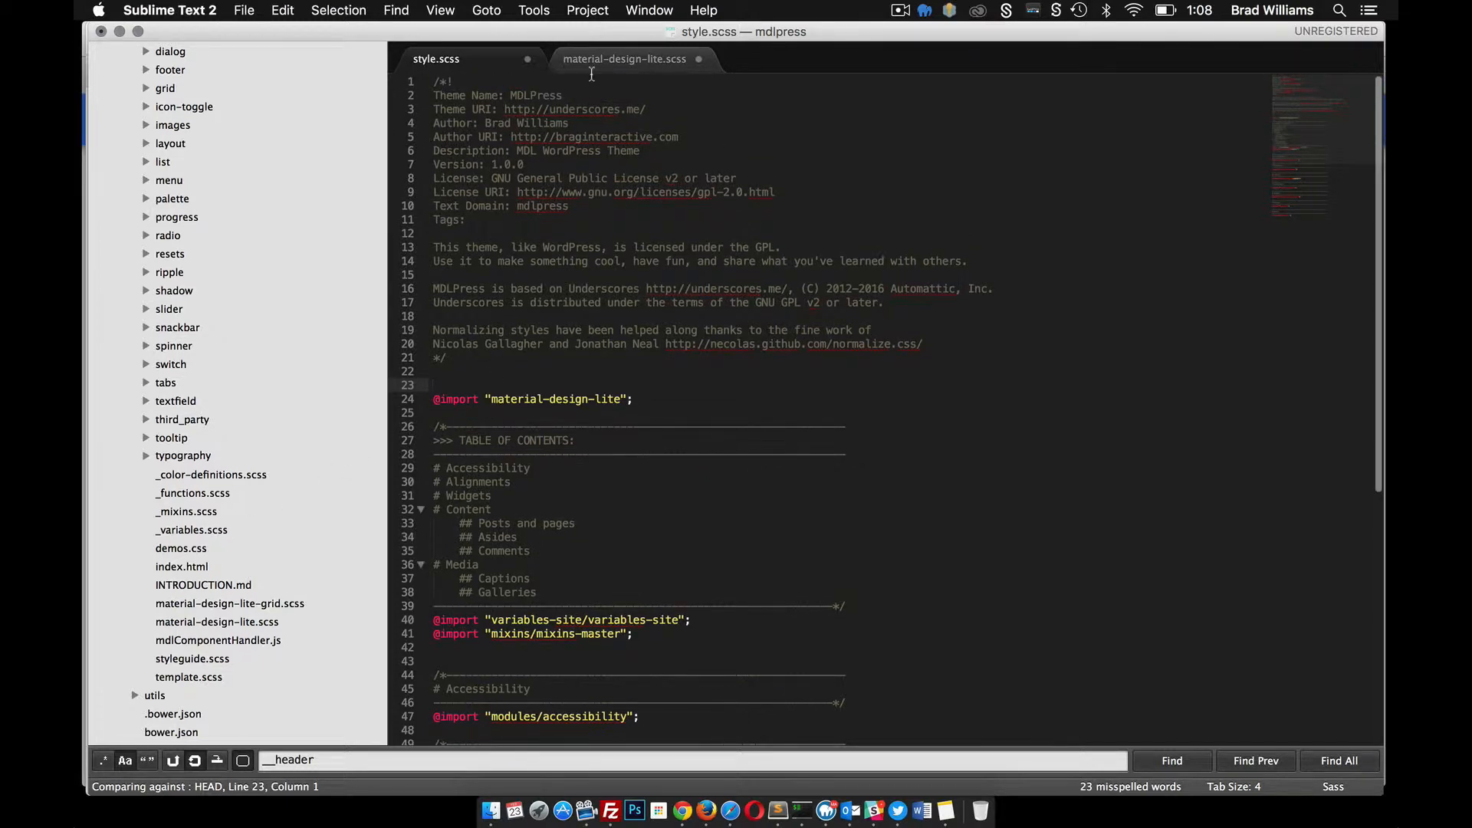
click(625, 58)
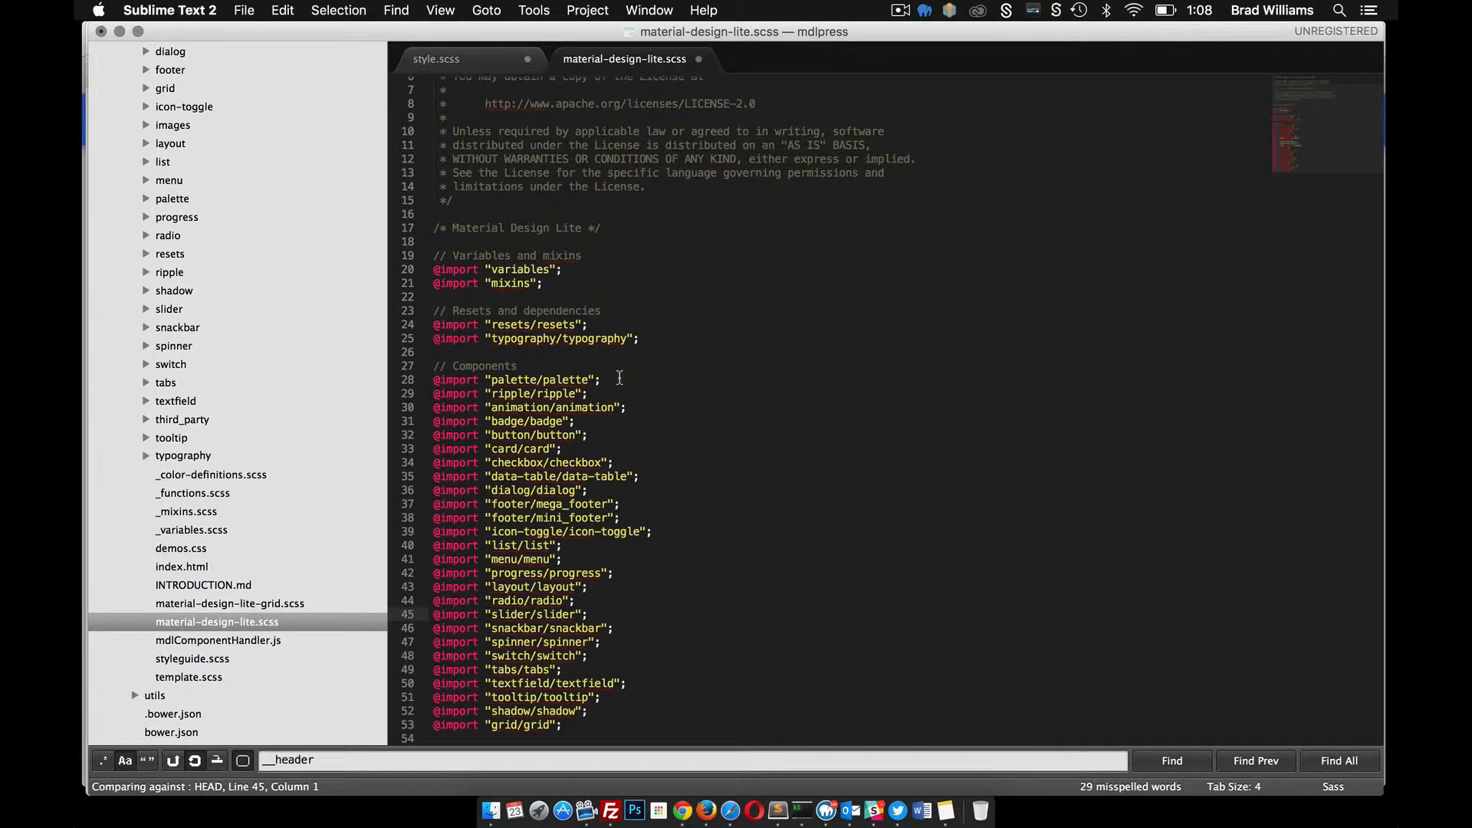
scroll(up, 3)
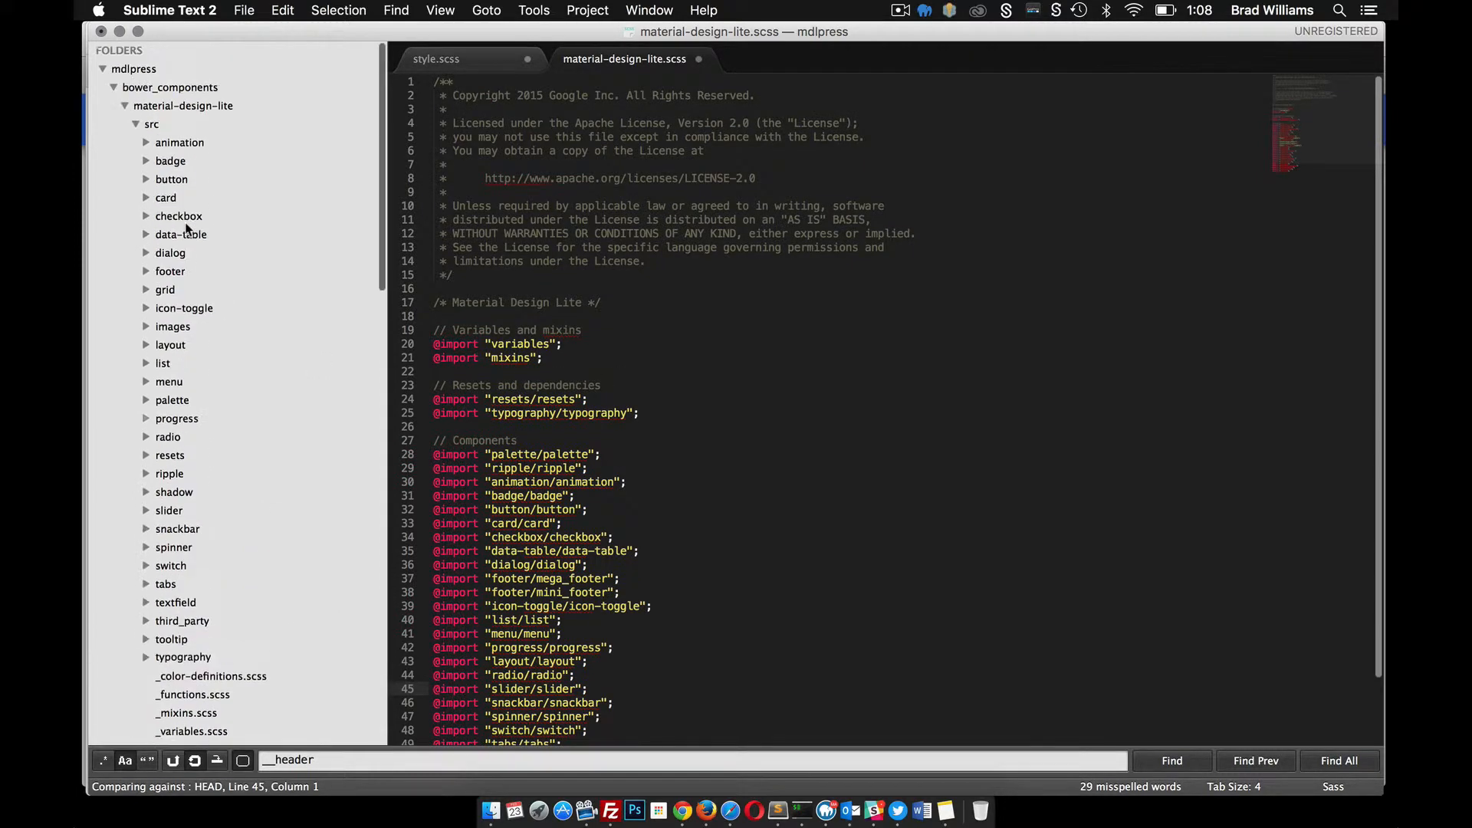
click(124, 105)
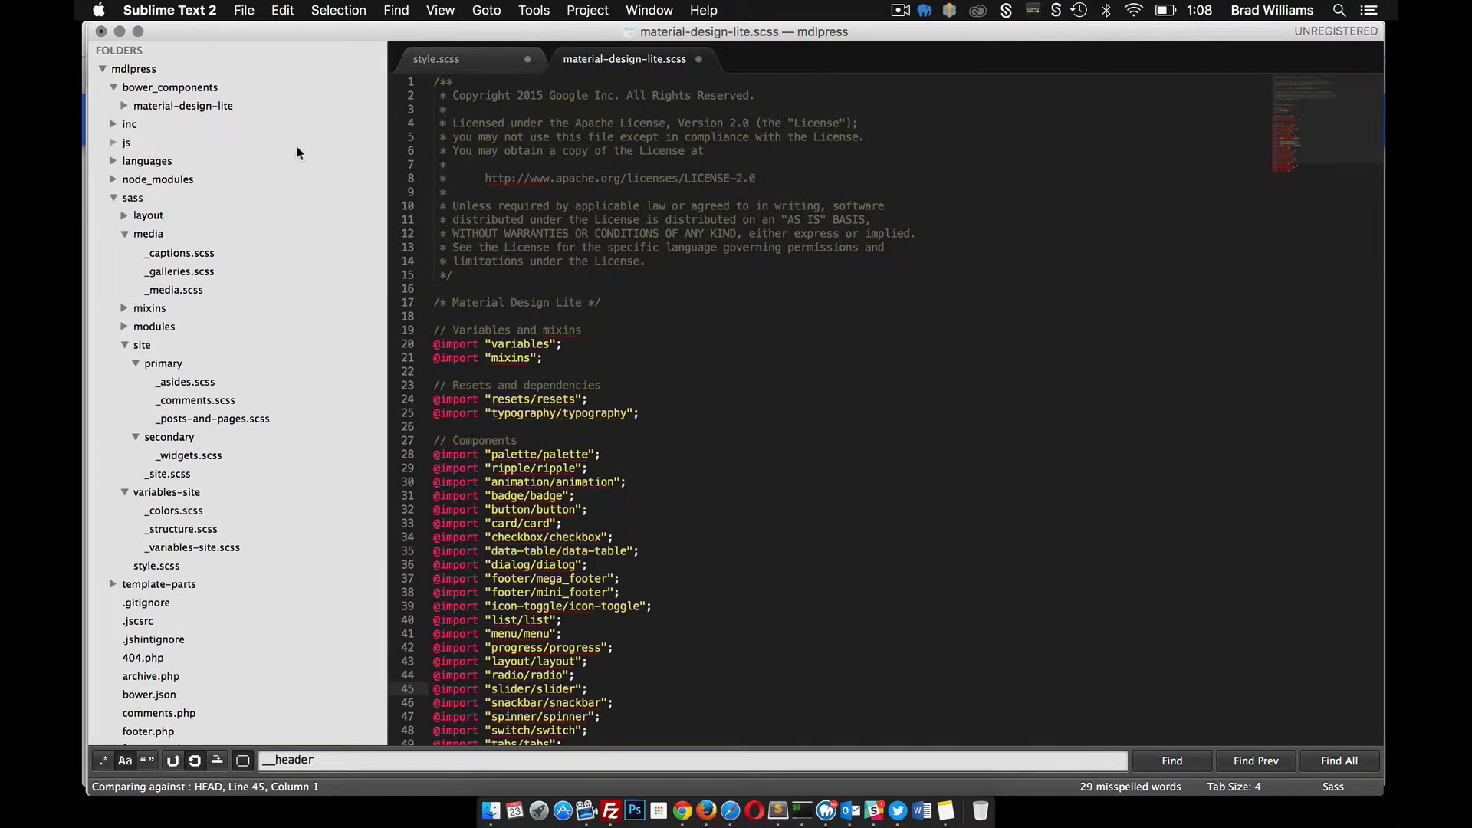
mouse_move(264, 205)
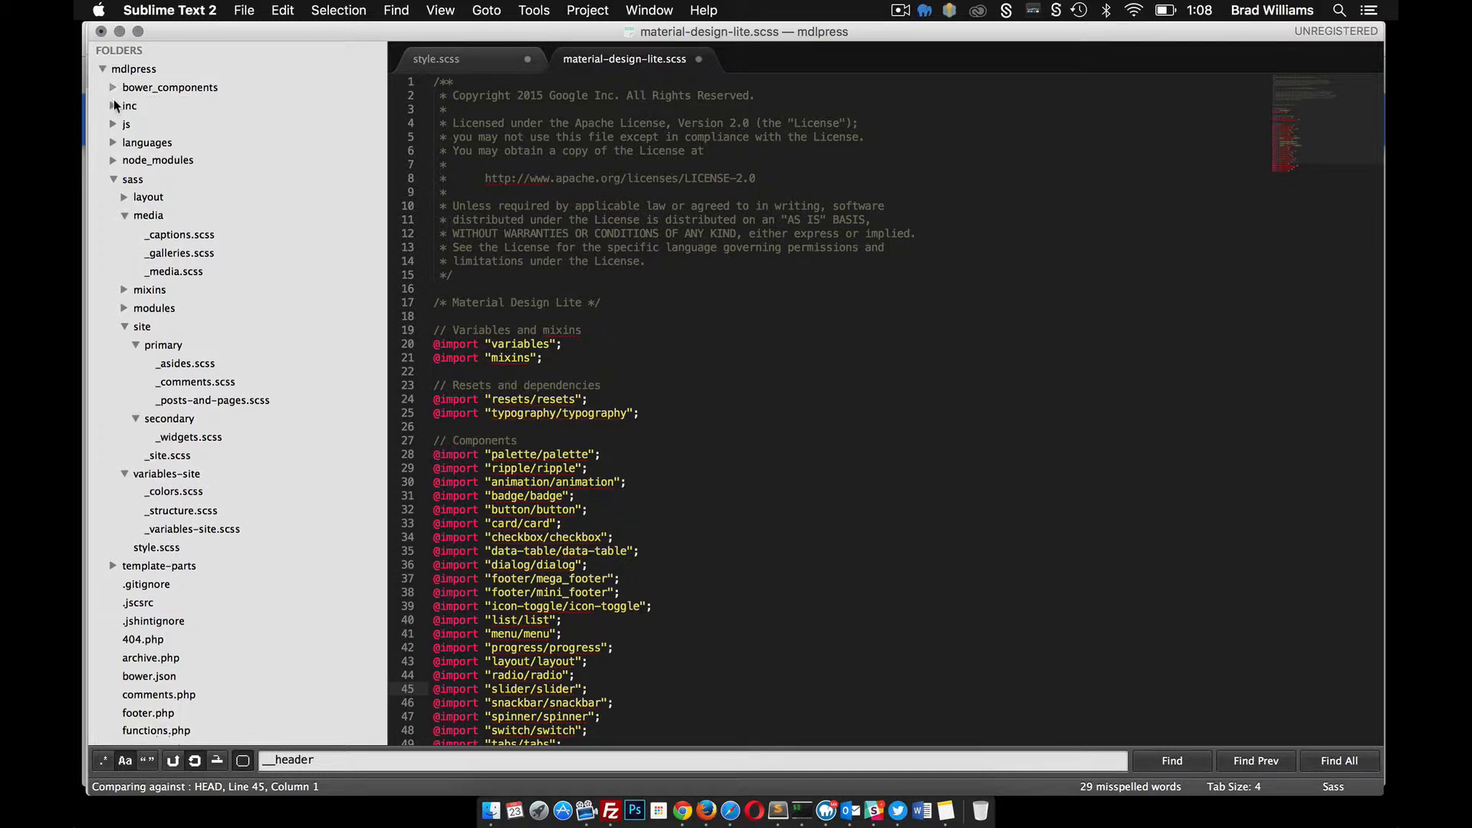
click(125, 180)
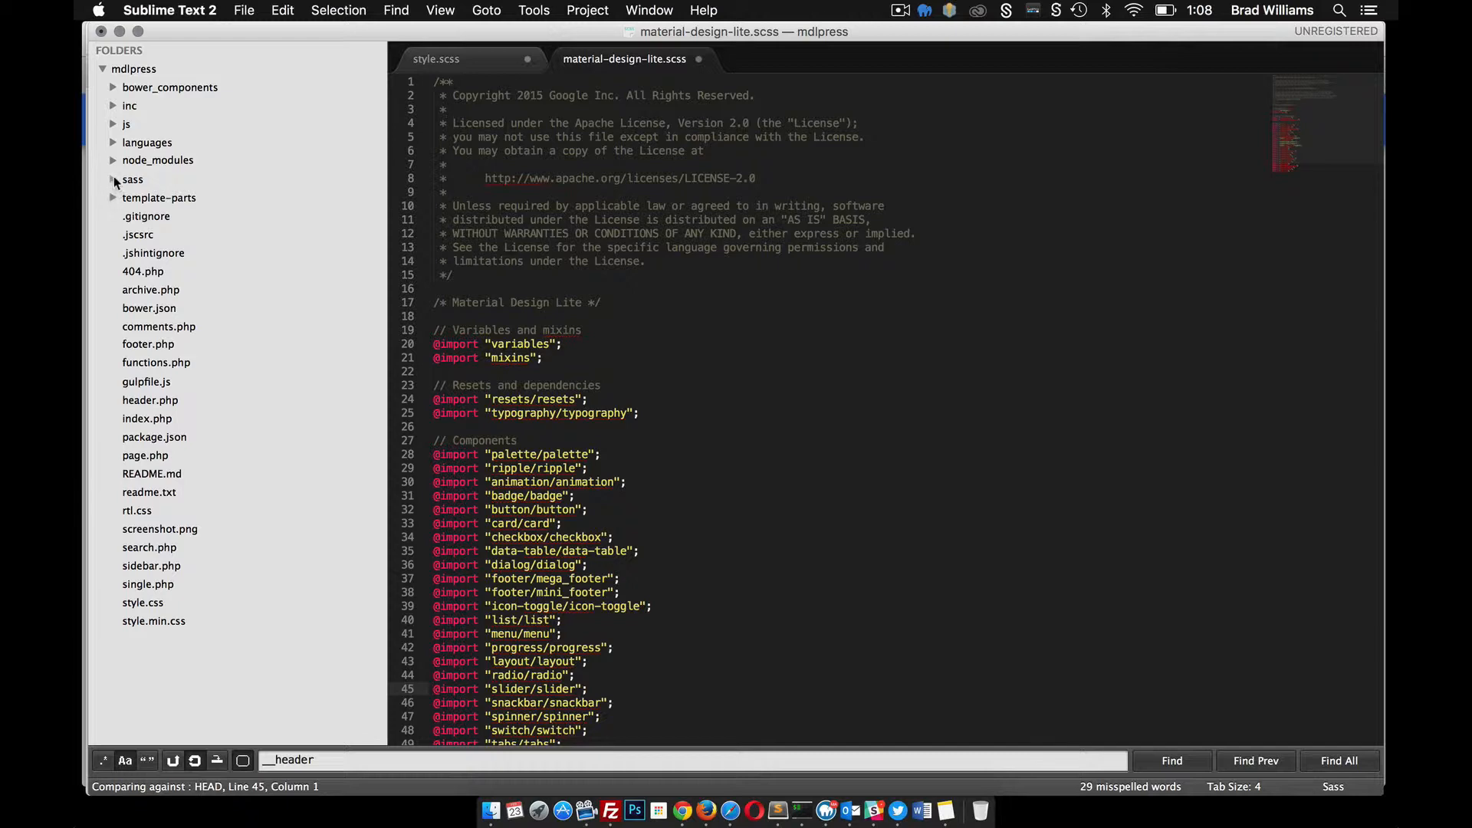
click(113, 180)
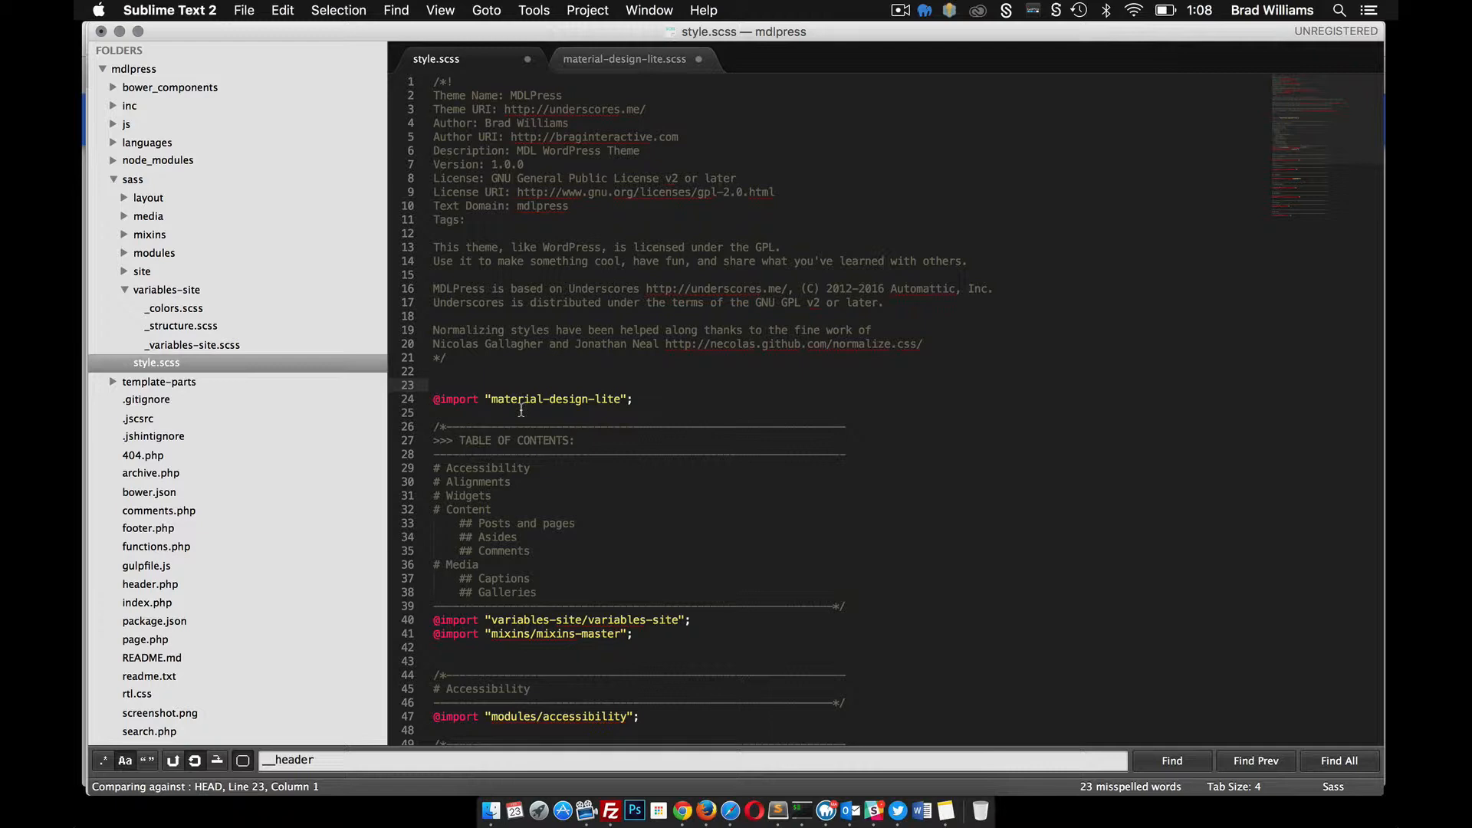
mouse_move(582, 393)
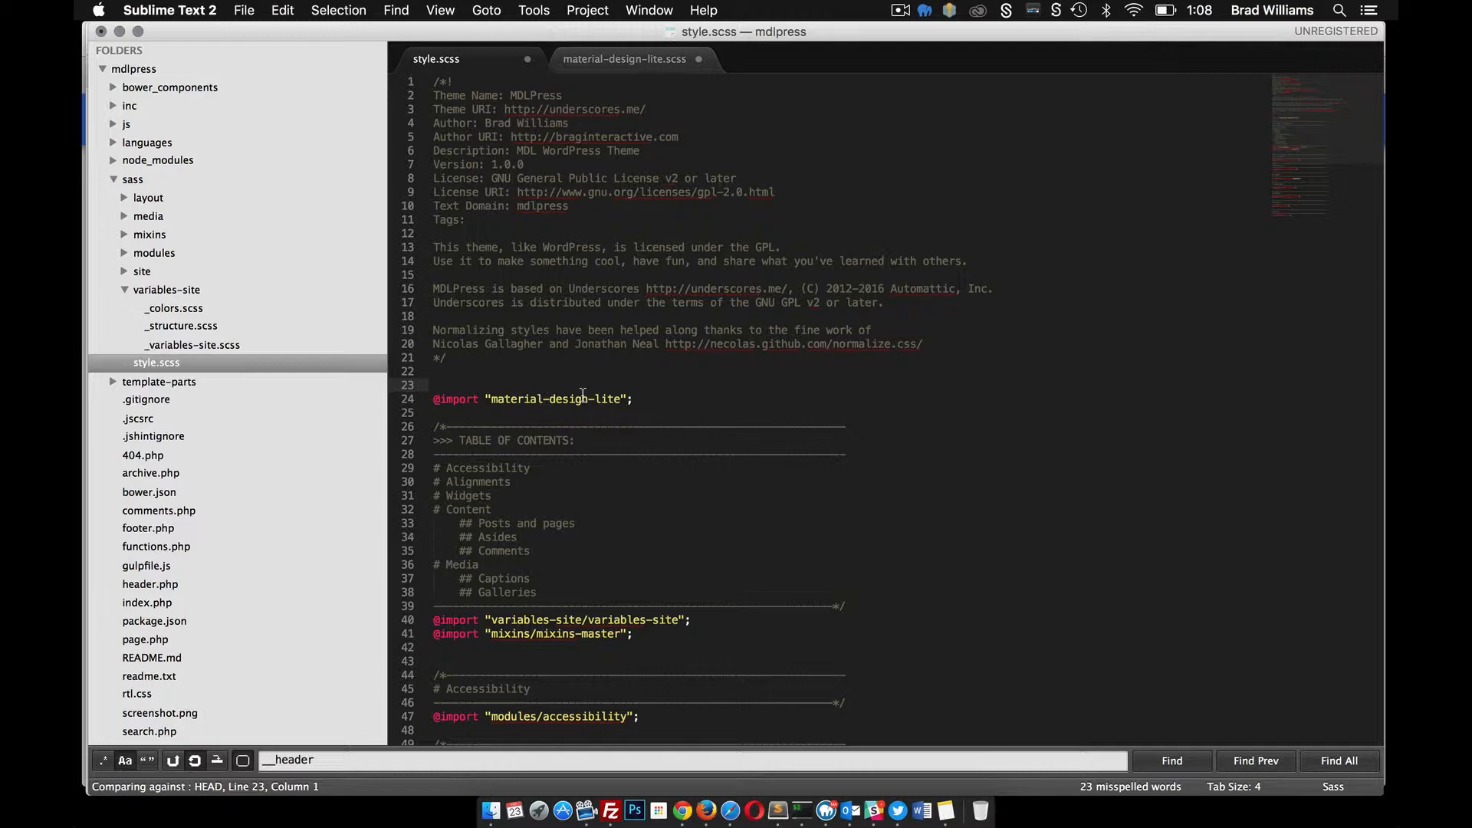
Close material-design-lite.scss without saving and expand bower_components down to the MDL src files.
click(624, 58)
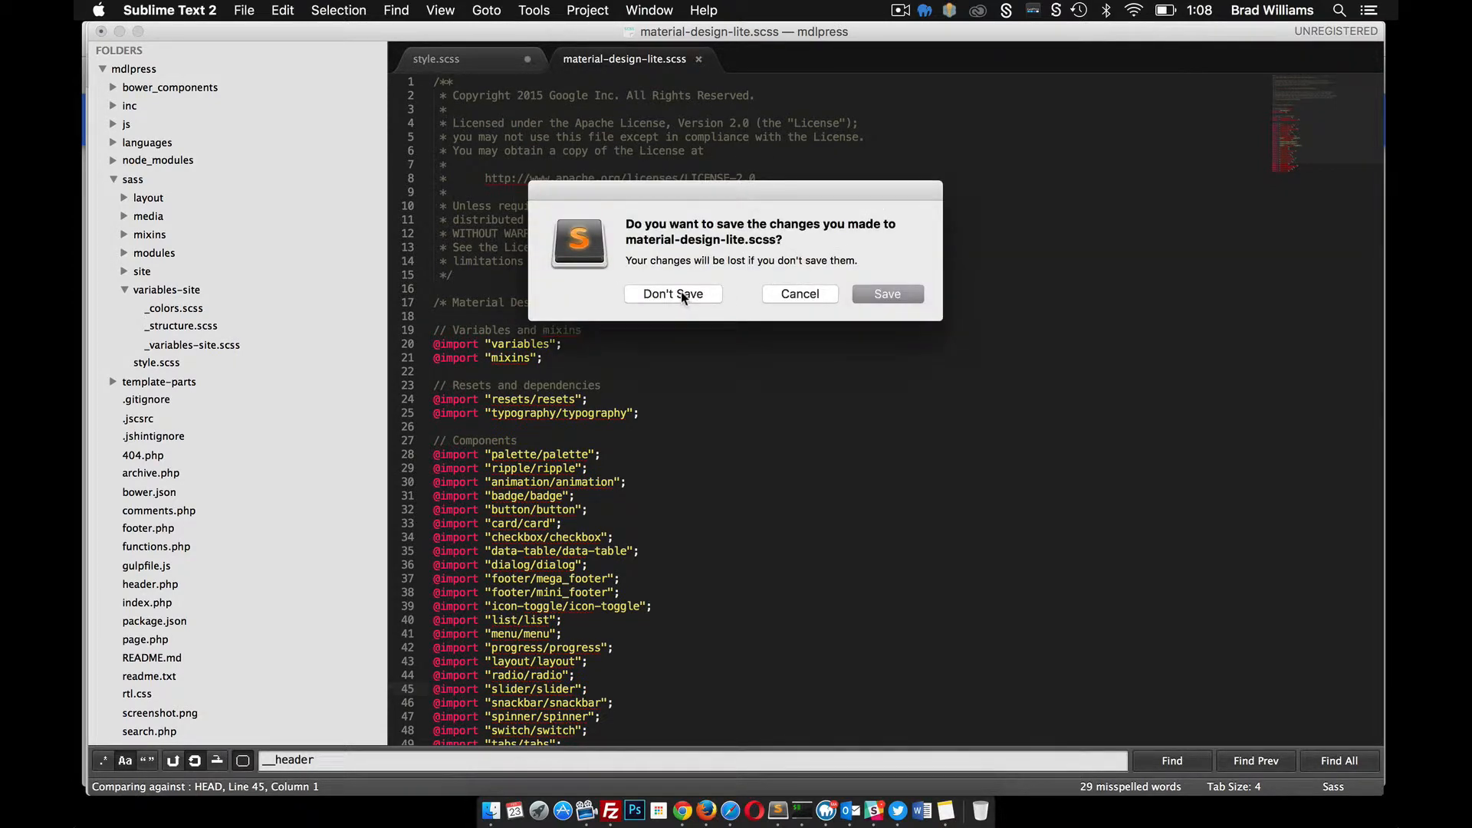
click(672, 293)
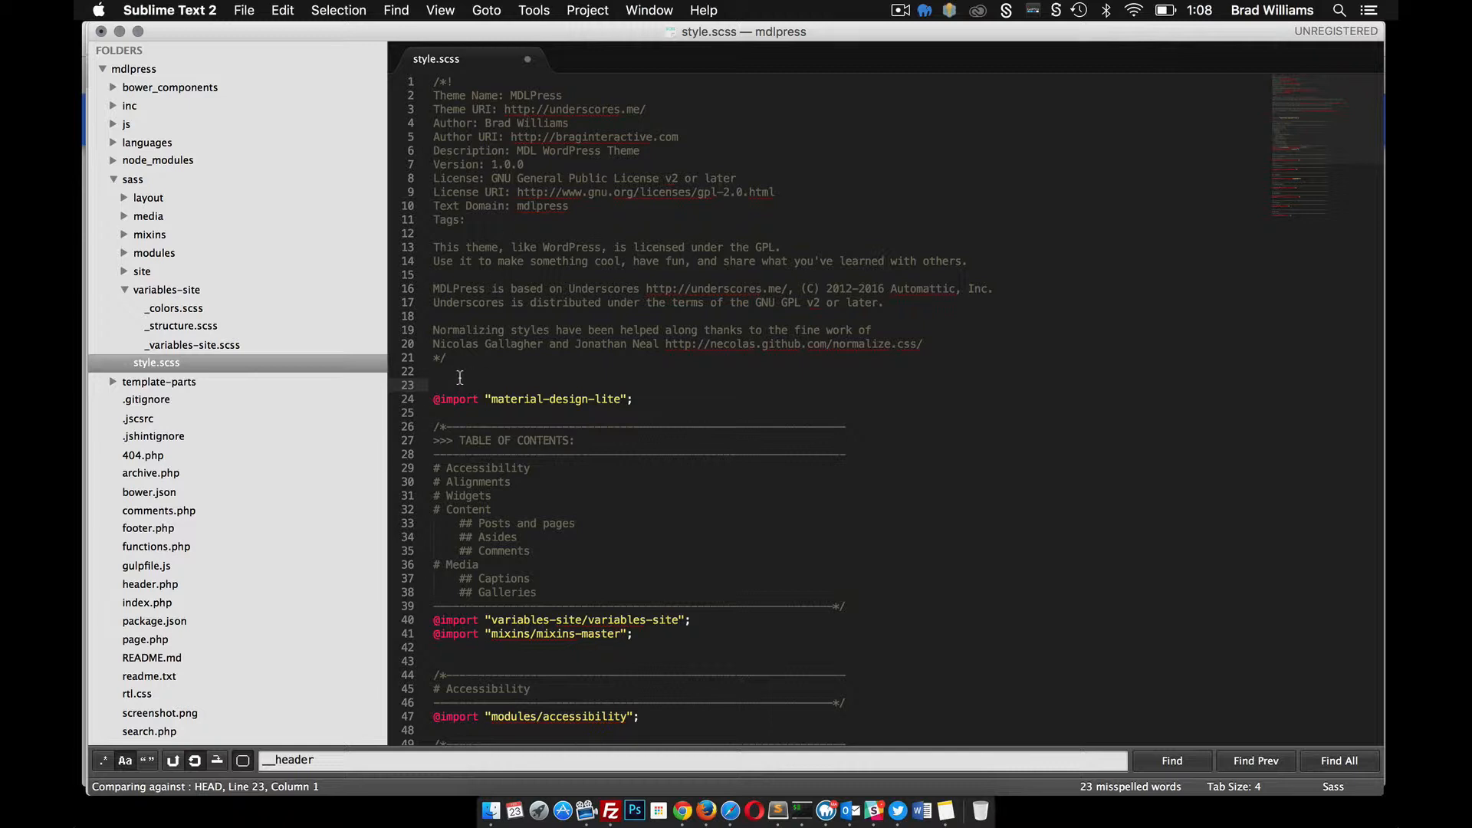
mouse_move(153, 139)
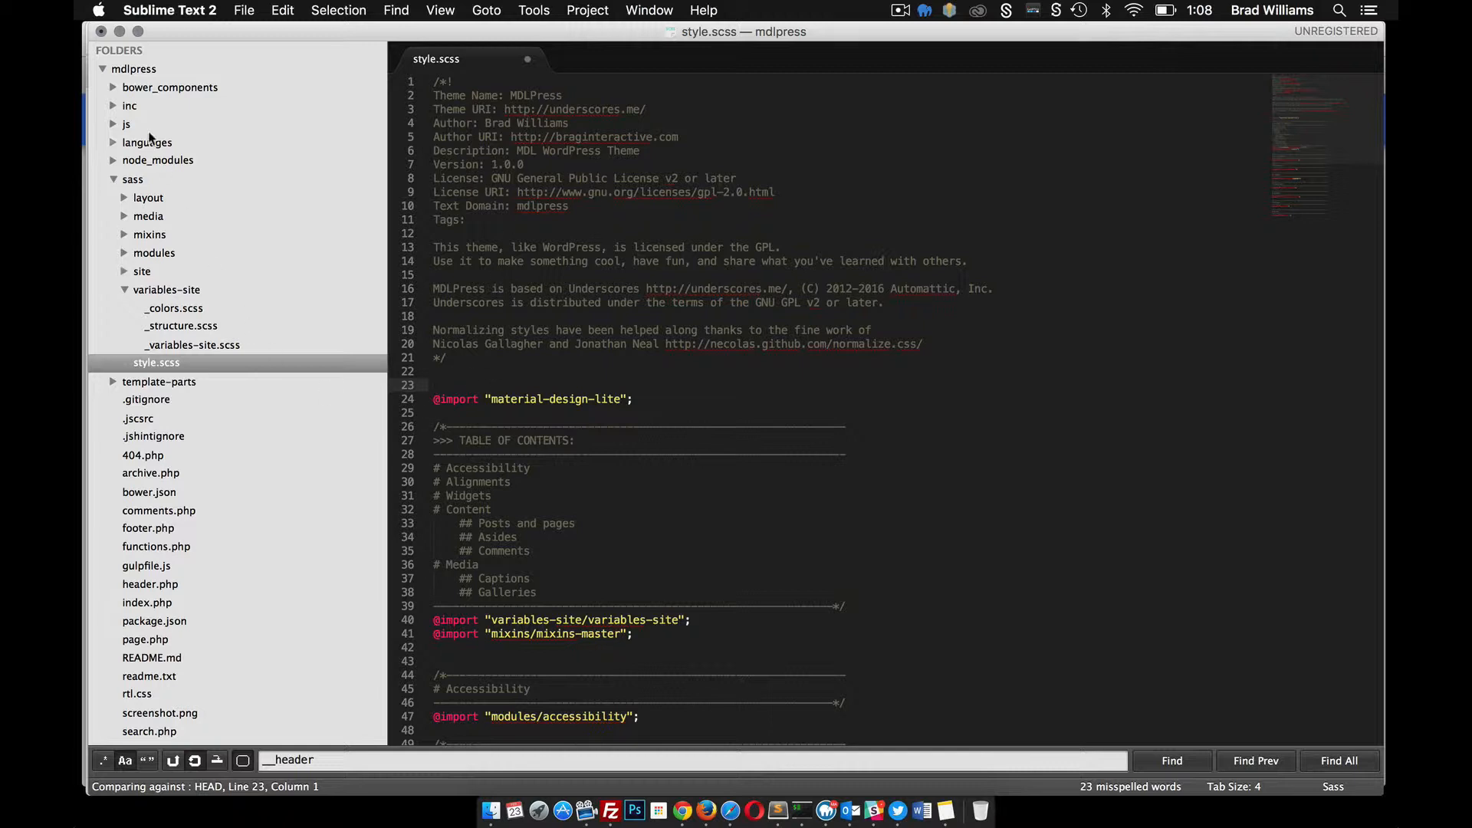
click(113, 88)
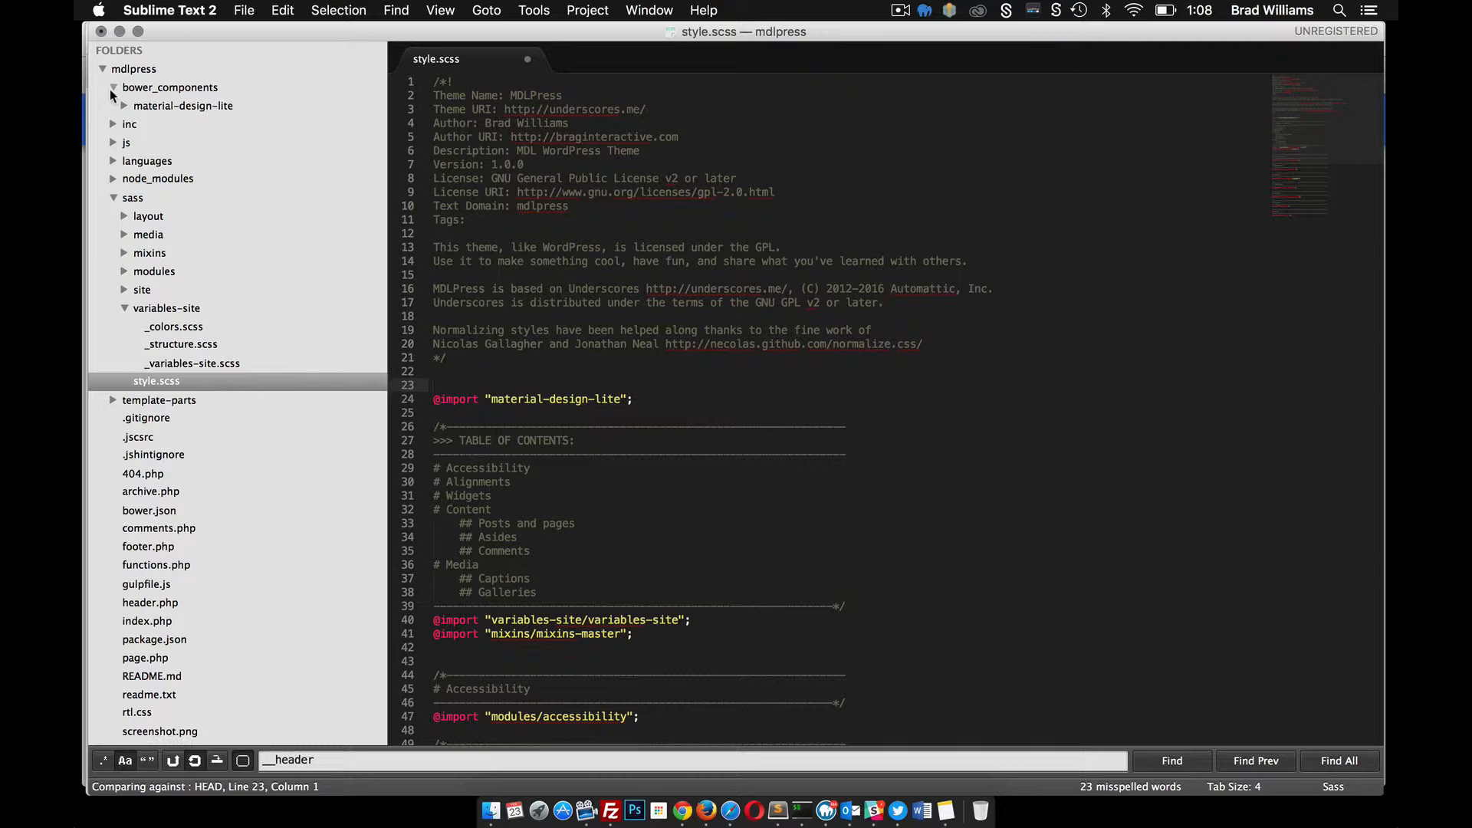
scroll(down, 3)
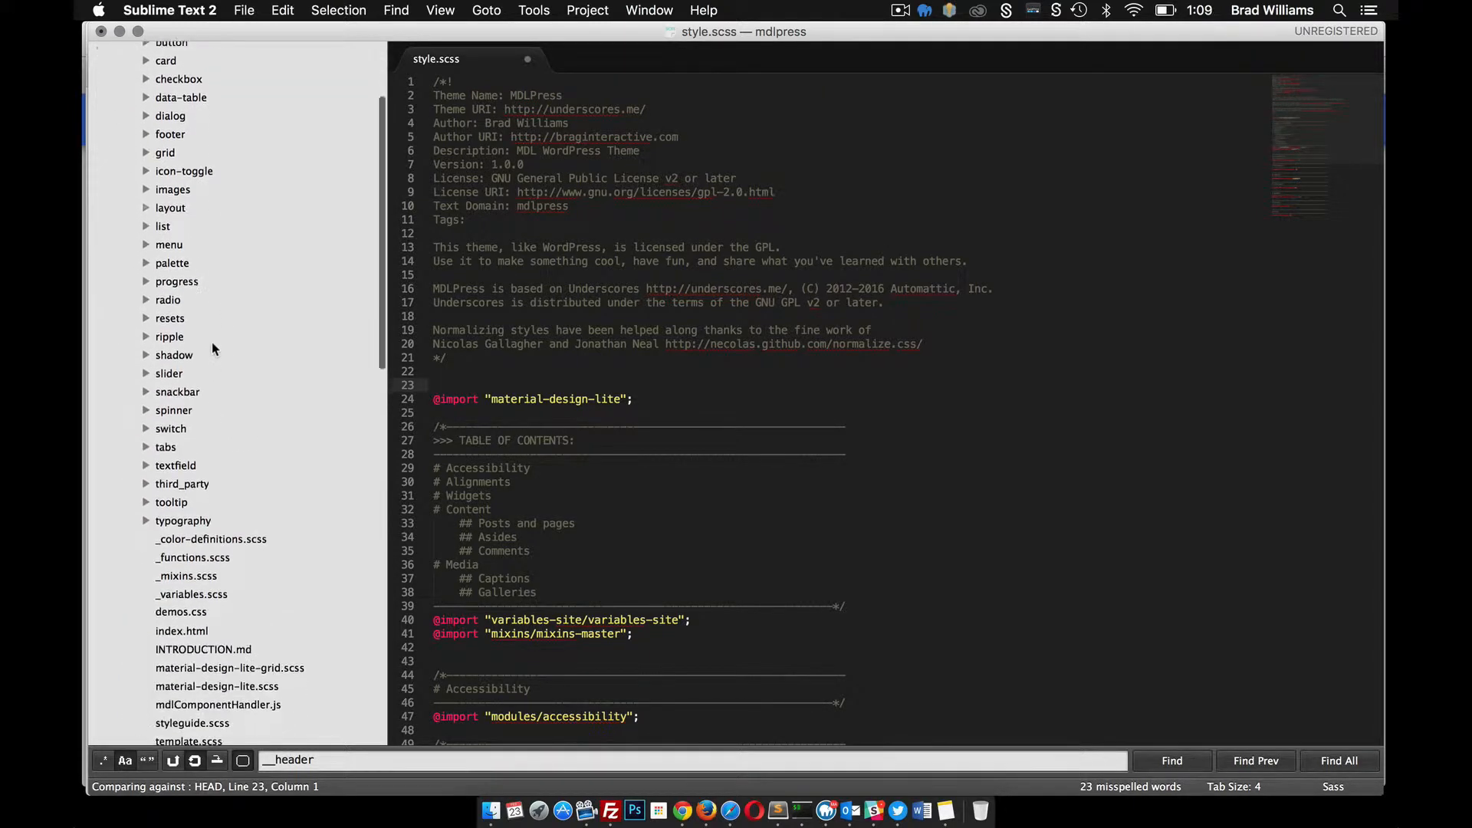
Copy the $preferred_font line from the Typography section of MDL's _variables.scss.
scroll(down, 3)
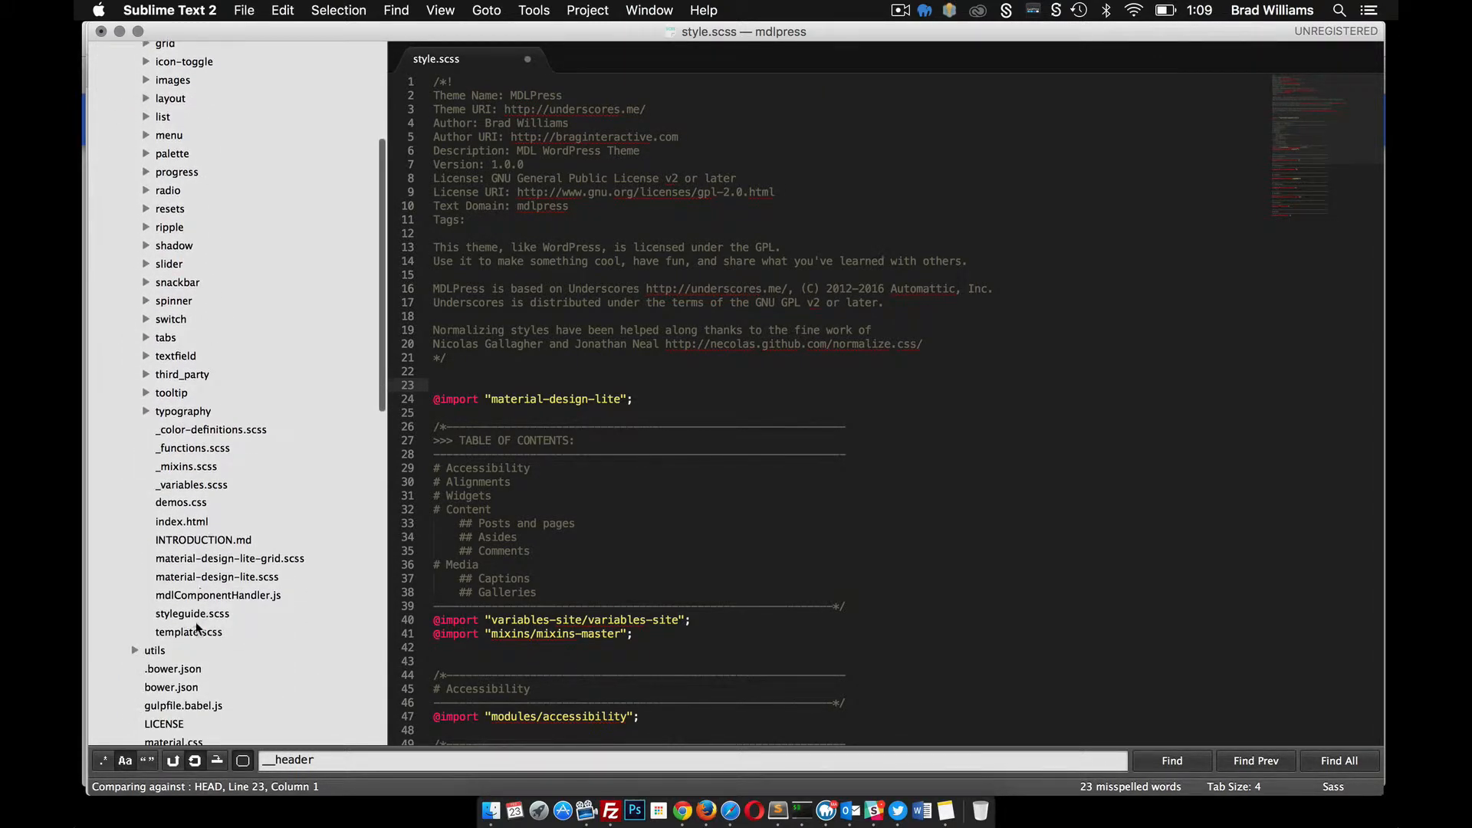
click(192, 484)
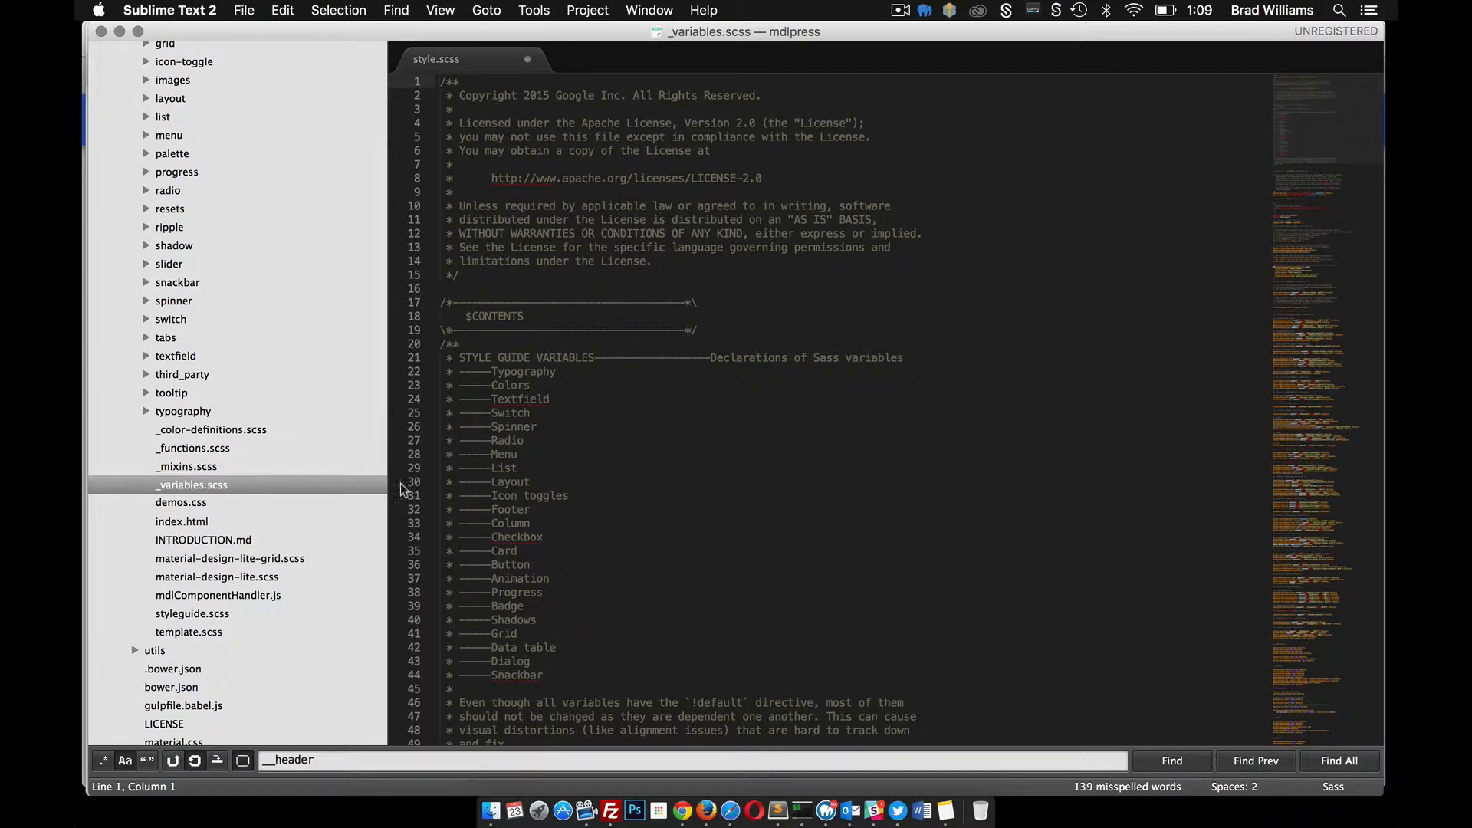
scroll(down, 3)
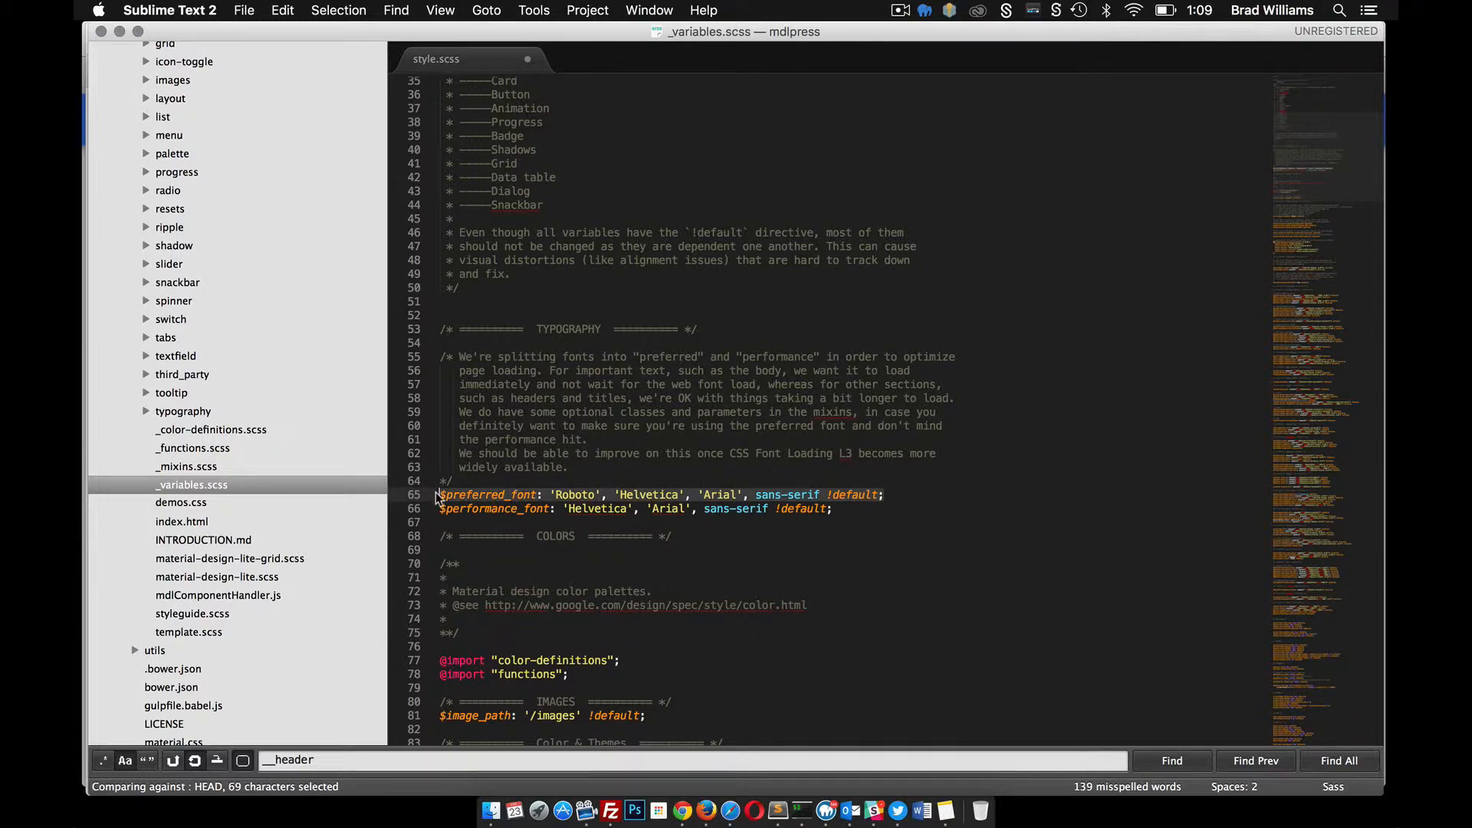
click(436, 59)
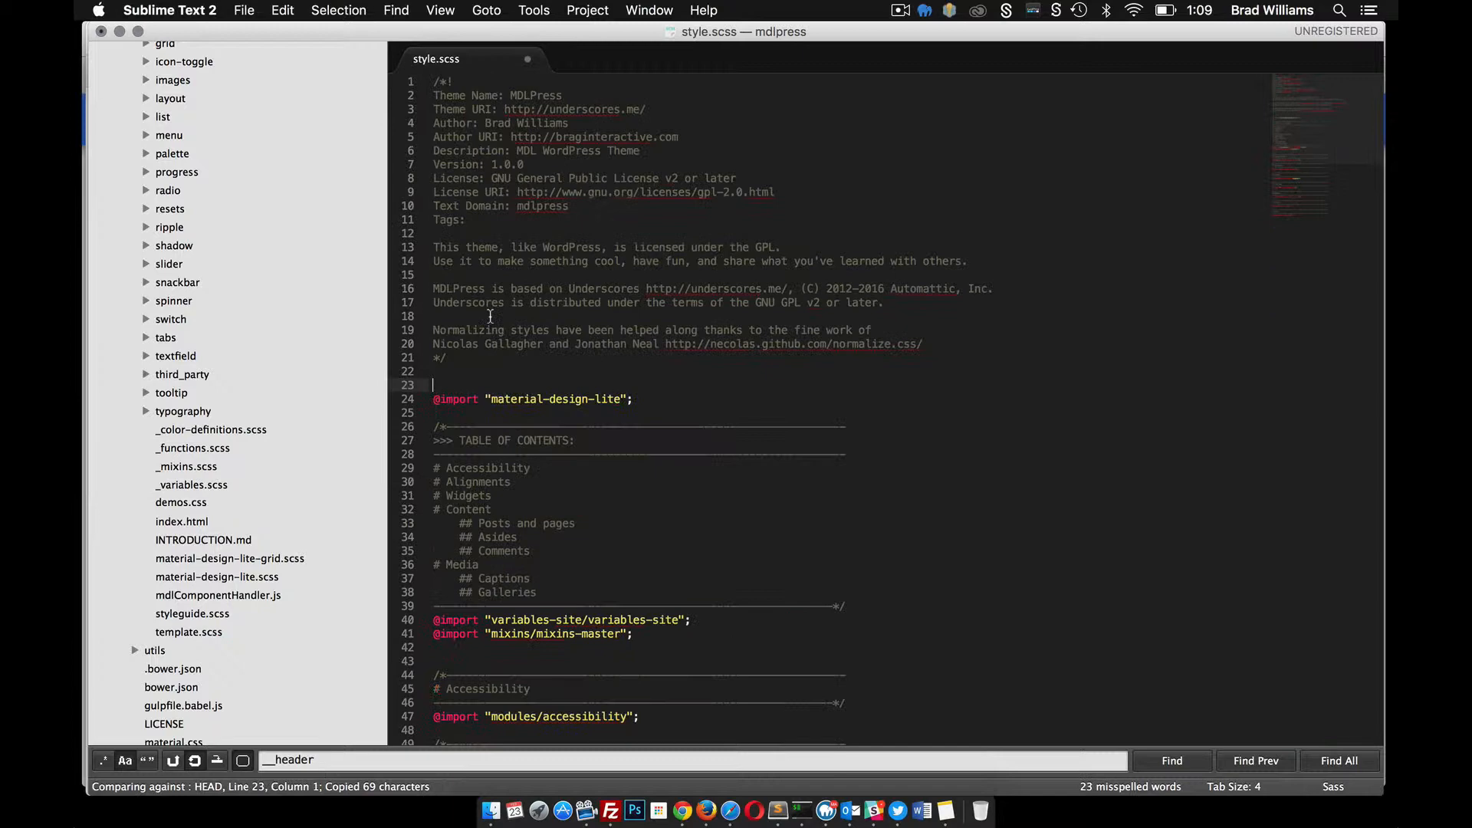
mouse_move(683, 810)
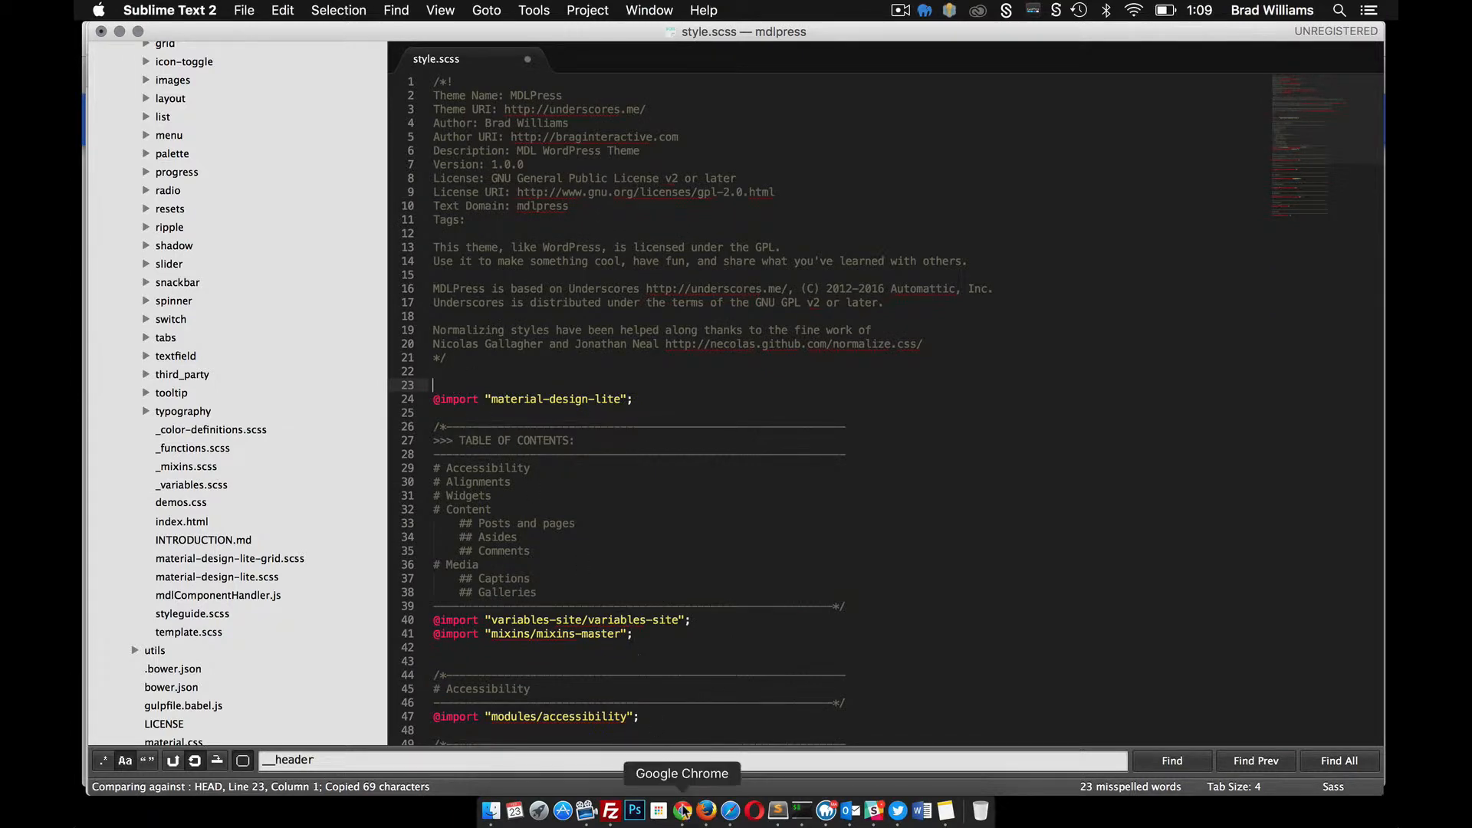
Inspect the Title 4 post heading in Chrome's developer tools to review its styles.
click(683, 810)
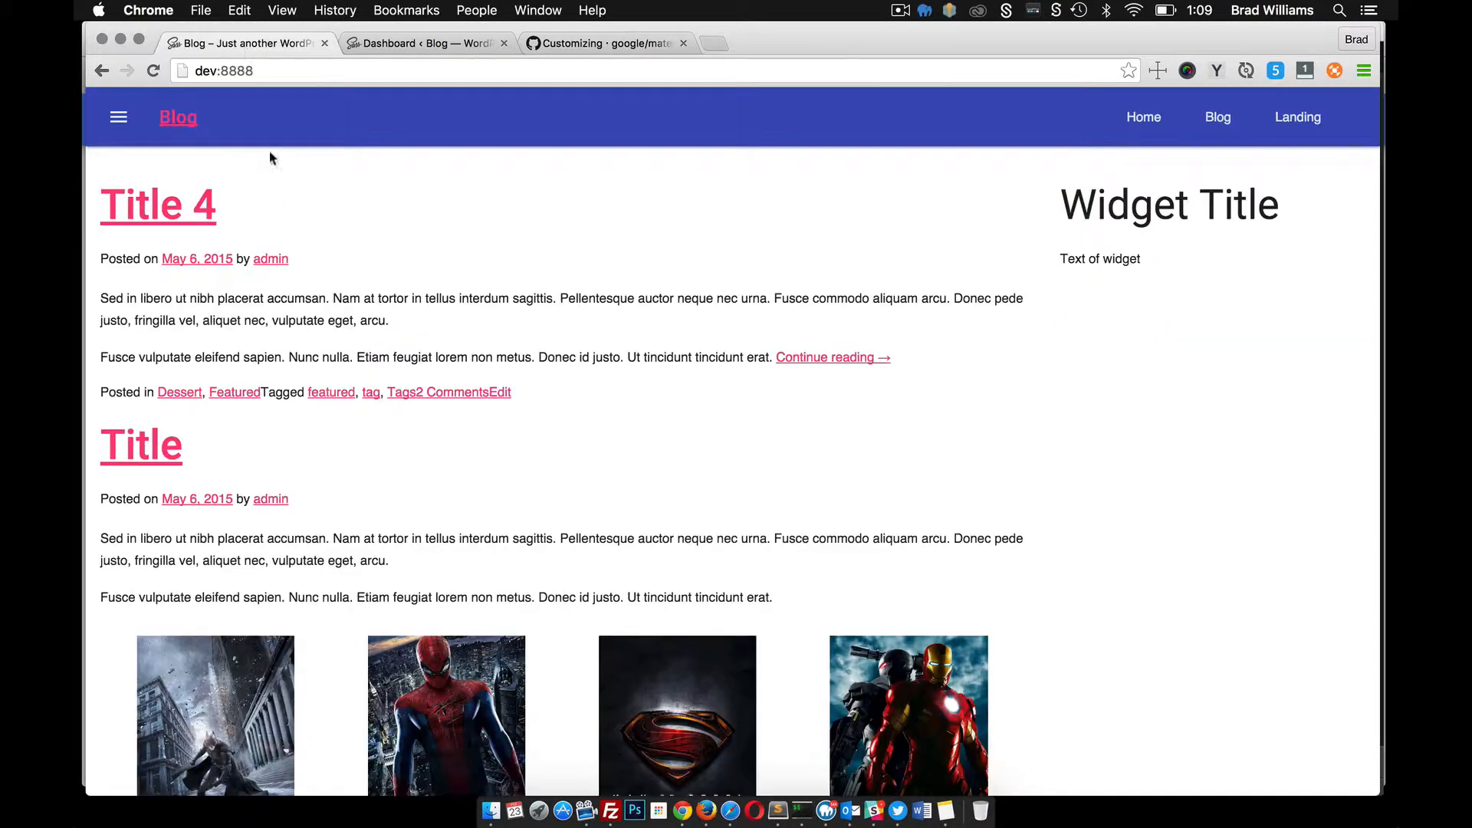
right_click(158, 205)
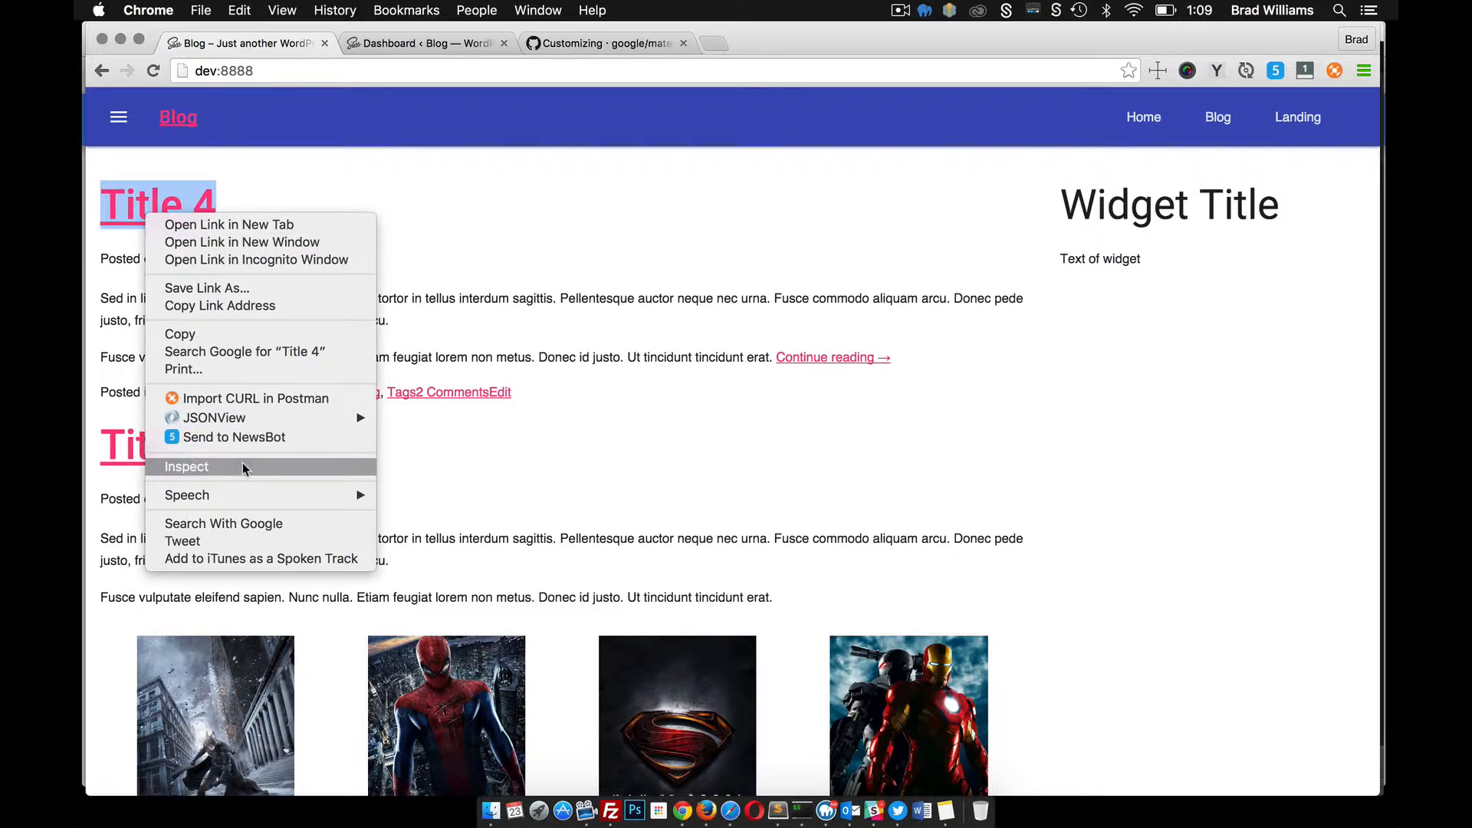
click(185, 467)
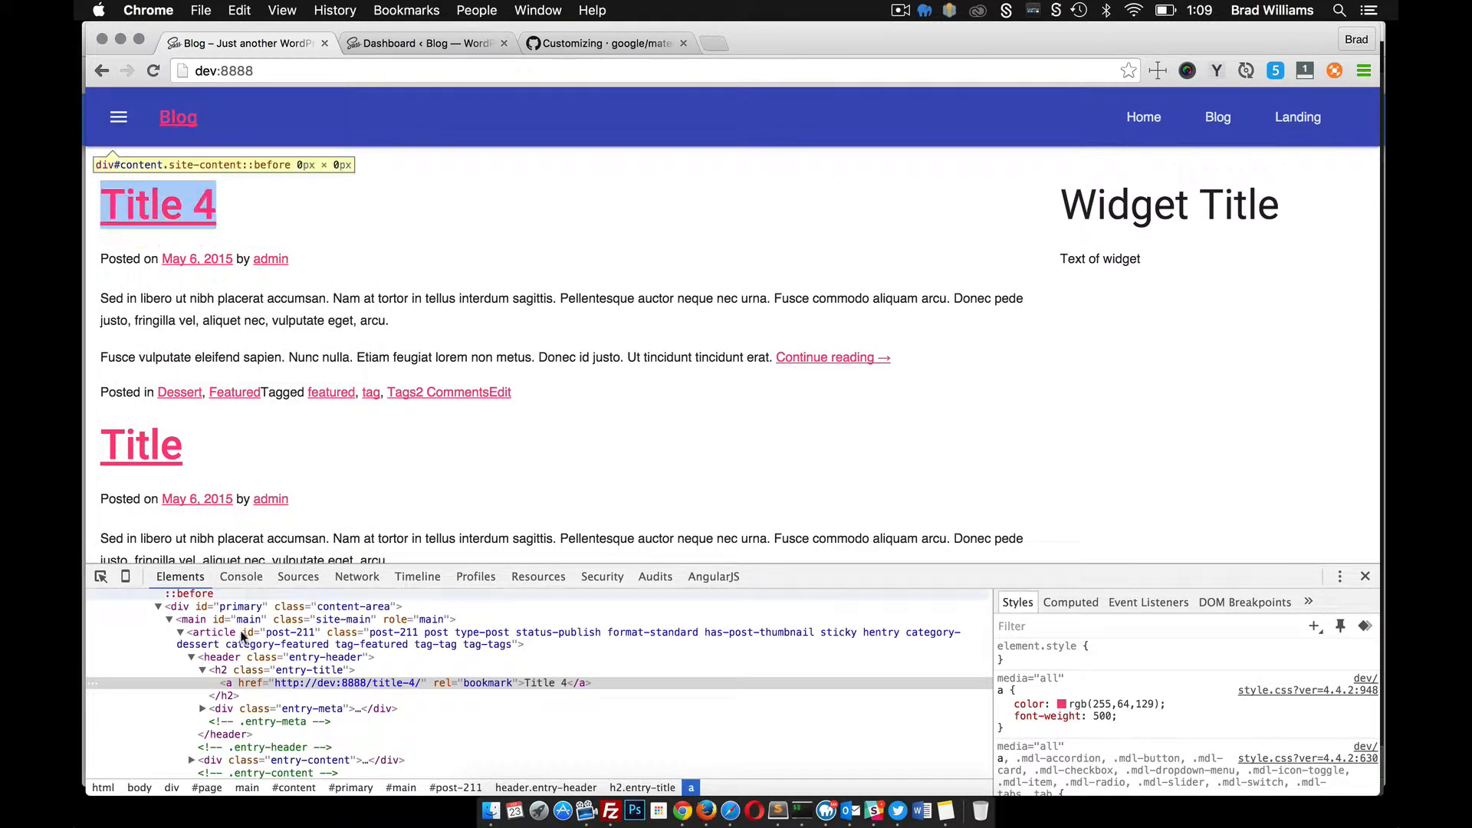
click(263, 670)
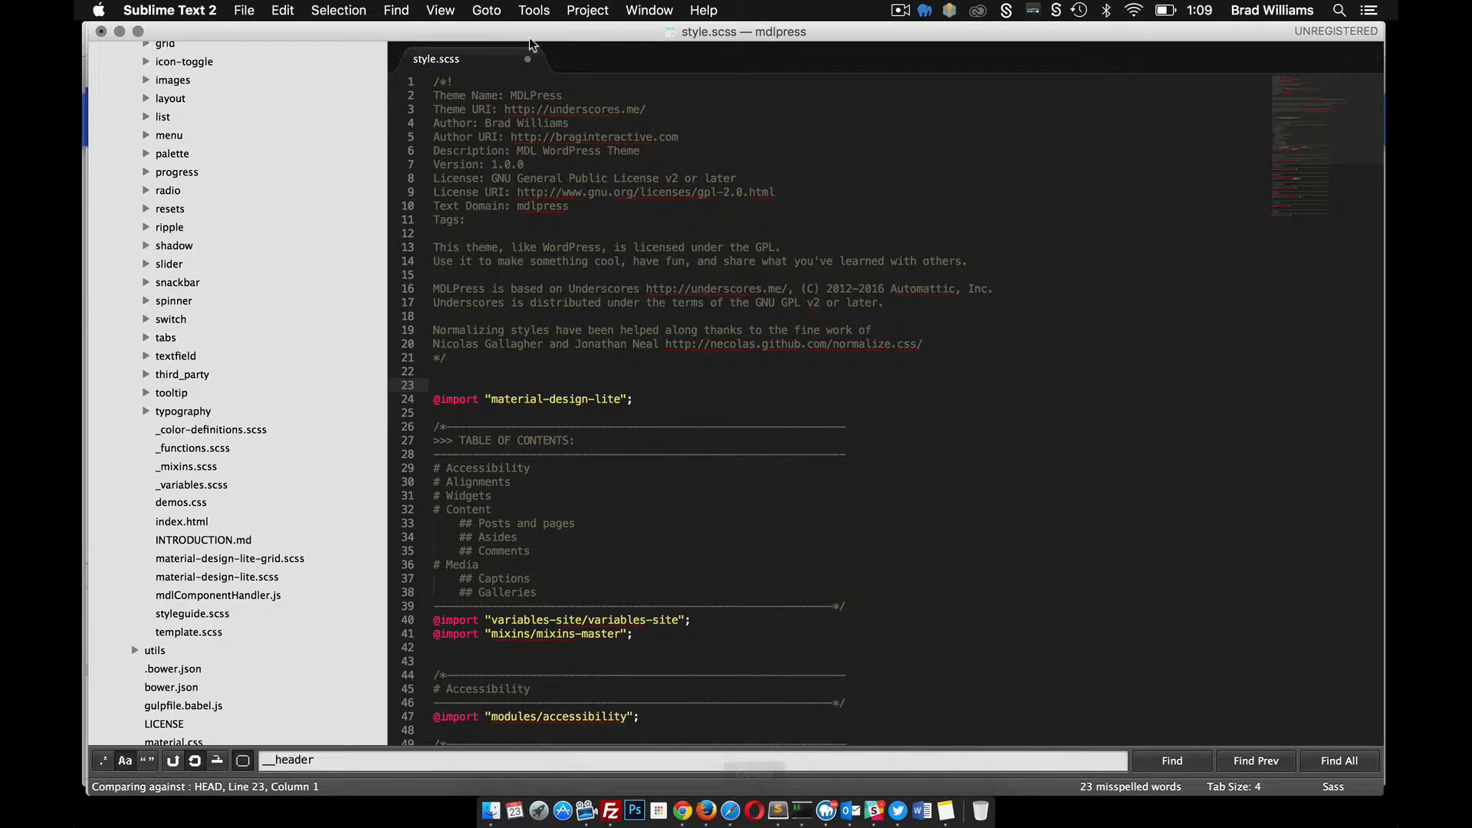
Add $preferred_font: 'Helvetica', 'Arial', sans-serif !default; above the material-design-lite import, dropping Roboto.
click(191, 485)
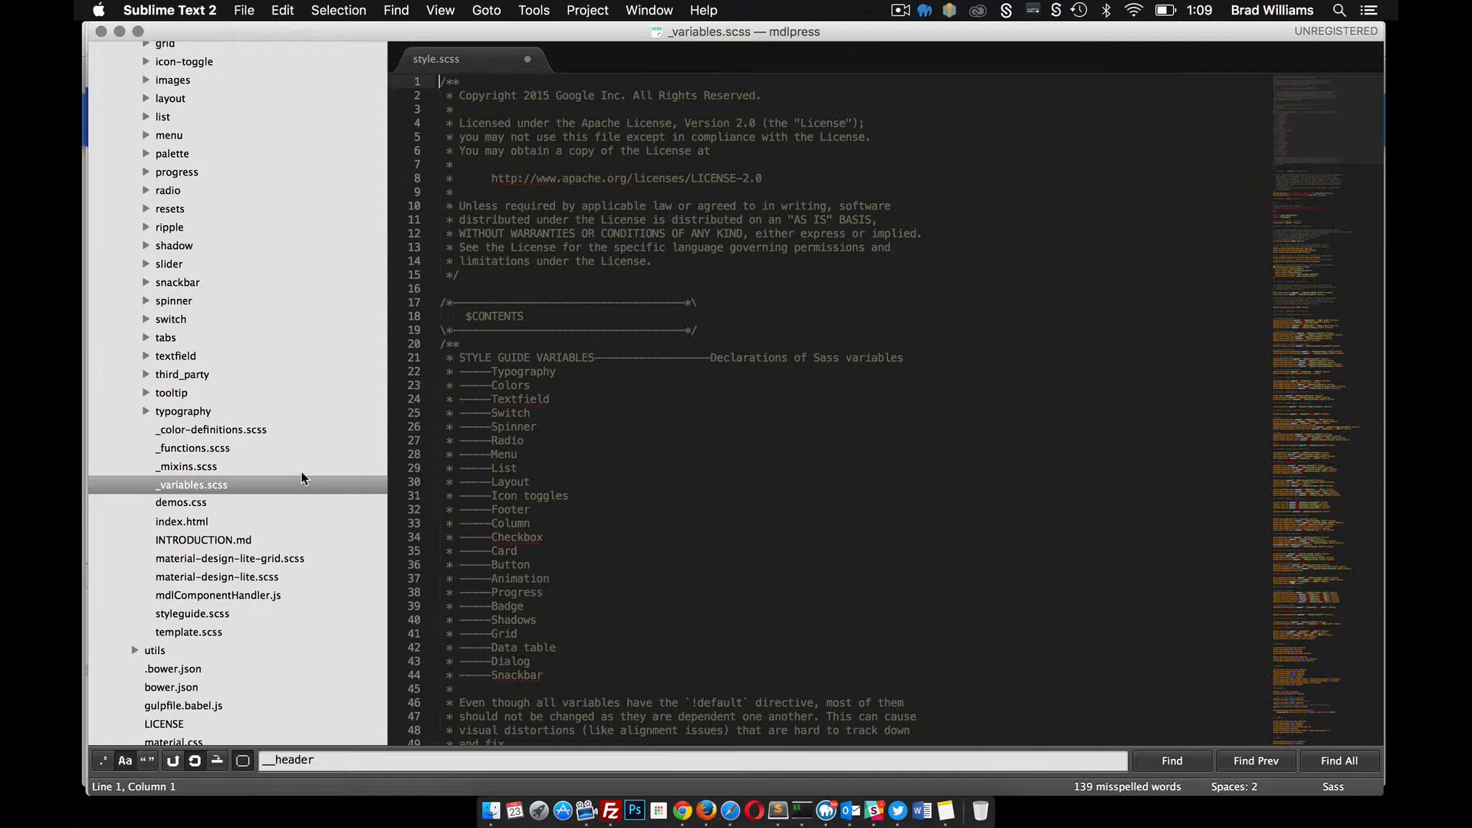
scroll(down, 3)
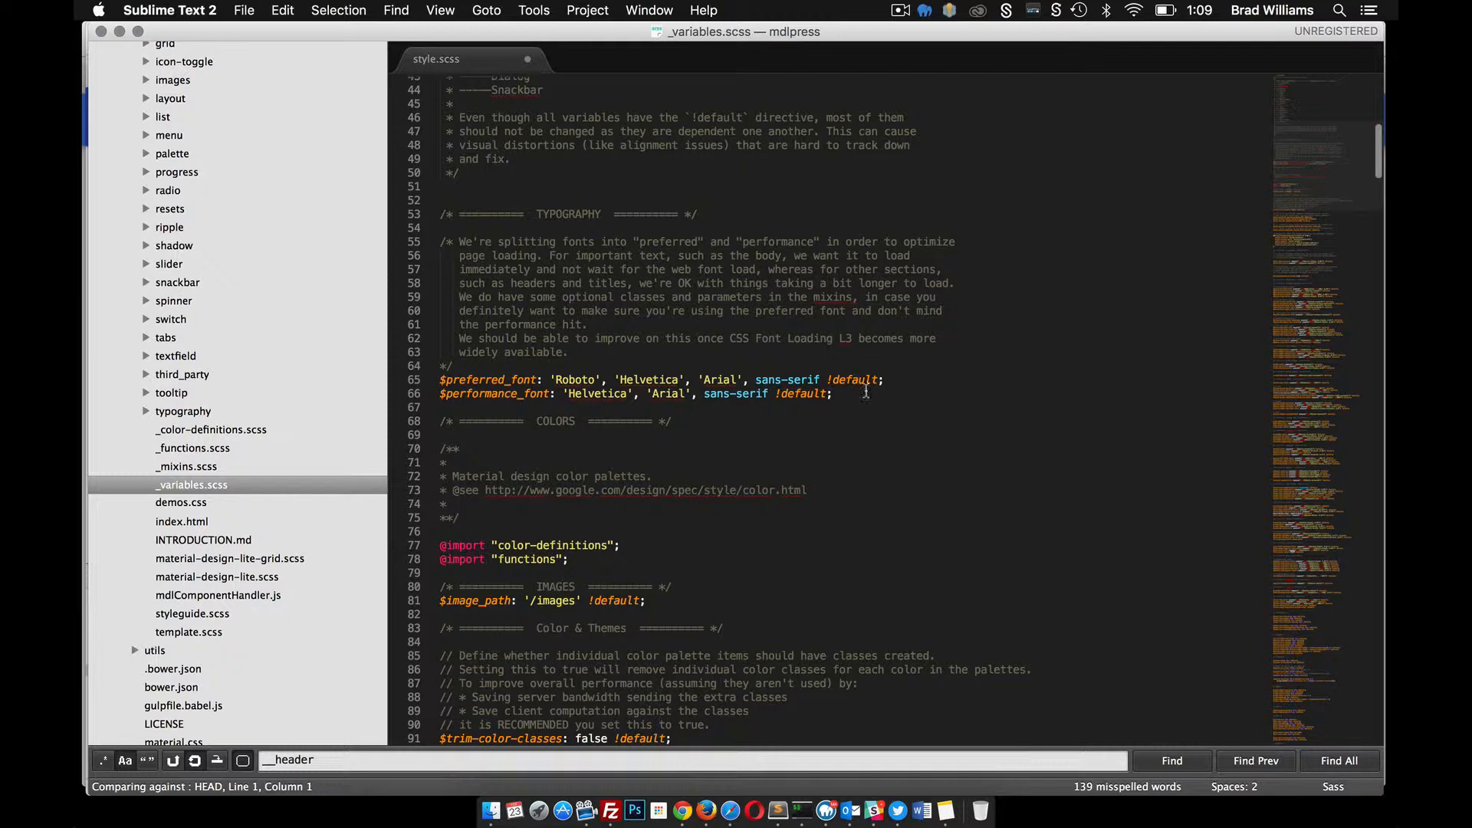
click(436, 58)
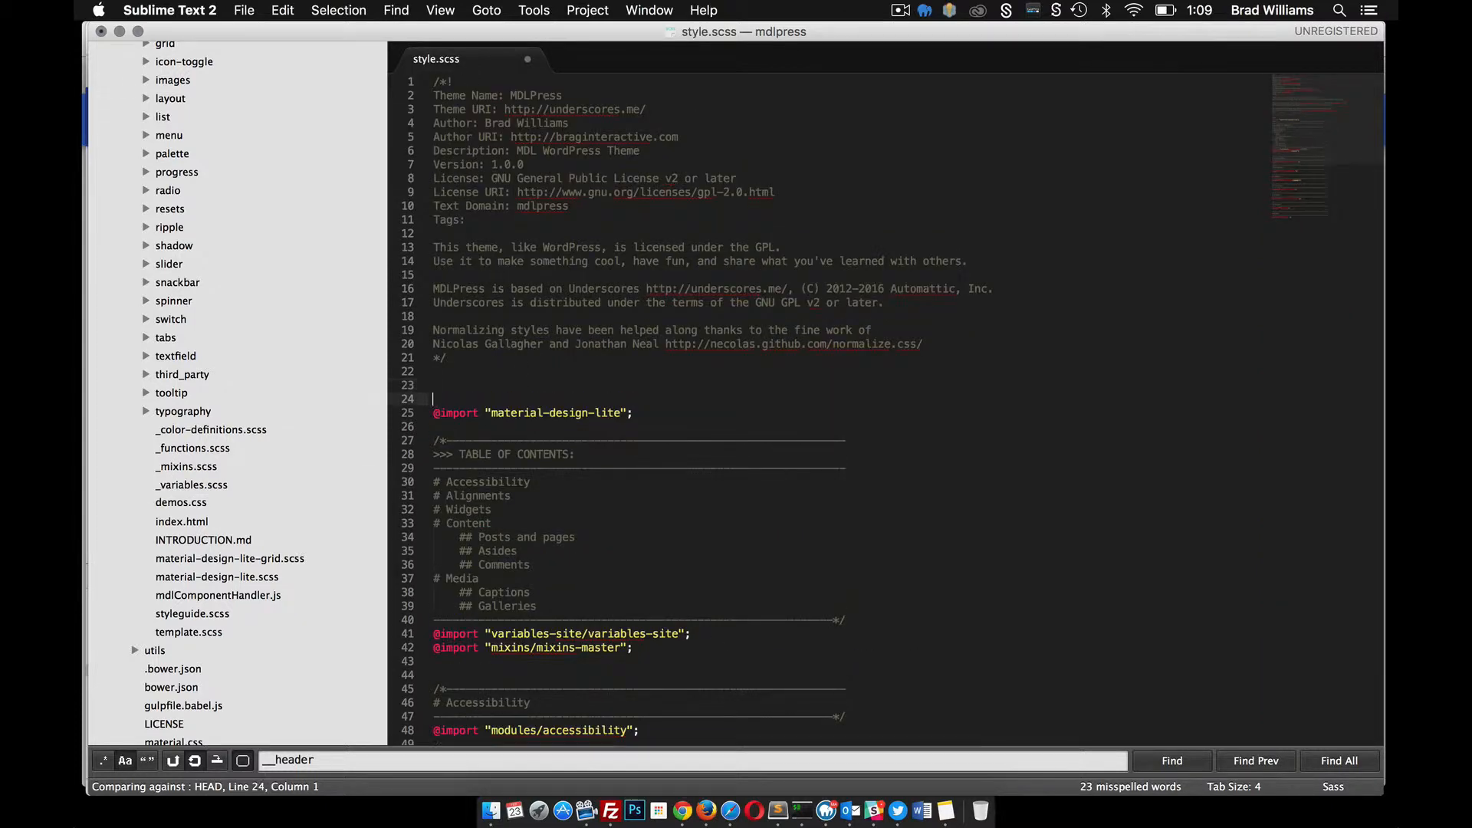
text($preferred_font: 'Roboto', 'Helvetica', 'Arial', sans-serif !default;)
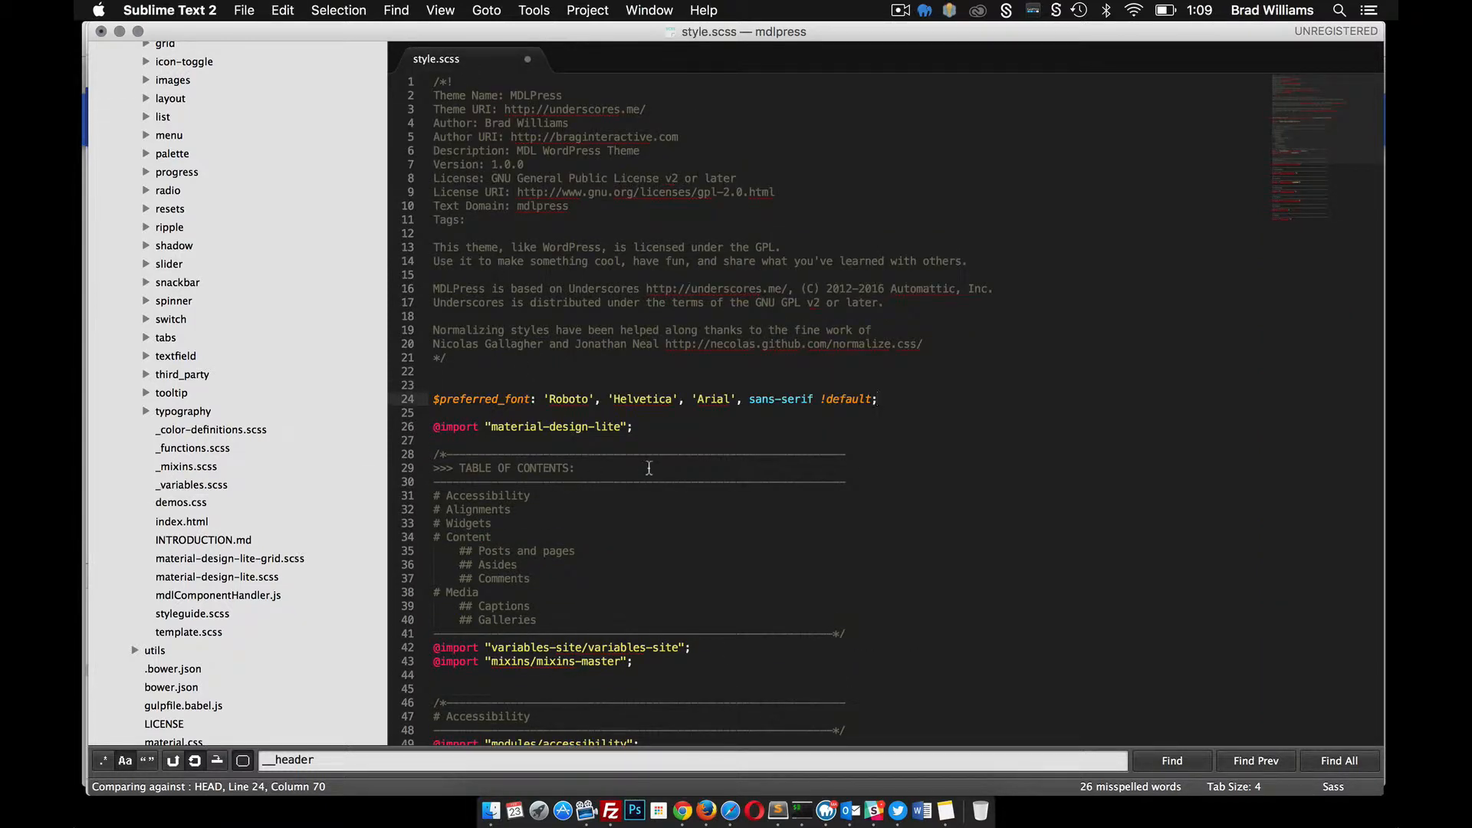
double_click(569, 398)
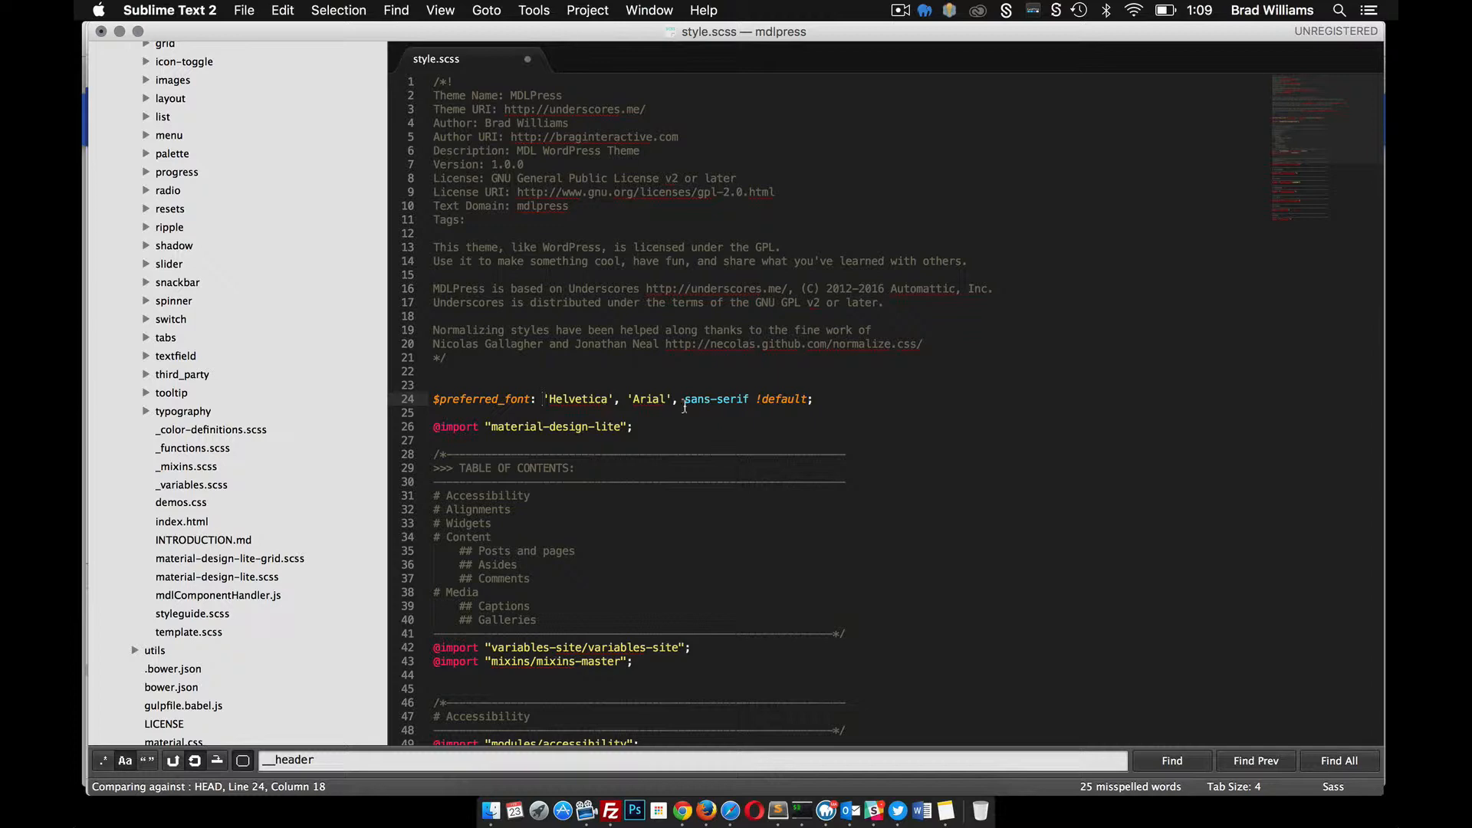
mouse_move(825, 810)
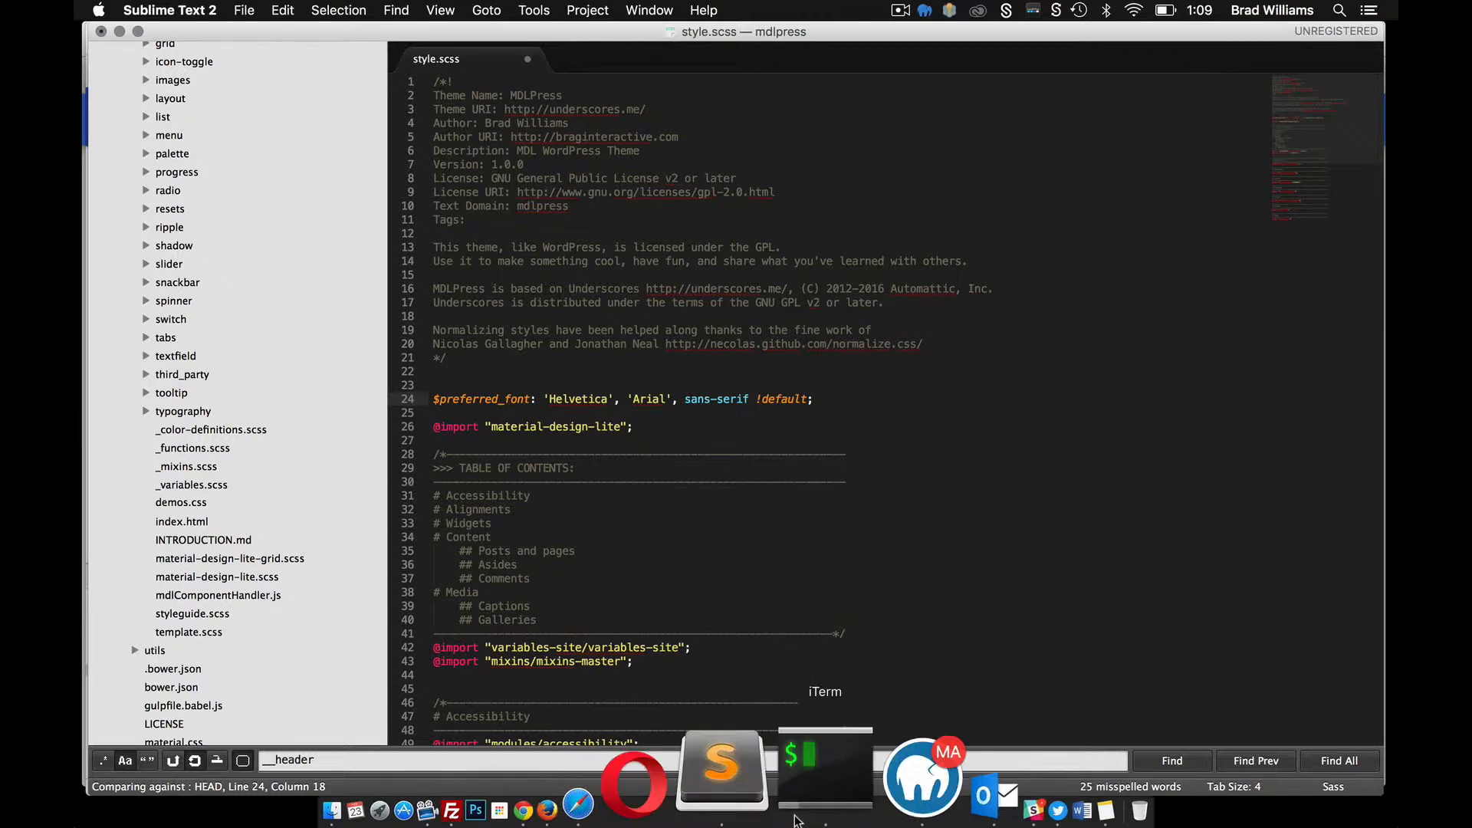
Restart gulp in iTerm and save style.scss so the font override recompiles.
click(824, 761)
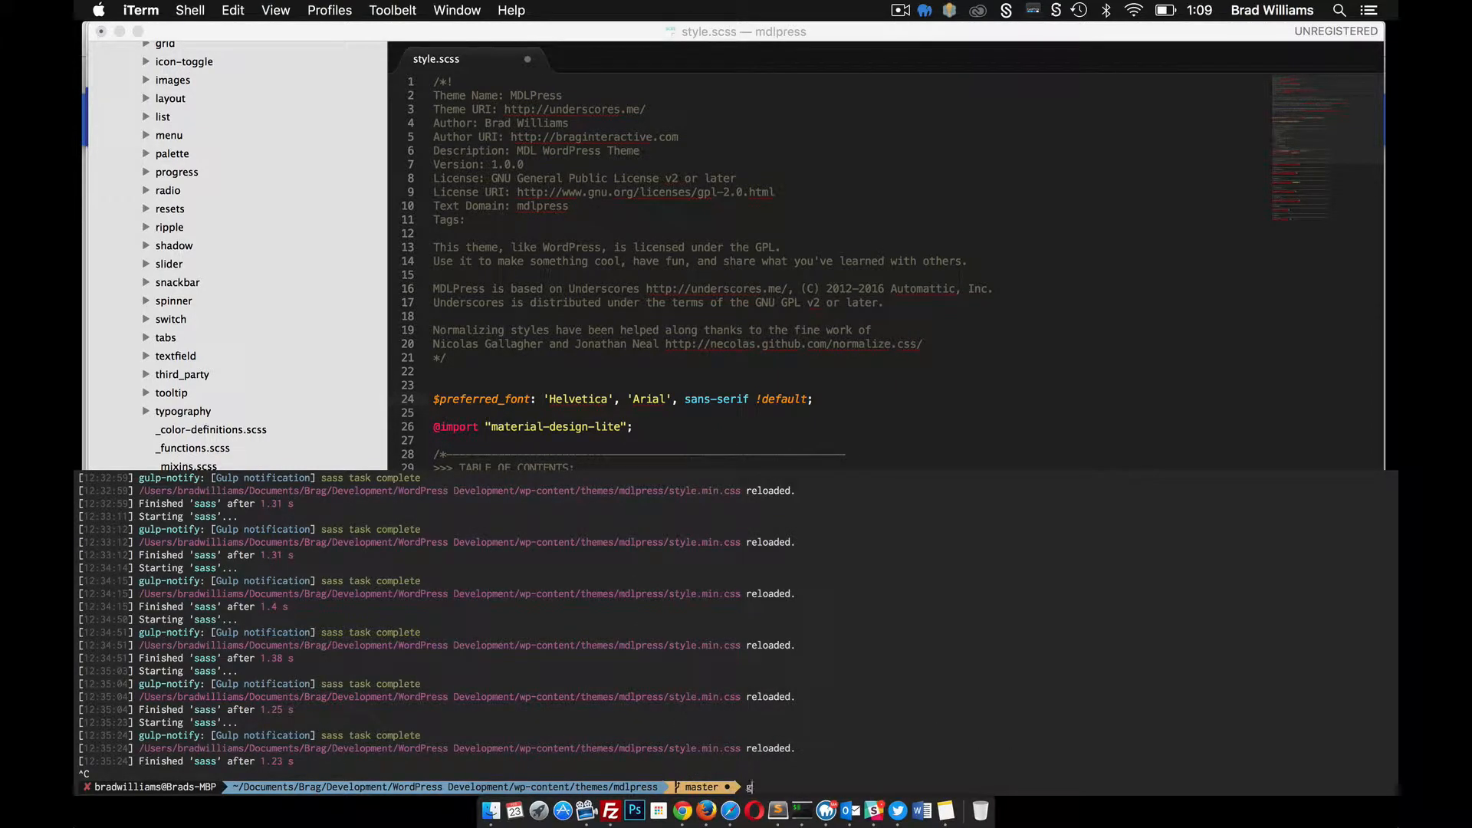
text(ulp)
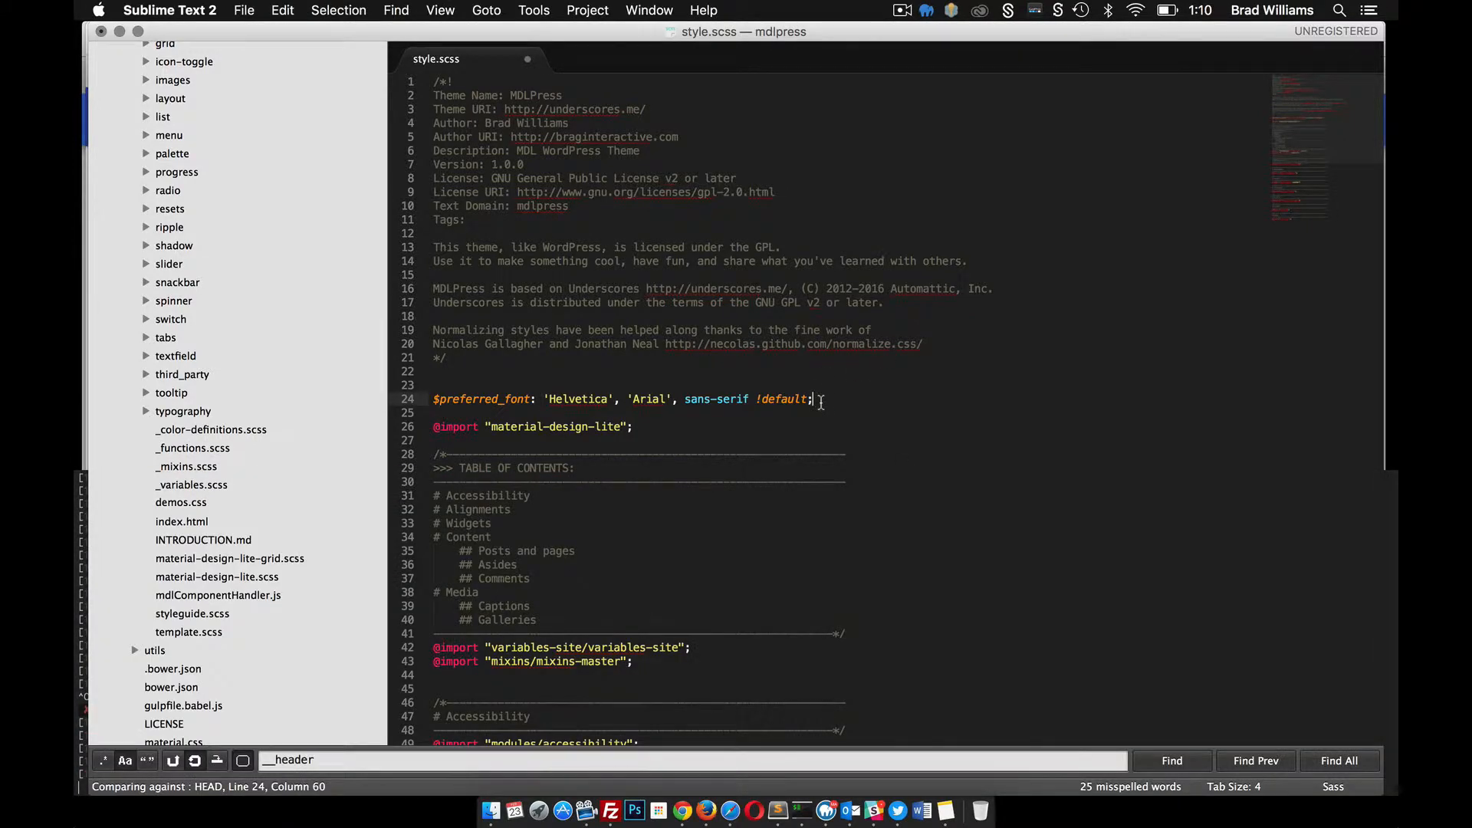
key(cmd+s)
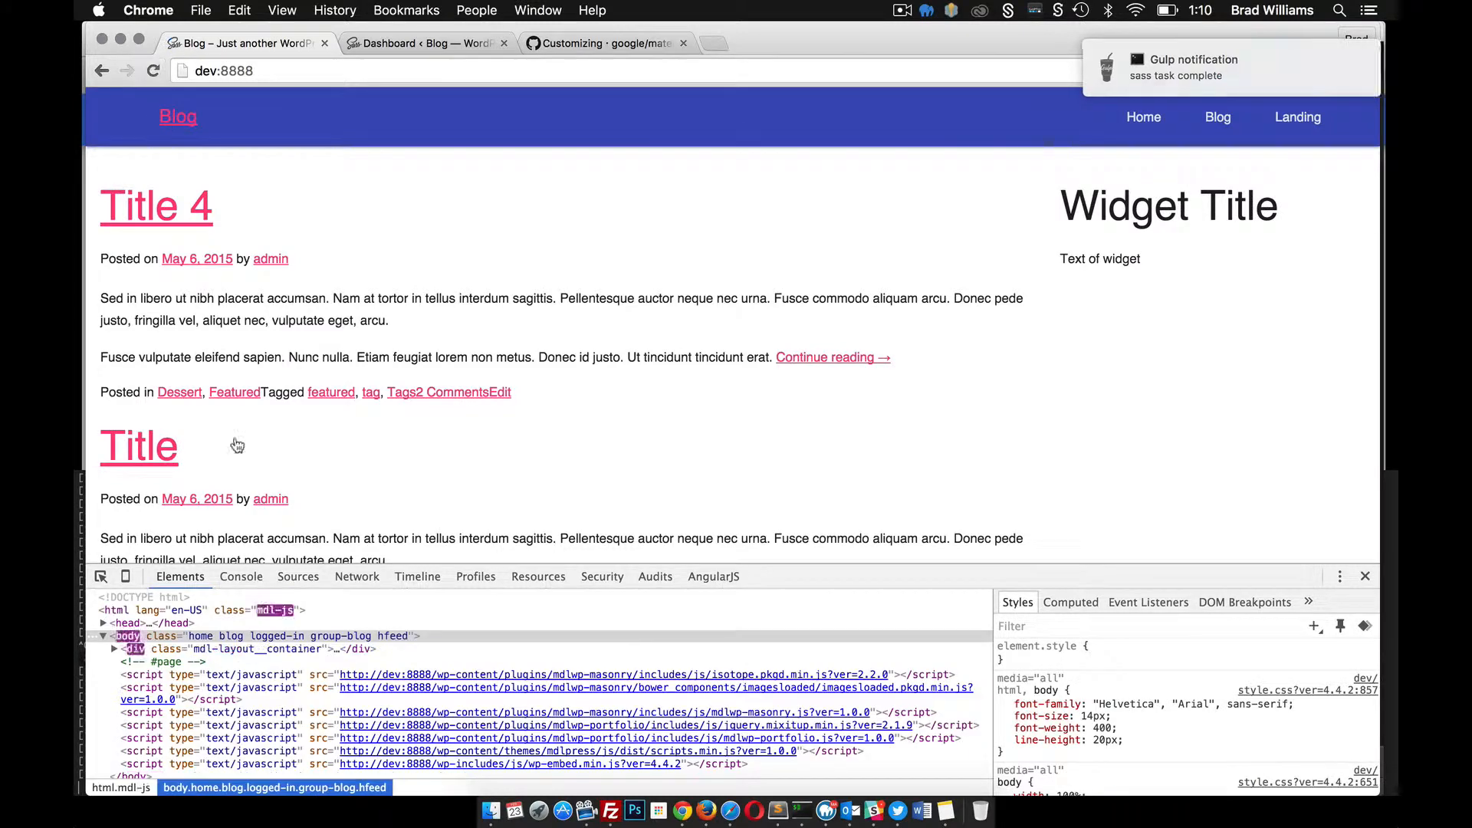
Inspect the Title 4 heading in Chrome's developer tools to confirm its font-family.
right_click(155, 205)
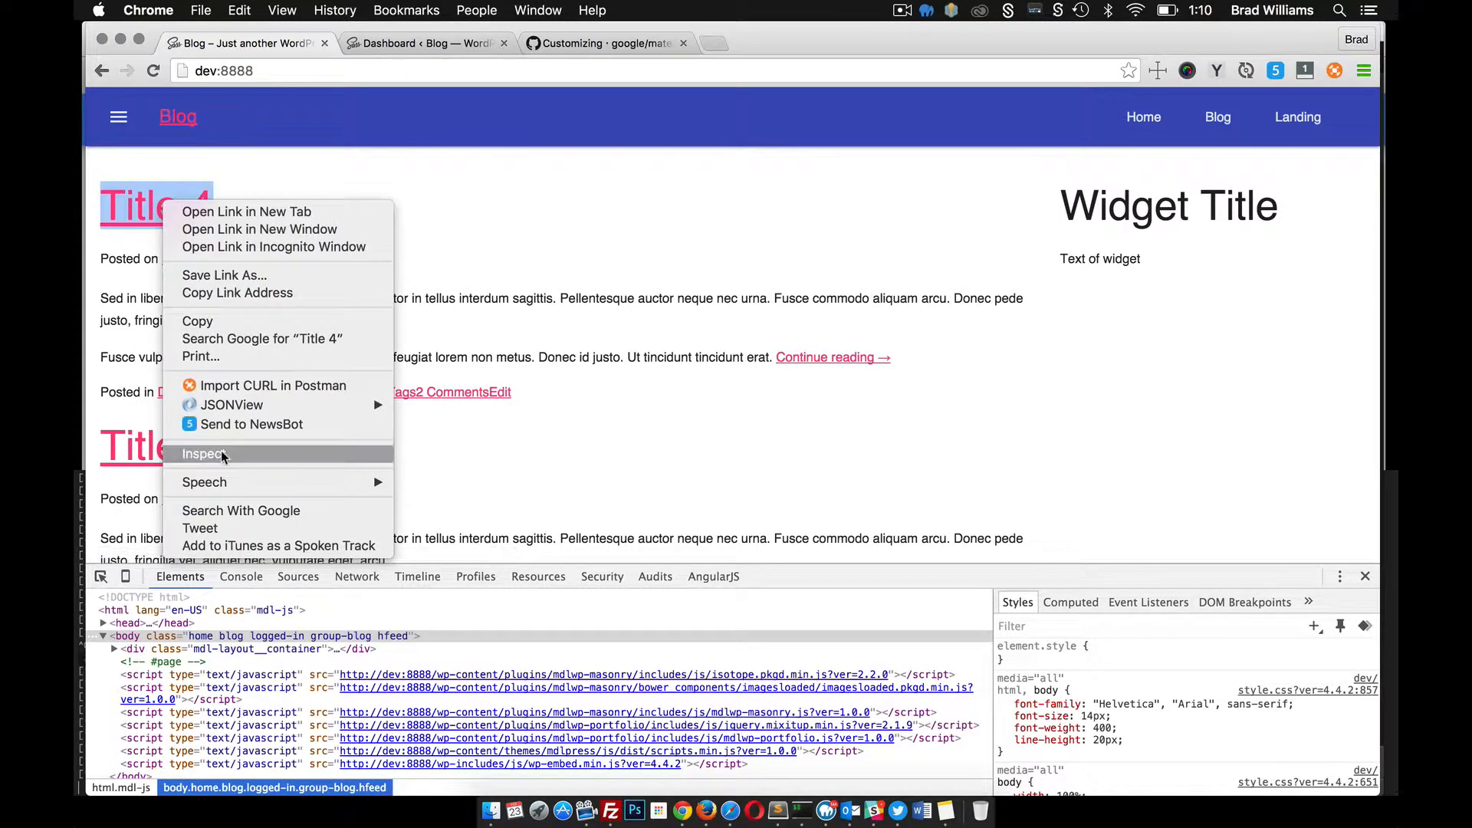
click(204, 455)
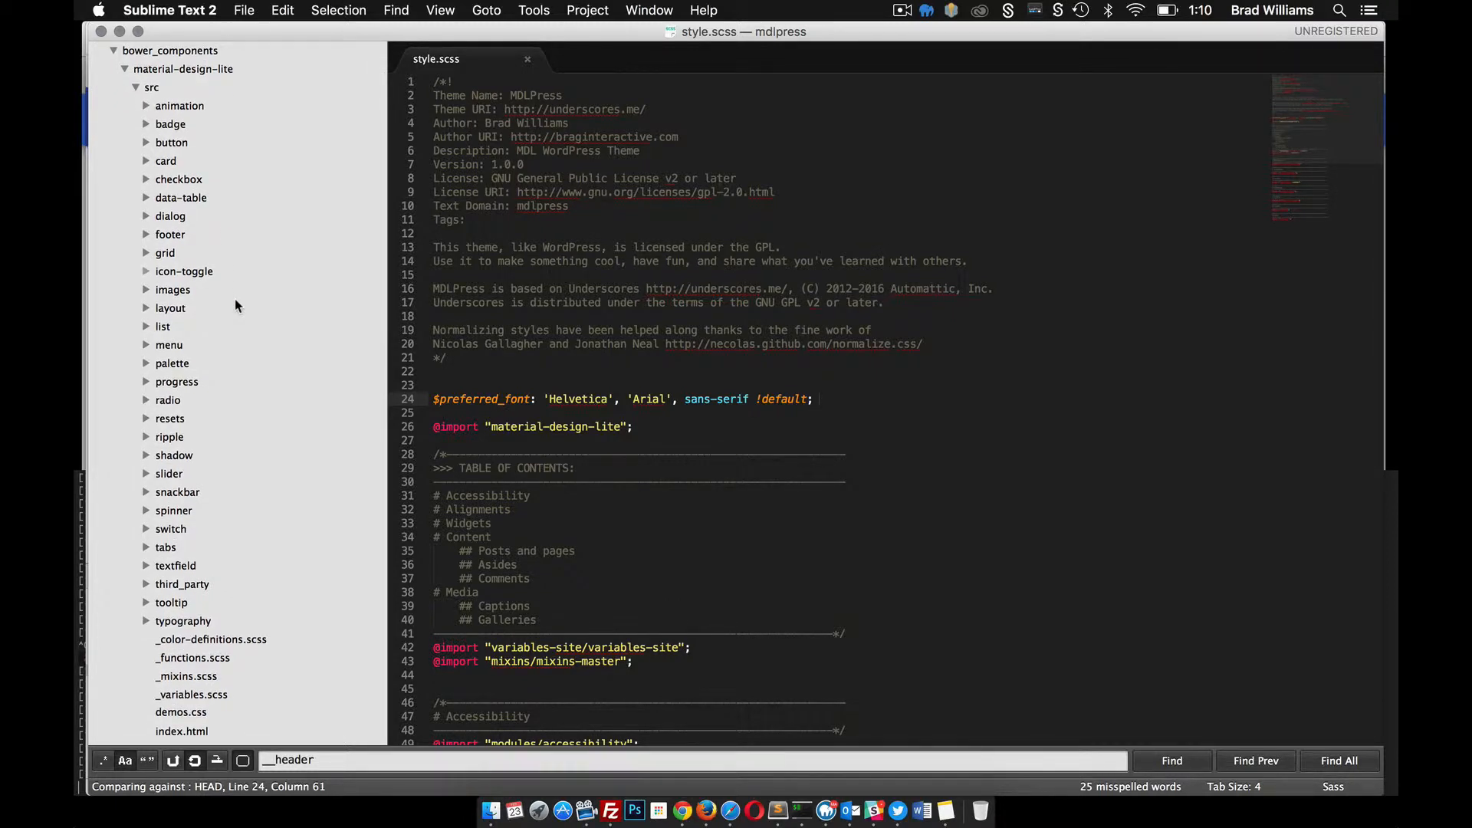
mouse_move(451, 446)
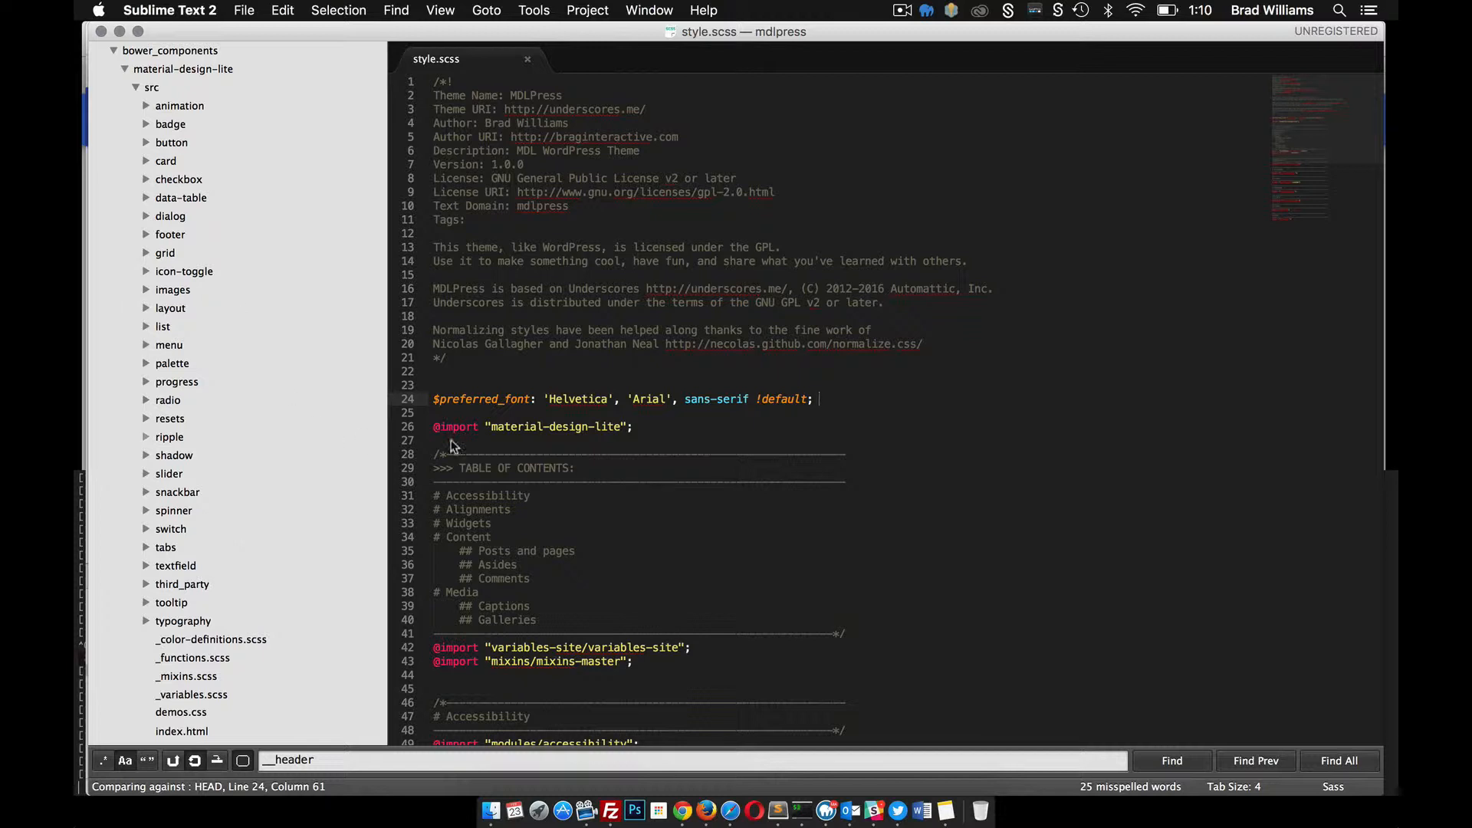
mouse_move(304, 405)
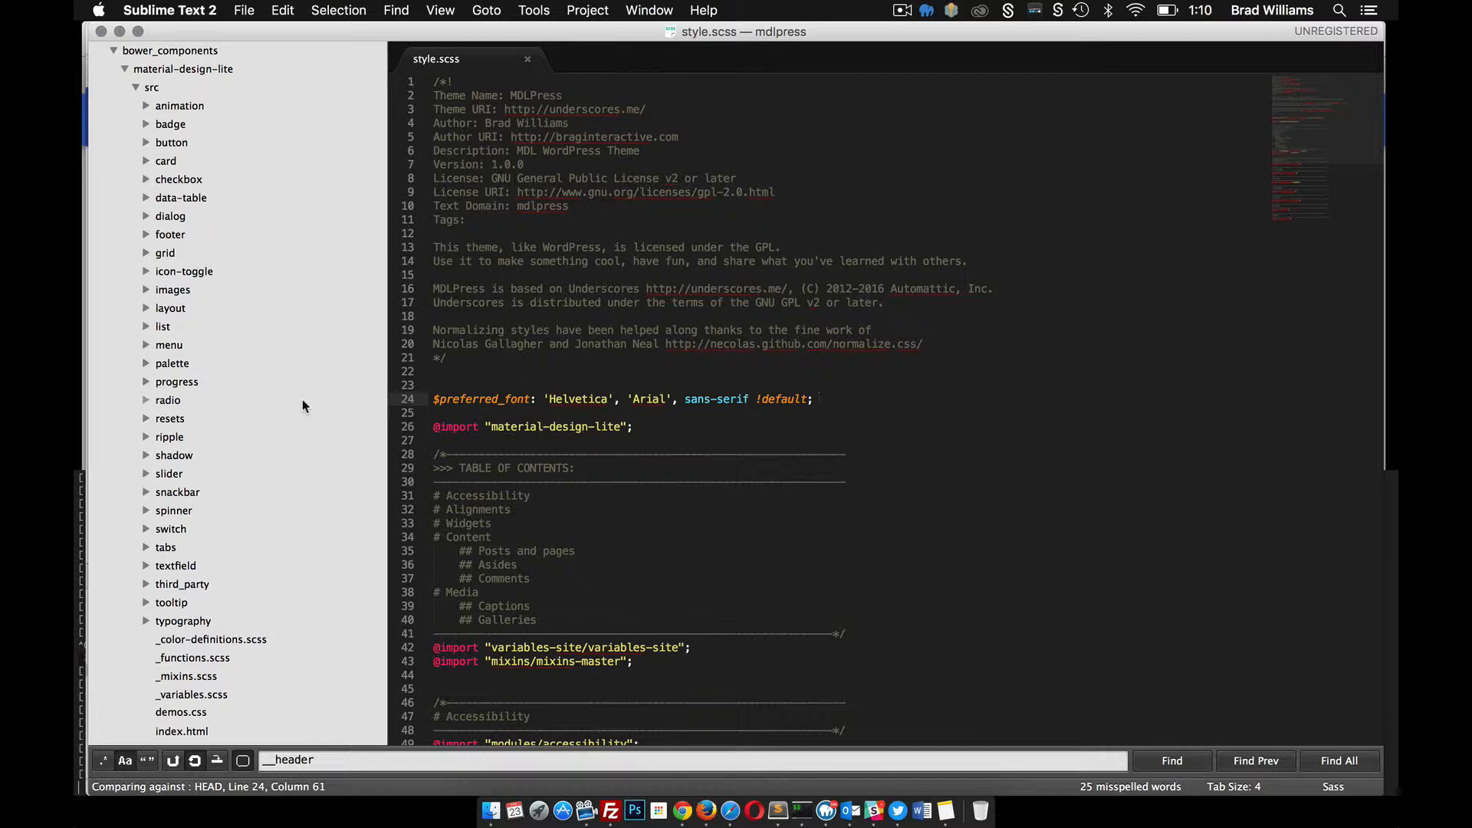
mouse_move(549, 426)
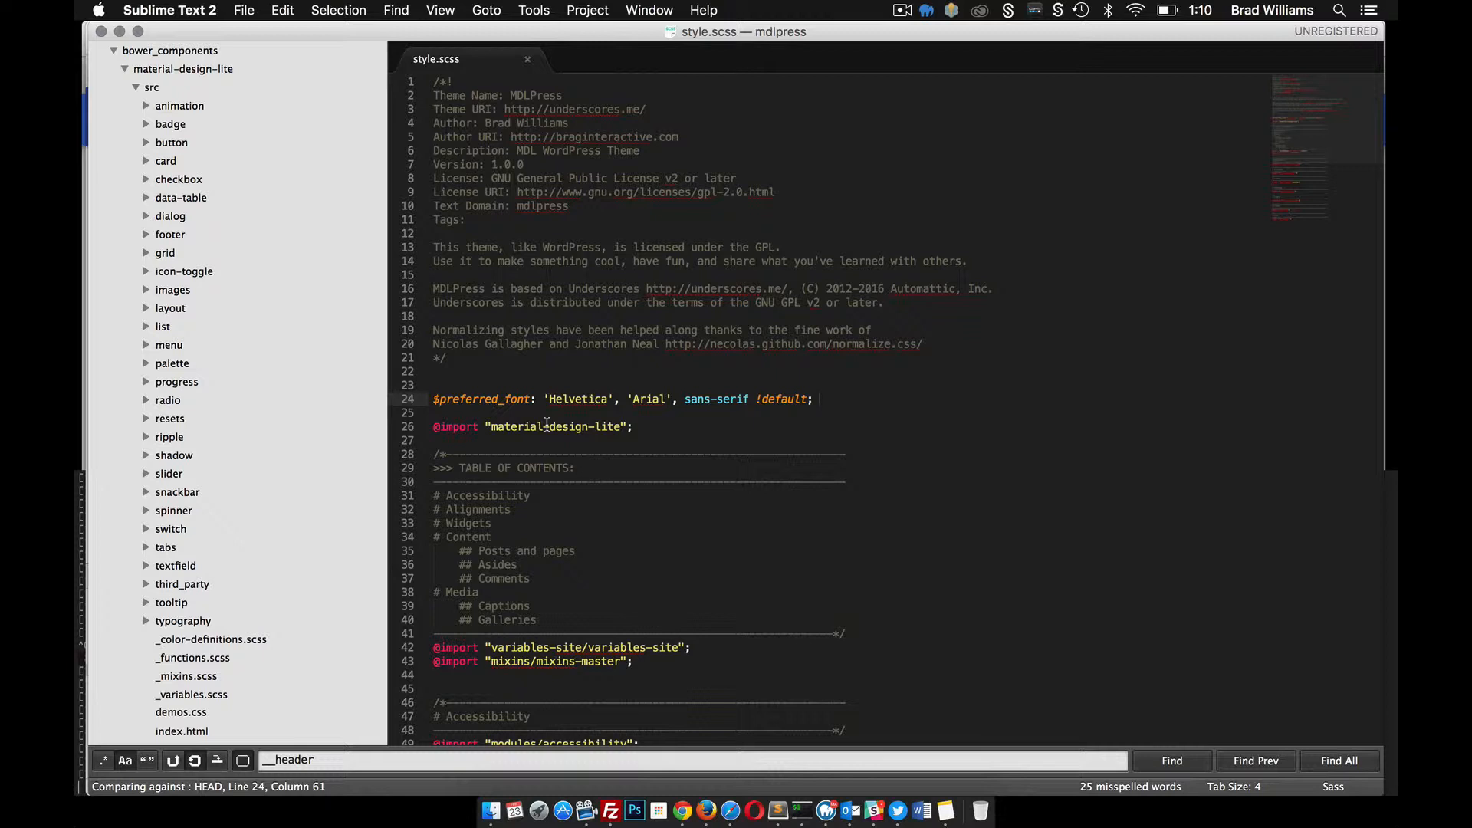
Drop the $preferred_font line and open _variables.scss to its primary and accent colour lines.
click(824, 398)
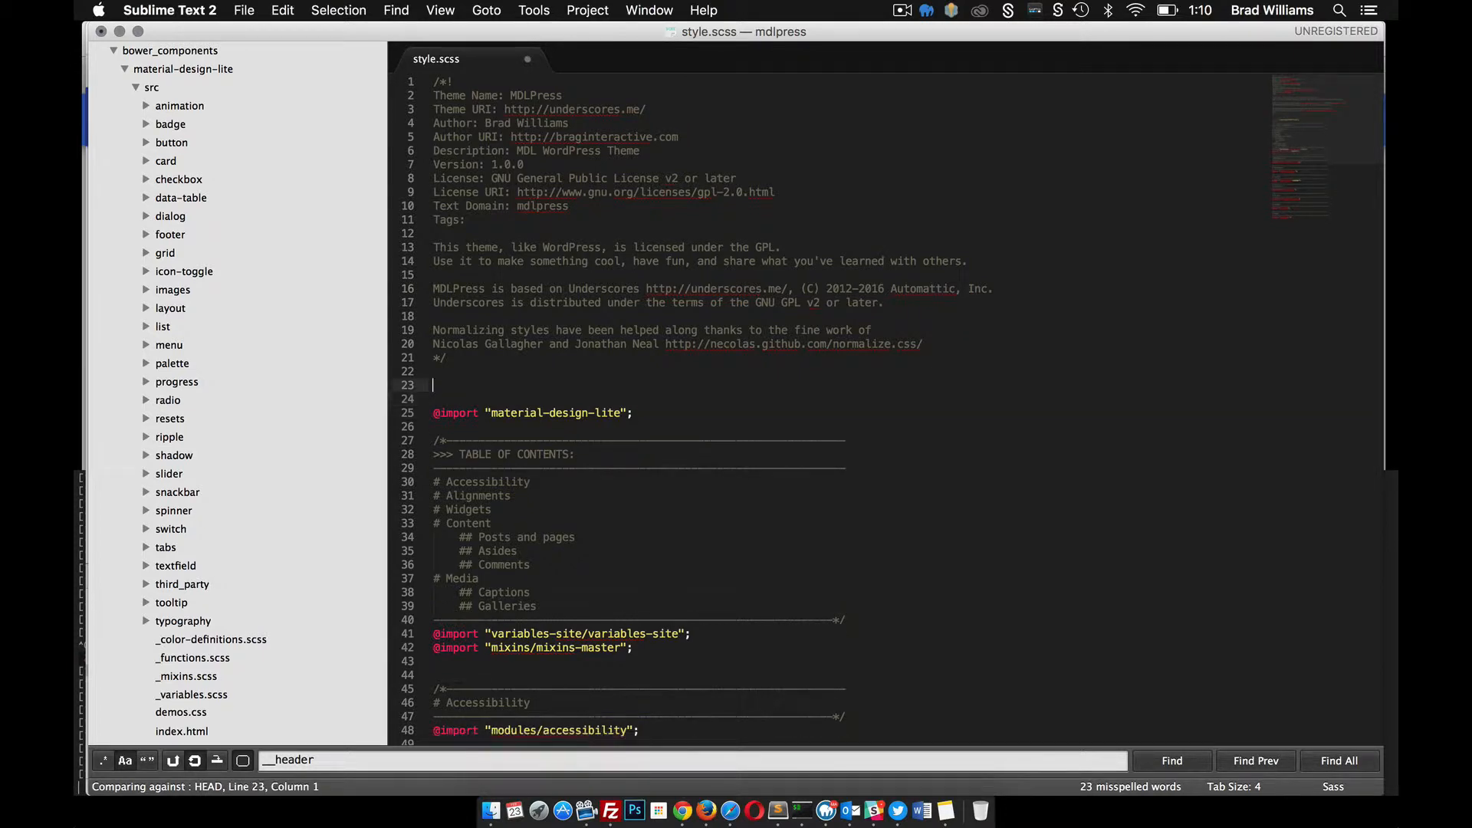
scroll(down, 3)
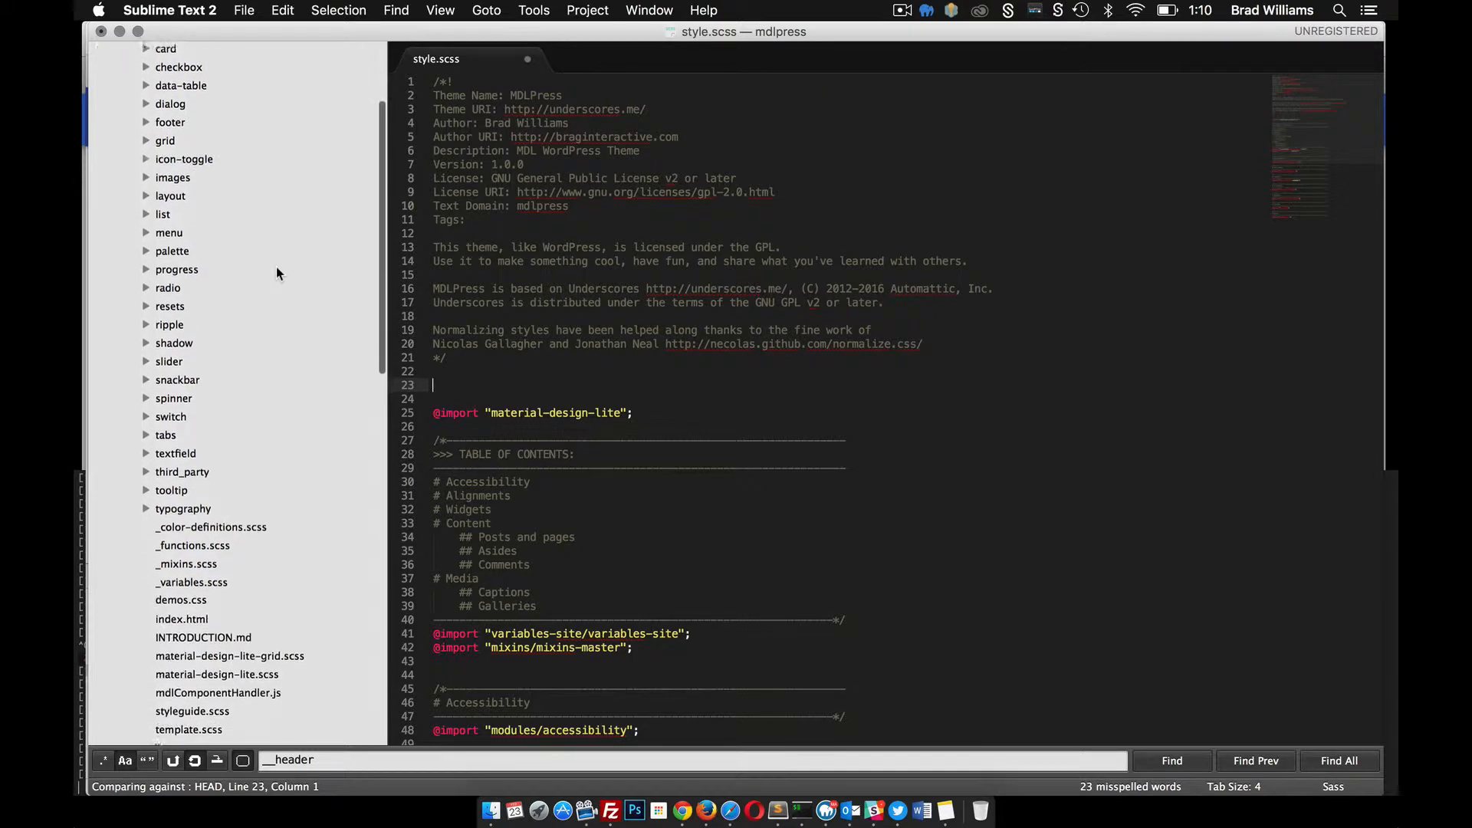
click(191, 576)
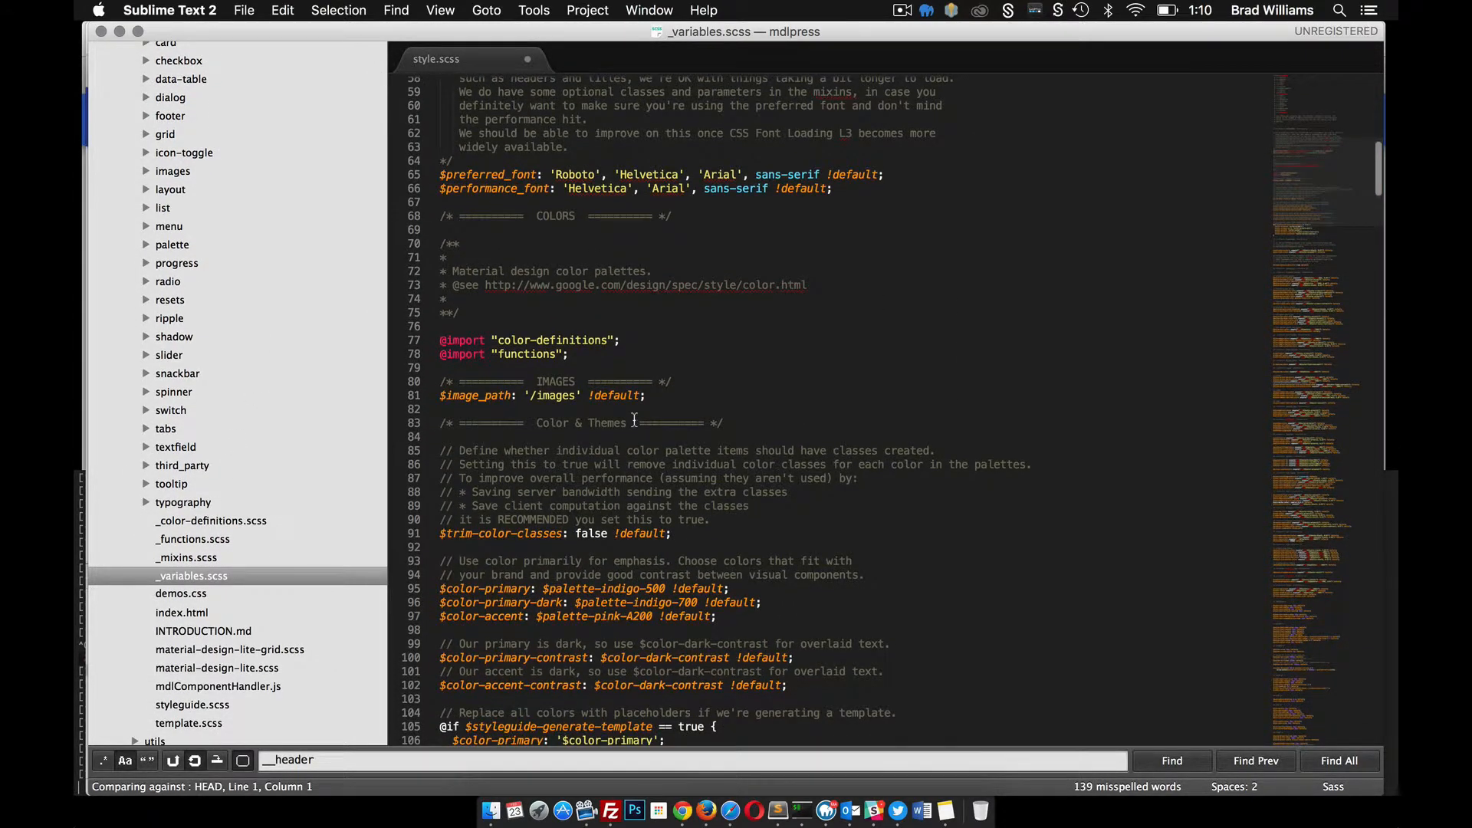
scroll(down, 3)
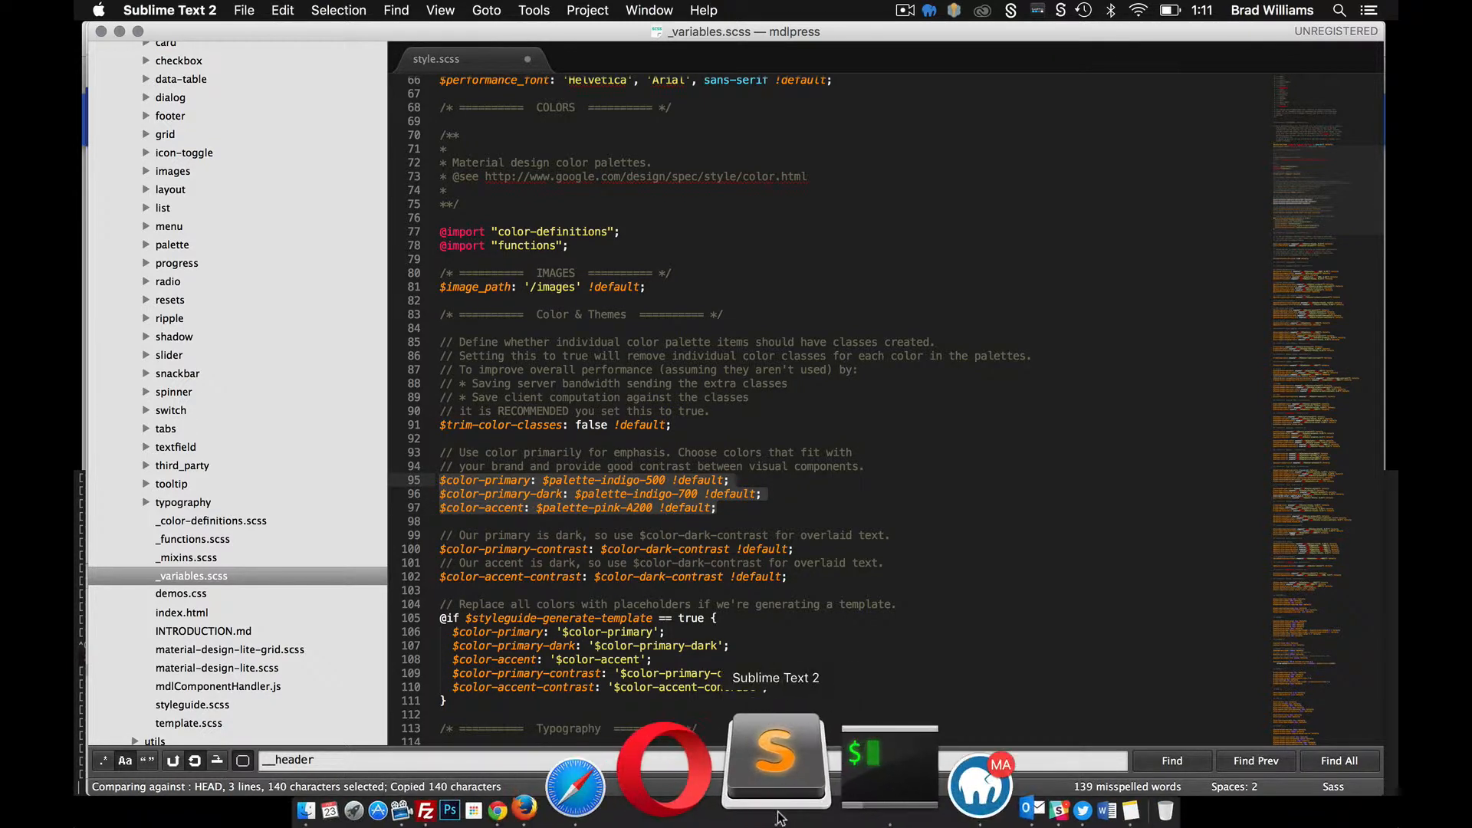
Check the gulp sass output in iTerm showing the undefined $palette-indigo-500 error.
click(435, 59)
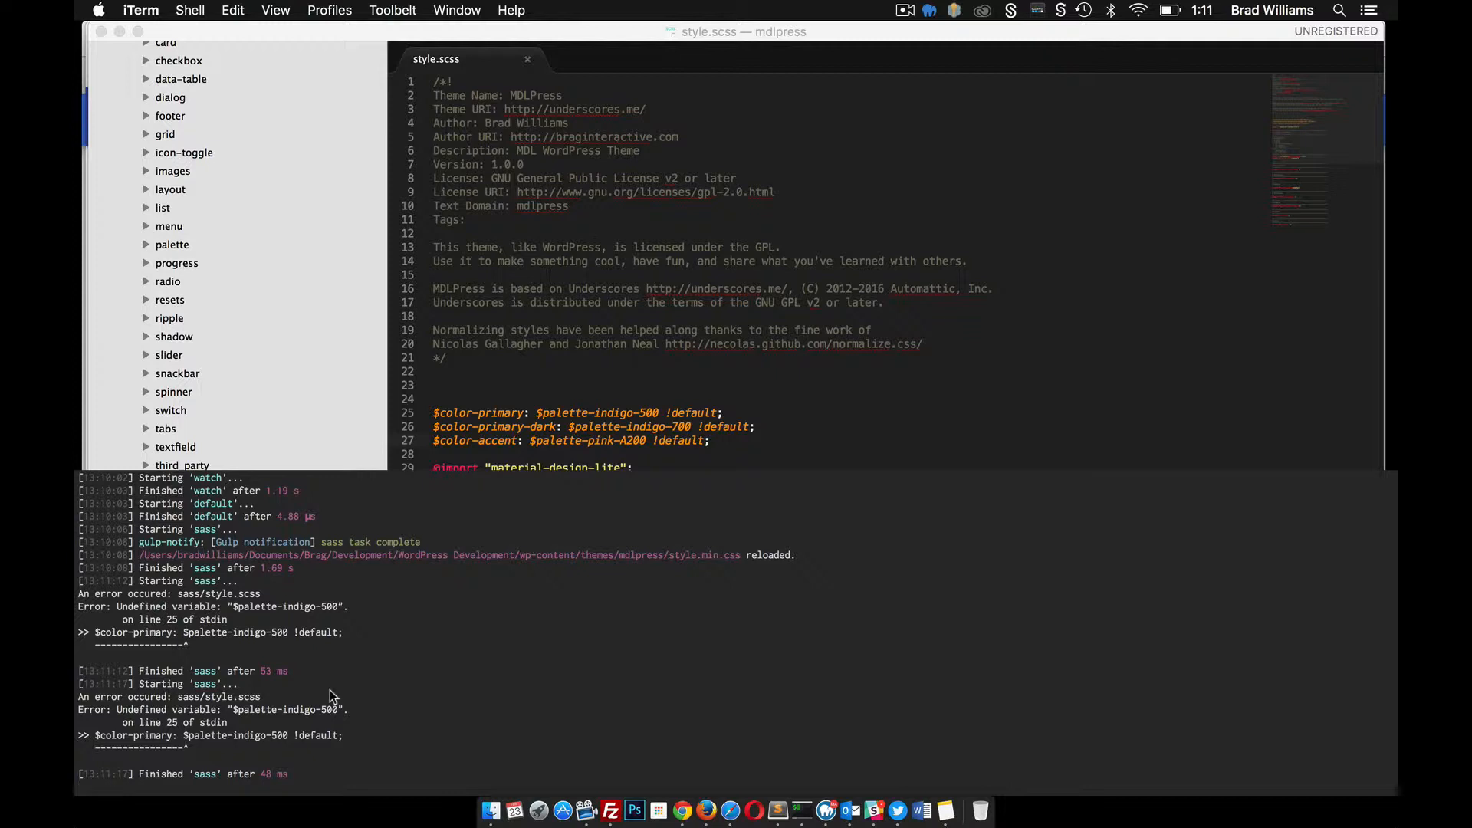
mouse_move(188, 731)
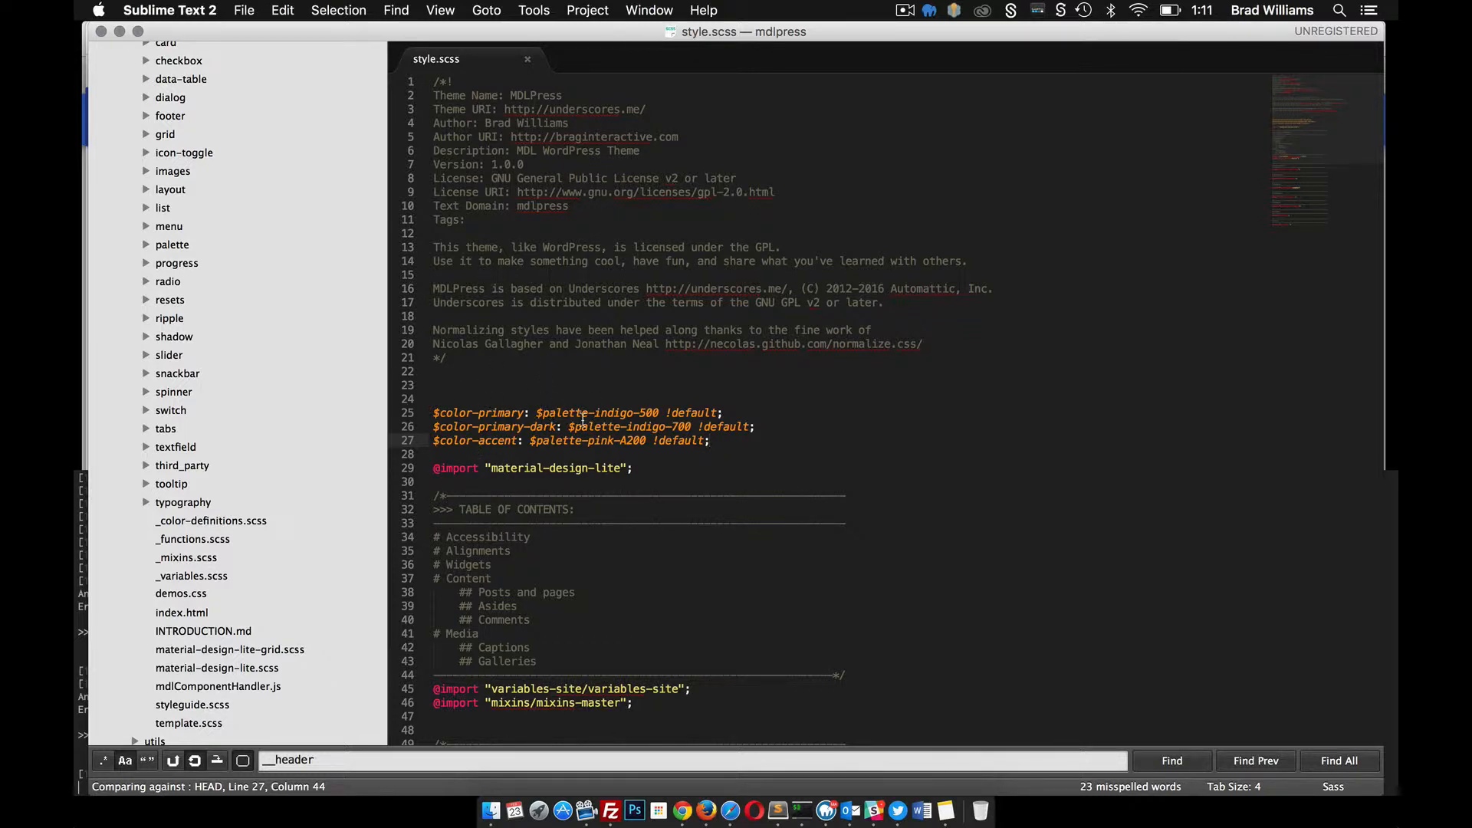
mouse_move(254, 306)
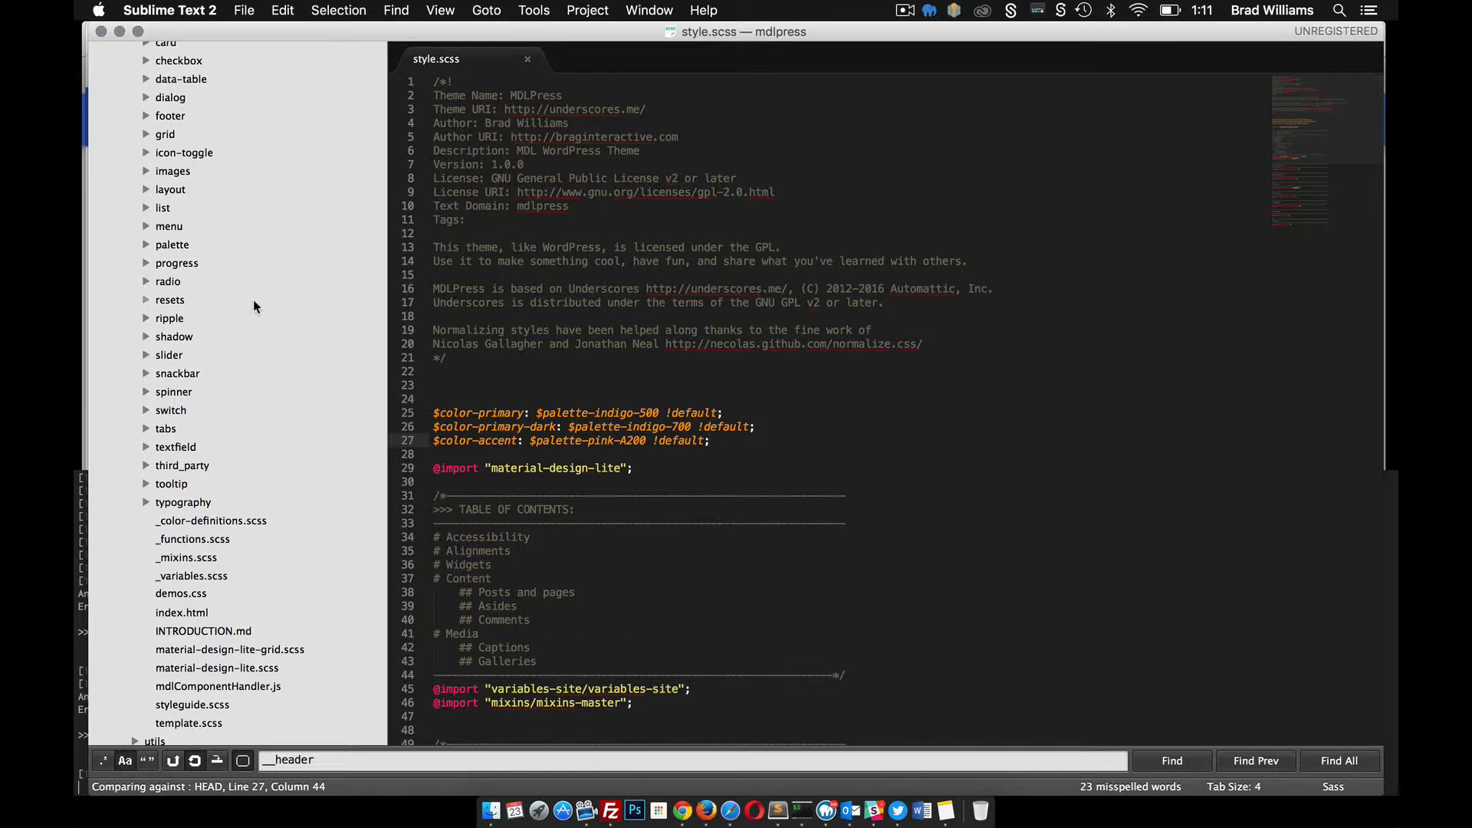
Browse the red, pink and purple palette definitions in _color-definitions.scss.
click(192, 585)
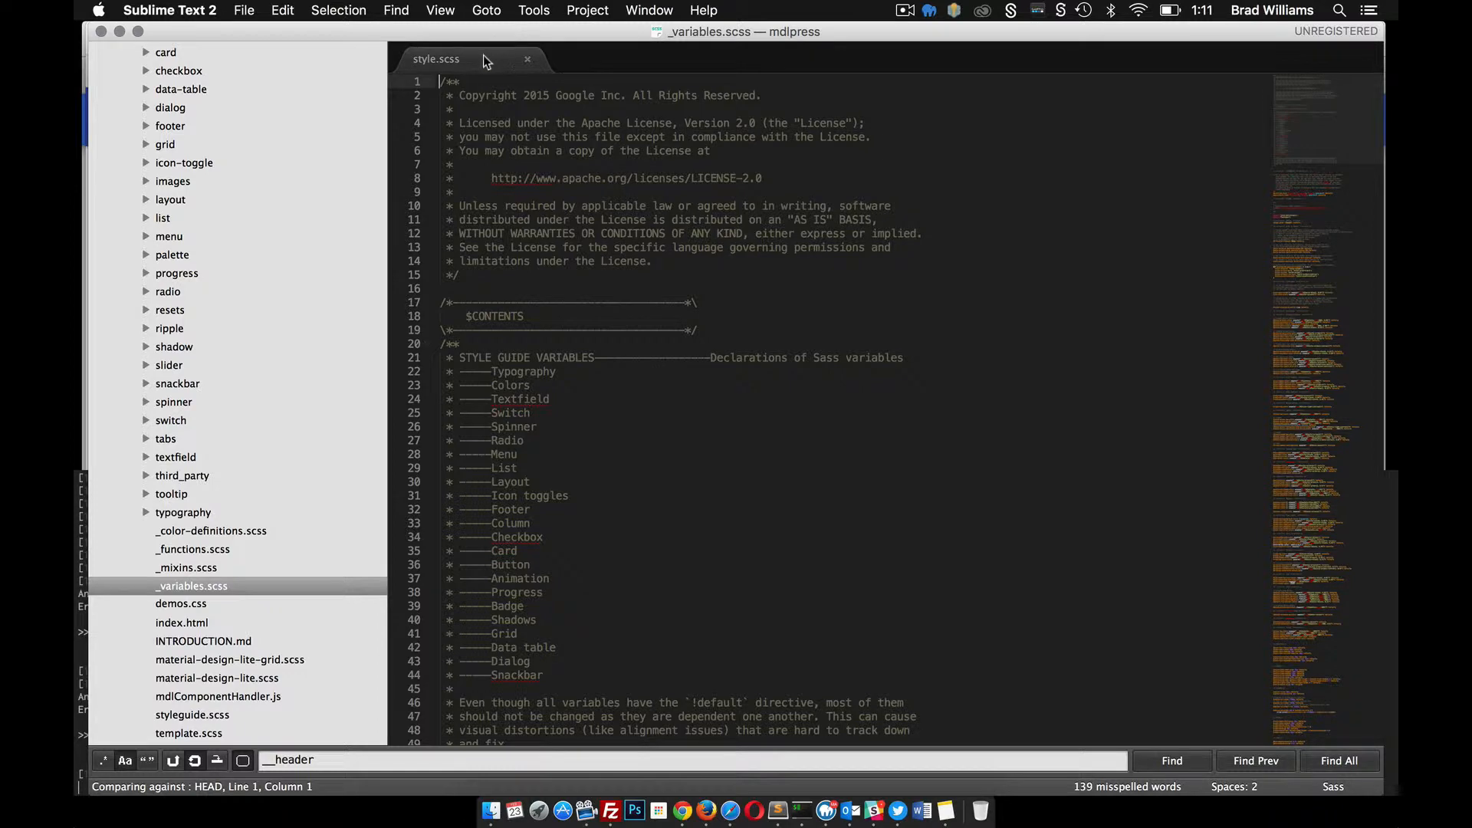
click(435, 59)
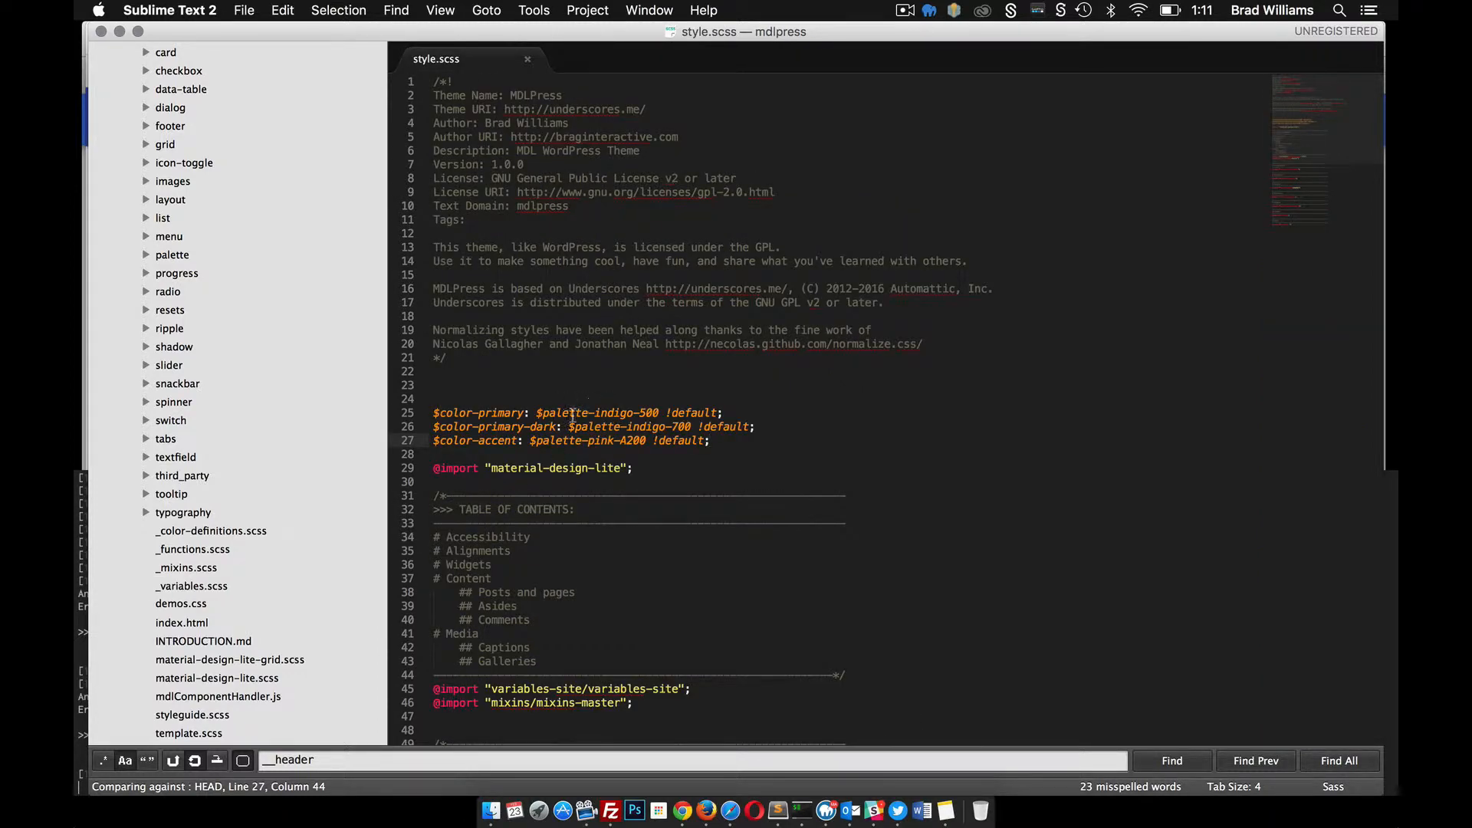
click(210, 531)
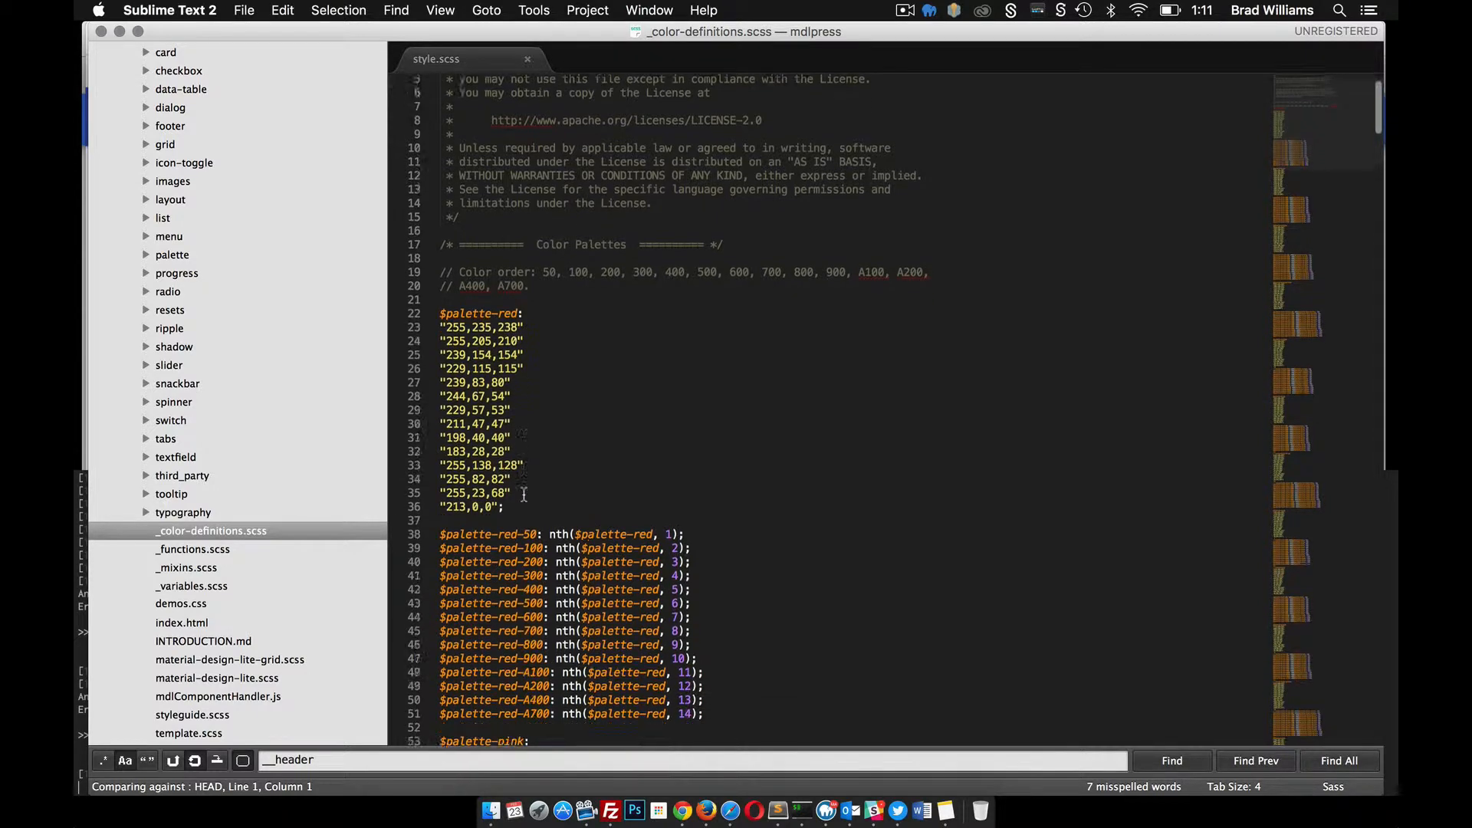
scroll(down, 3)
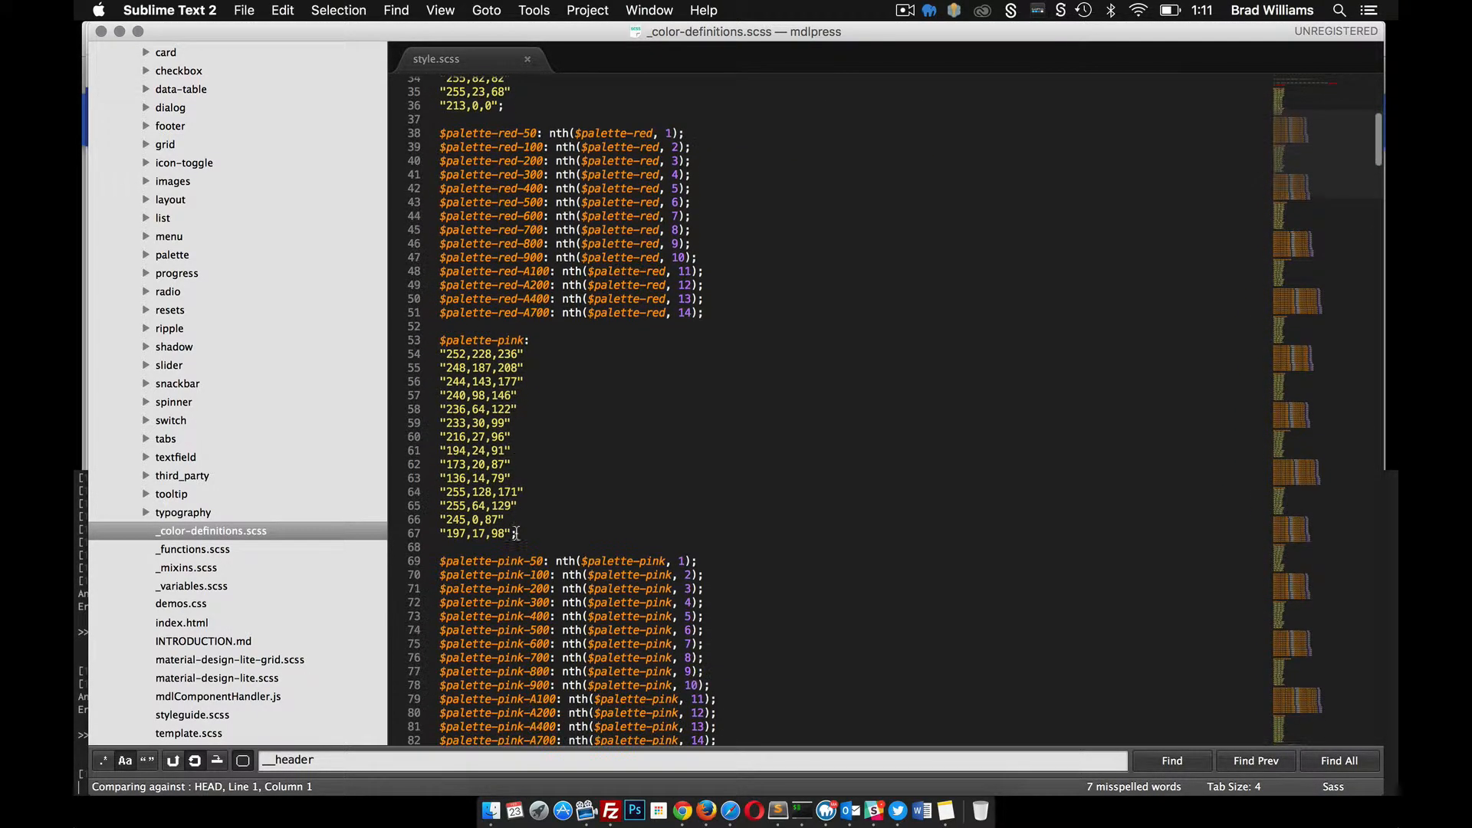
scroll(down, 3)
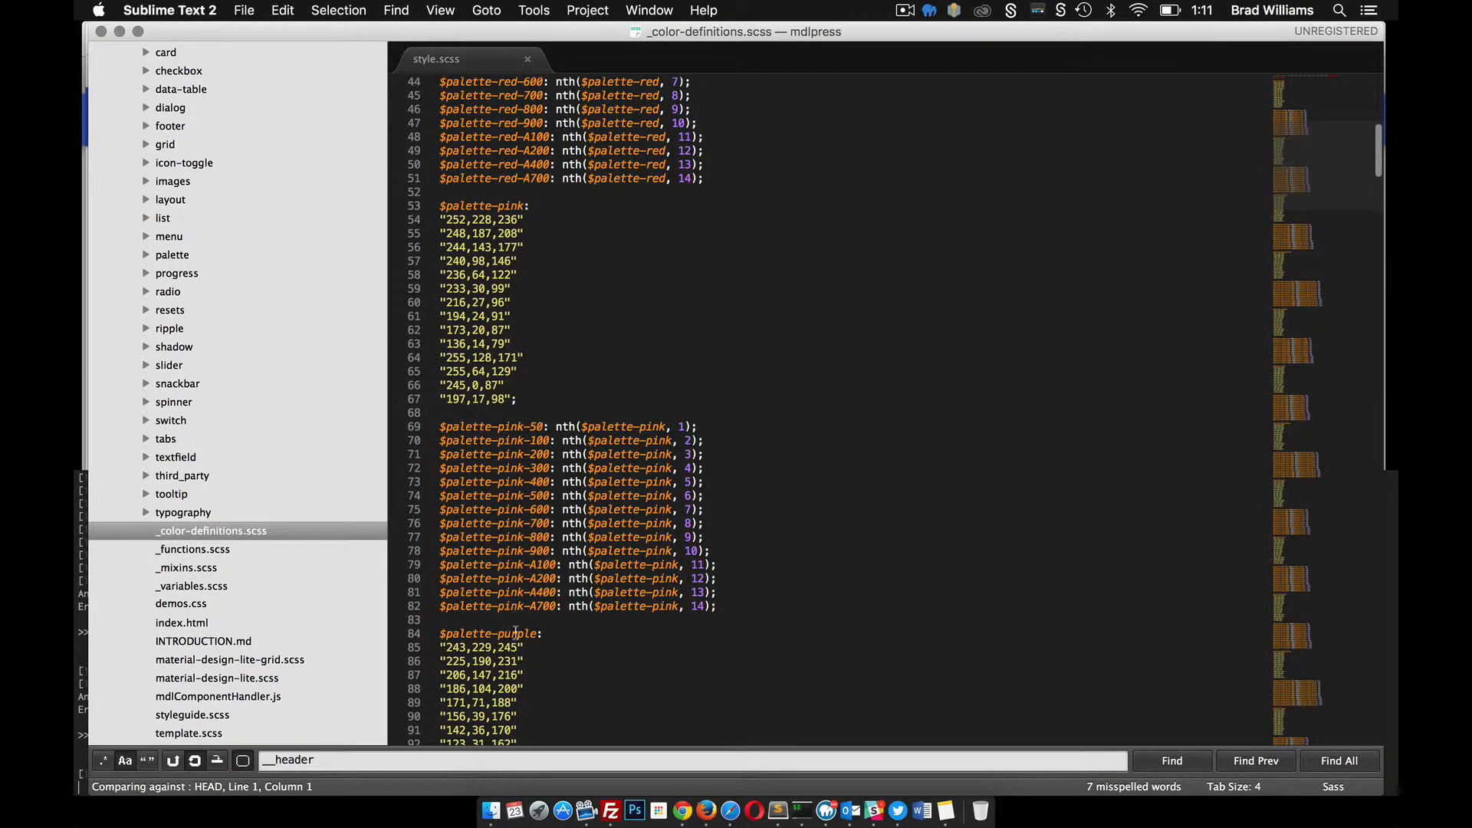
scroll(up, 3)
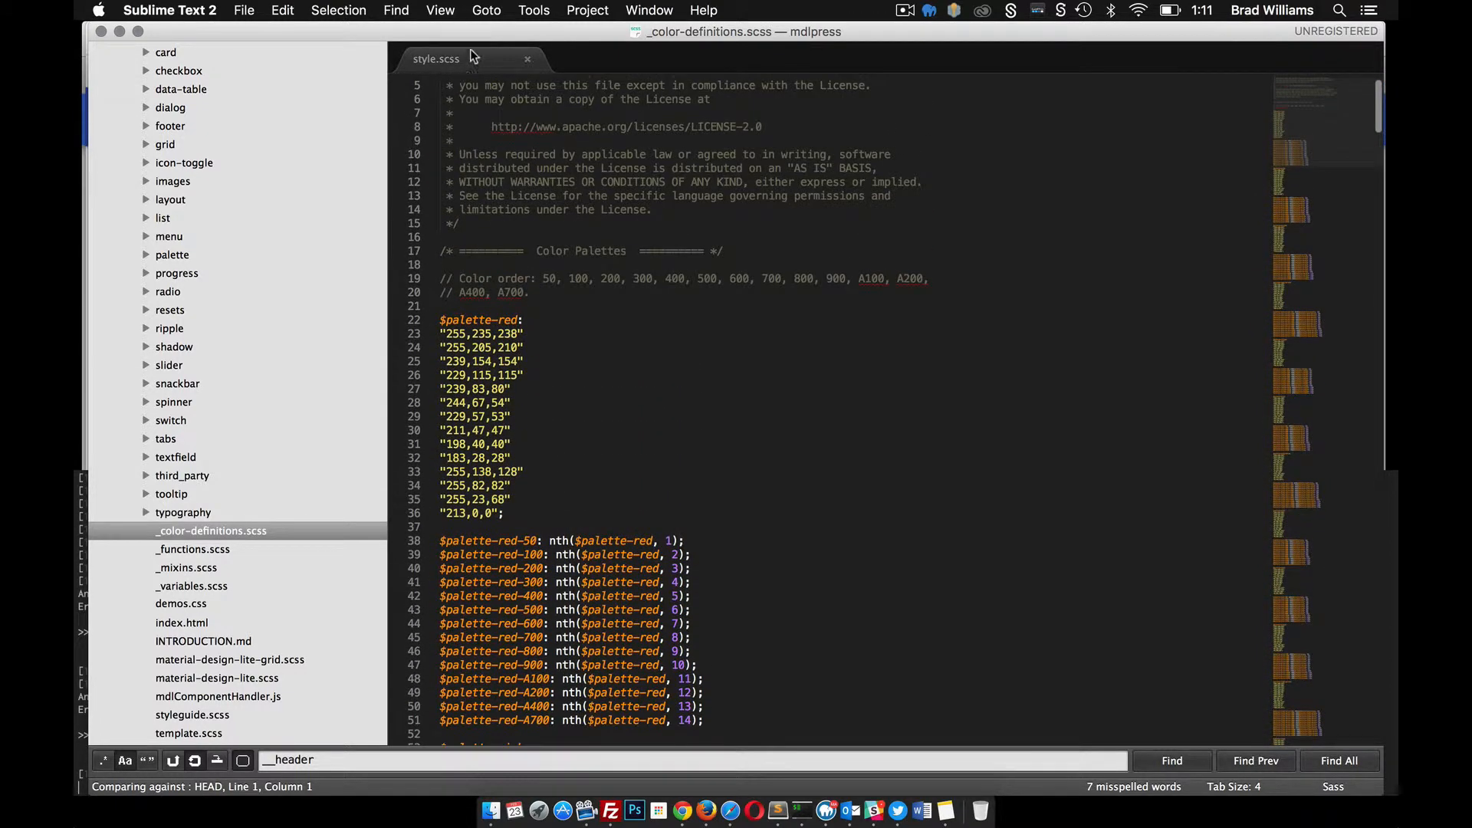
click(192, 586)
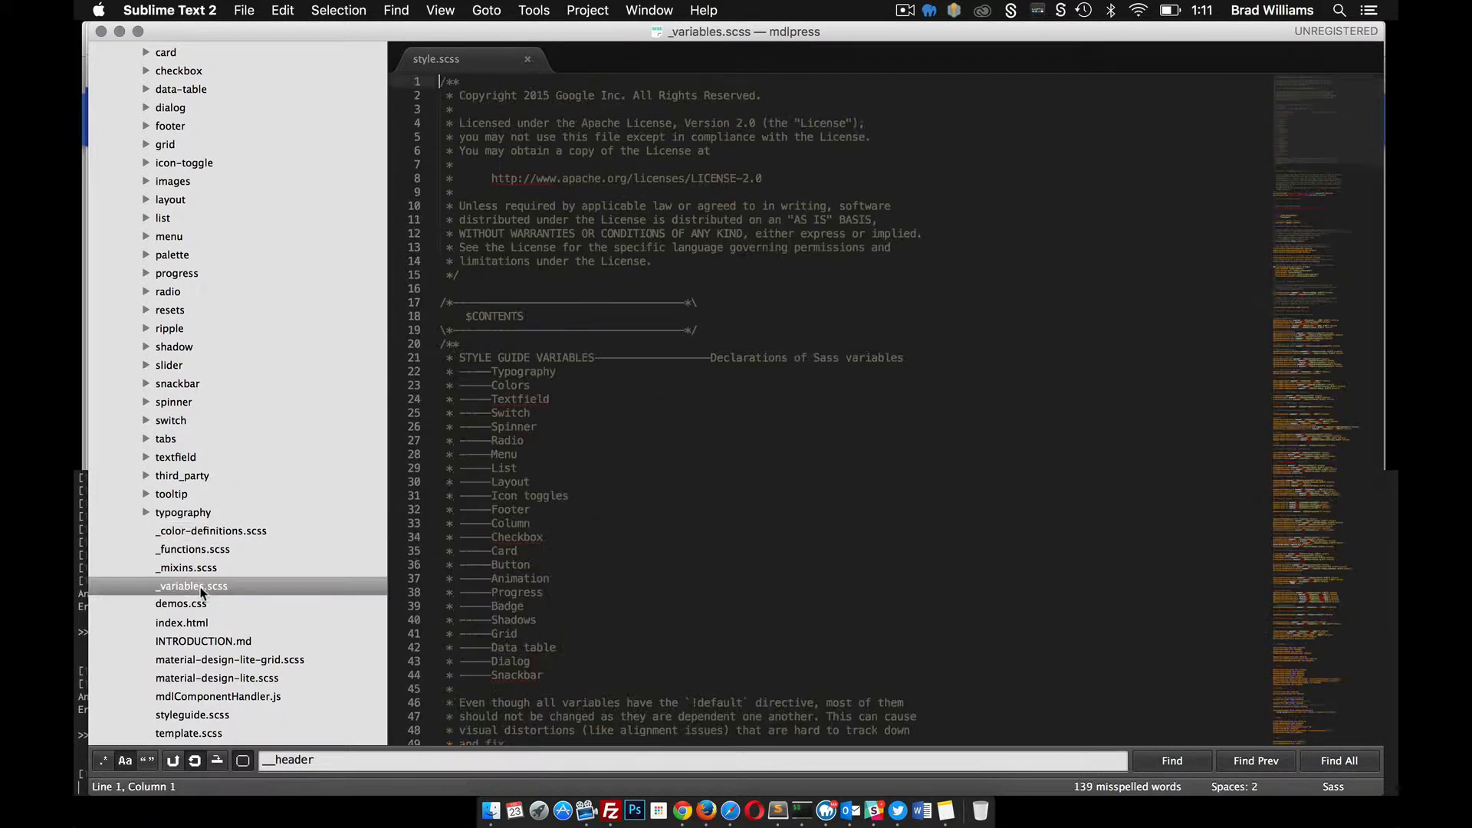
scroll(down, 3)
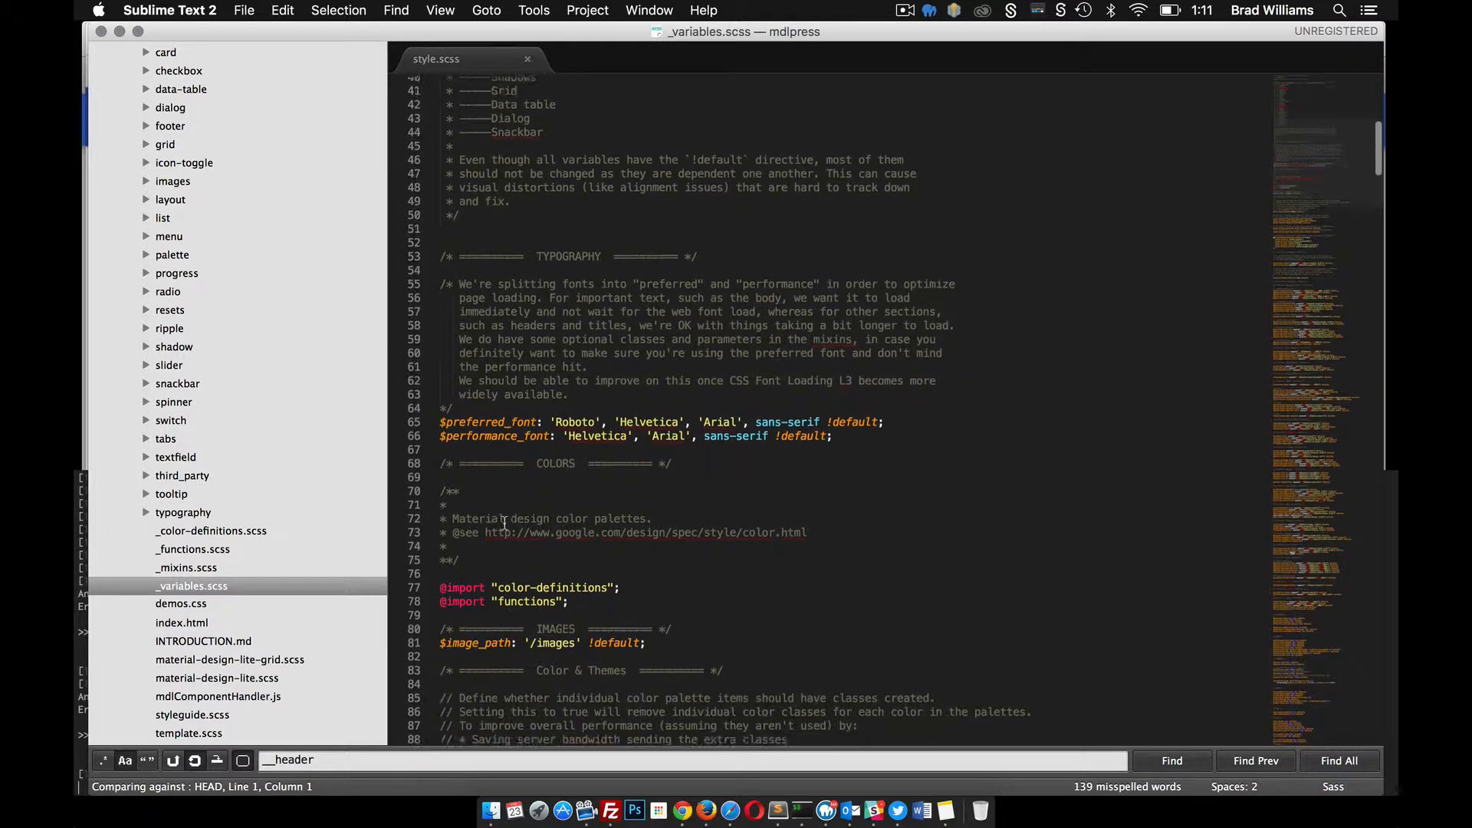
scroll(down, 3)
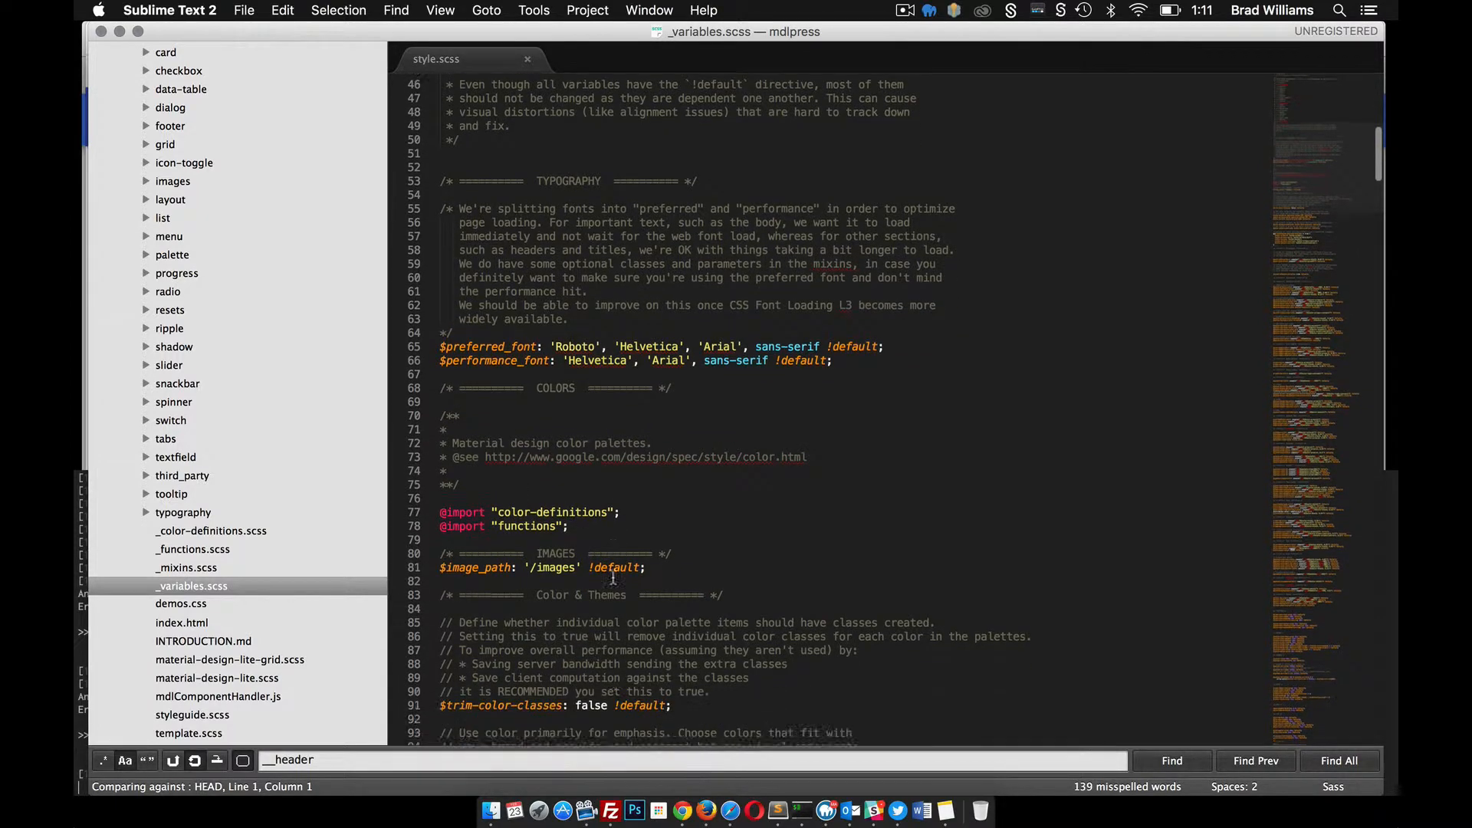
scroll(down, 3)
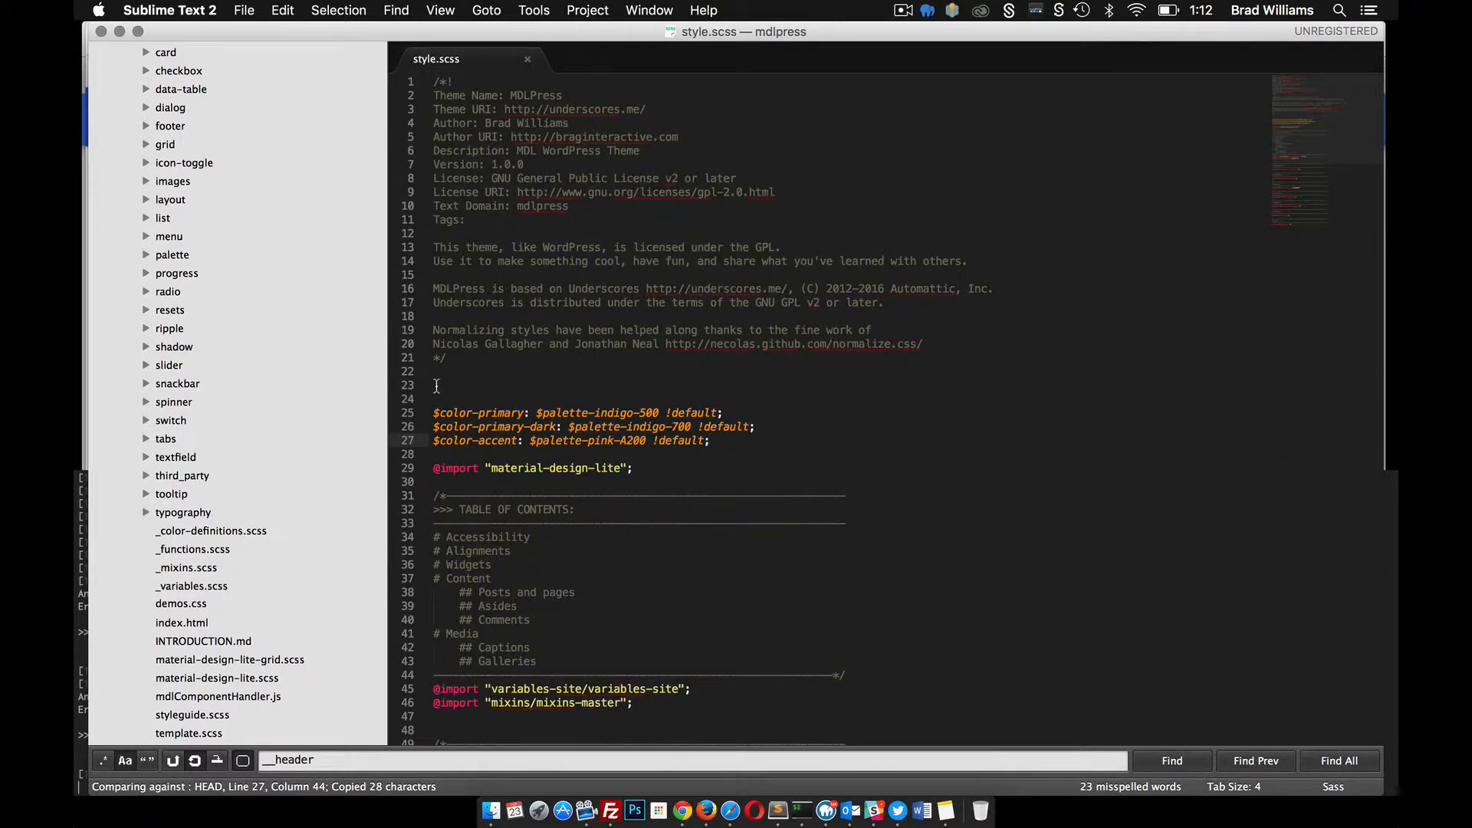
text(@import "color-definitions";)
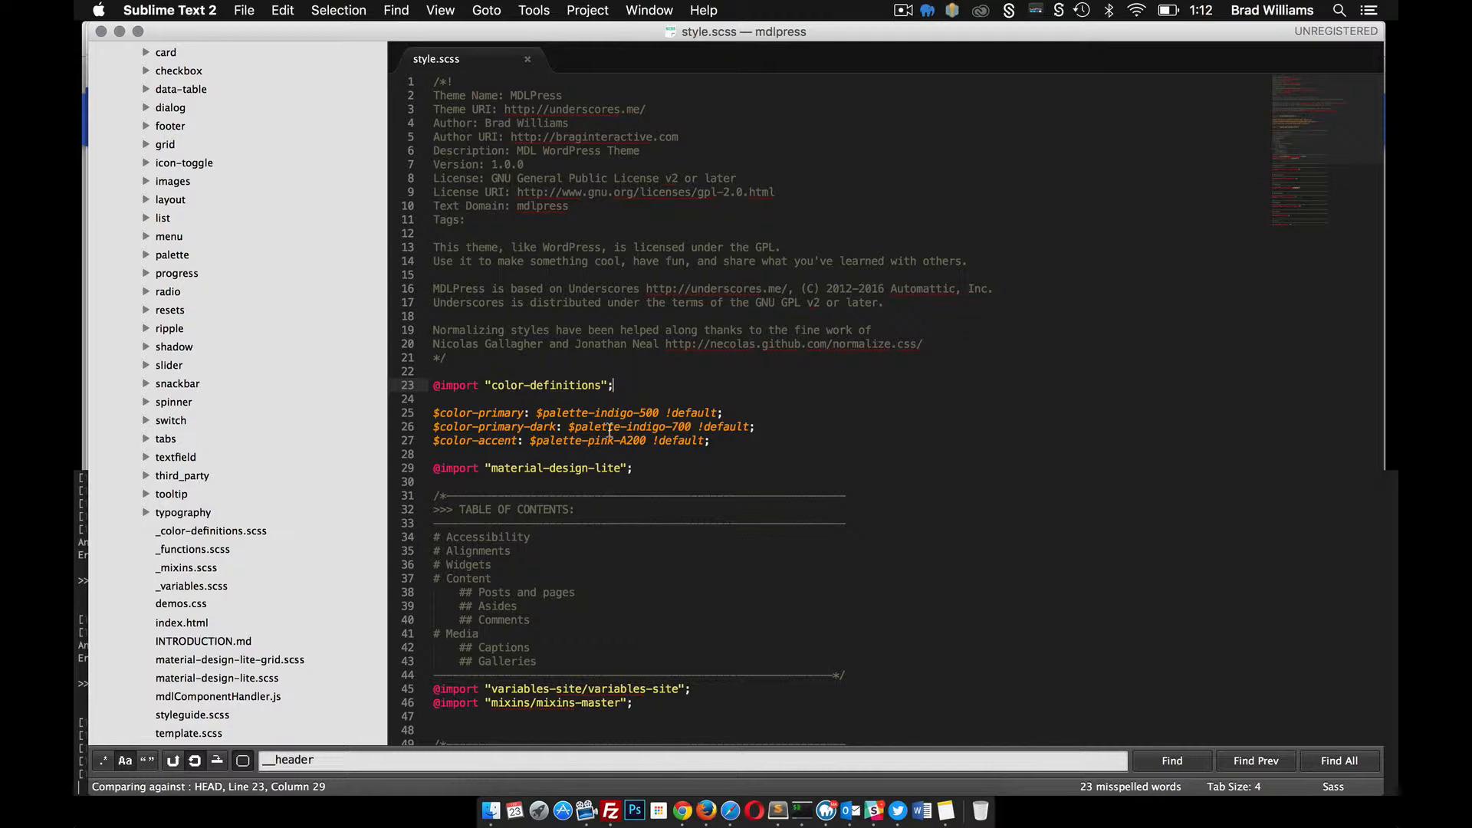
Scroll through the red and pink palette values in _color-definitions.scss.
click(210, 531)
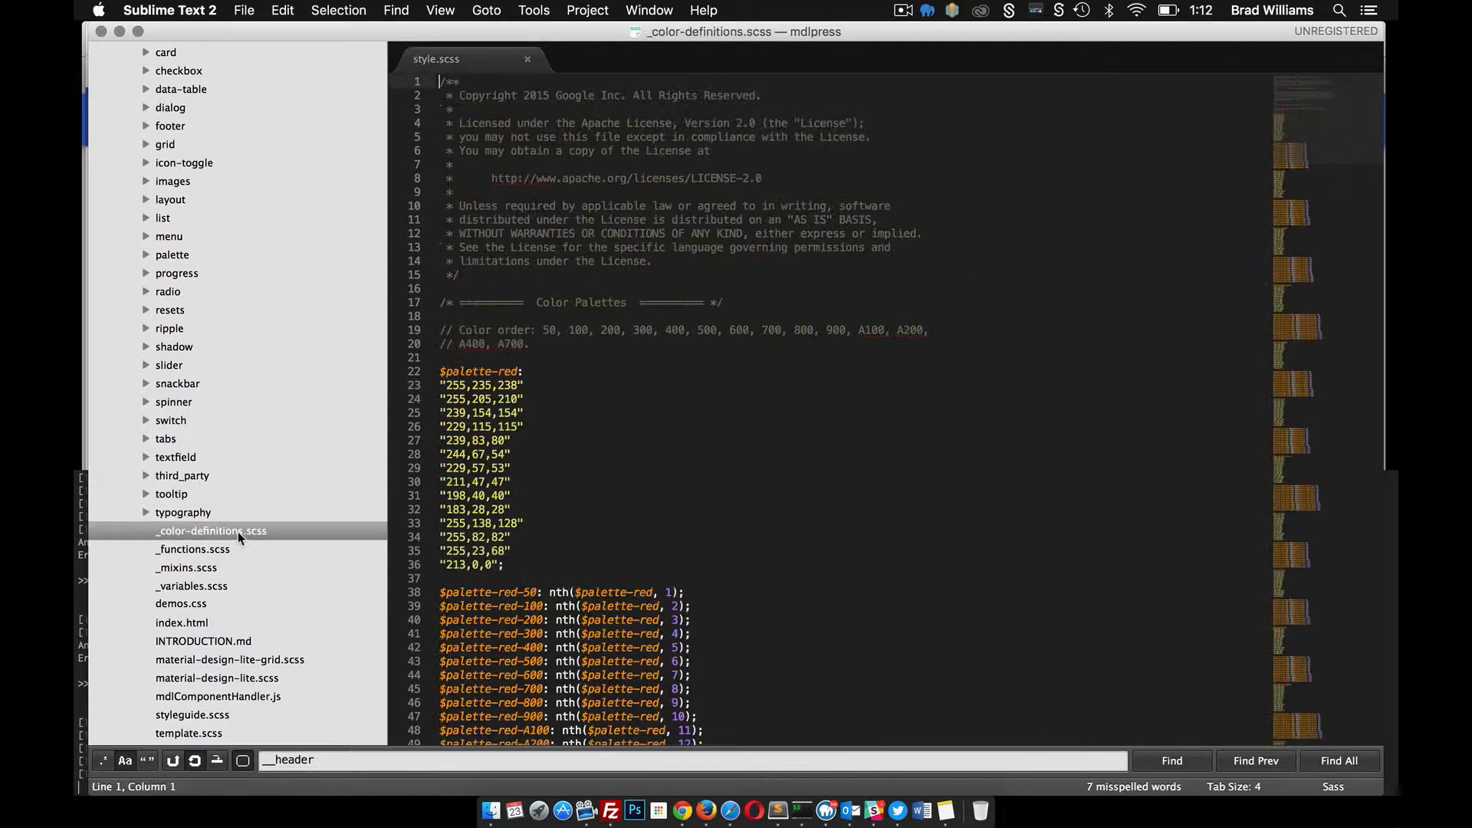
scroll(down, 3)
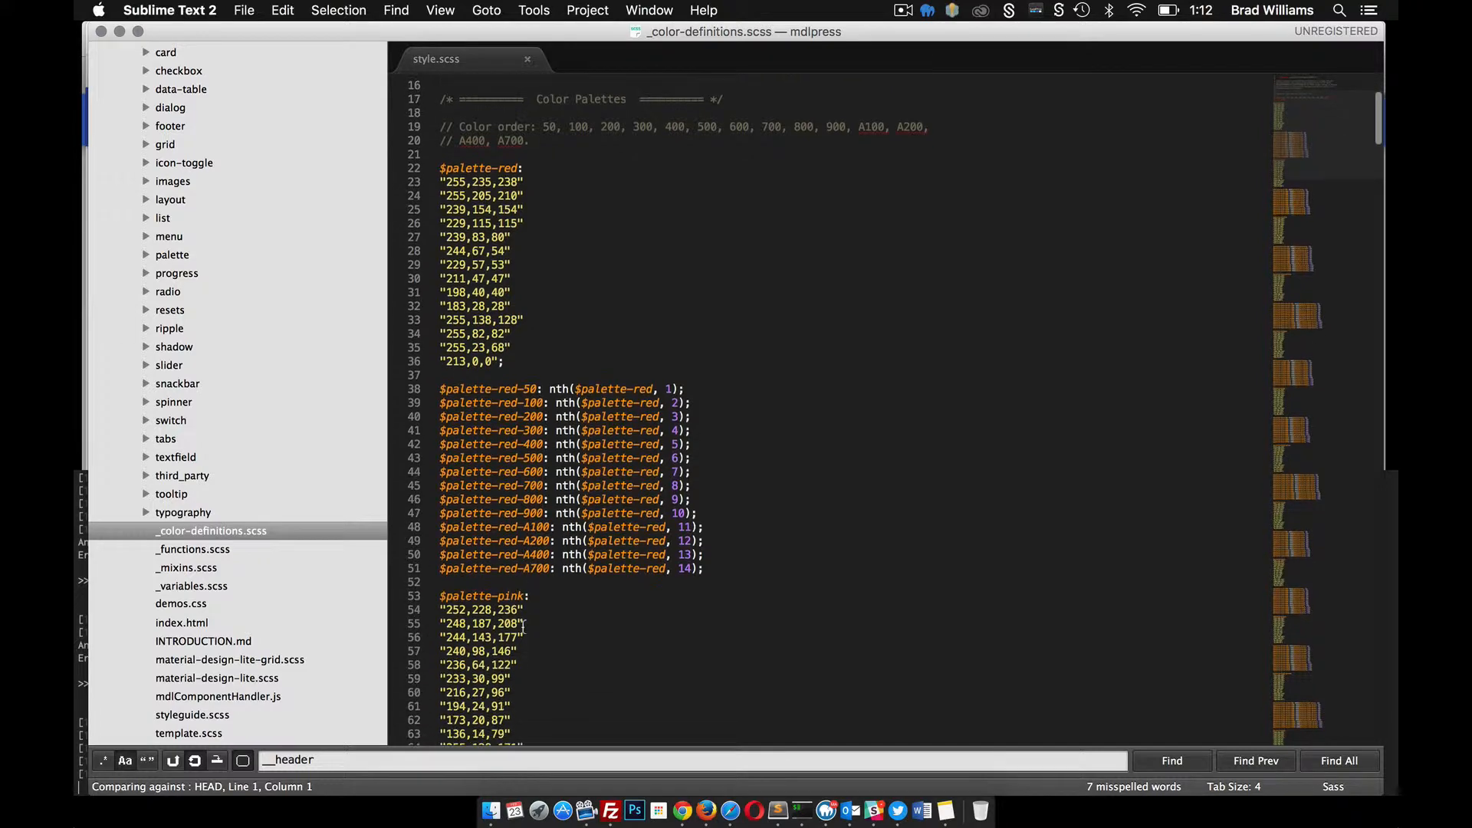
scroll(down, 3)
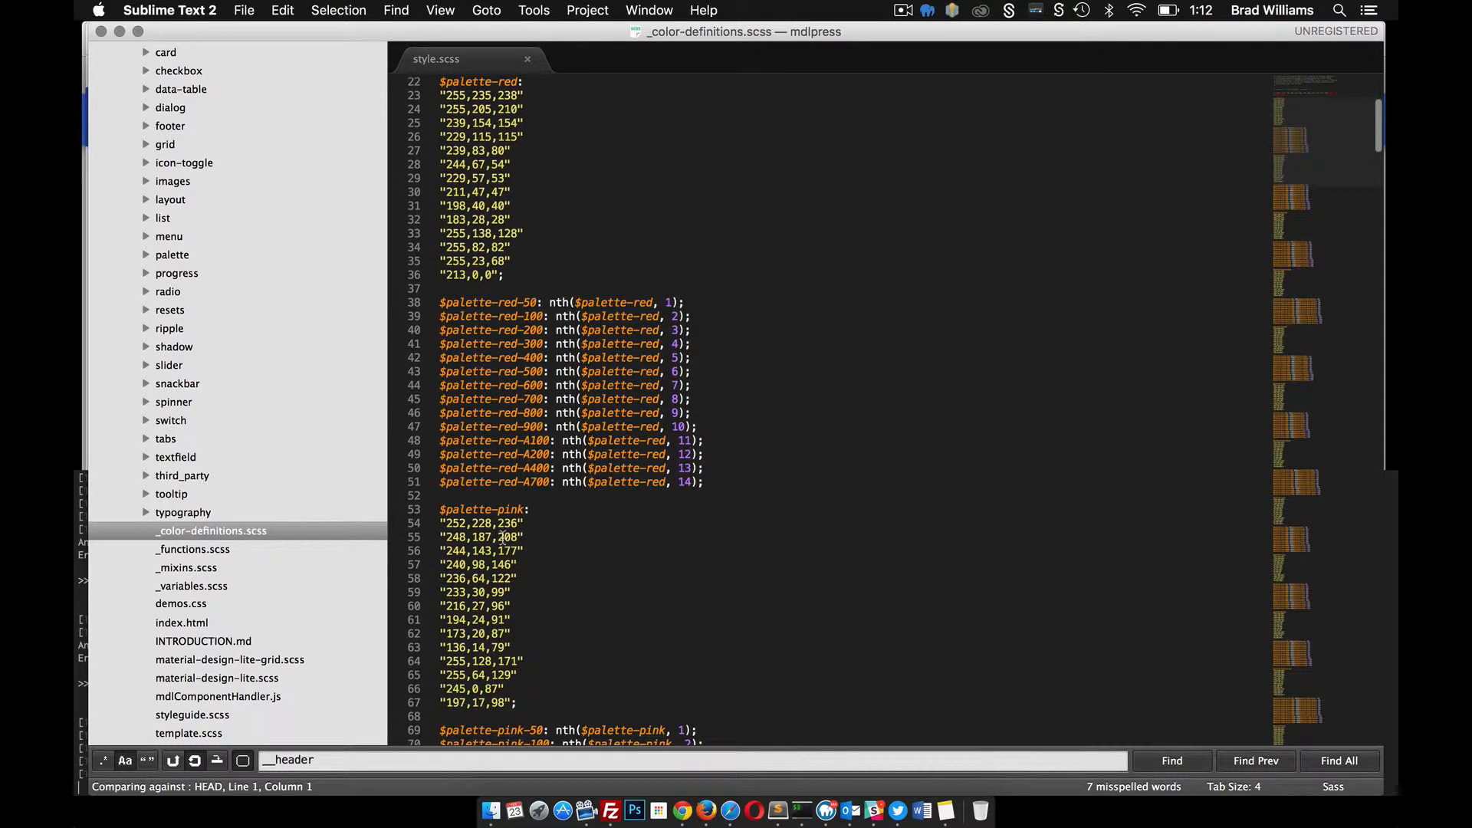
scroll(up, 3)
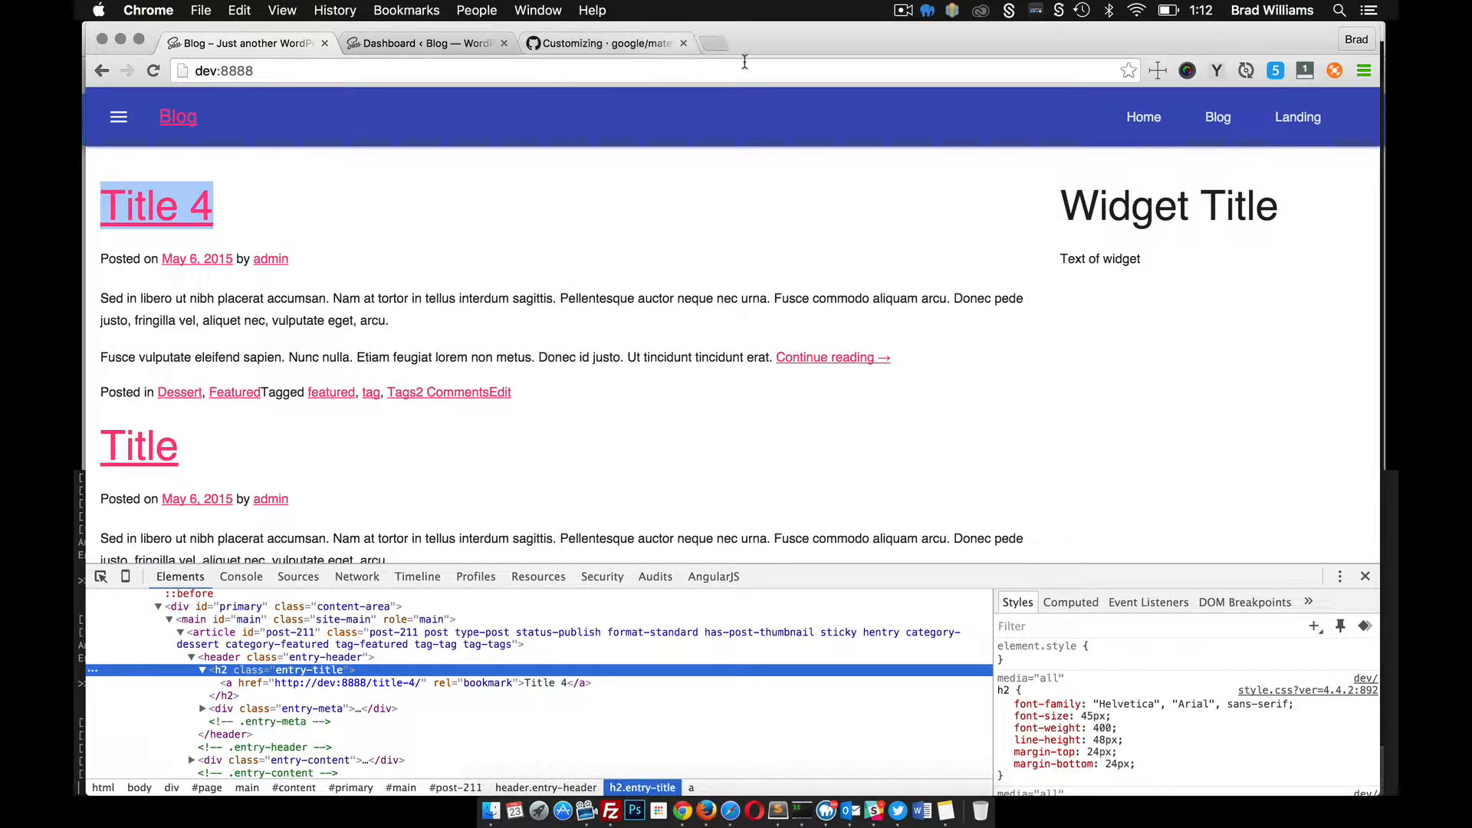
click(732, 43)
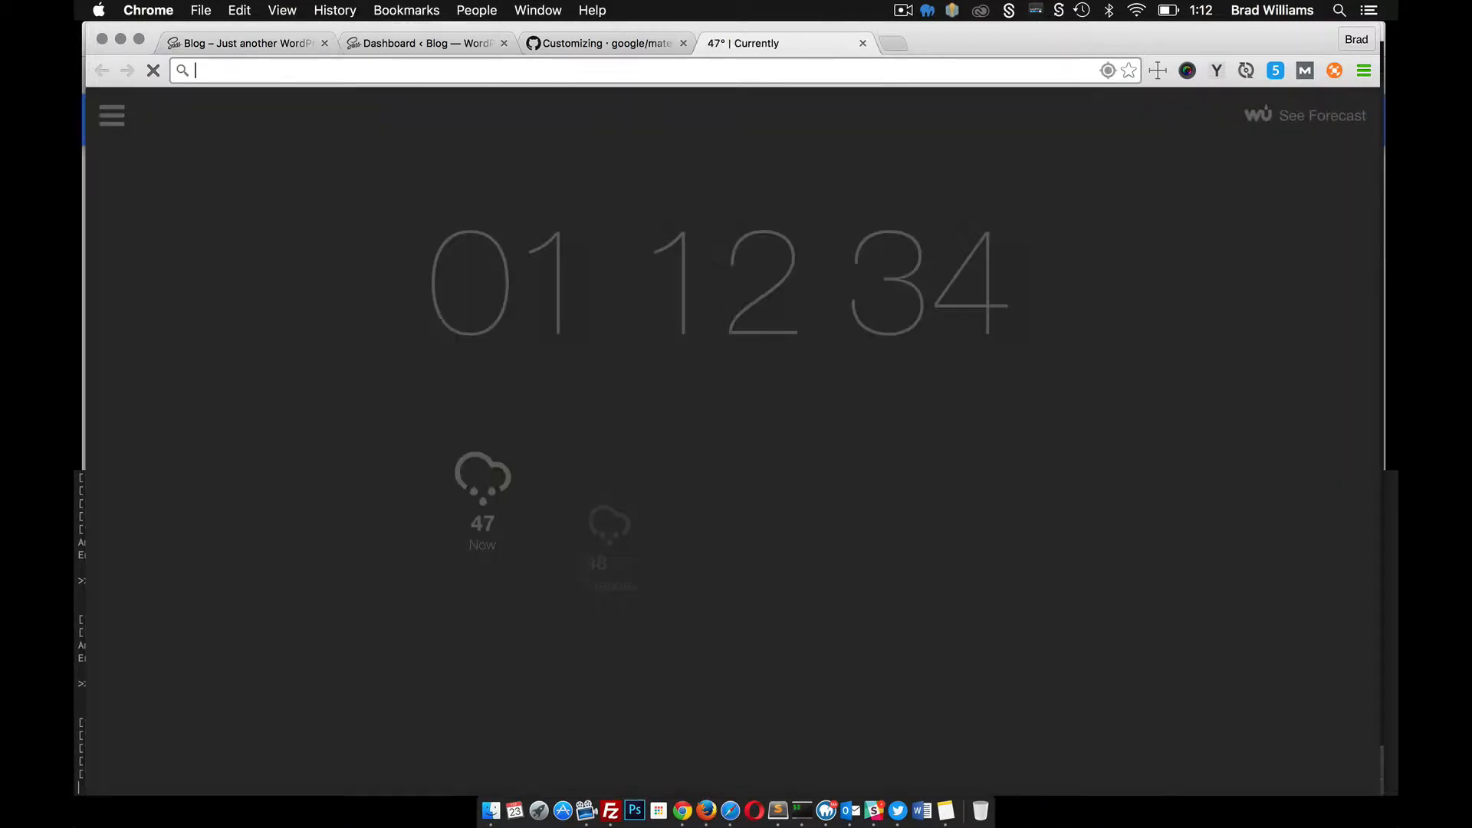
text(materialdesignthemes.com)
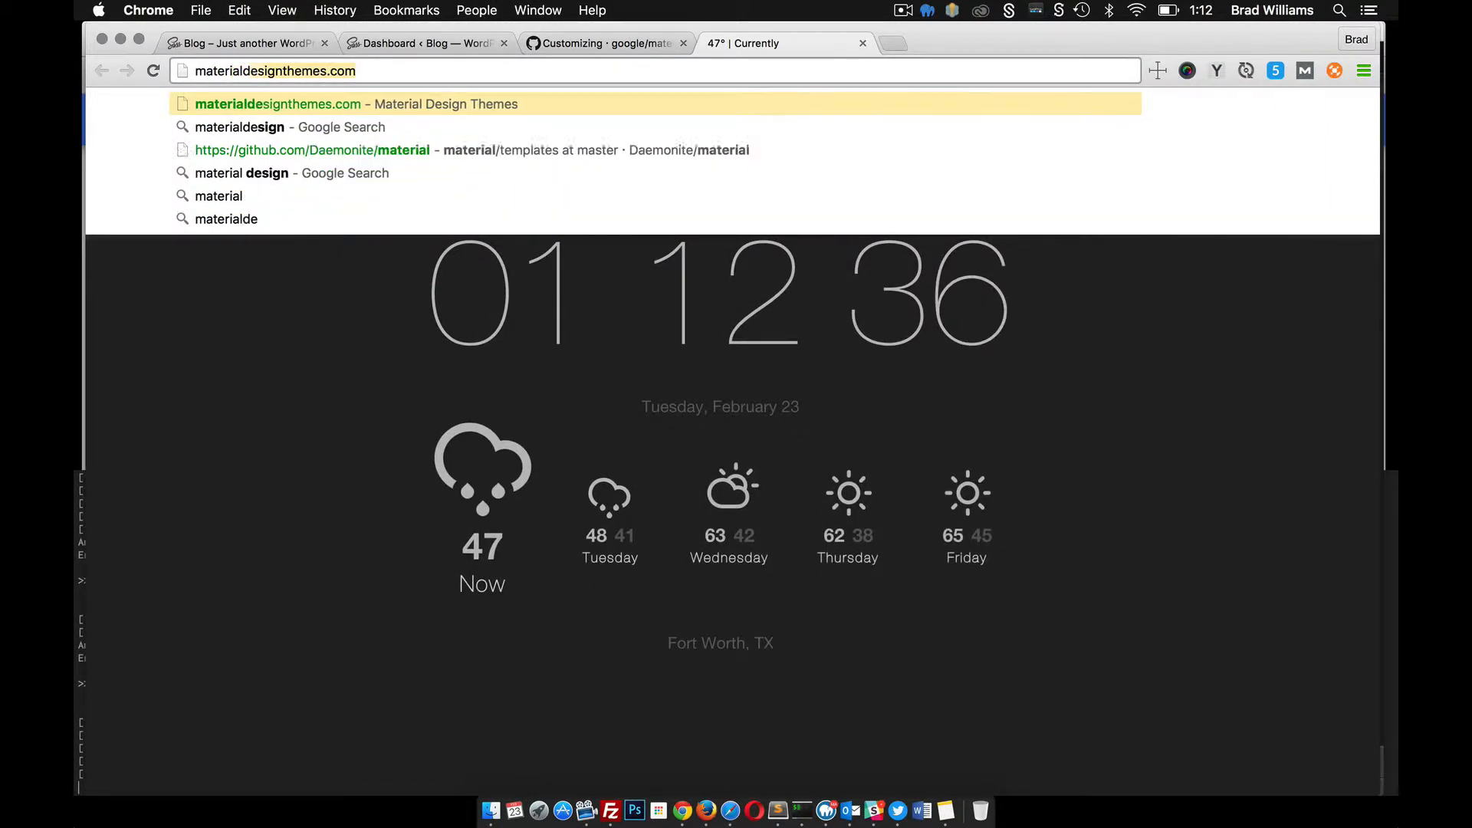
click(289, 127)
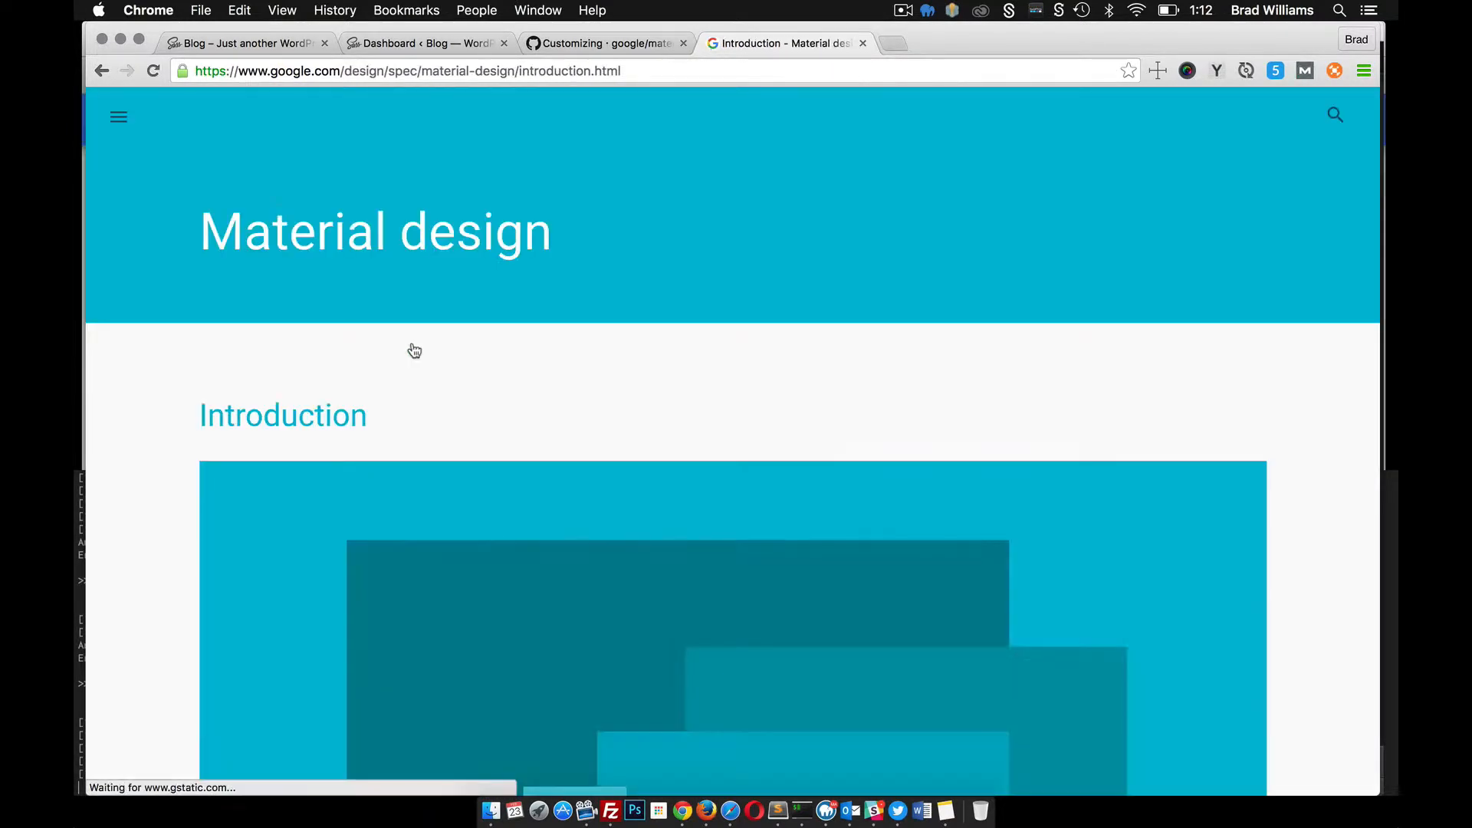
scroll(down, 3)
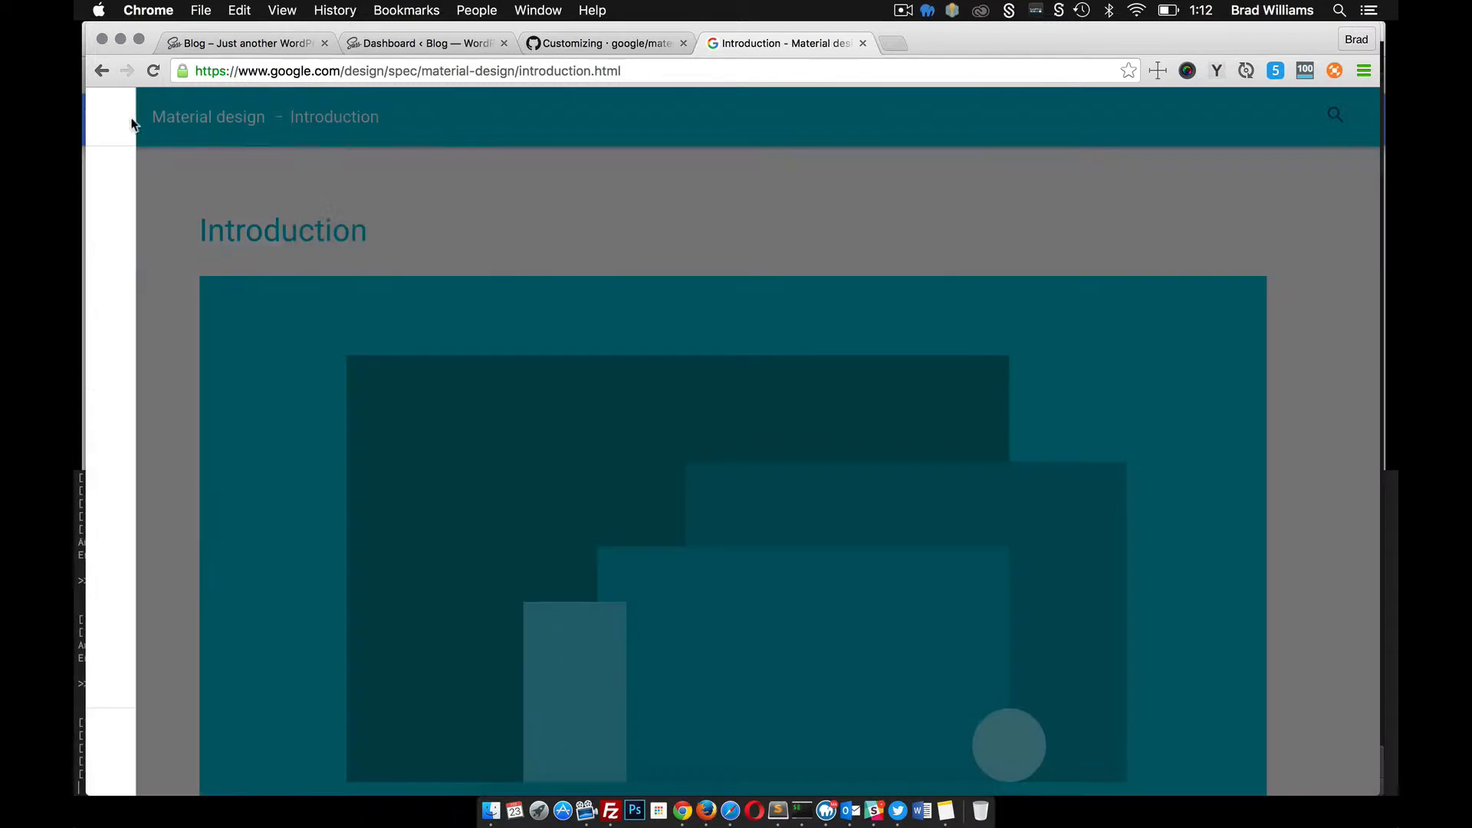
click(113, 117)
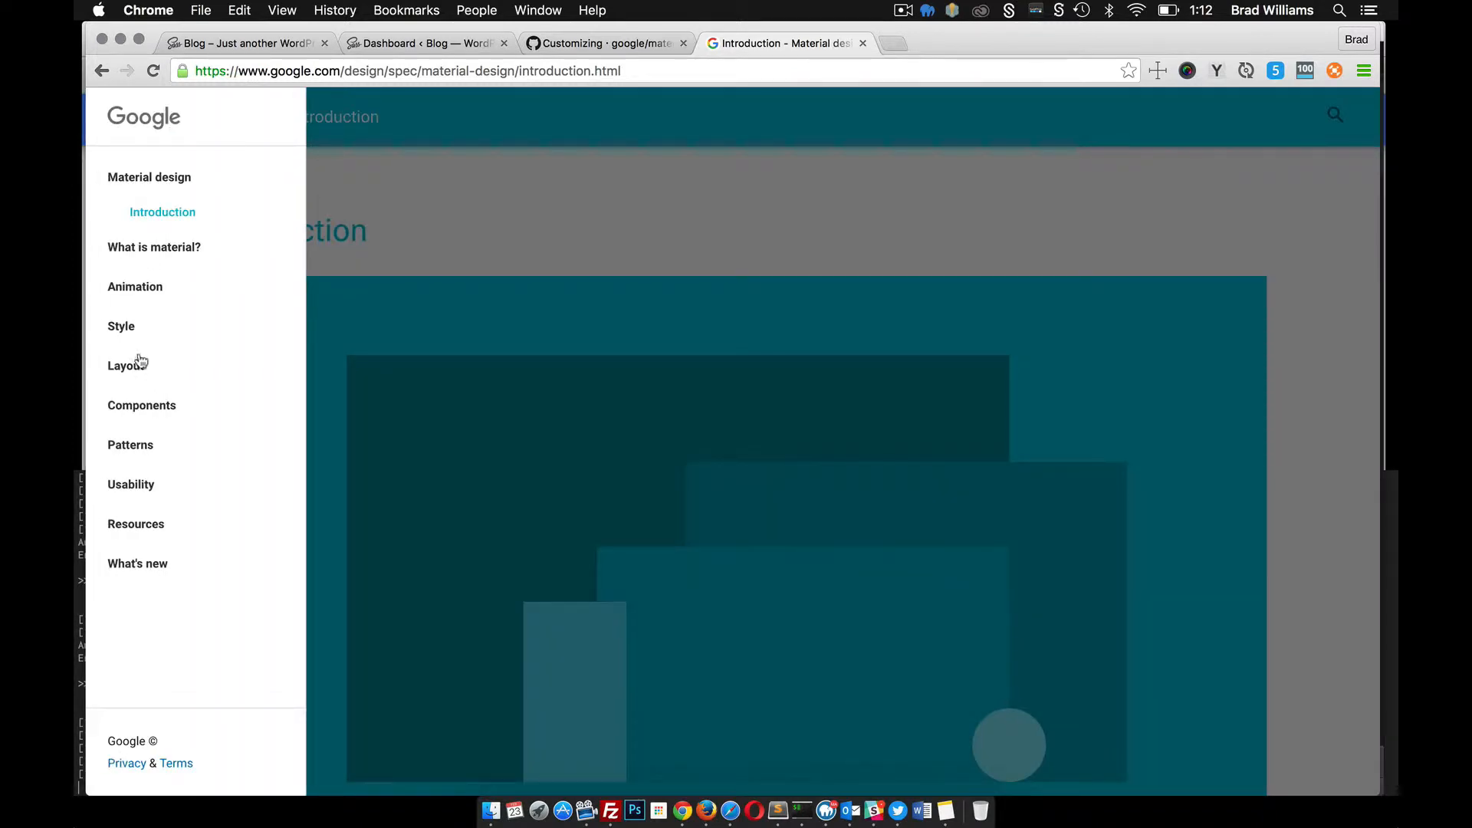
click(121, 326)
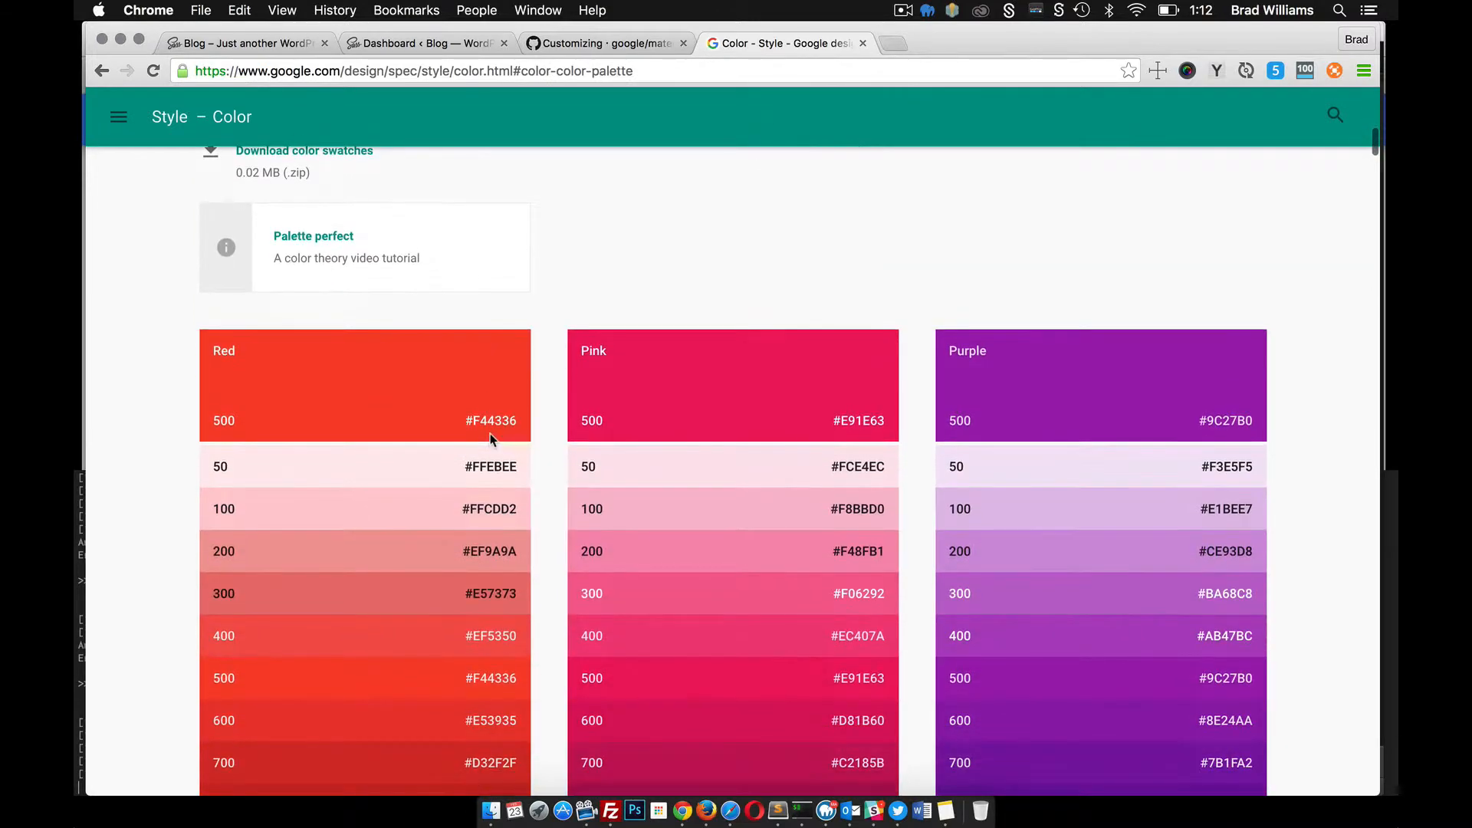
scroll(down, 3)
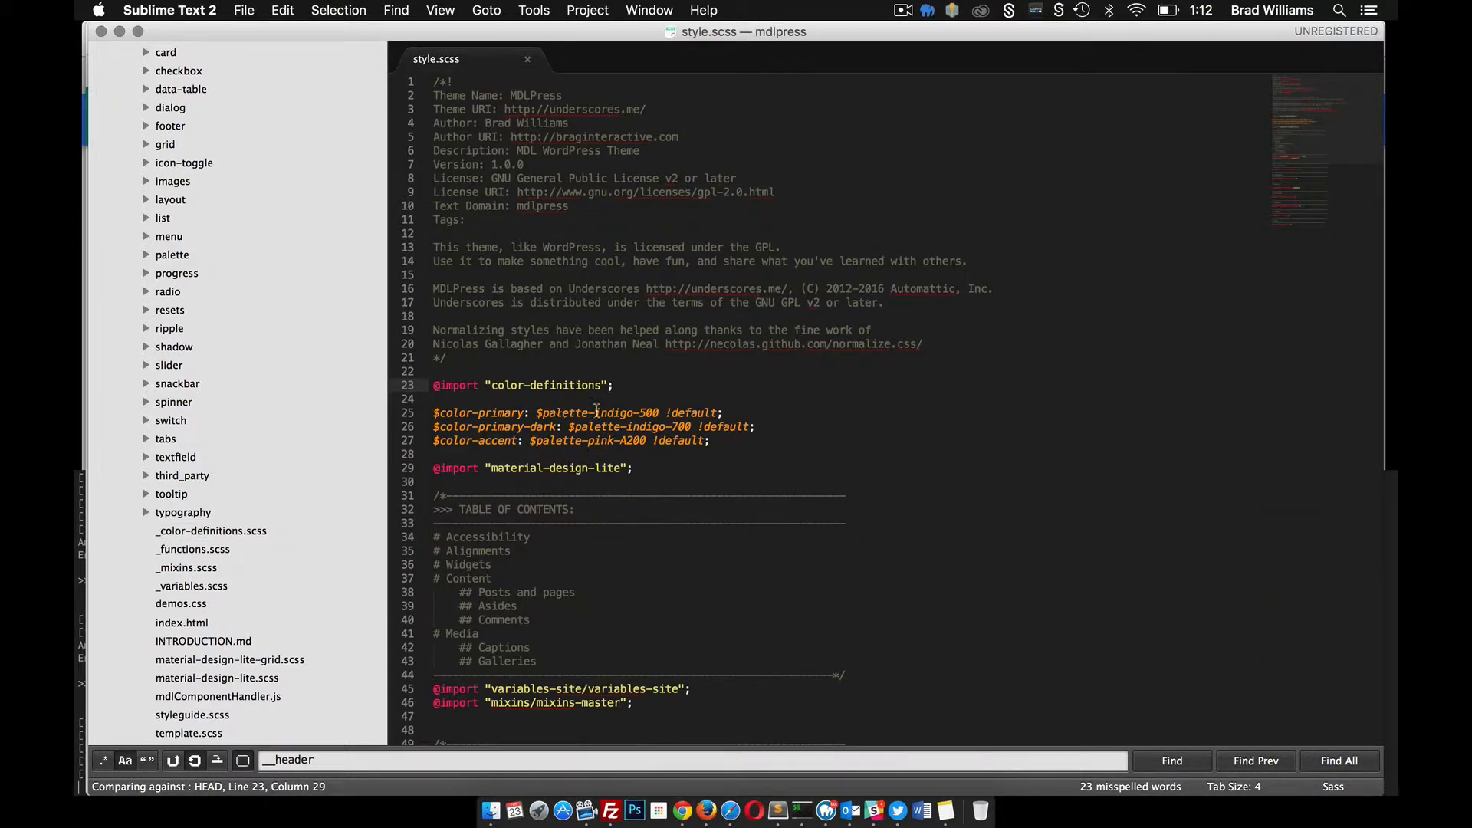
click(677, 770)
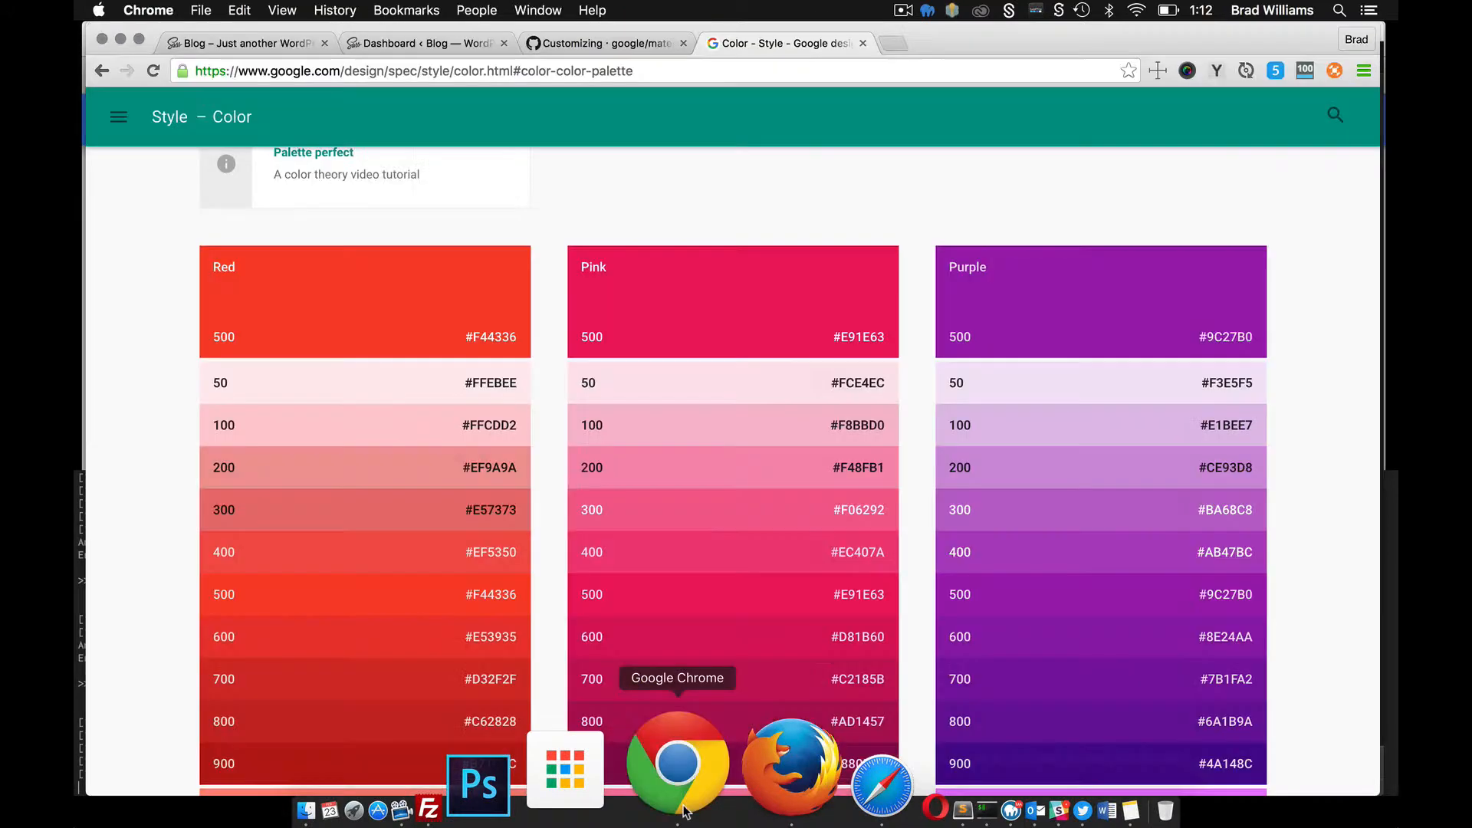
scroll(down, 3)
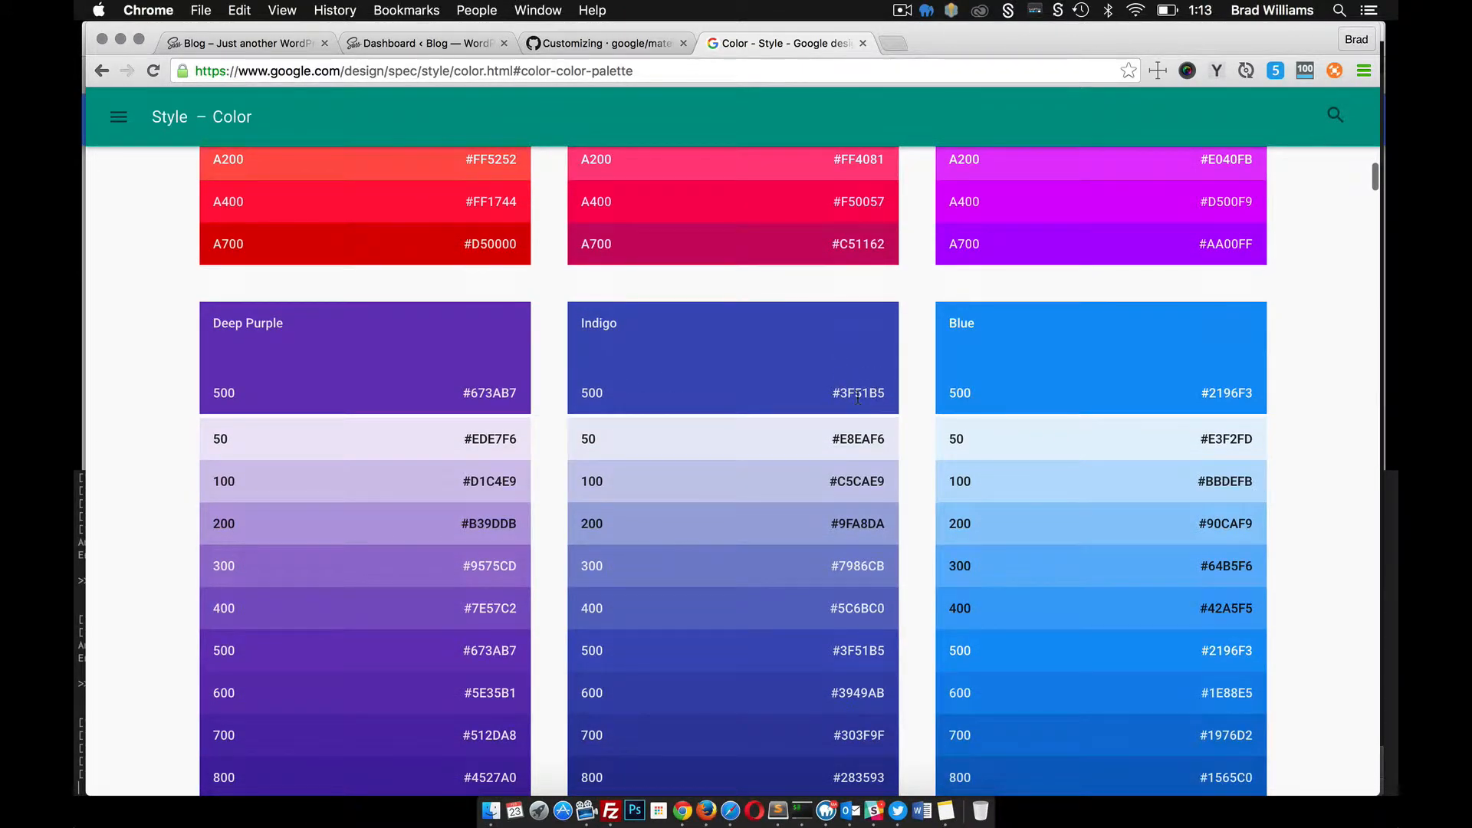
scroll(up, 3)
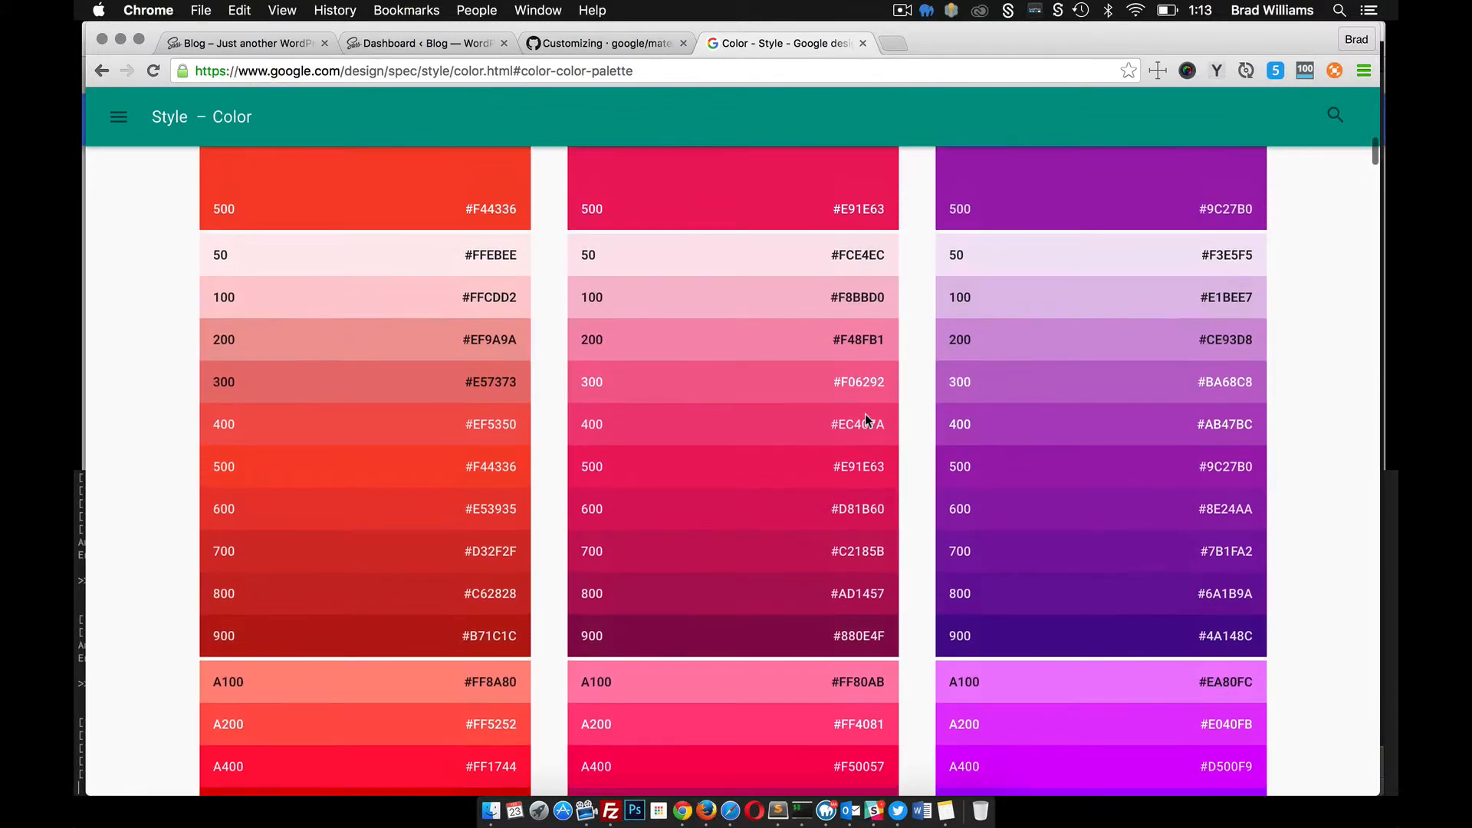
scroll(down, 3)
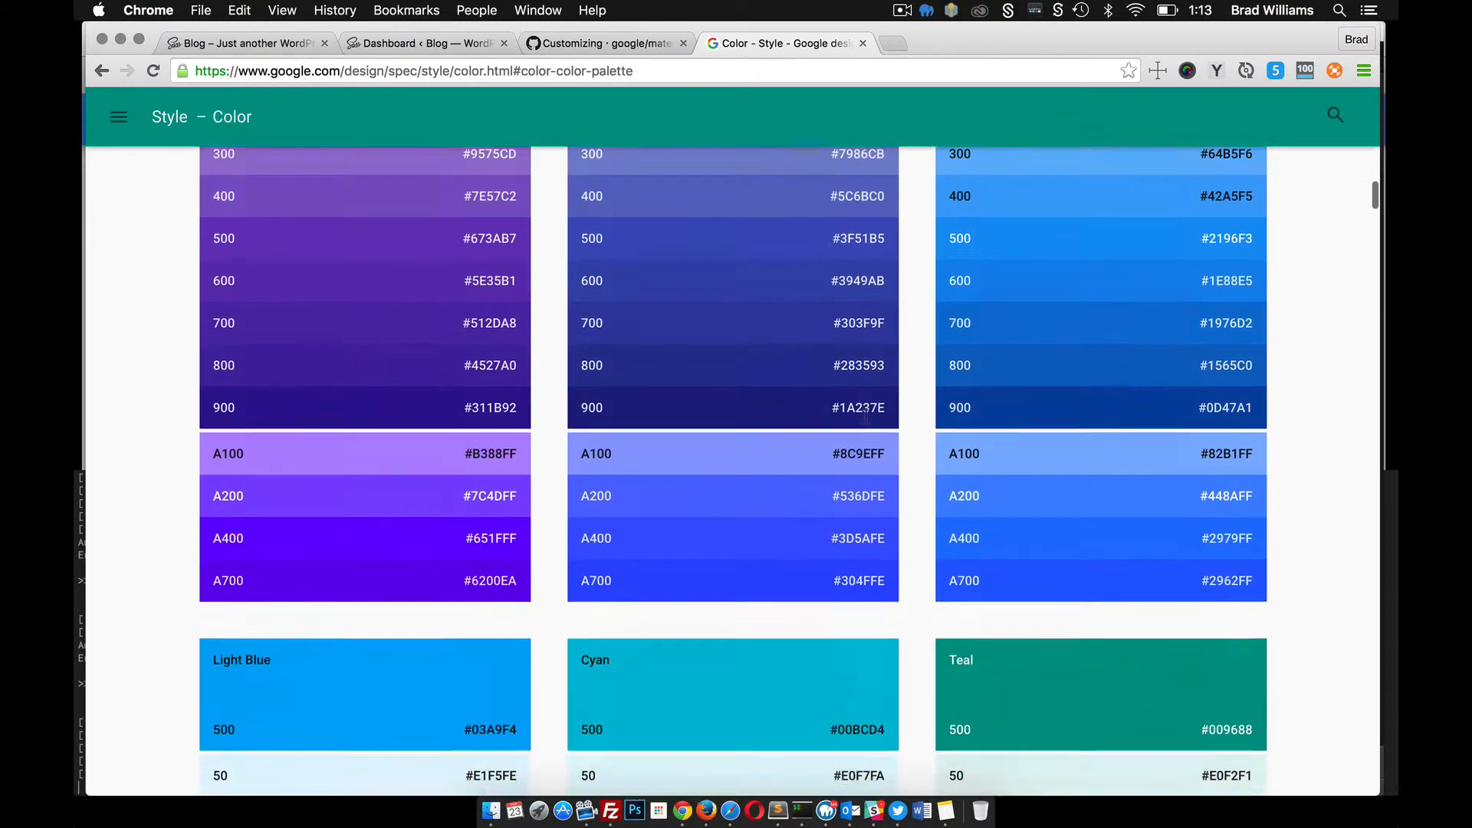
scroll(down, 3)
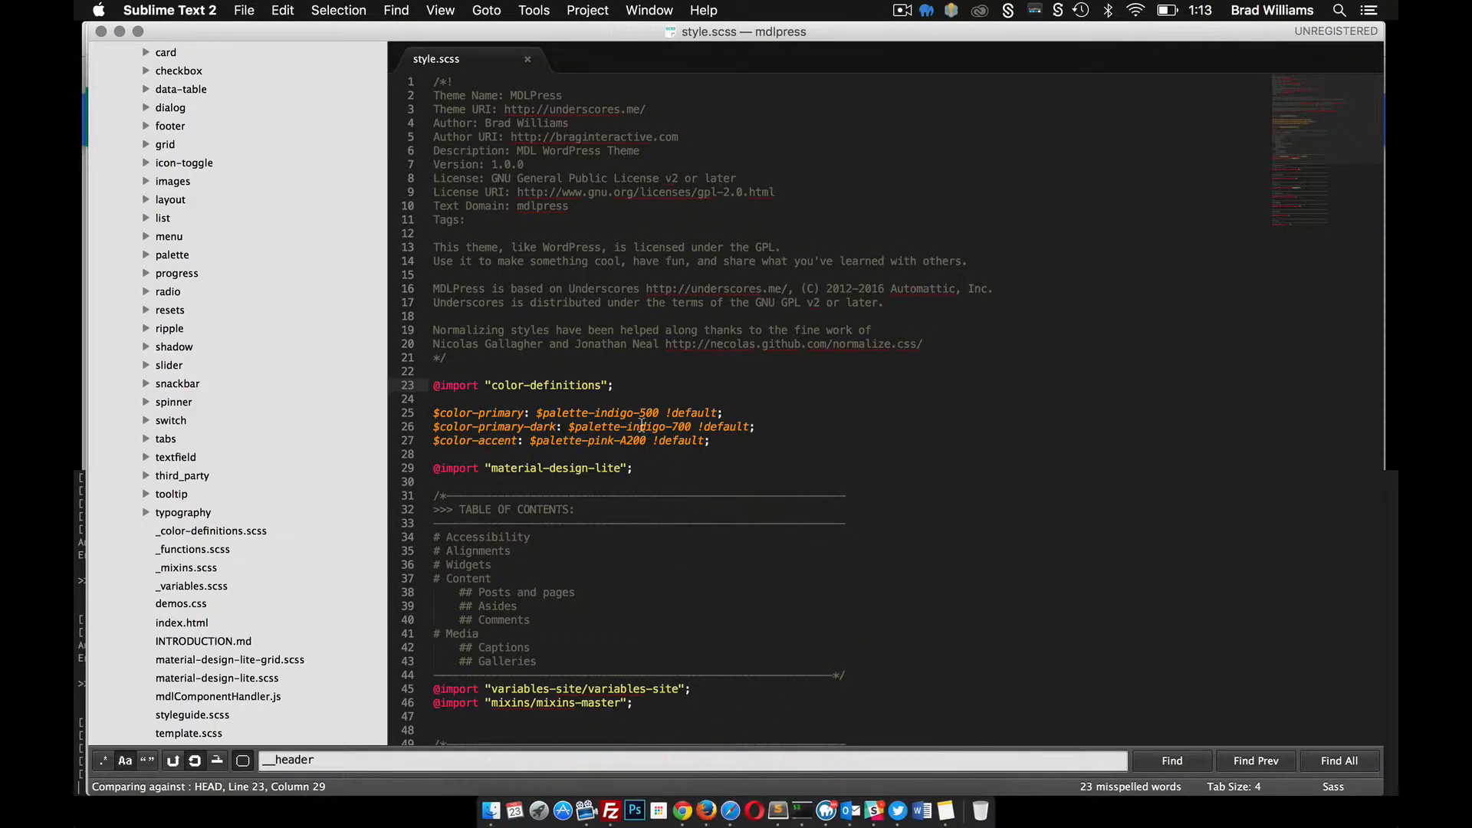
Replace indigo with teal in the primary and primary-dark colour values.
double_click(614, 412)
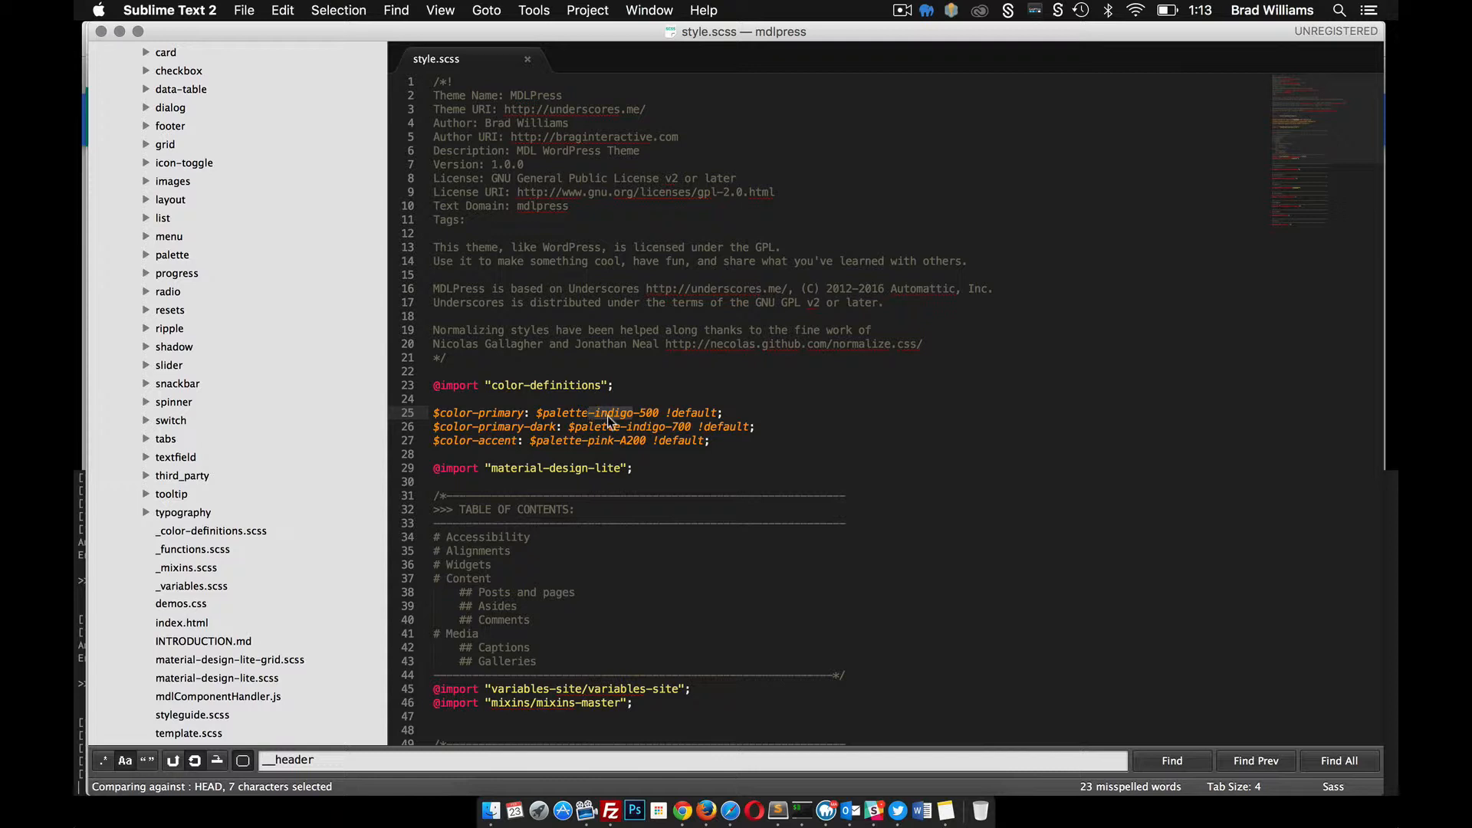
click(611, 413)
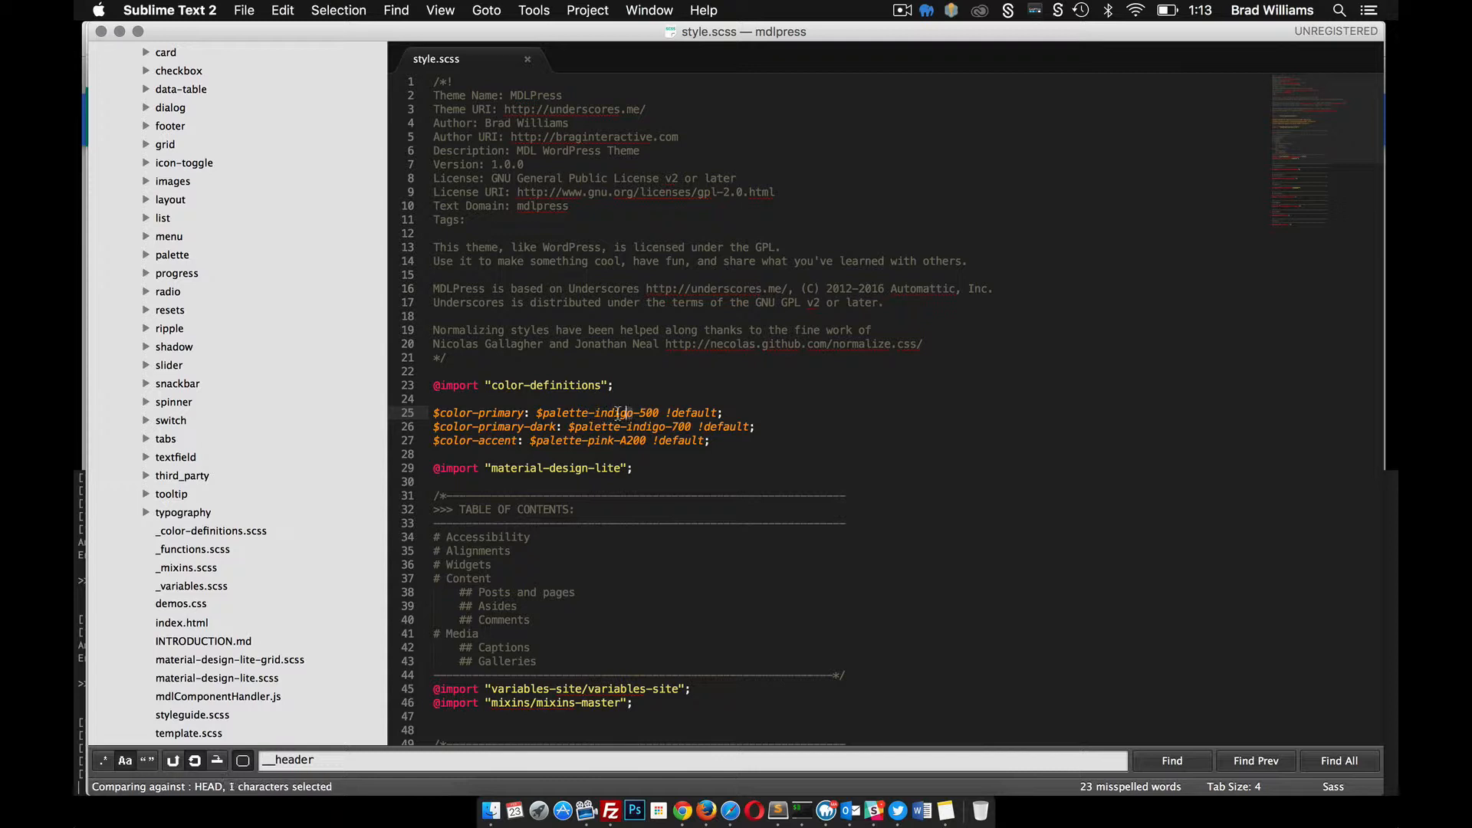
text(teal)
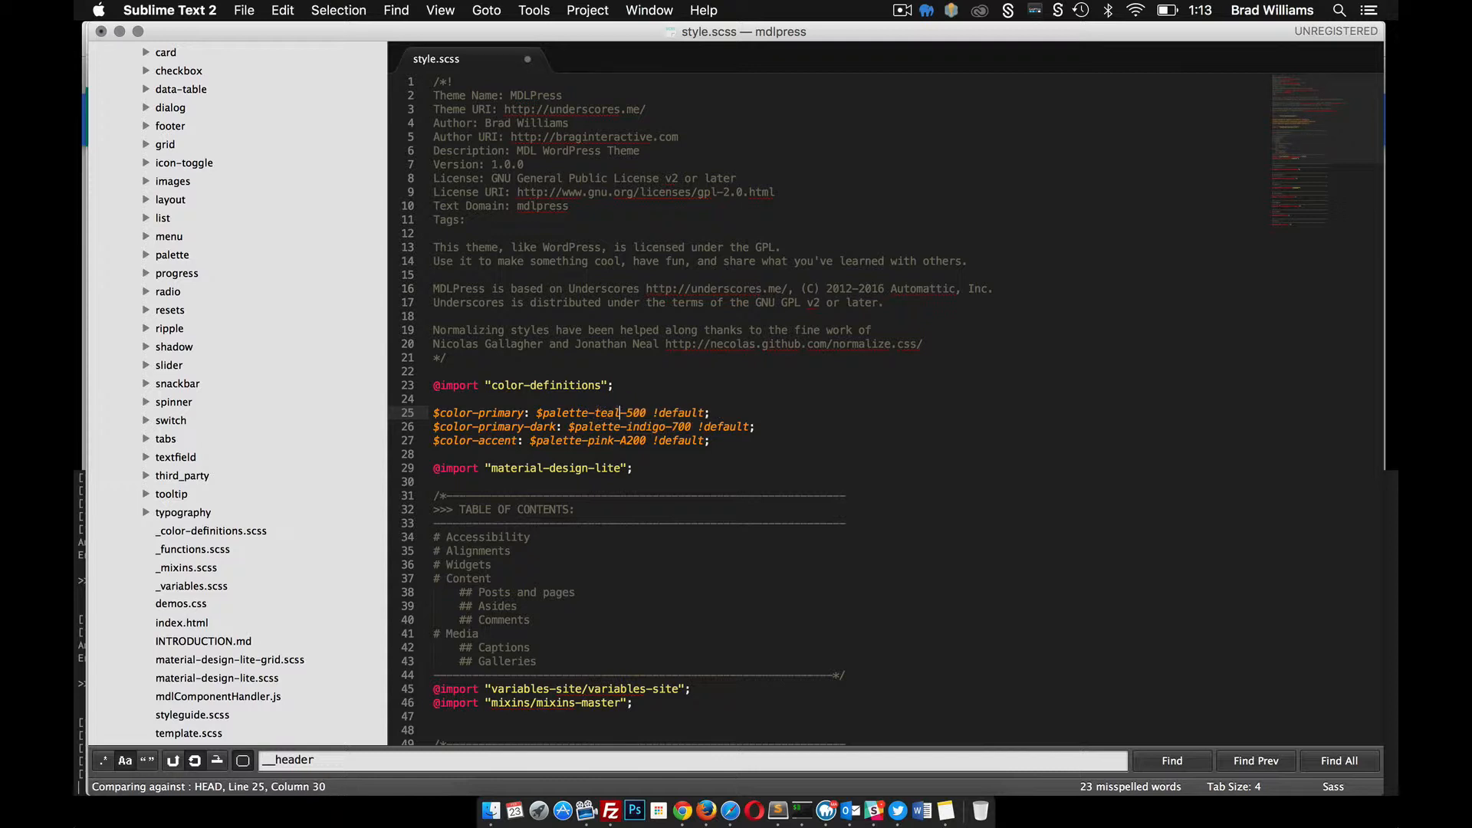
click(662, 426)
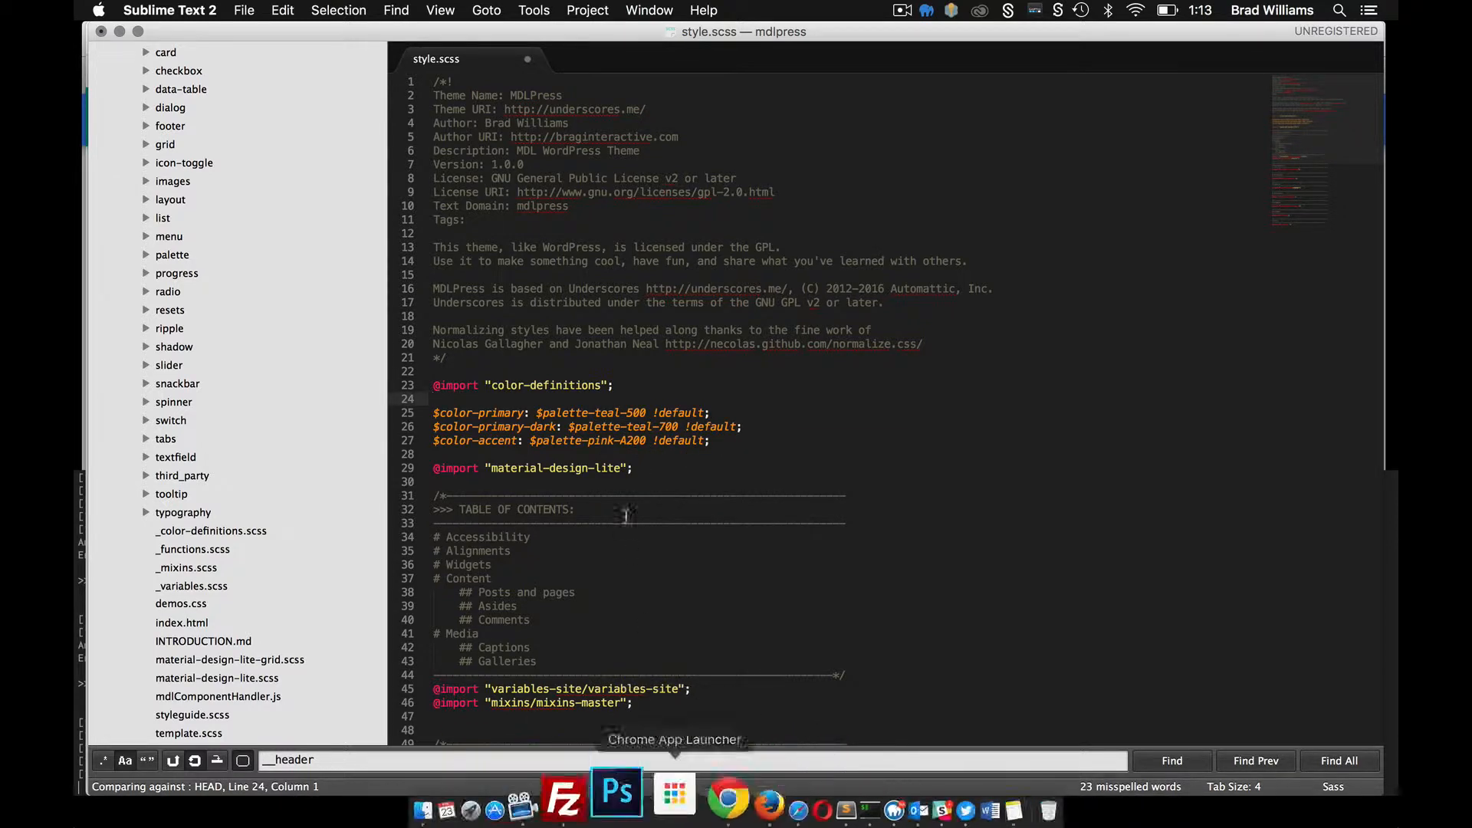
Check the Material palette page, then change the accent colour to green 900.
click(728, 810)
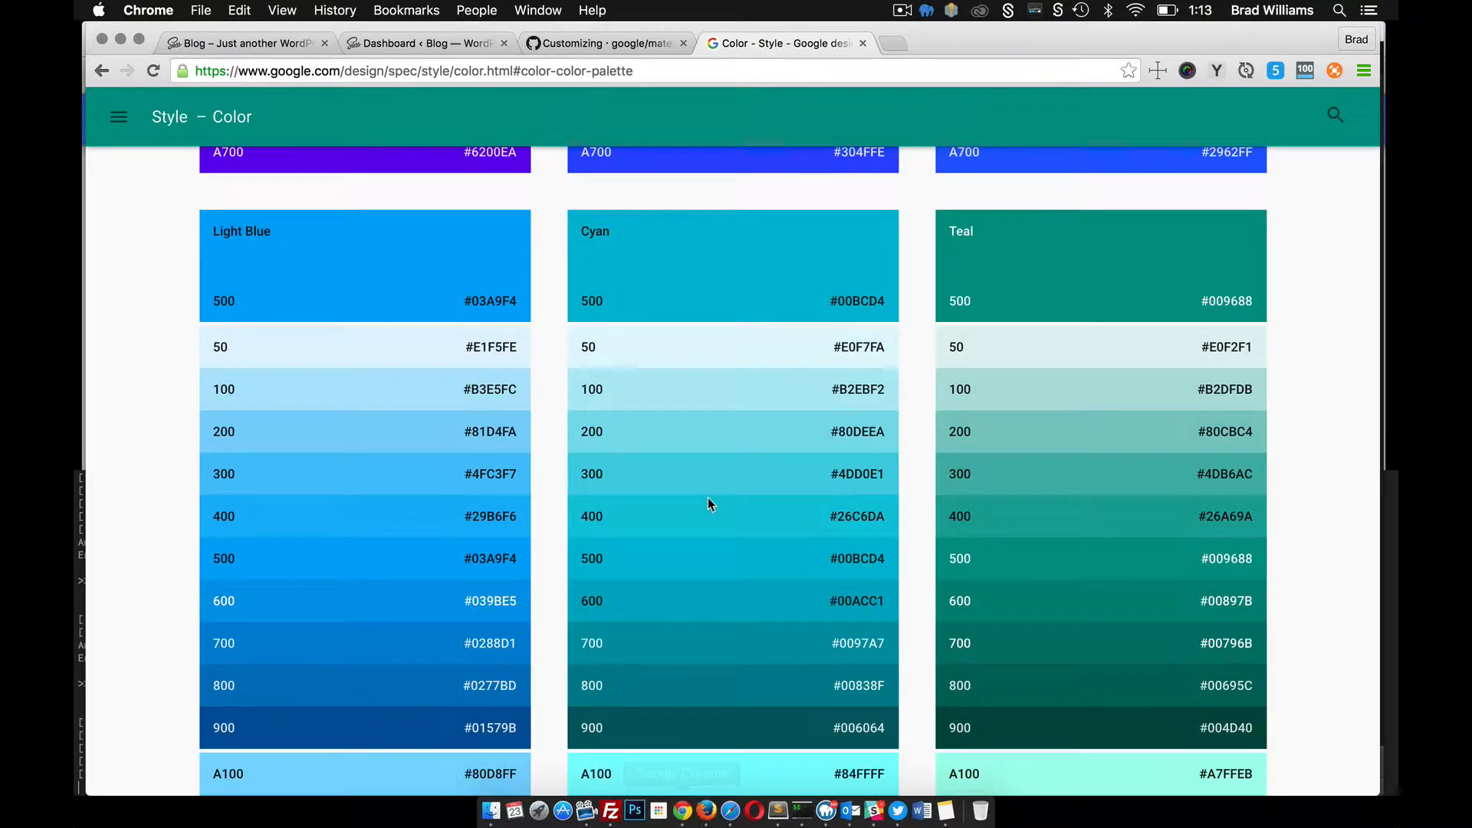
scroll(down, 3)
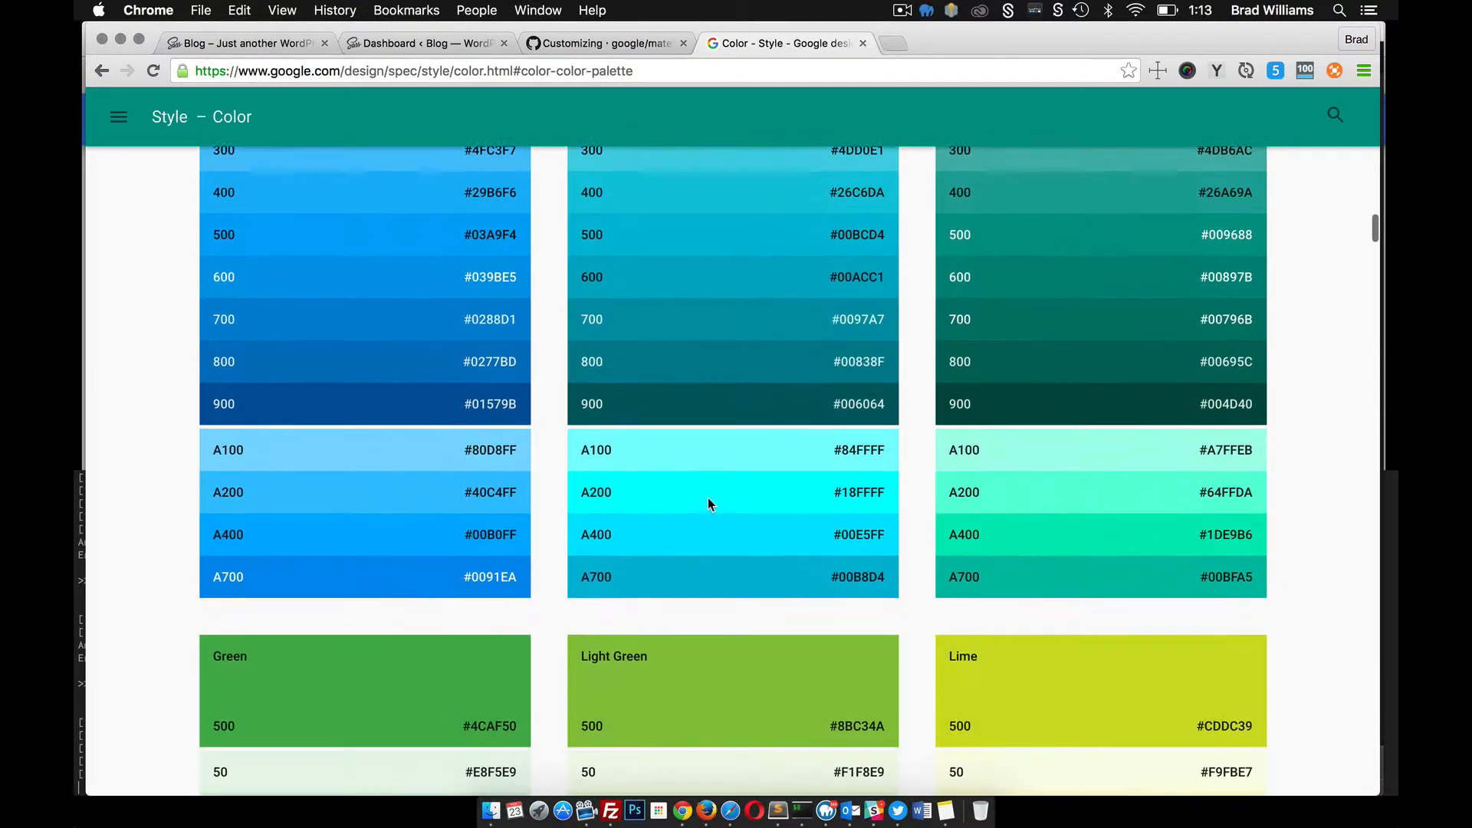
scroll(down, 3)
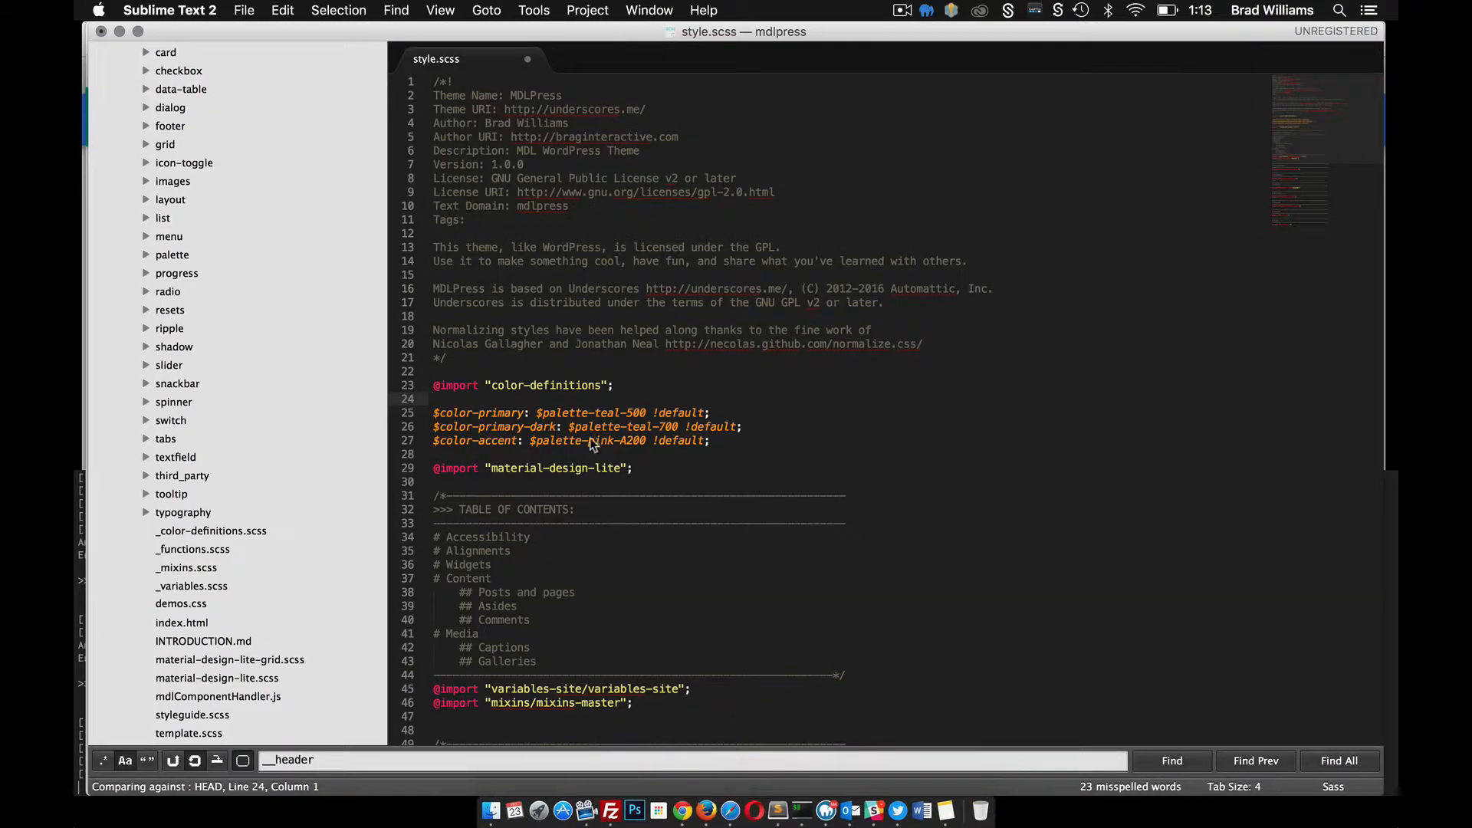
double_click(589, 440)
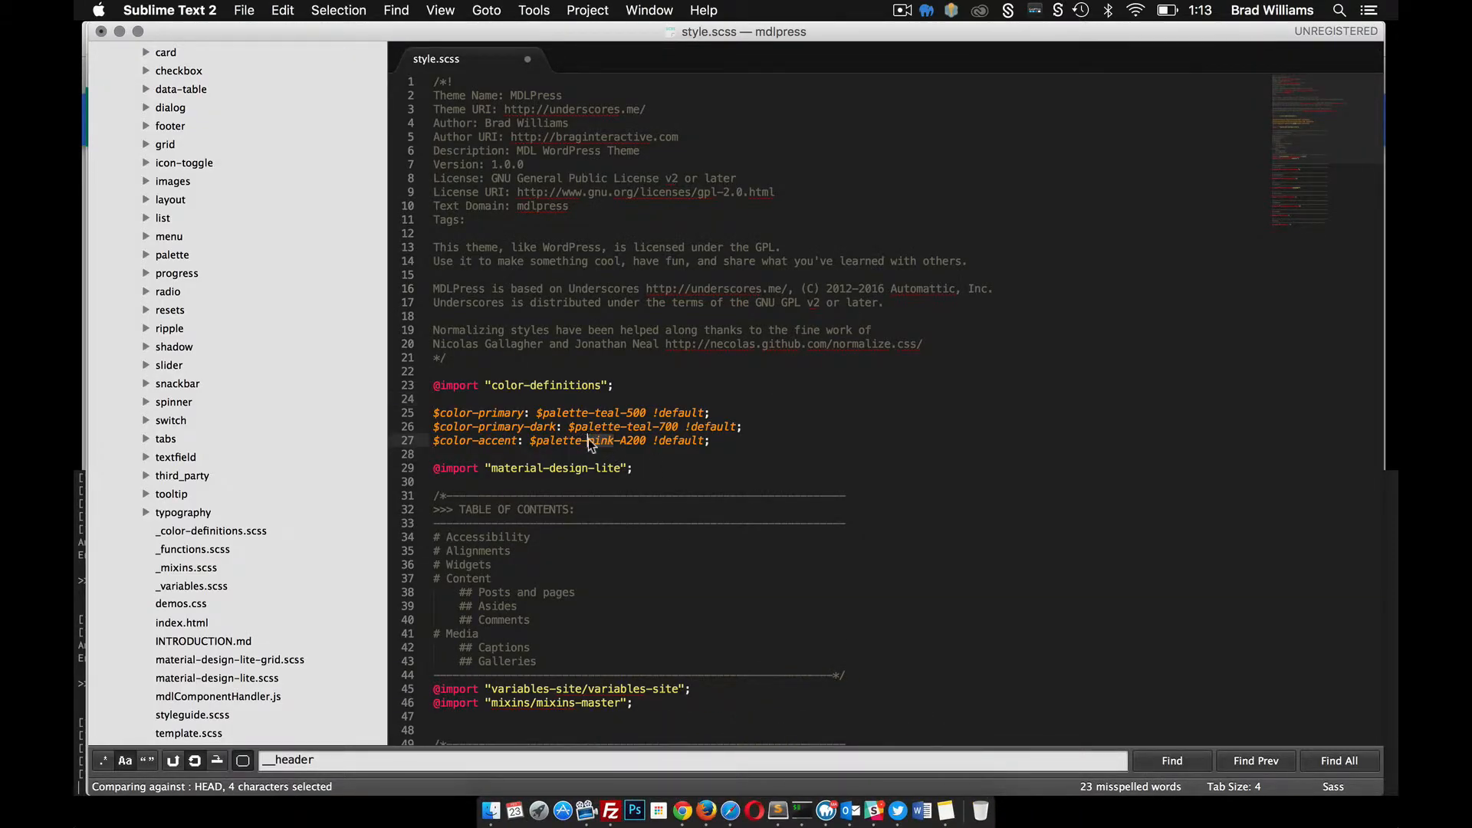
text(green)
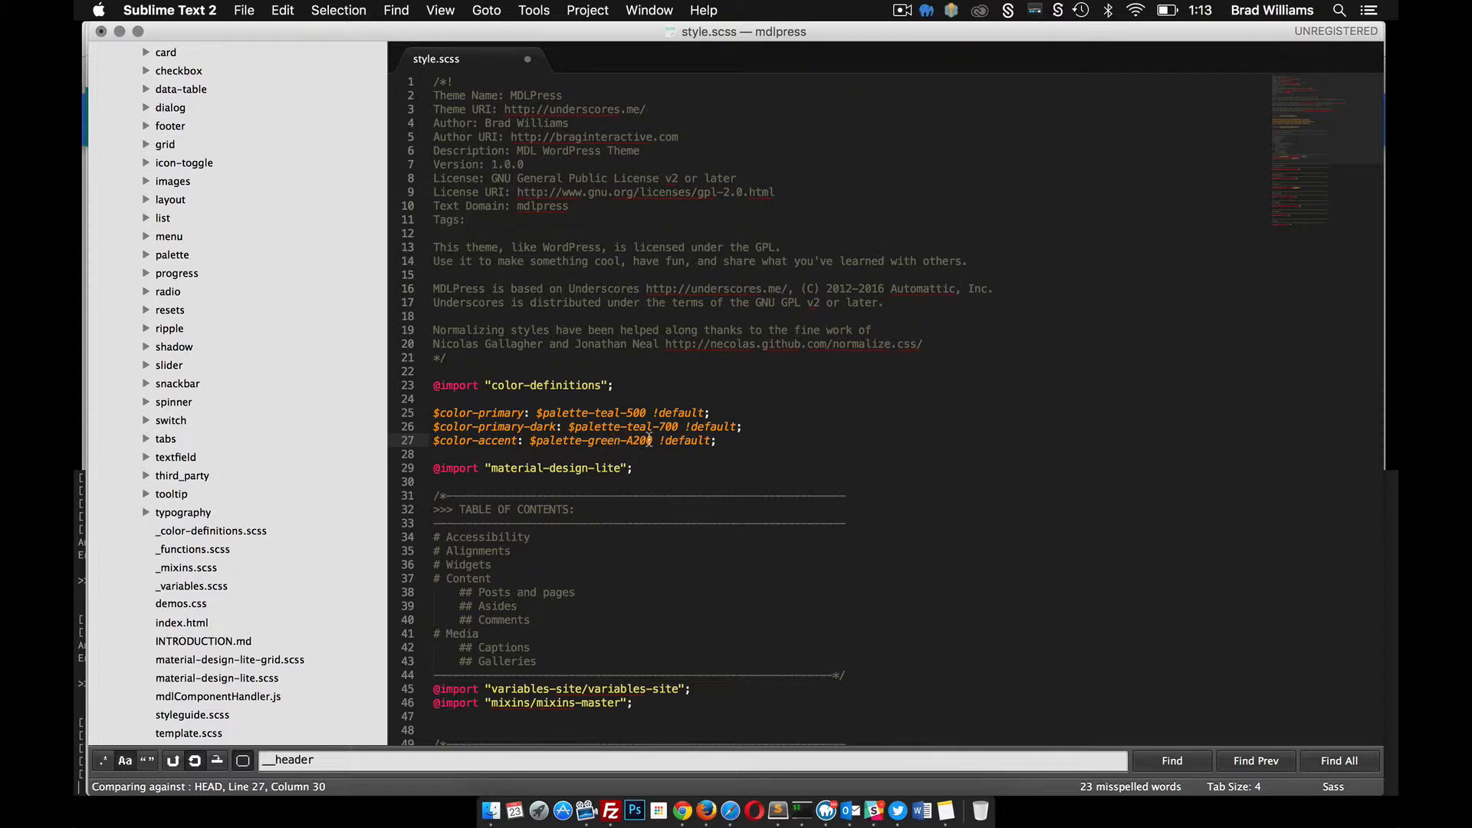
text(900)
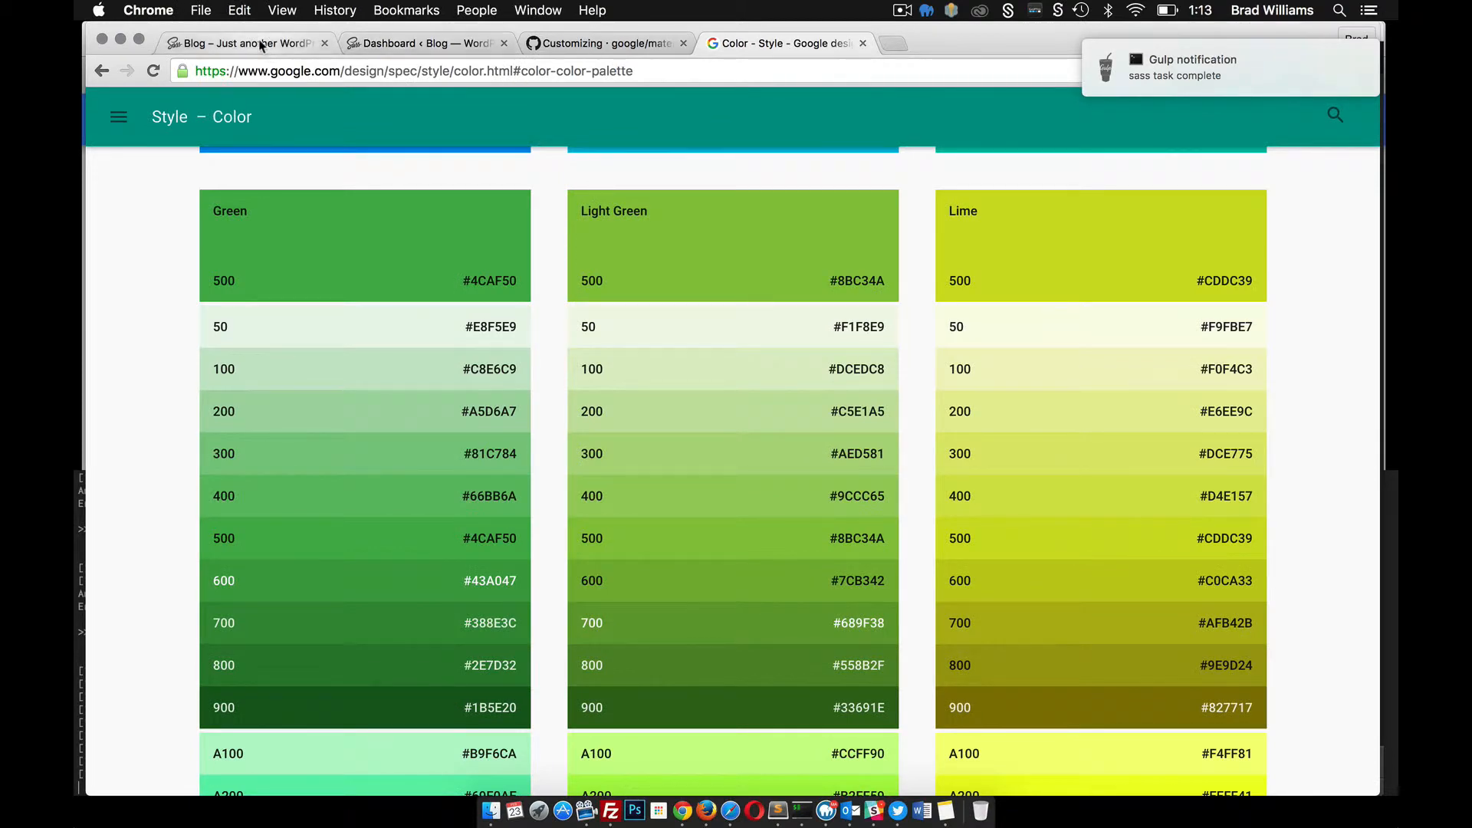
Reload the WordPress blog and scroll to see the teal header and green links.
click(244, 43)
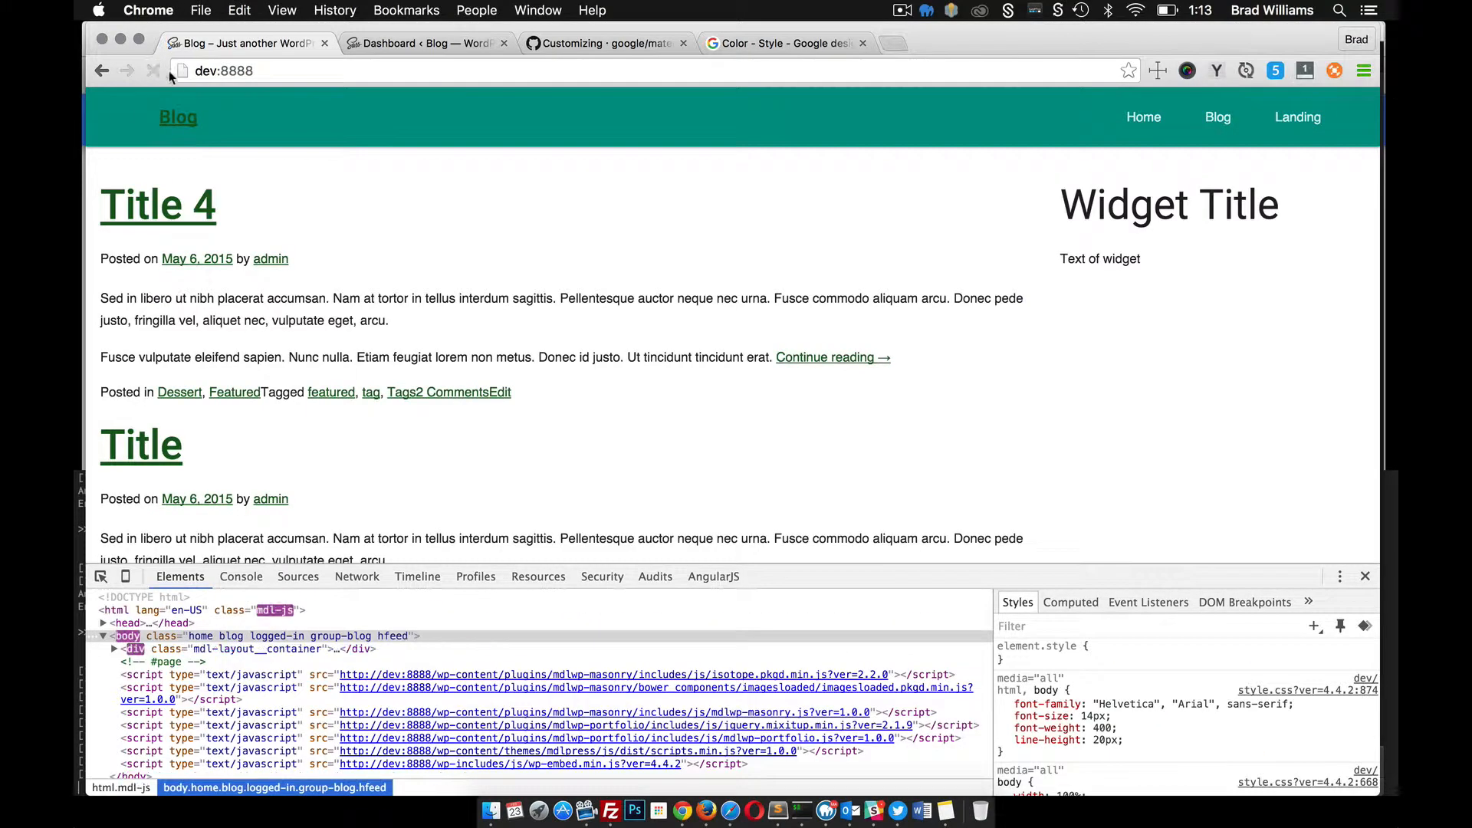
click(152, 70)
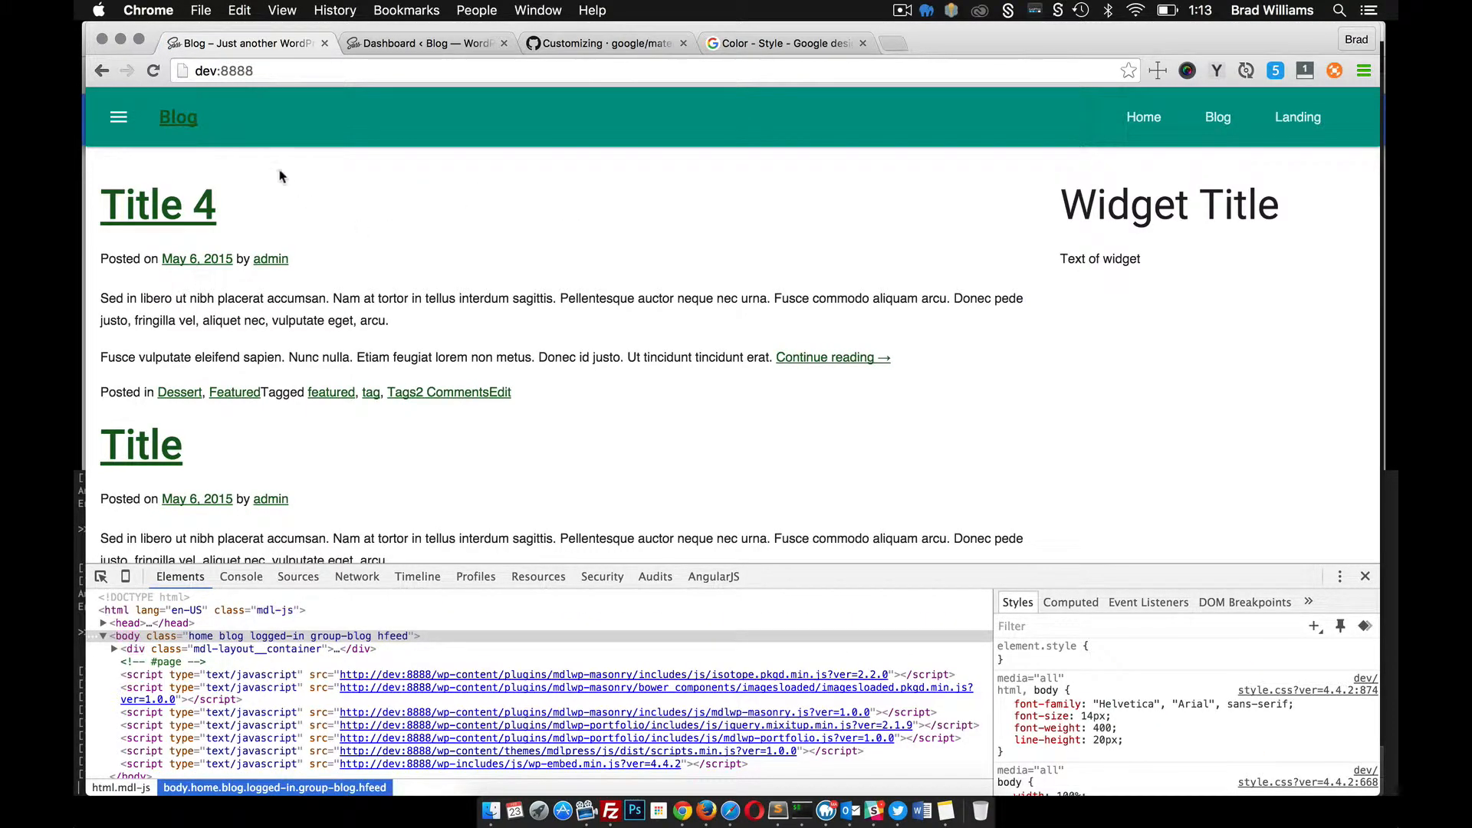
scroll(down, 3)
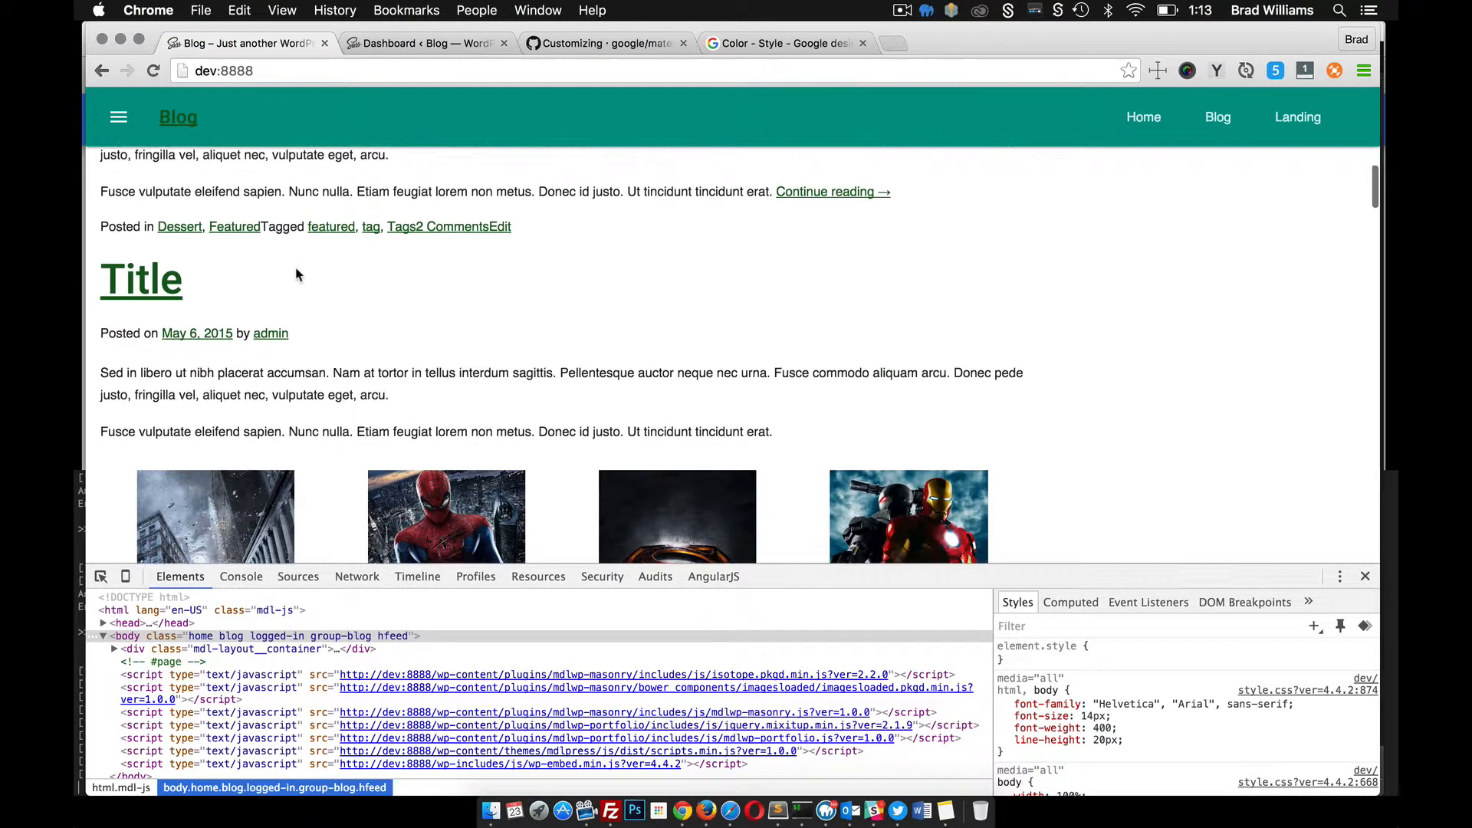
scroll(down, 3)
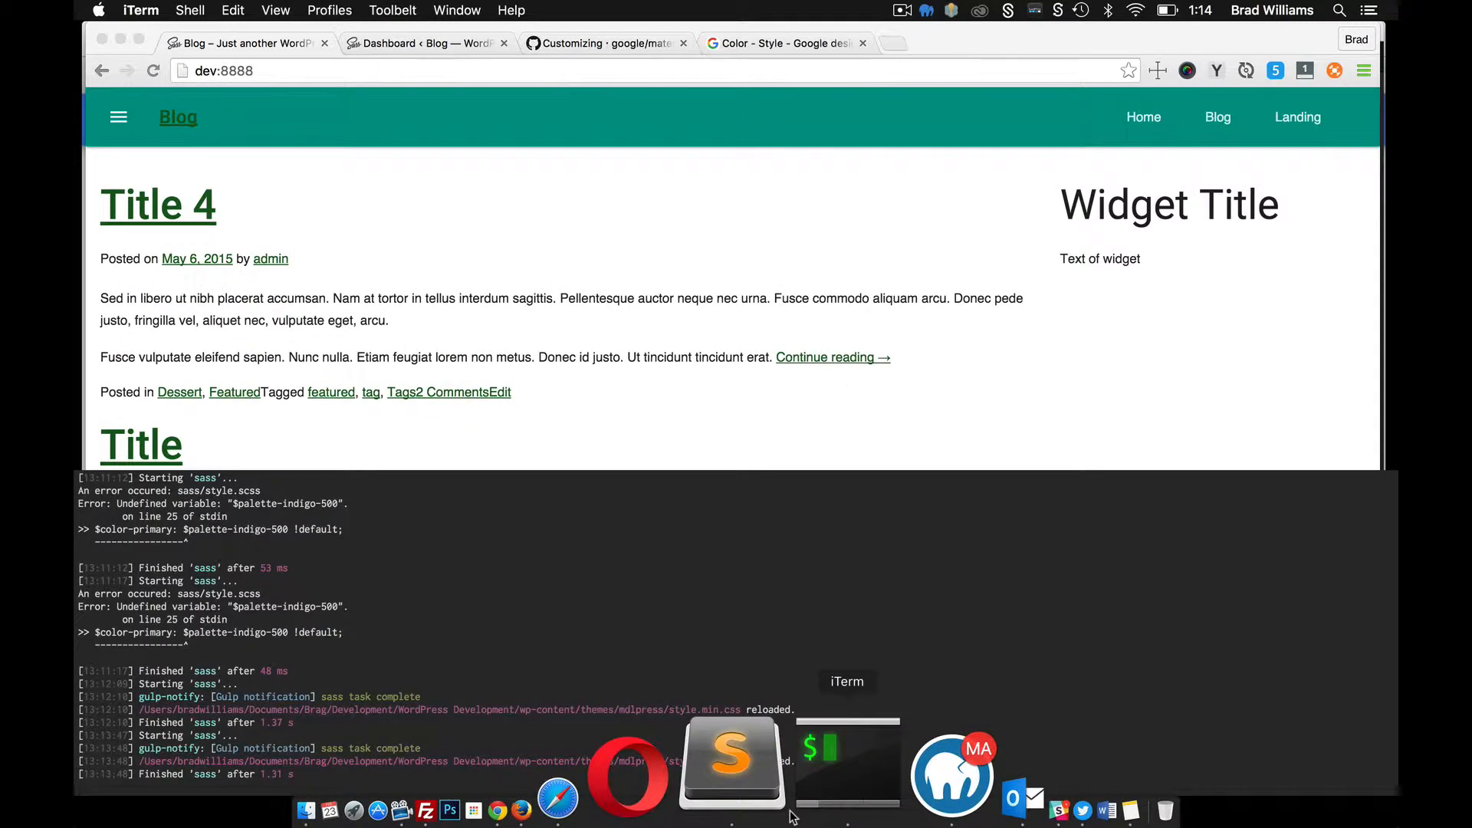
click(732, 752)
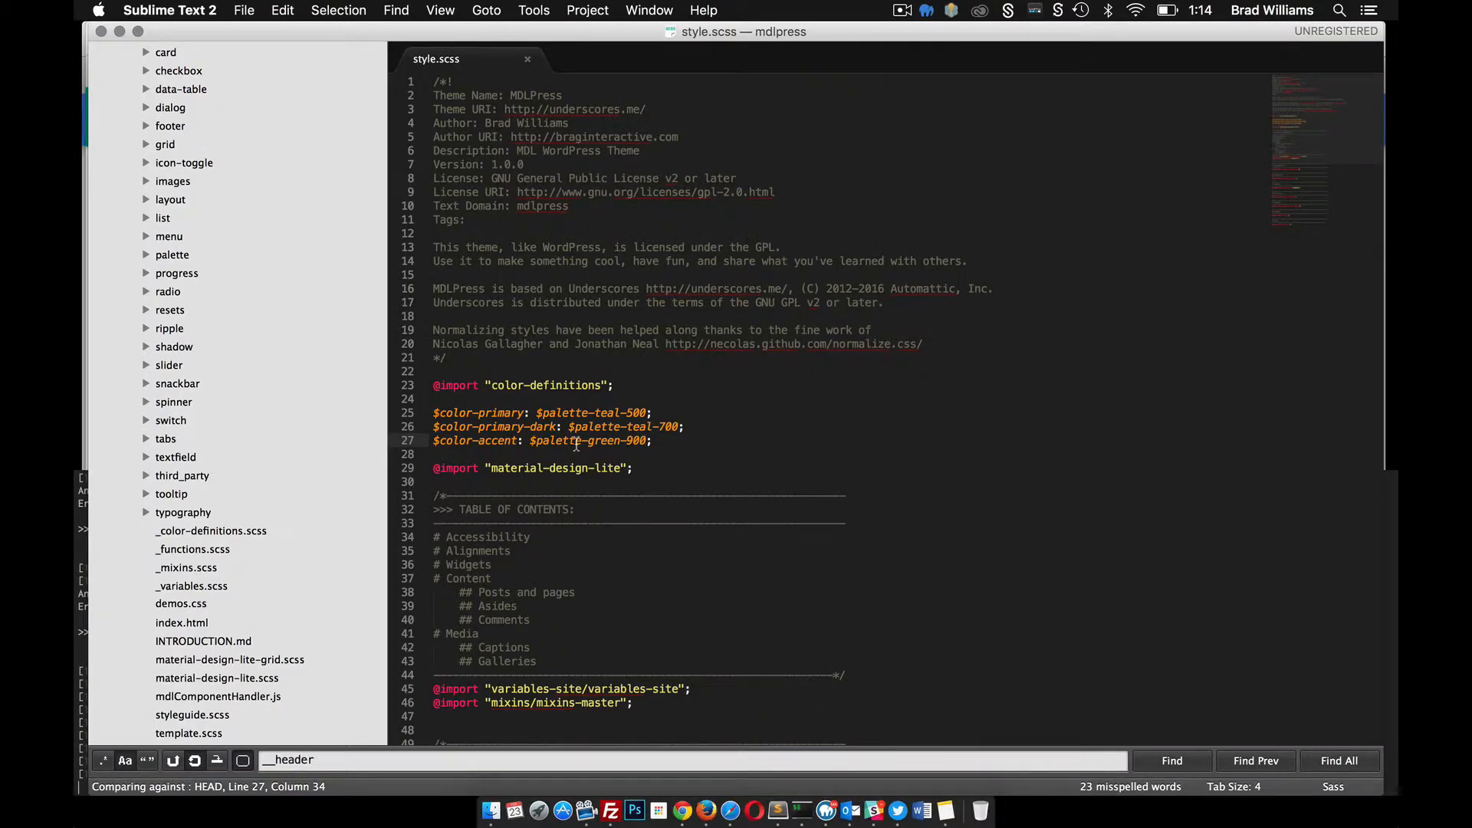
Scroll through the default colour settings in _variables.scss.
scroll(up, 3)
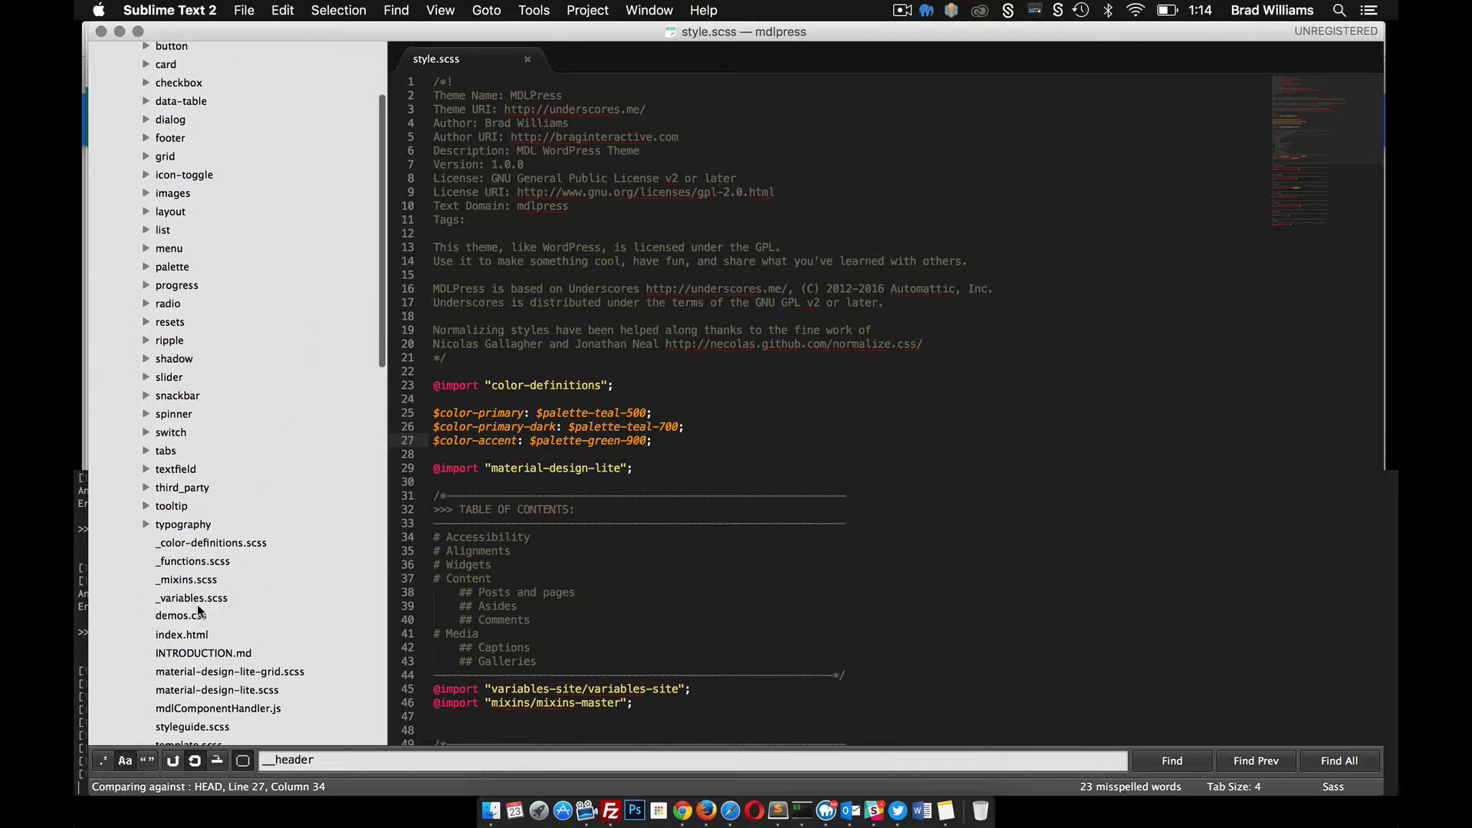
click(191, 598)
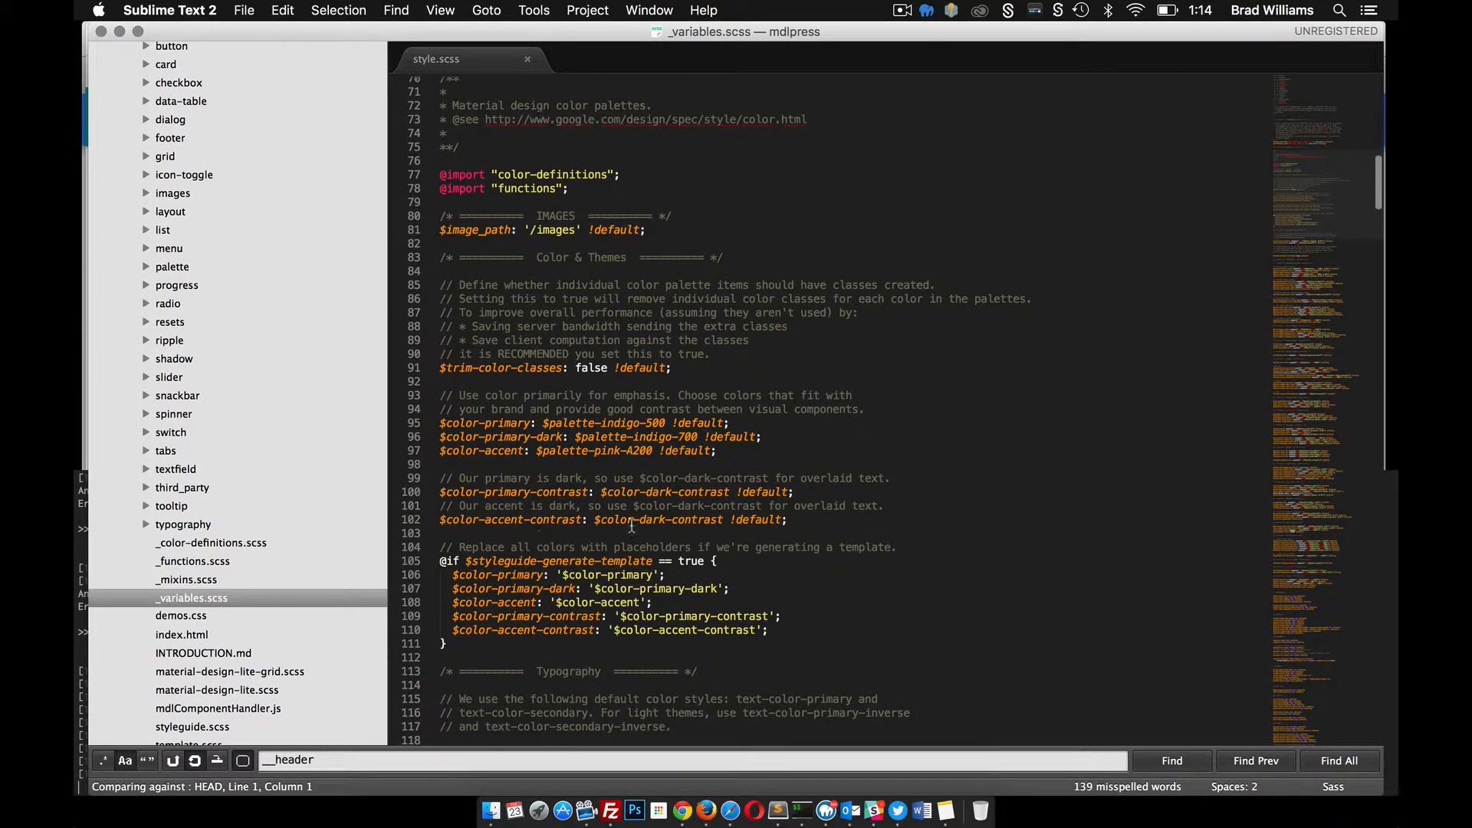
scroll(down, 3)
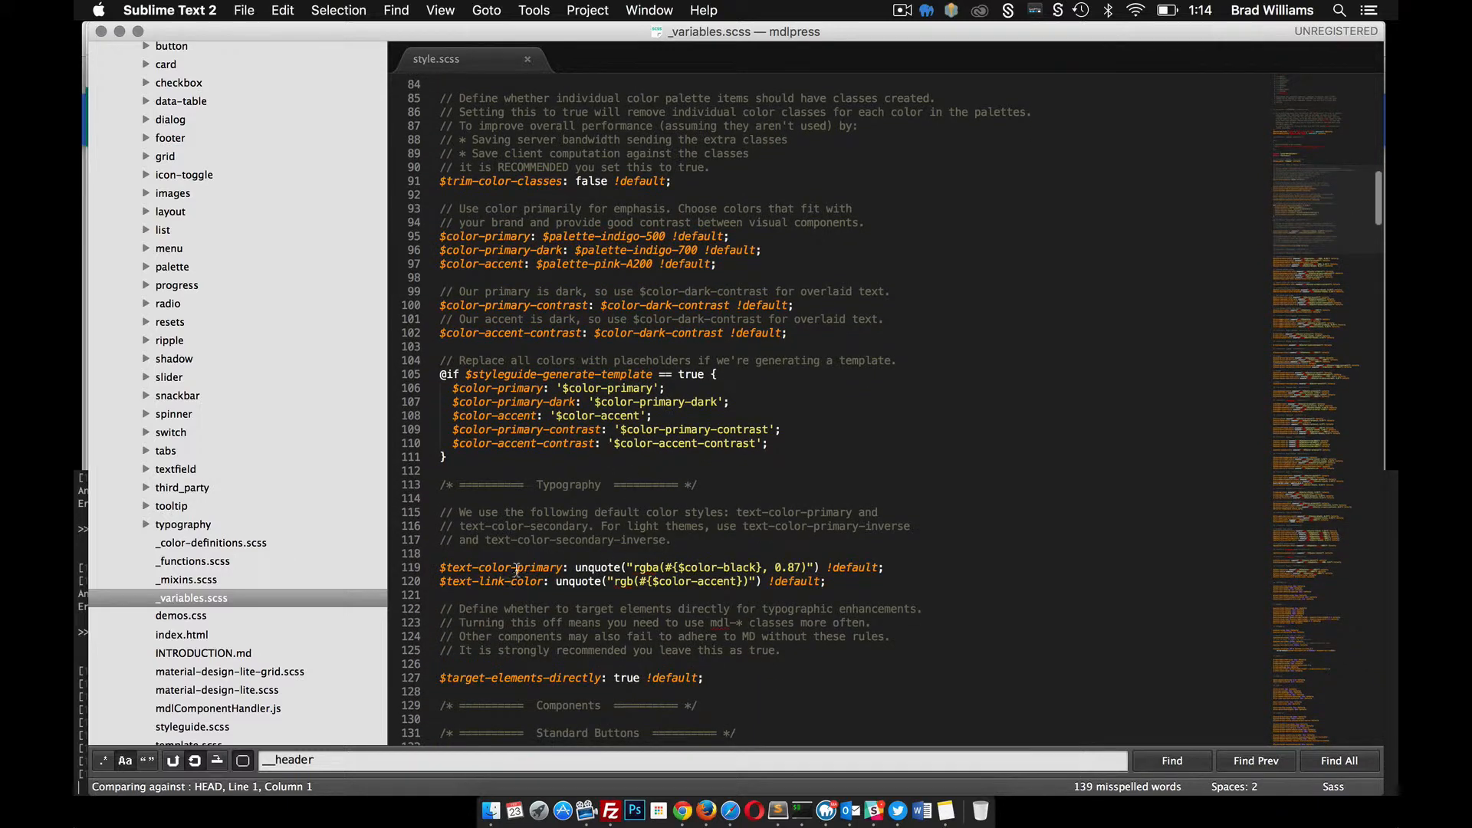
scroll(down, 3)
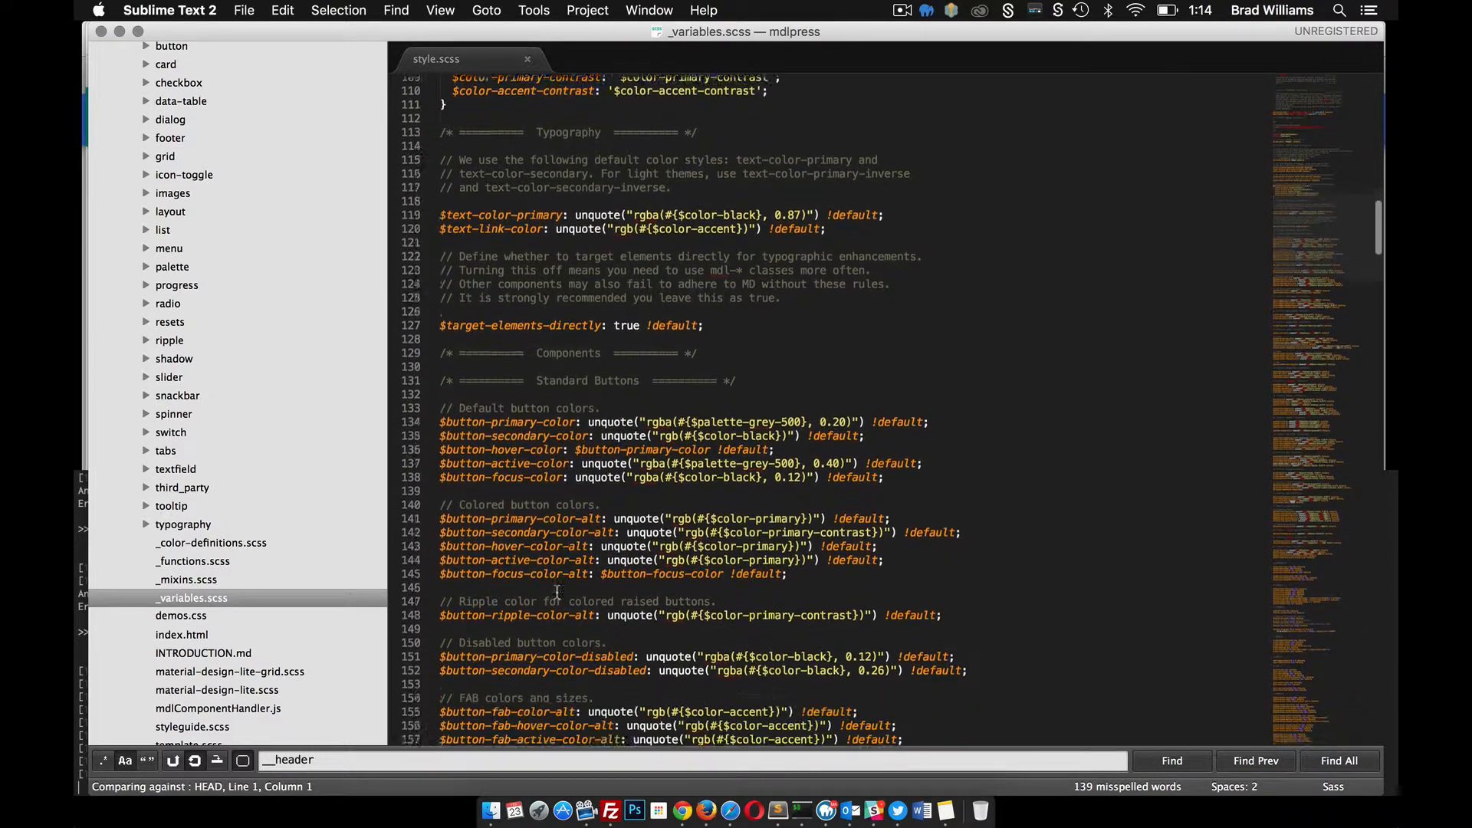
scroll(up, 3)
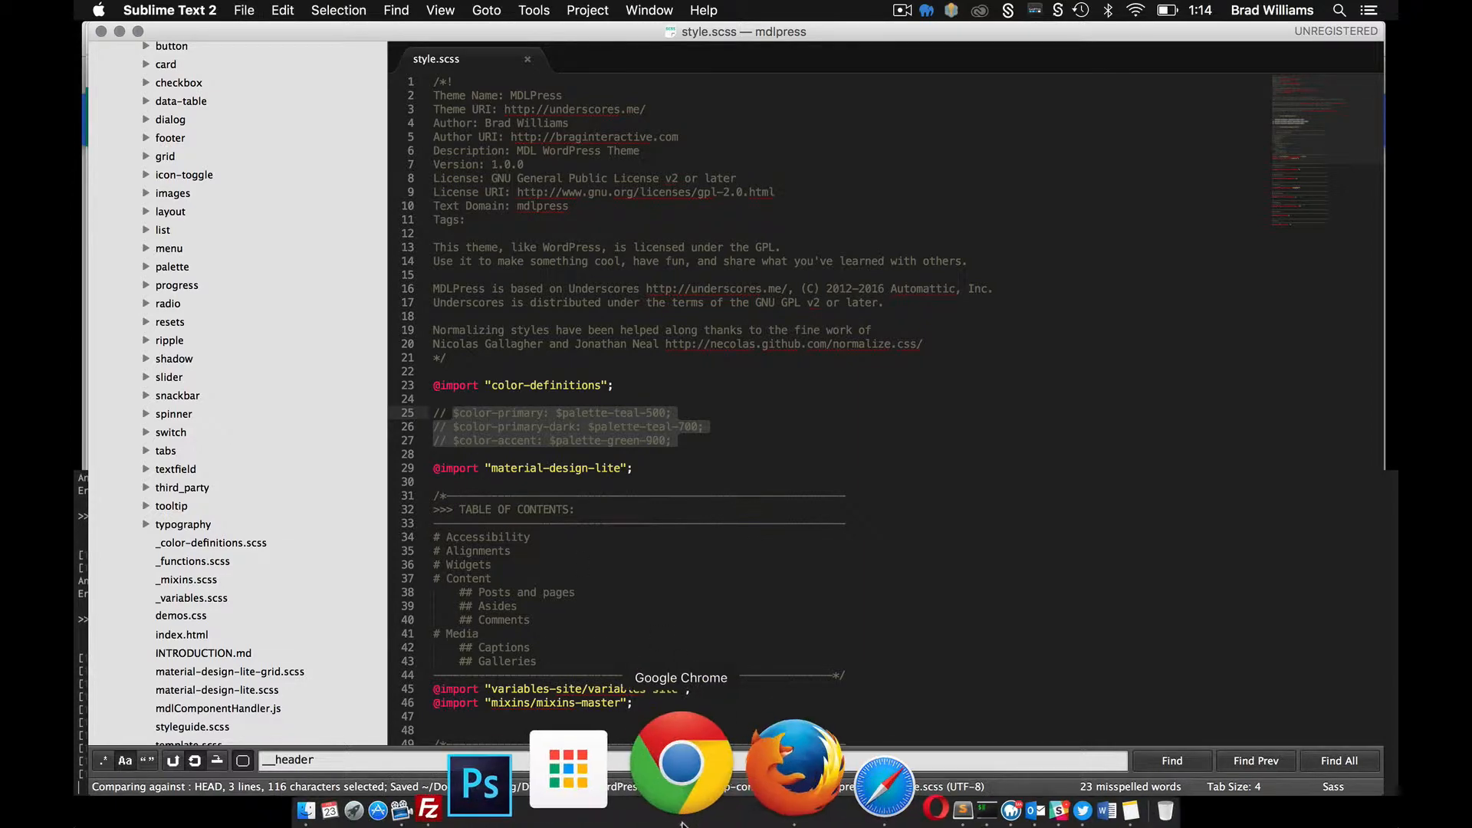
Reload the blog in Chrome to show the default indigo header and pink links.
click(681, 761)
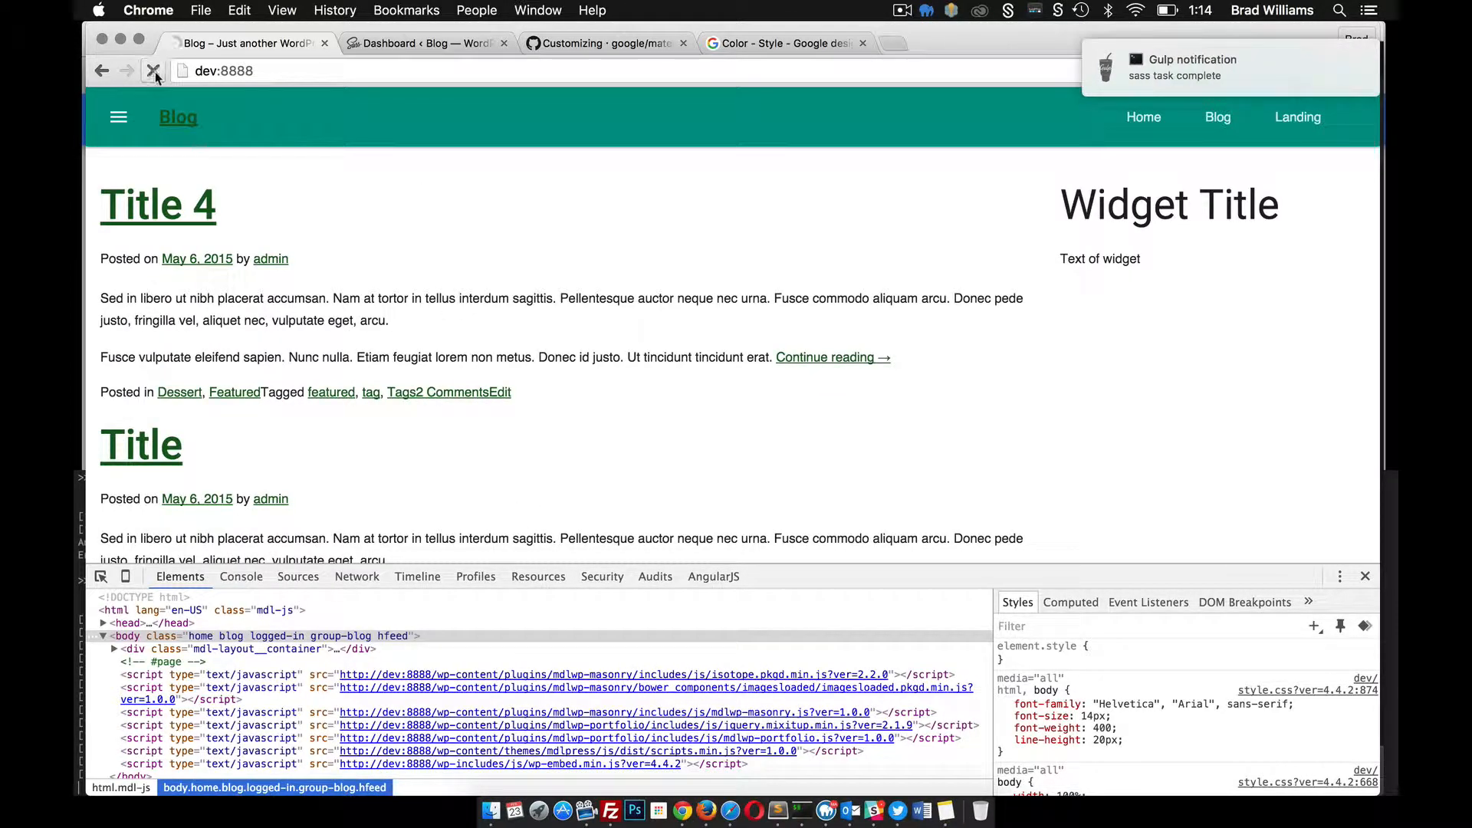
click(154, 70)
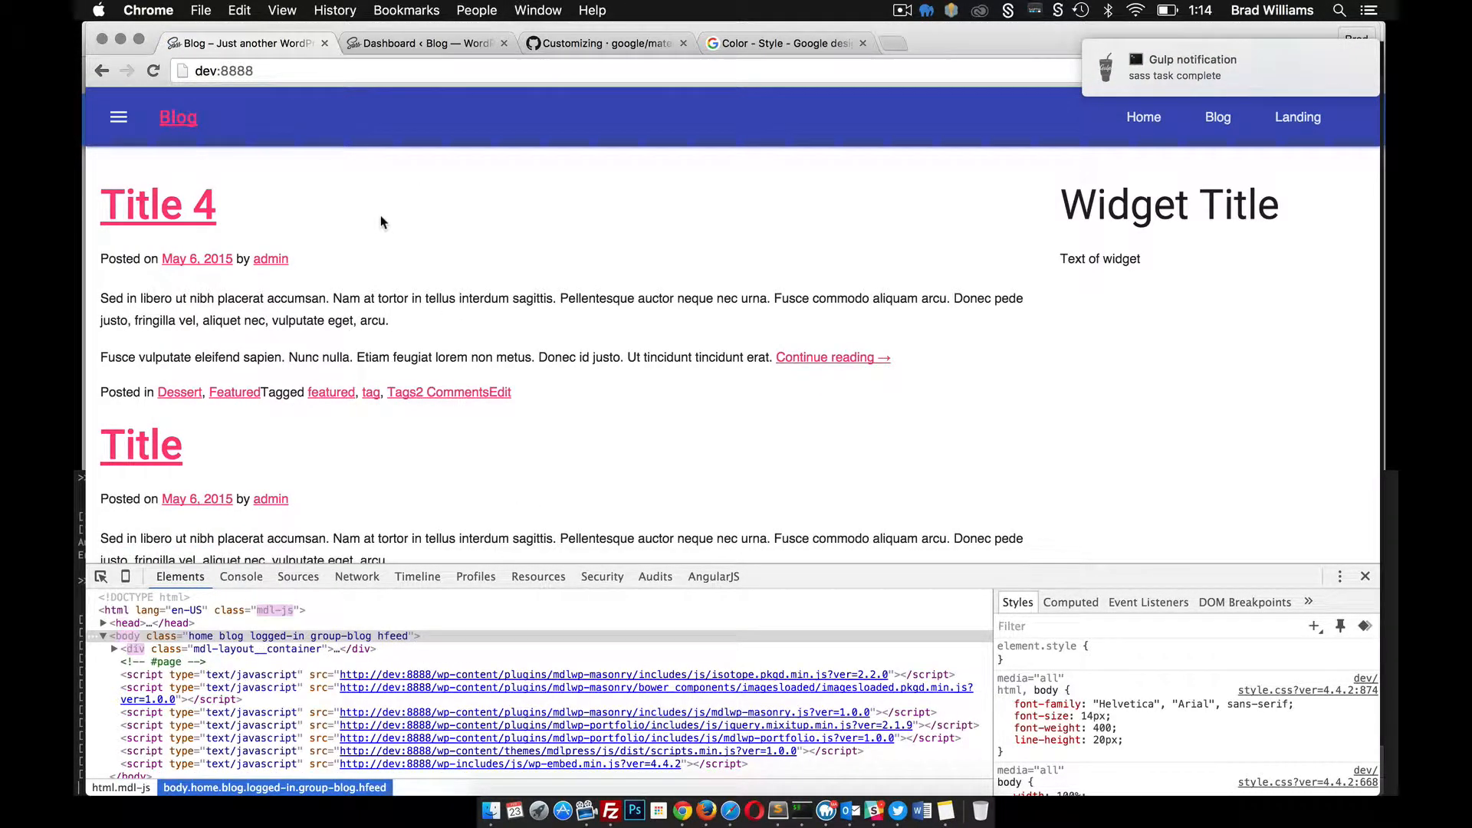